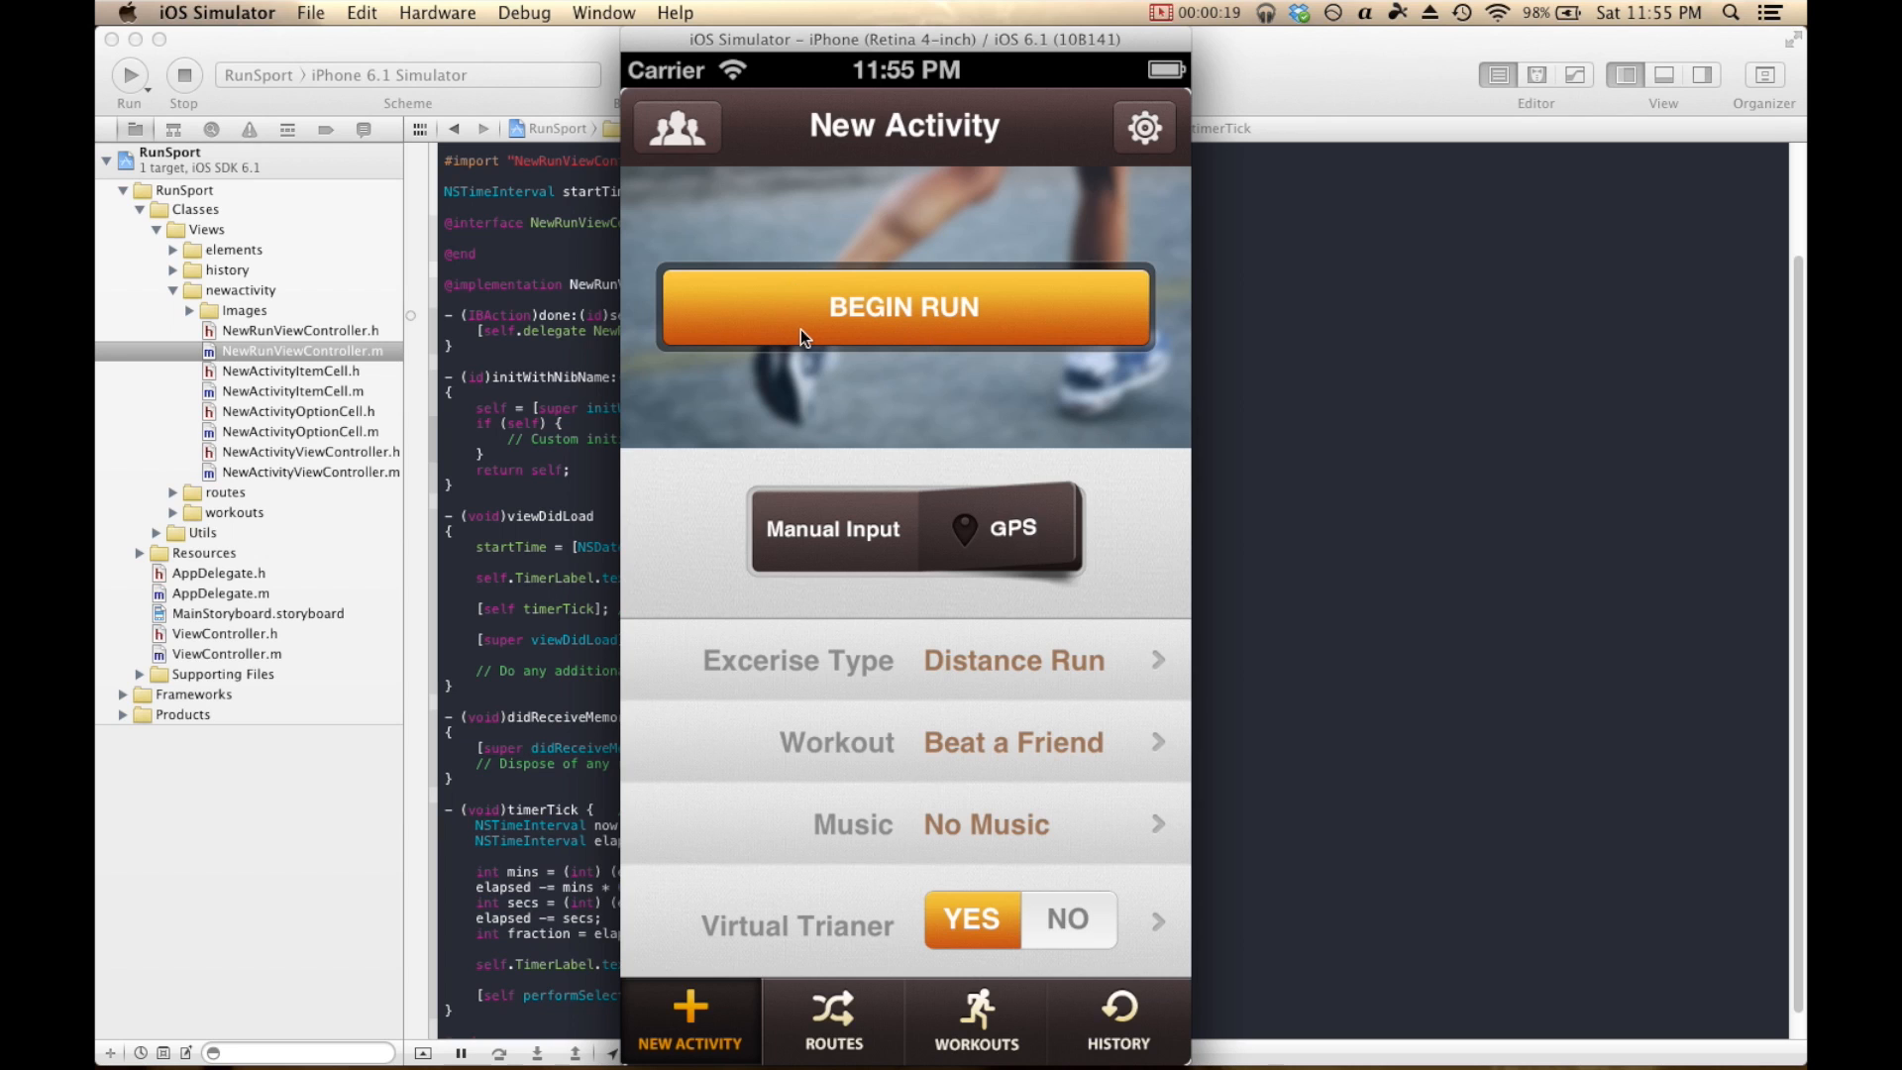
mouse_move(1319, 417)
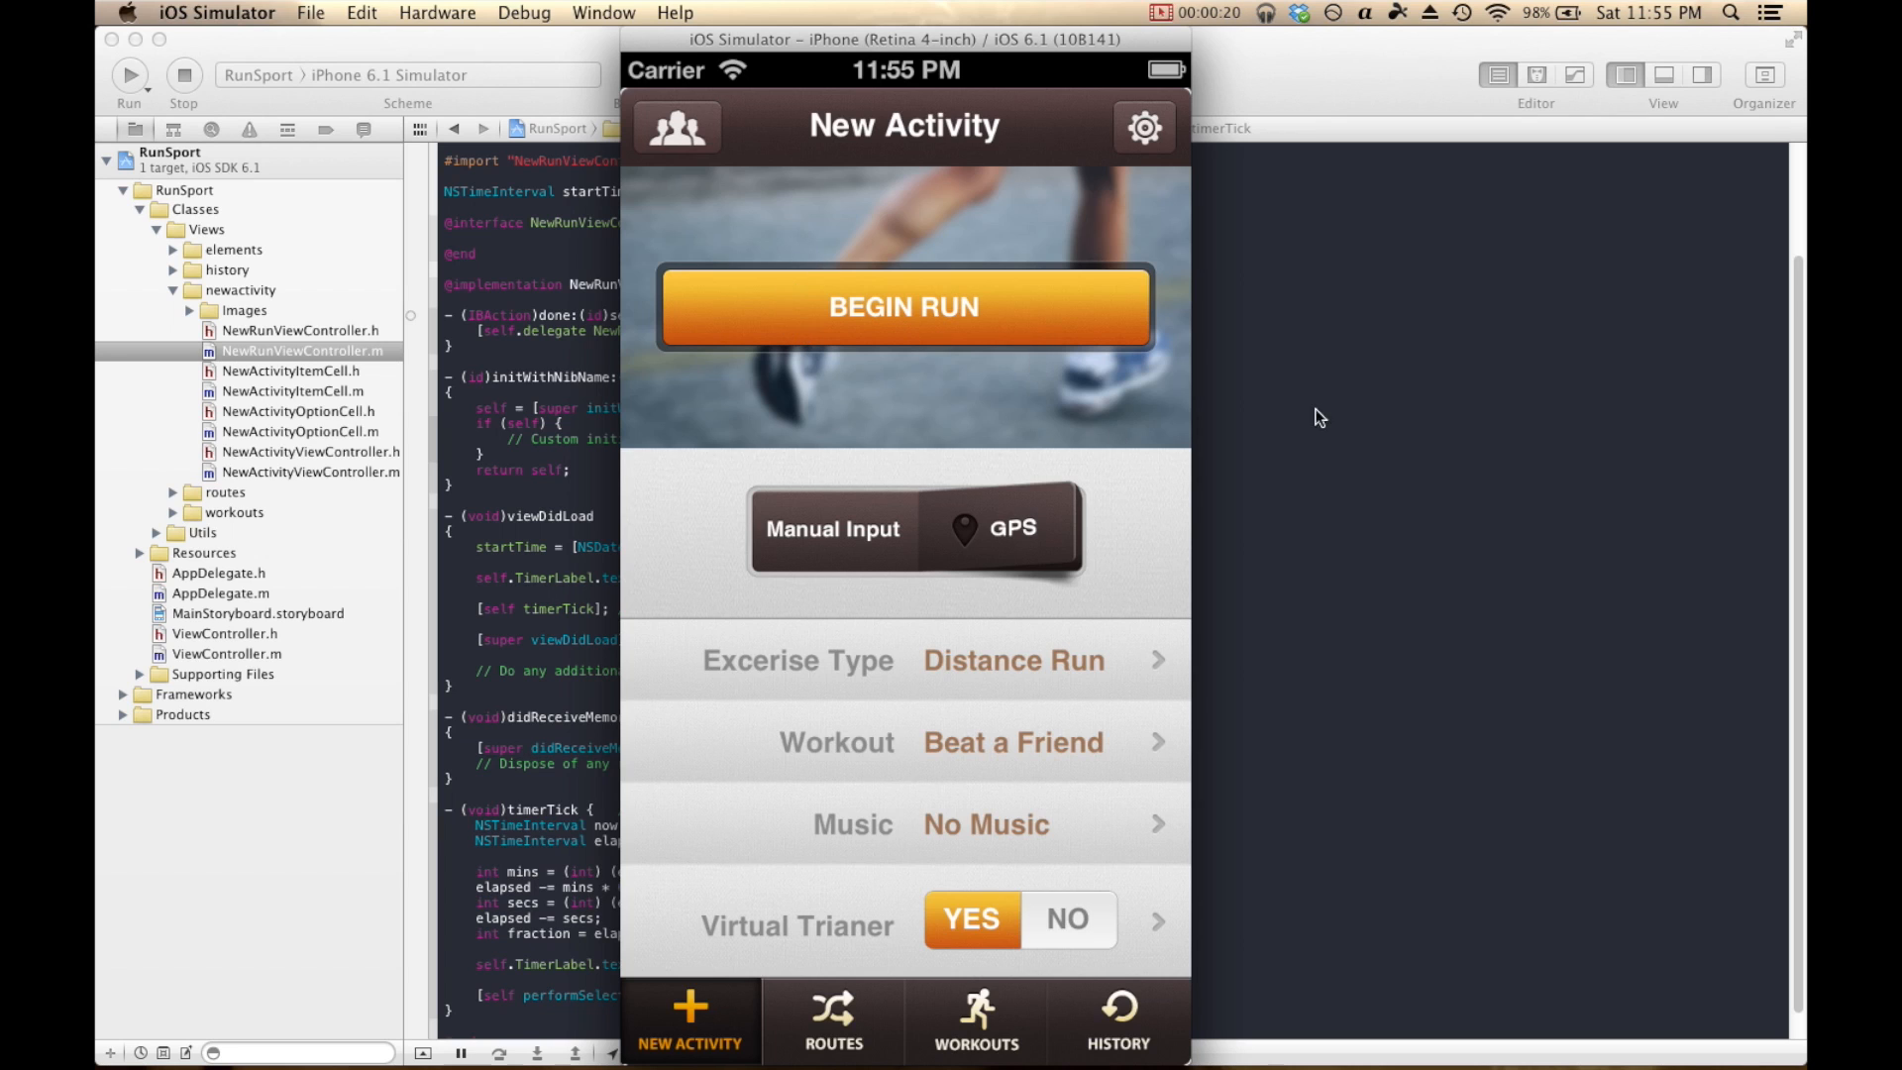
mouse_move(1500, 416)
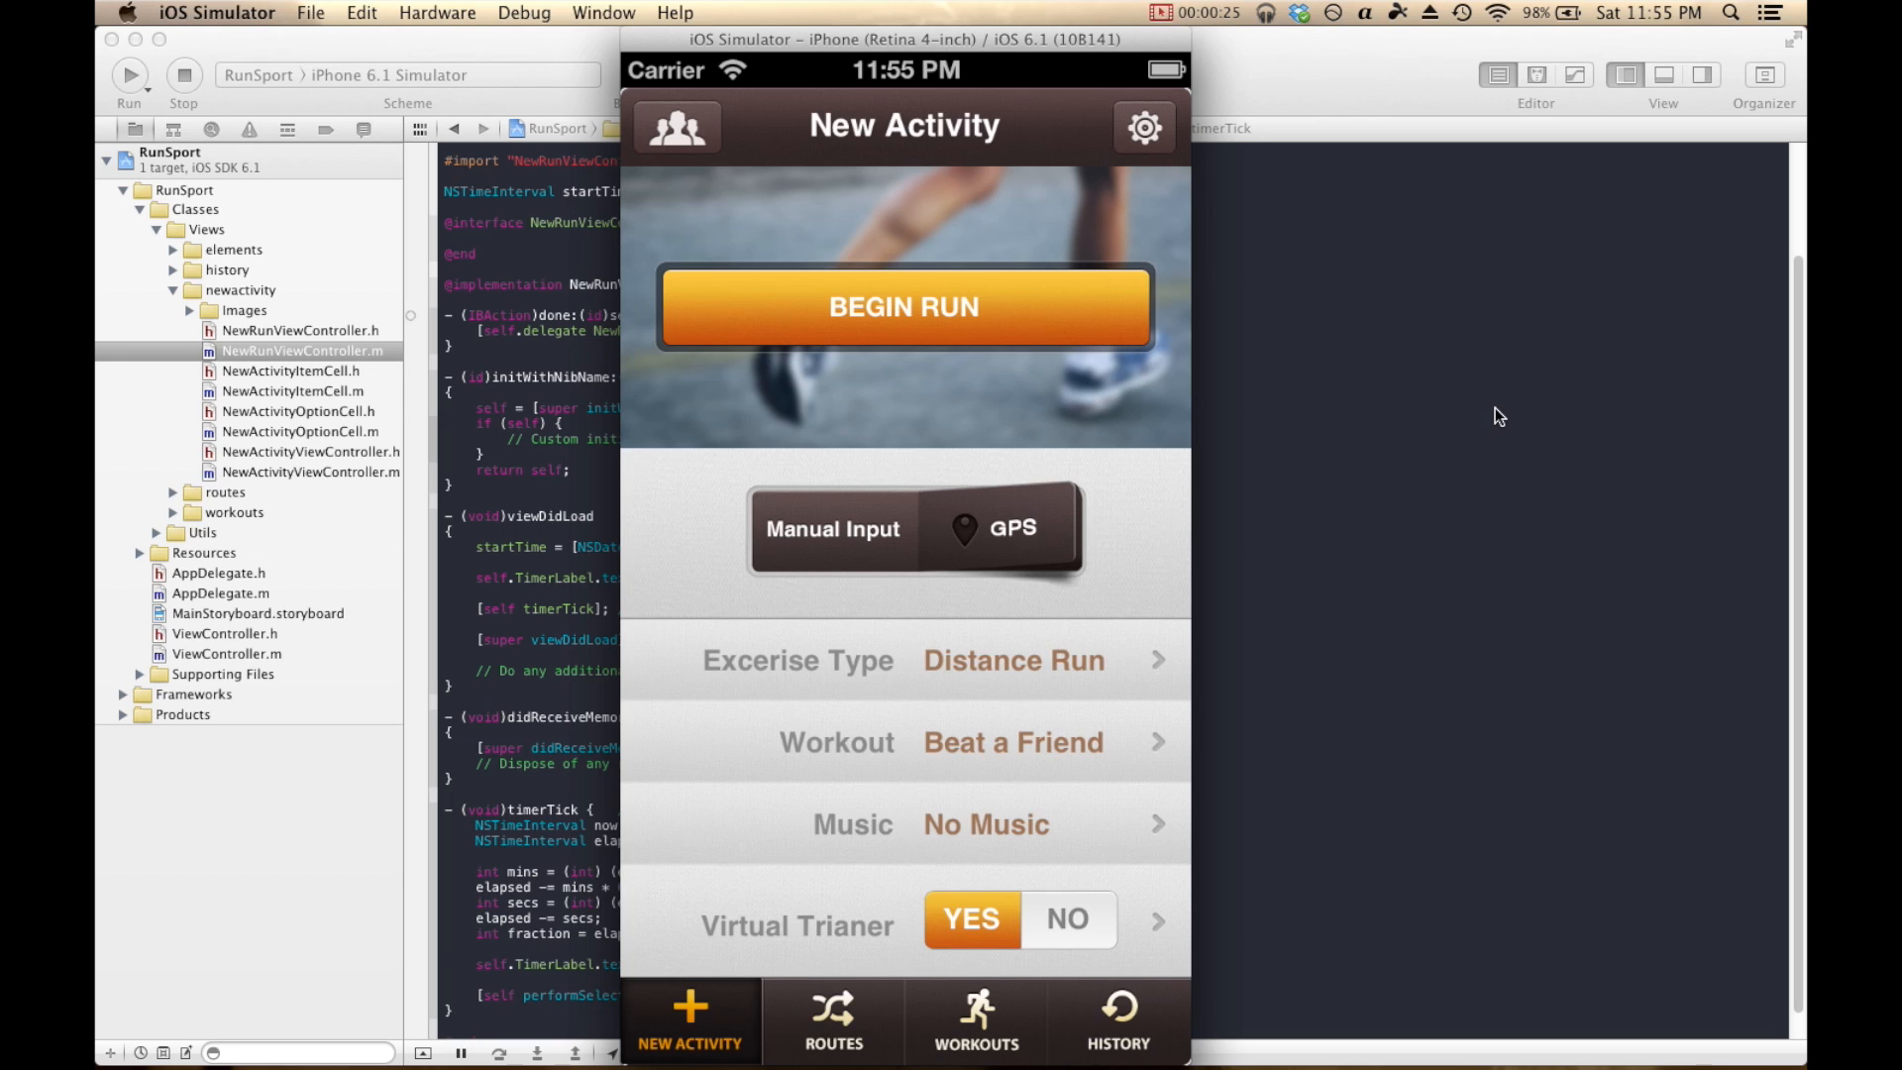
mouse_move(925, 509)
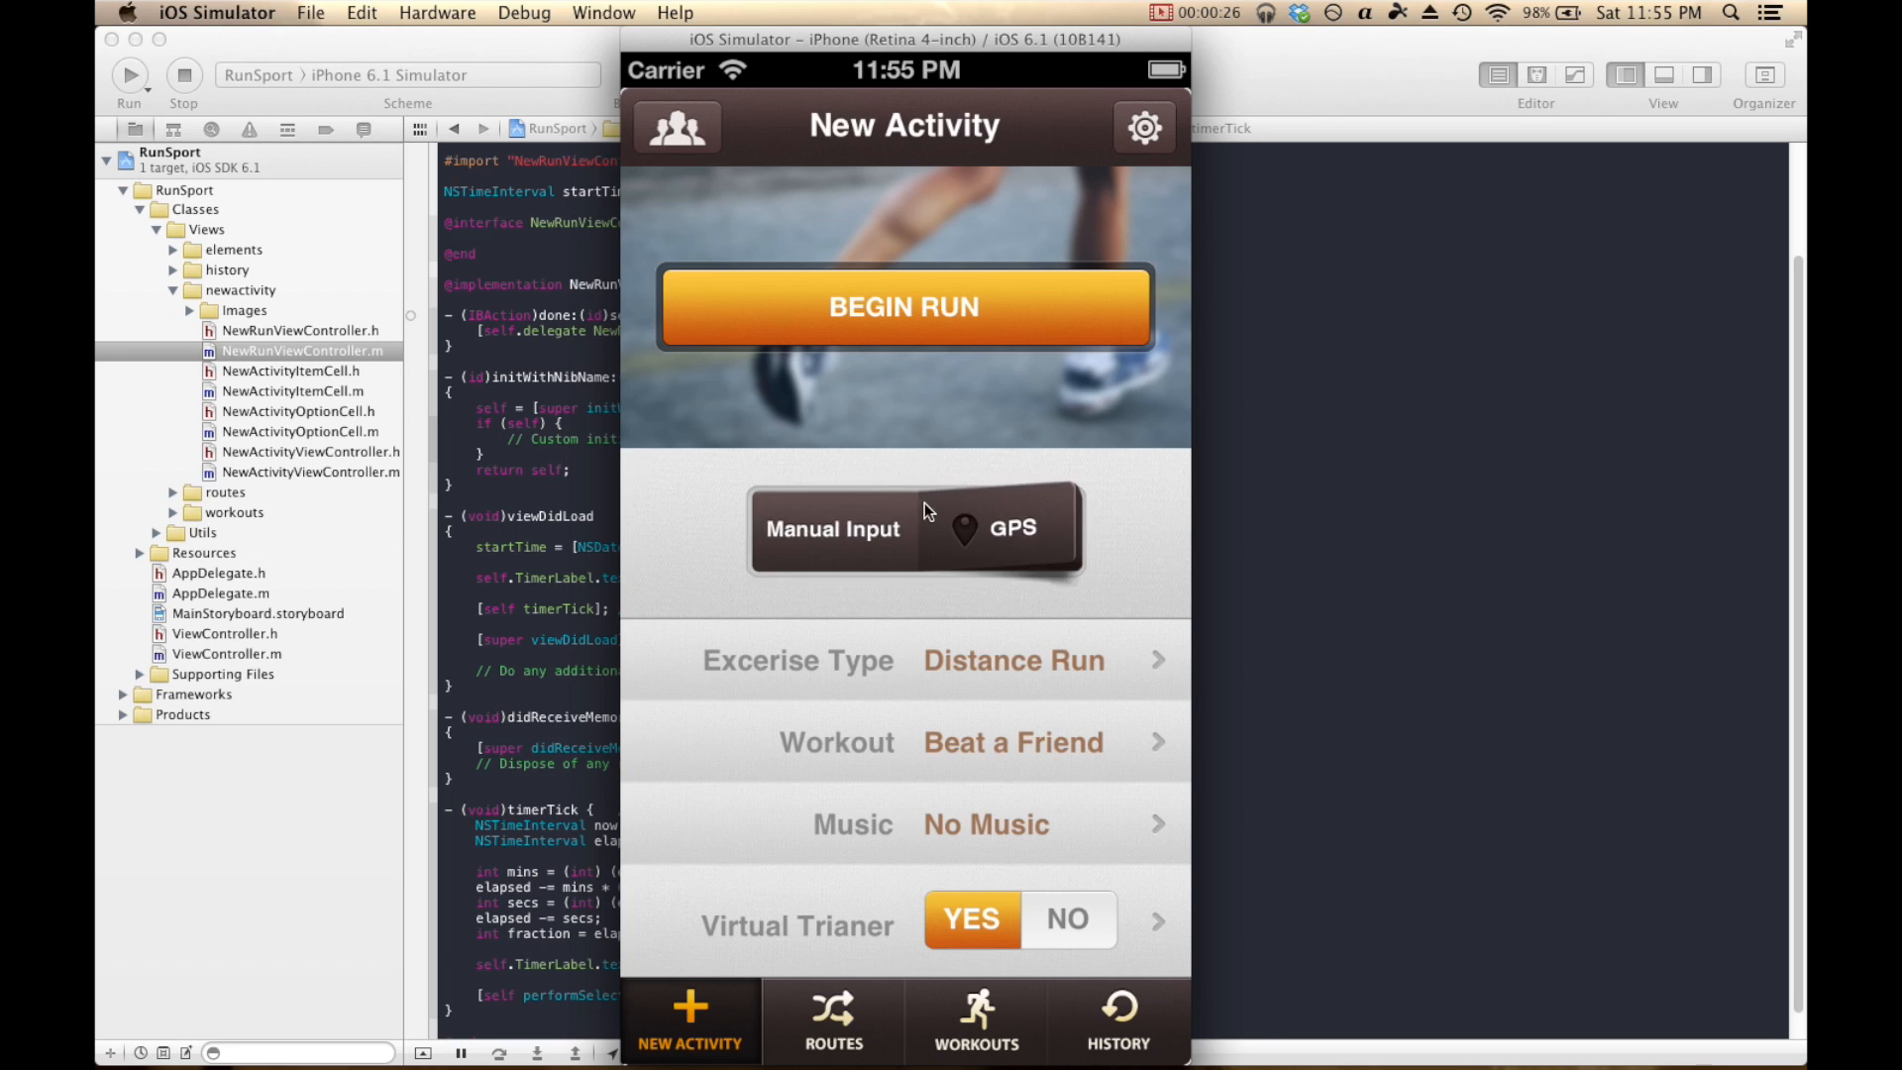
In the Simulator, flip the tracking mode, toggle the virtual trainer off and on, and start a run.
left_click(833, 528)
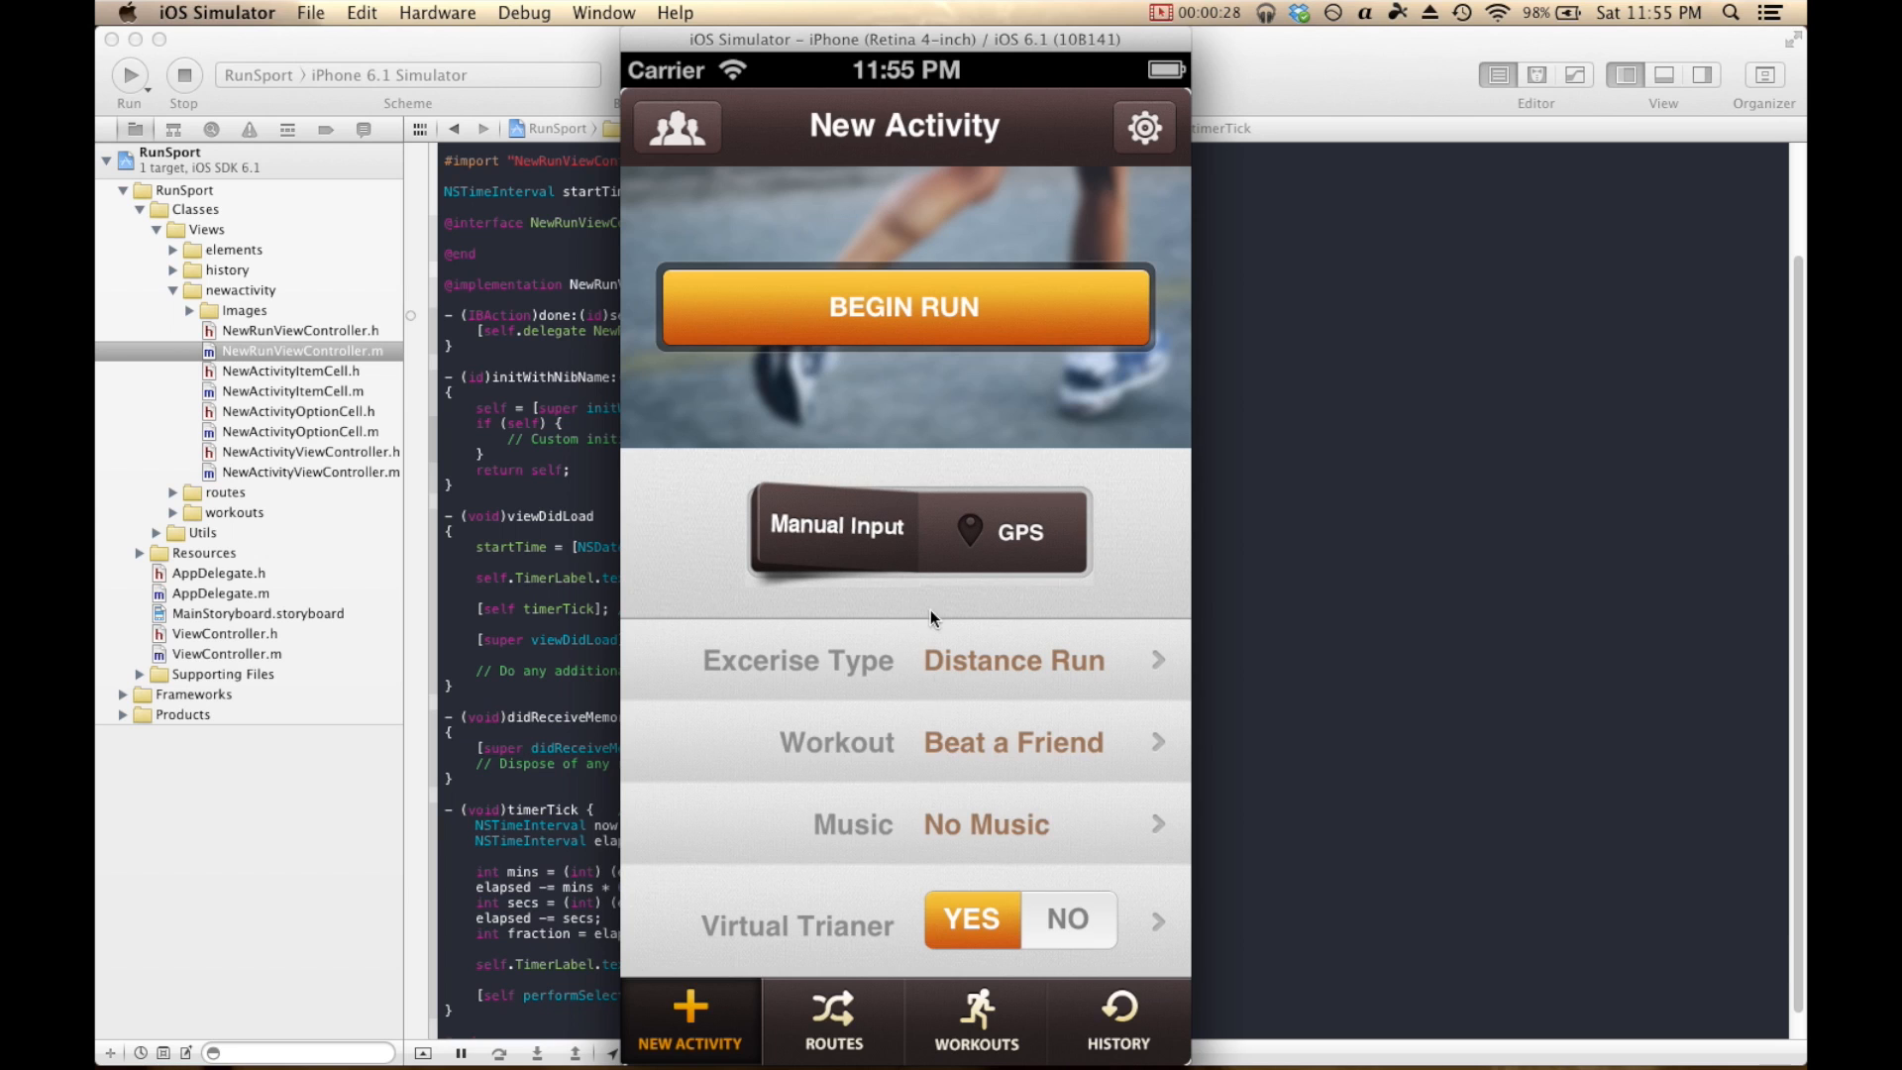
left_click(971, 918)
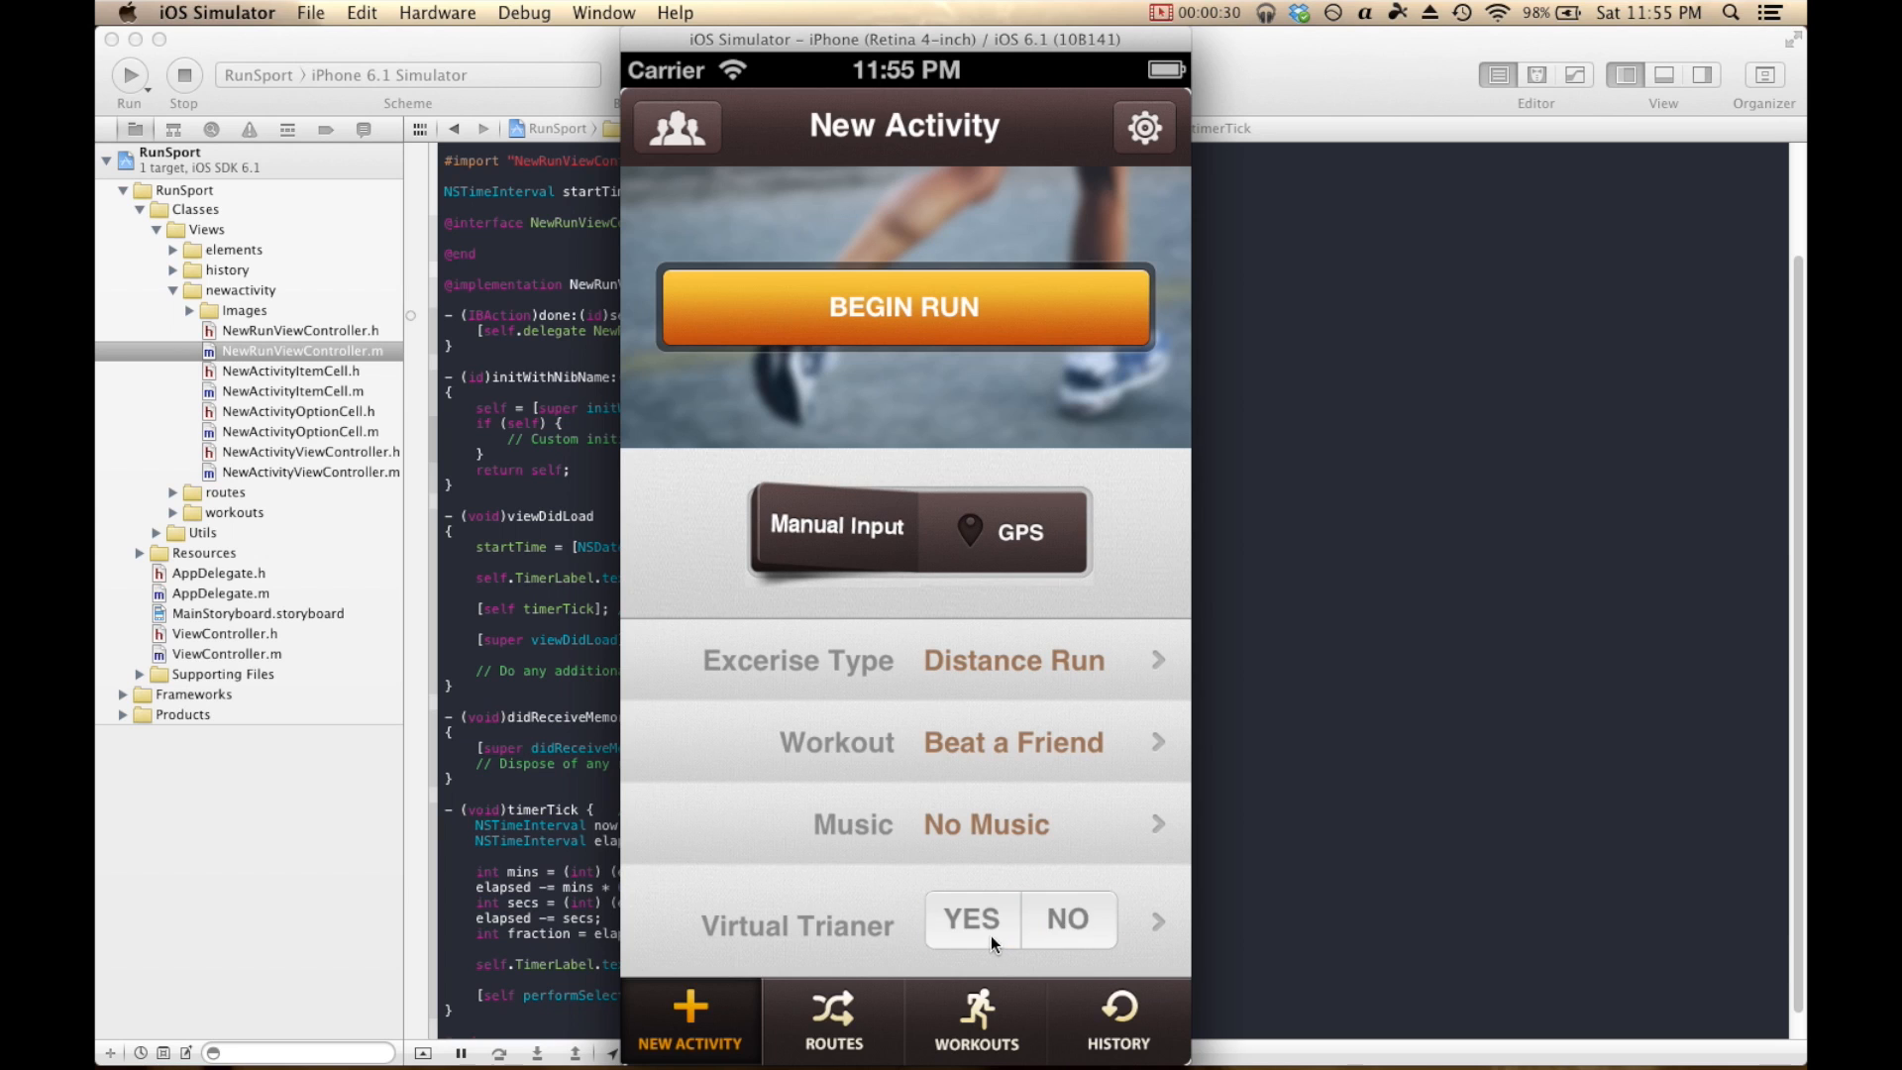
left_click(971, 918)
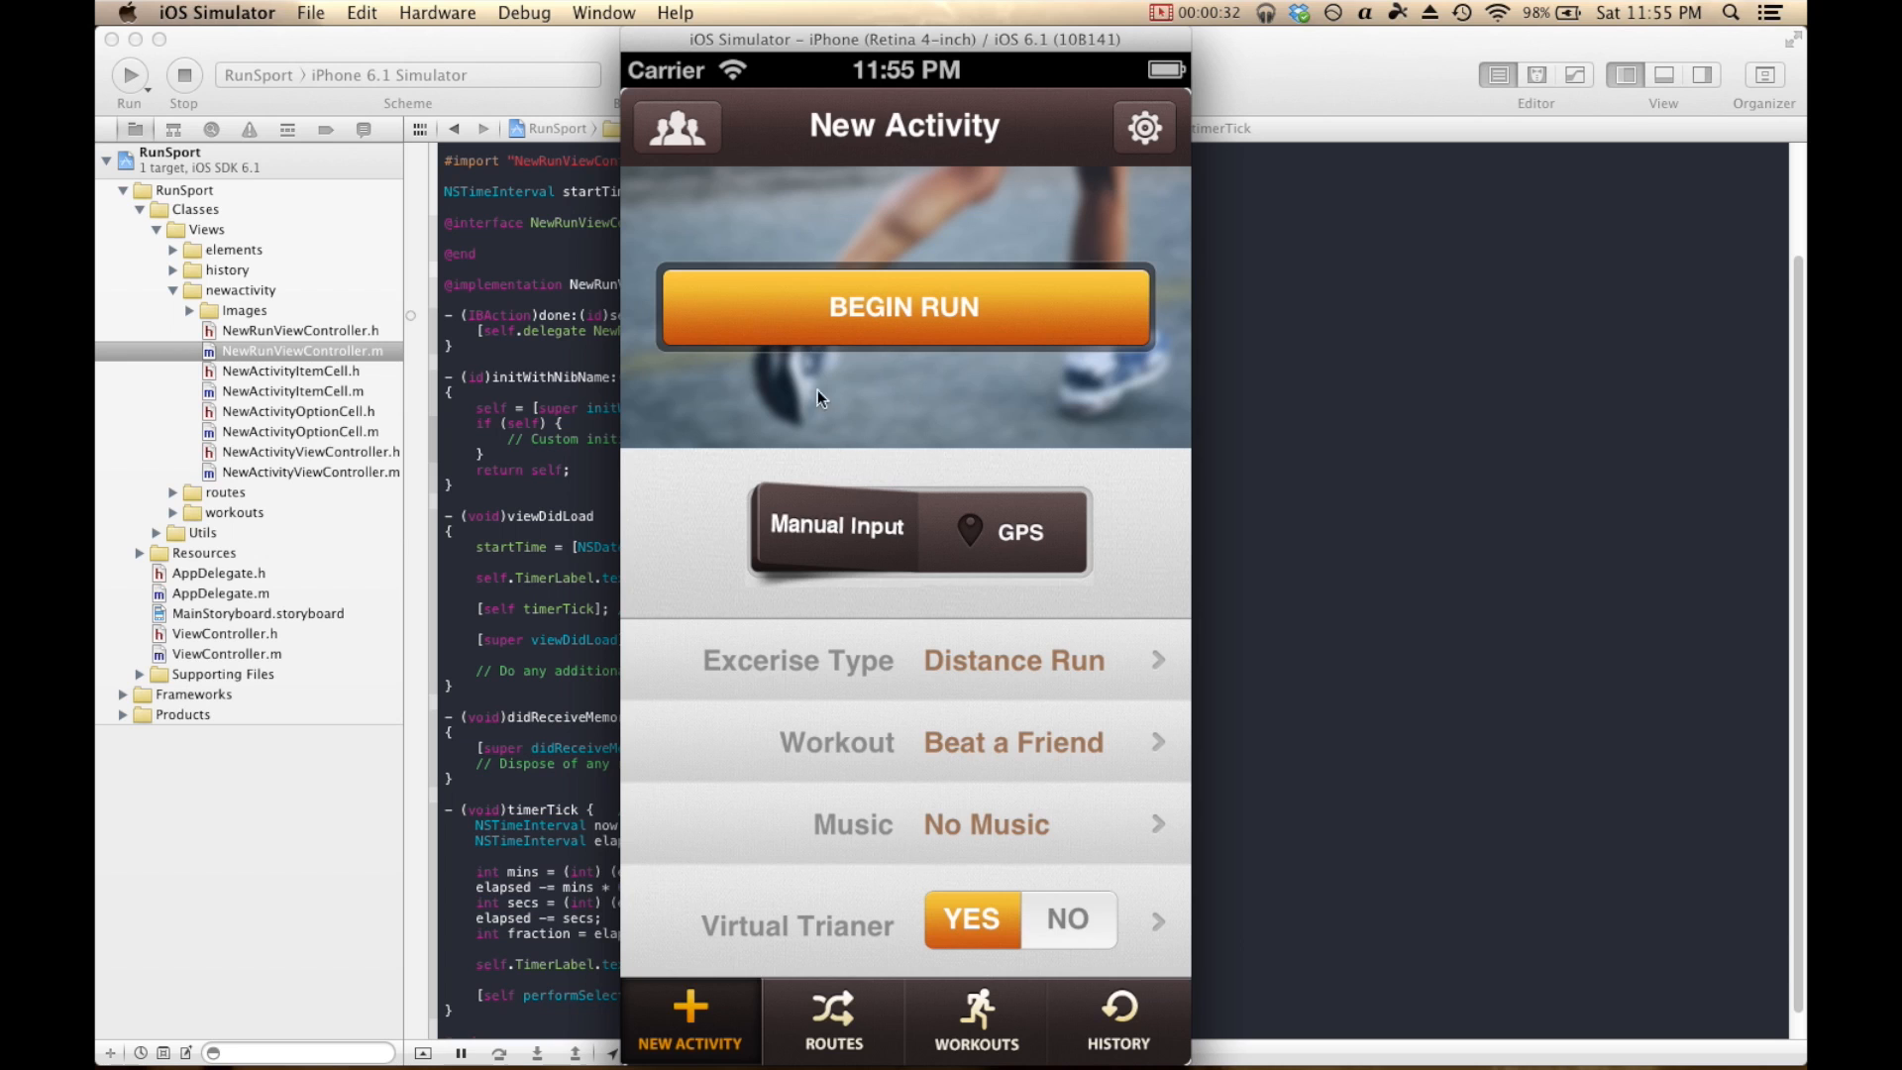
left_click(902, 307)
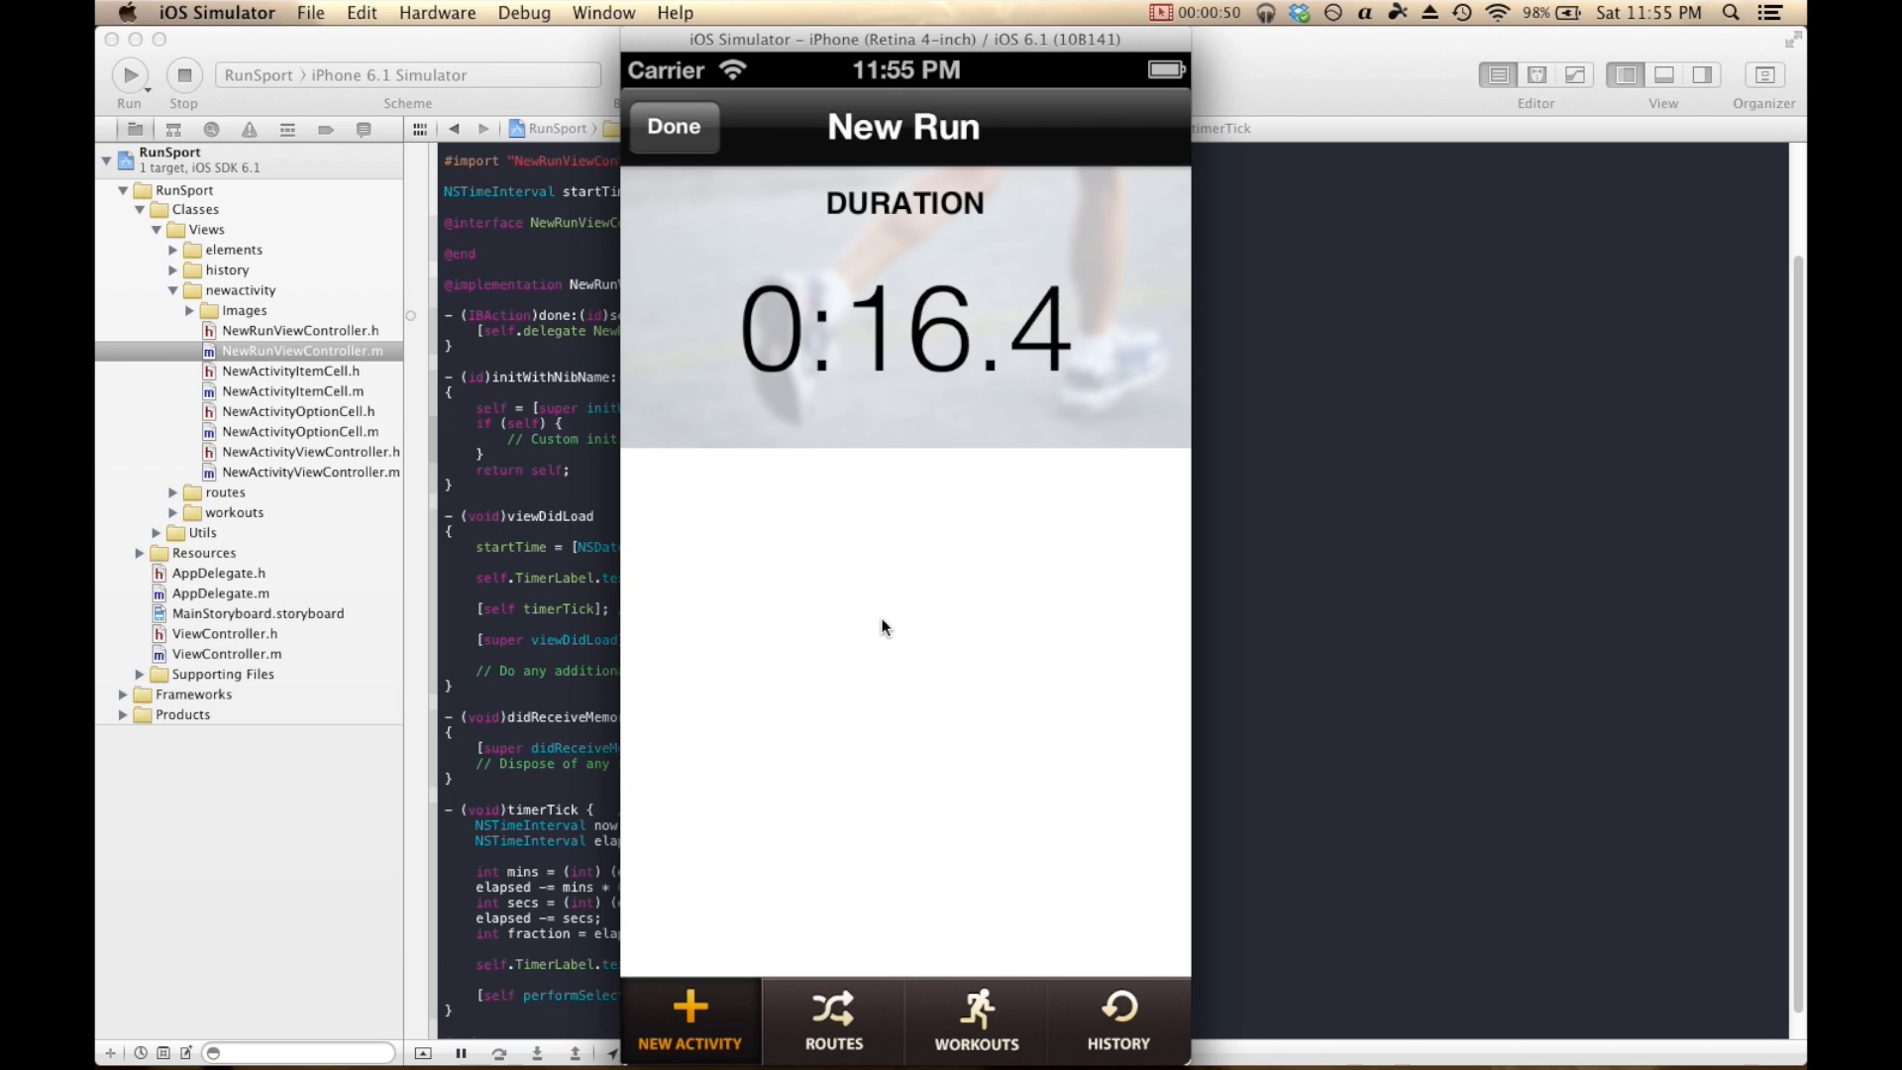
mouse_move(822, 541)
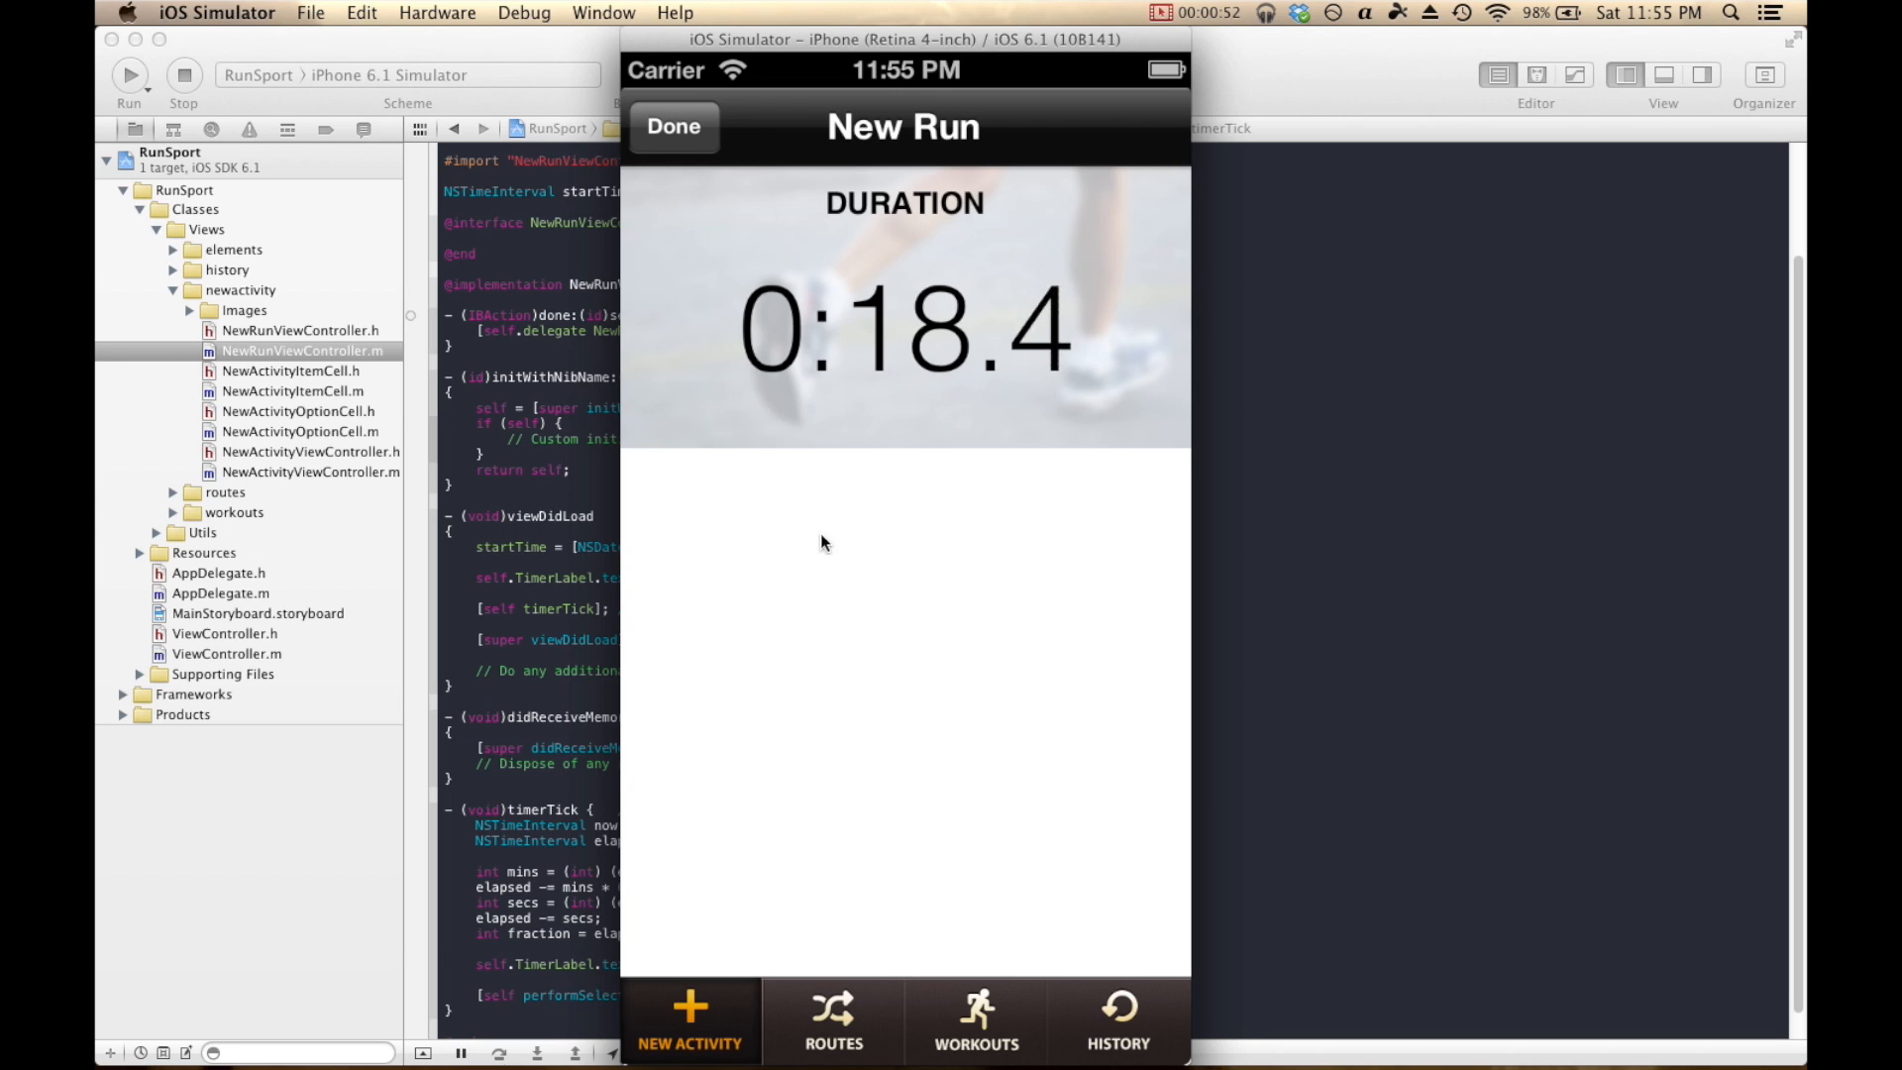
mouse_move(676, 886)
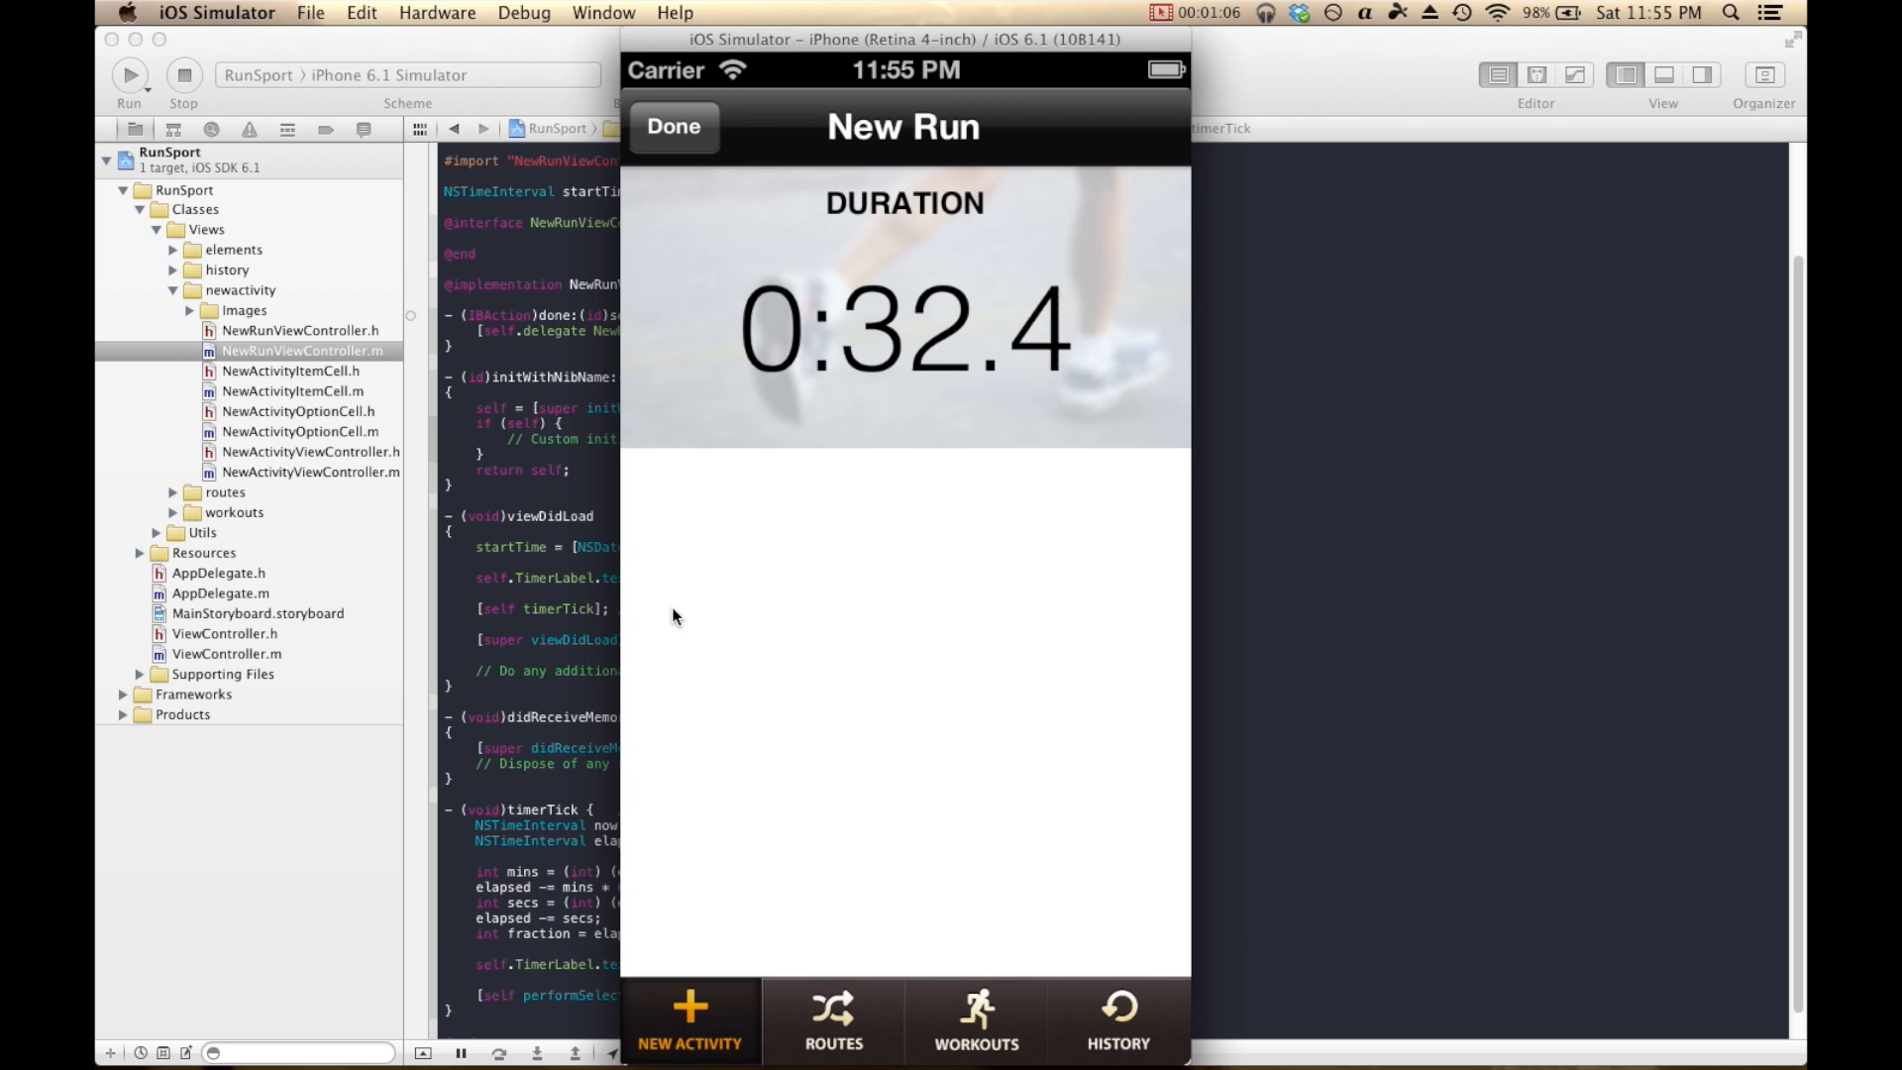
Close New Run, visit Workouts, return to New Activity, then scroll the storyboard in Xcode.
left_click(672, 126)
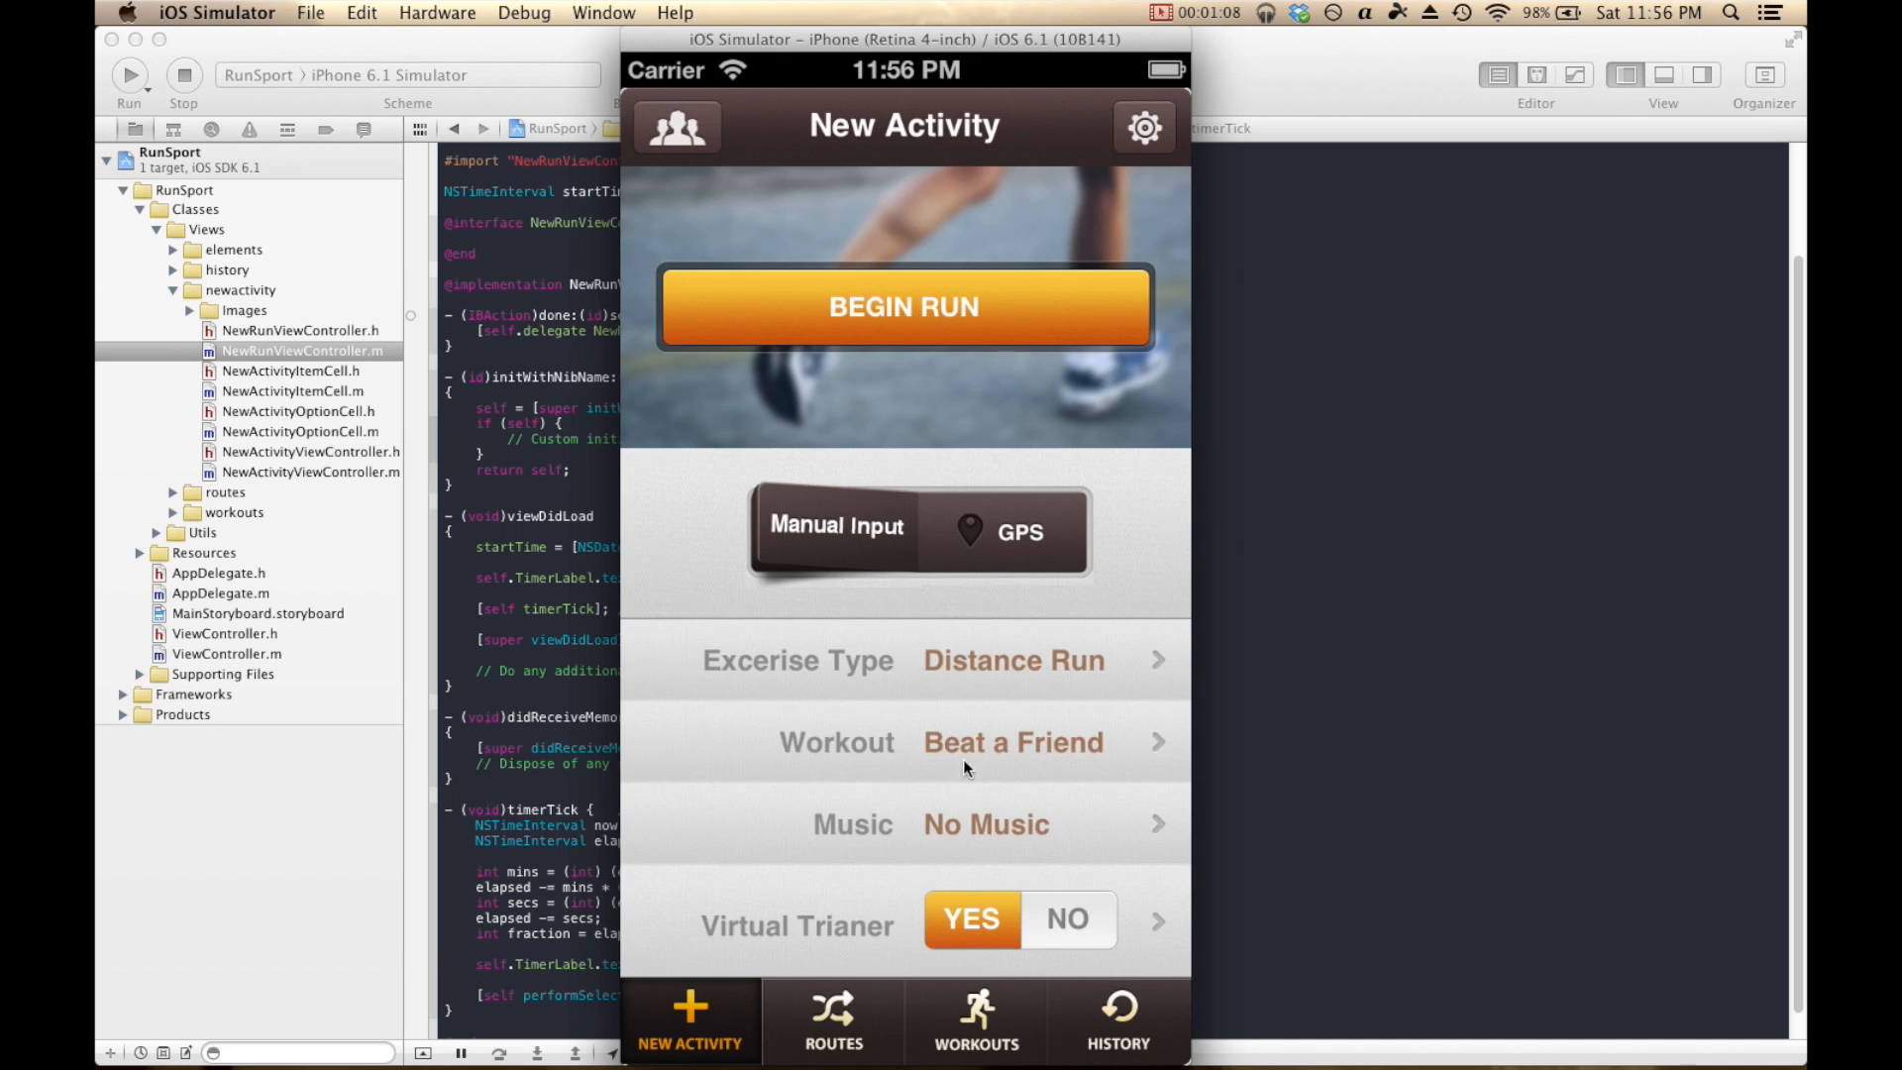
left_click(975, 1019)
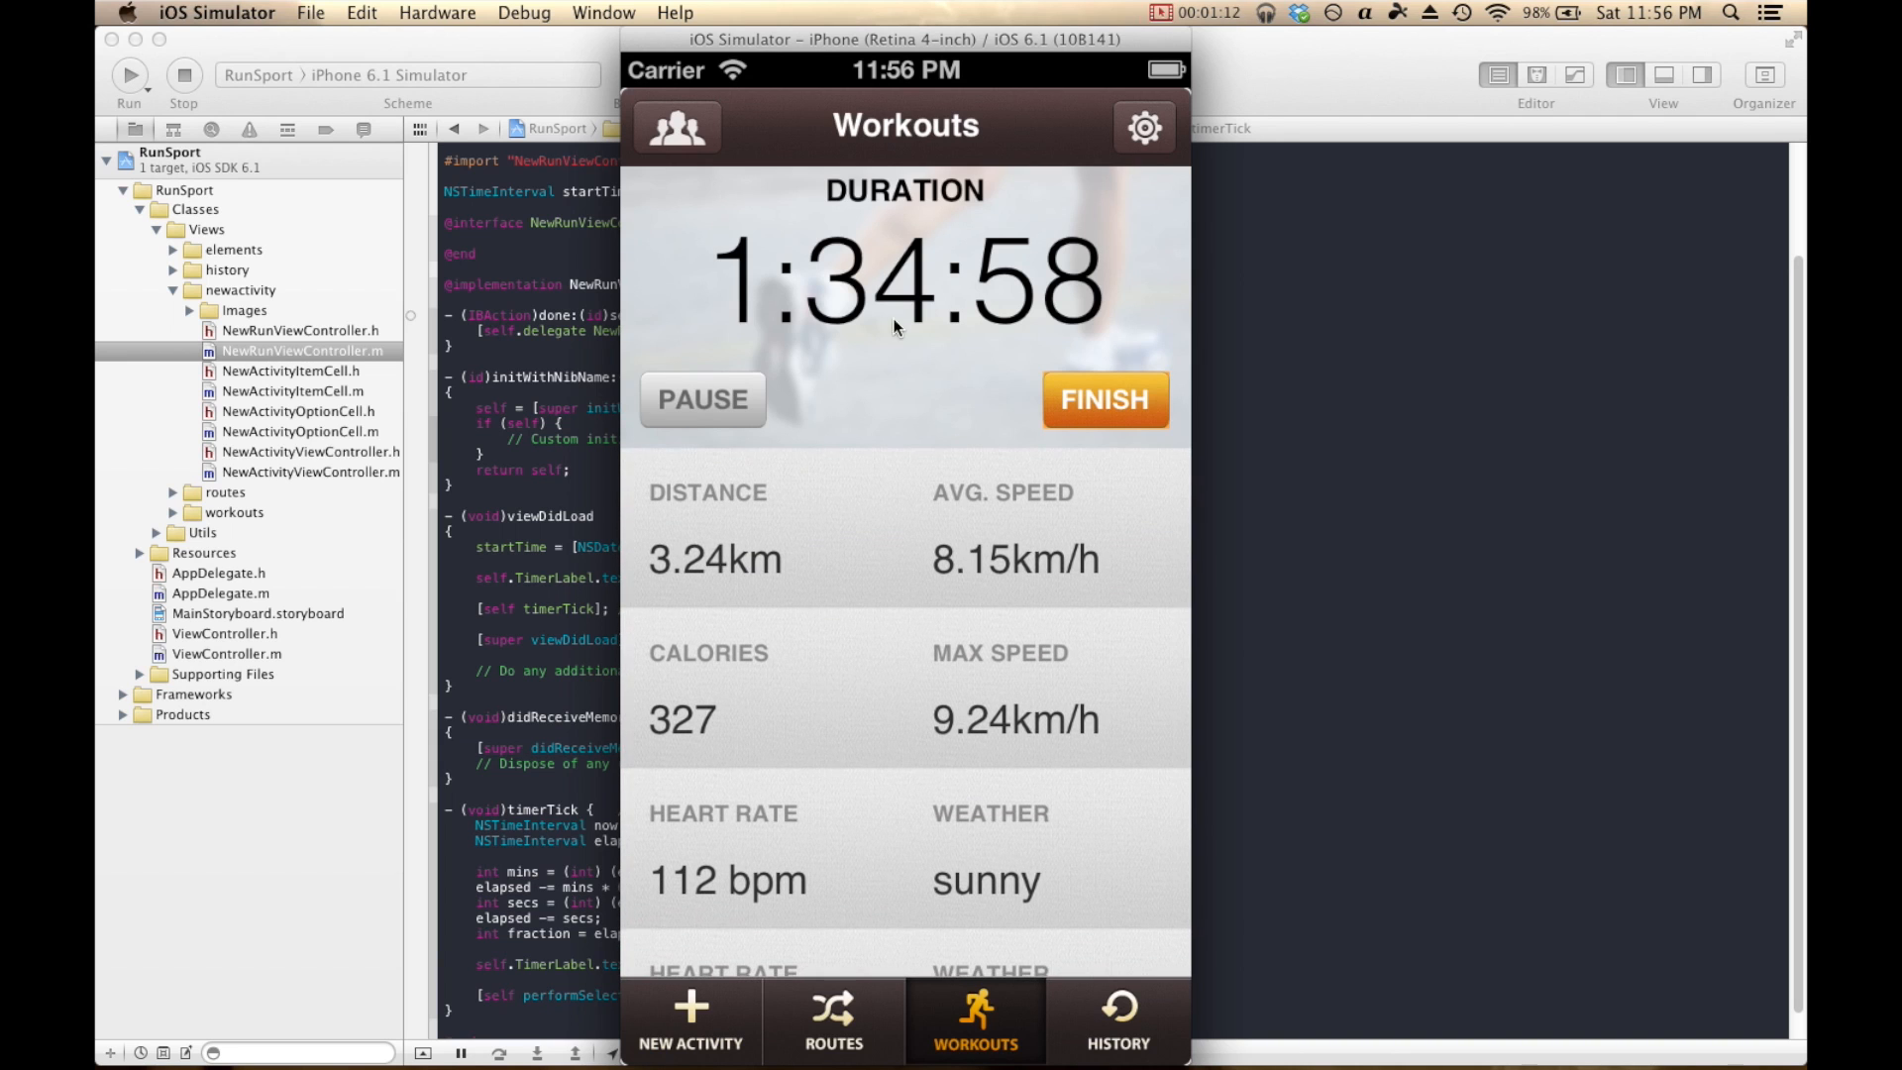
left_click(690, 1019)
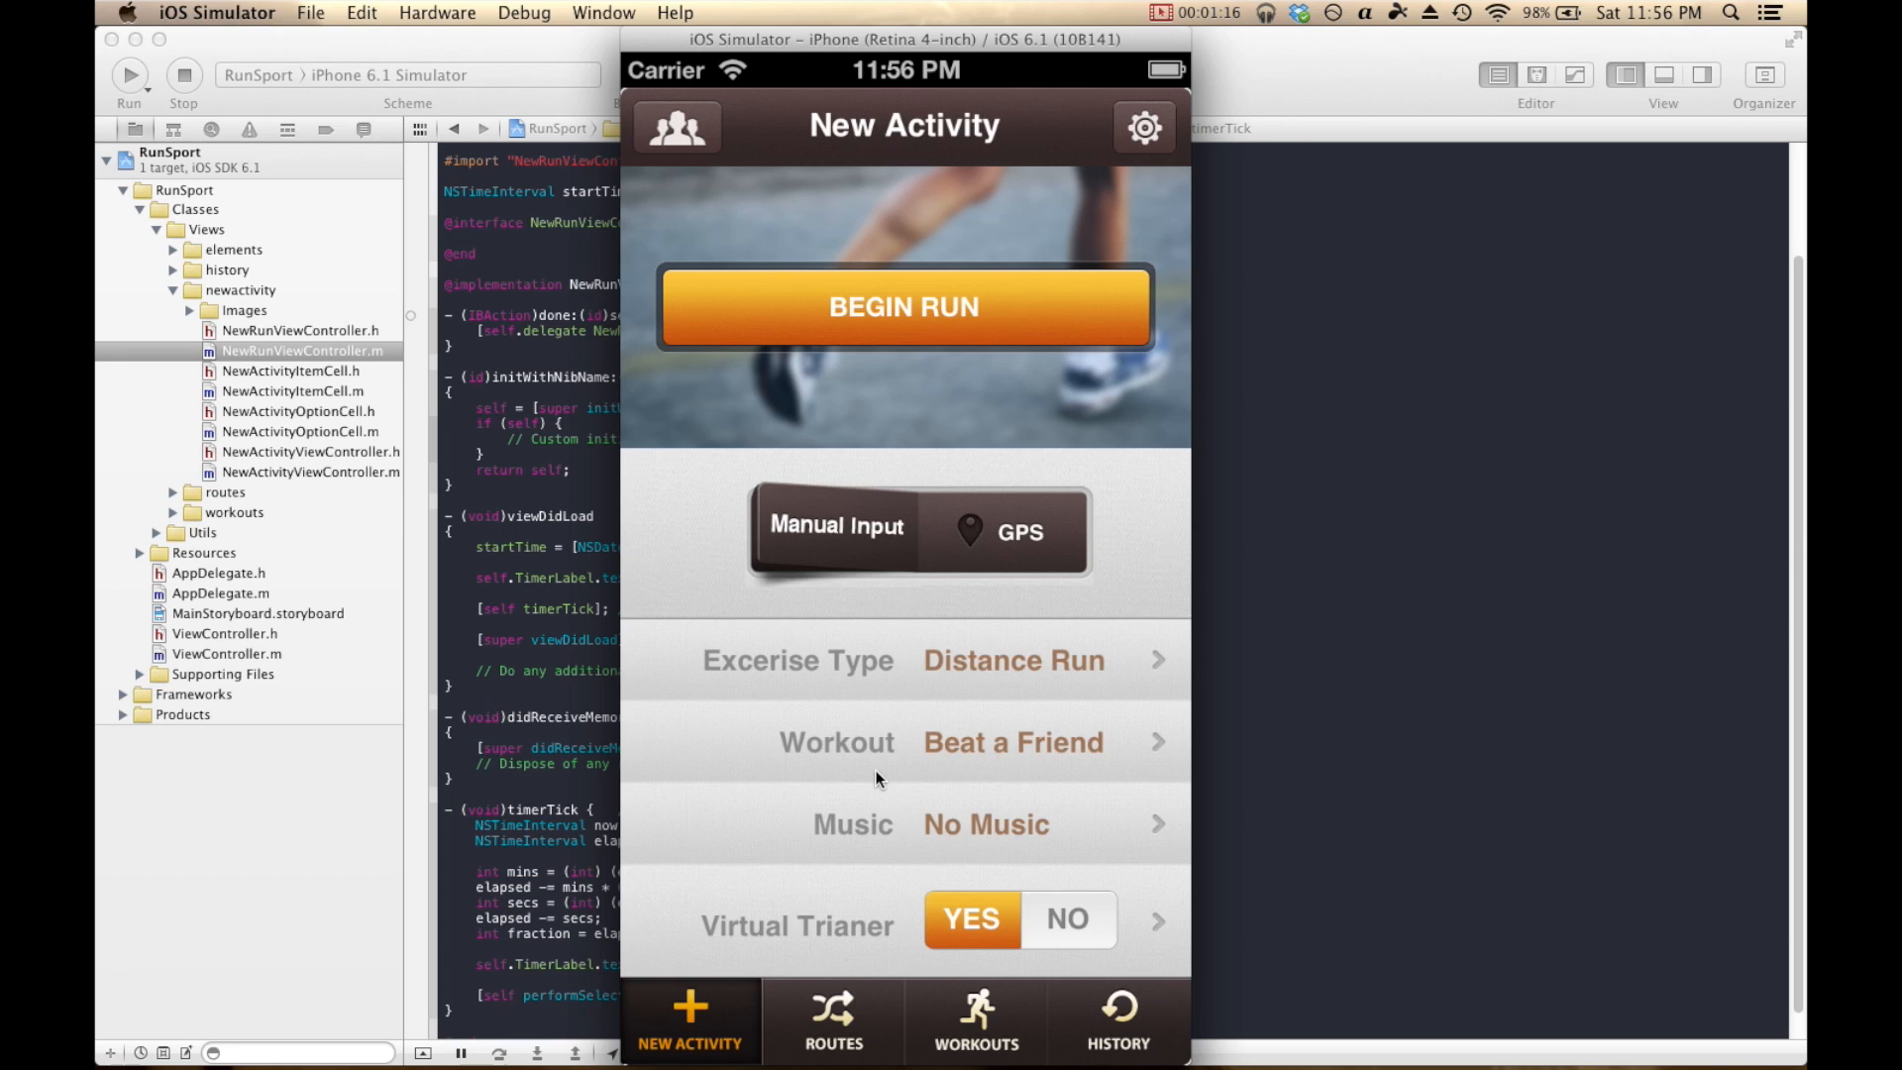
mouse_move(728, 241)
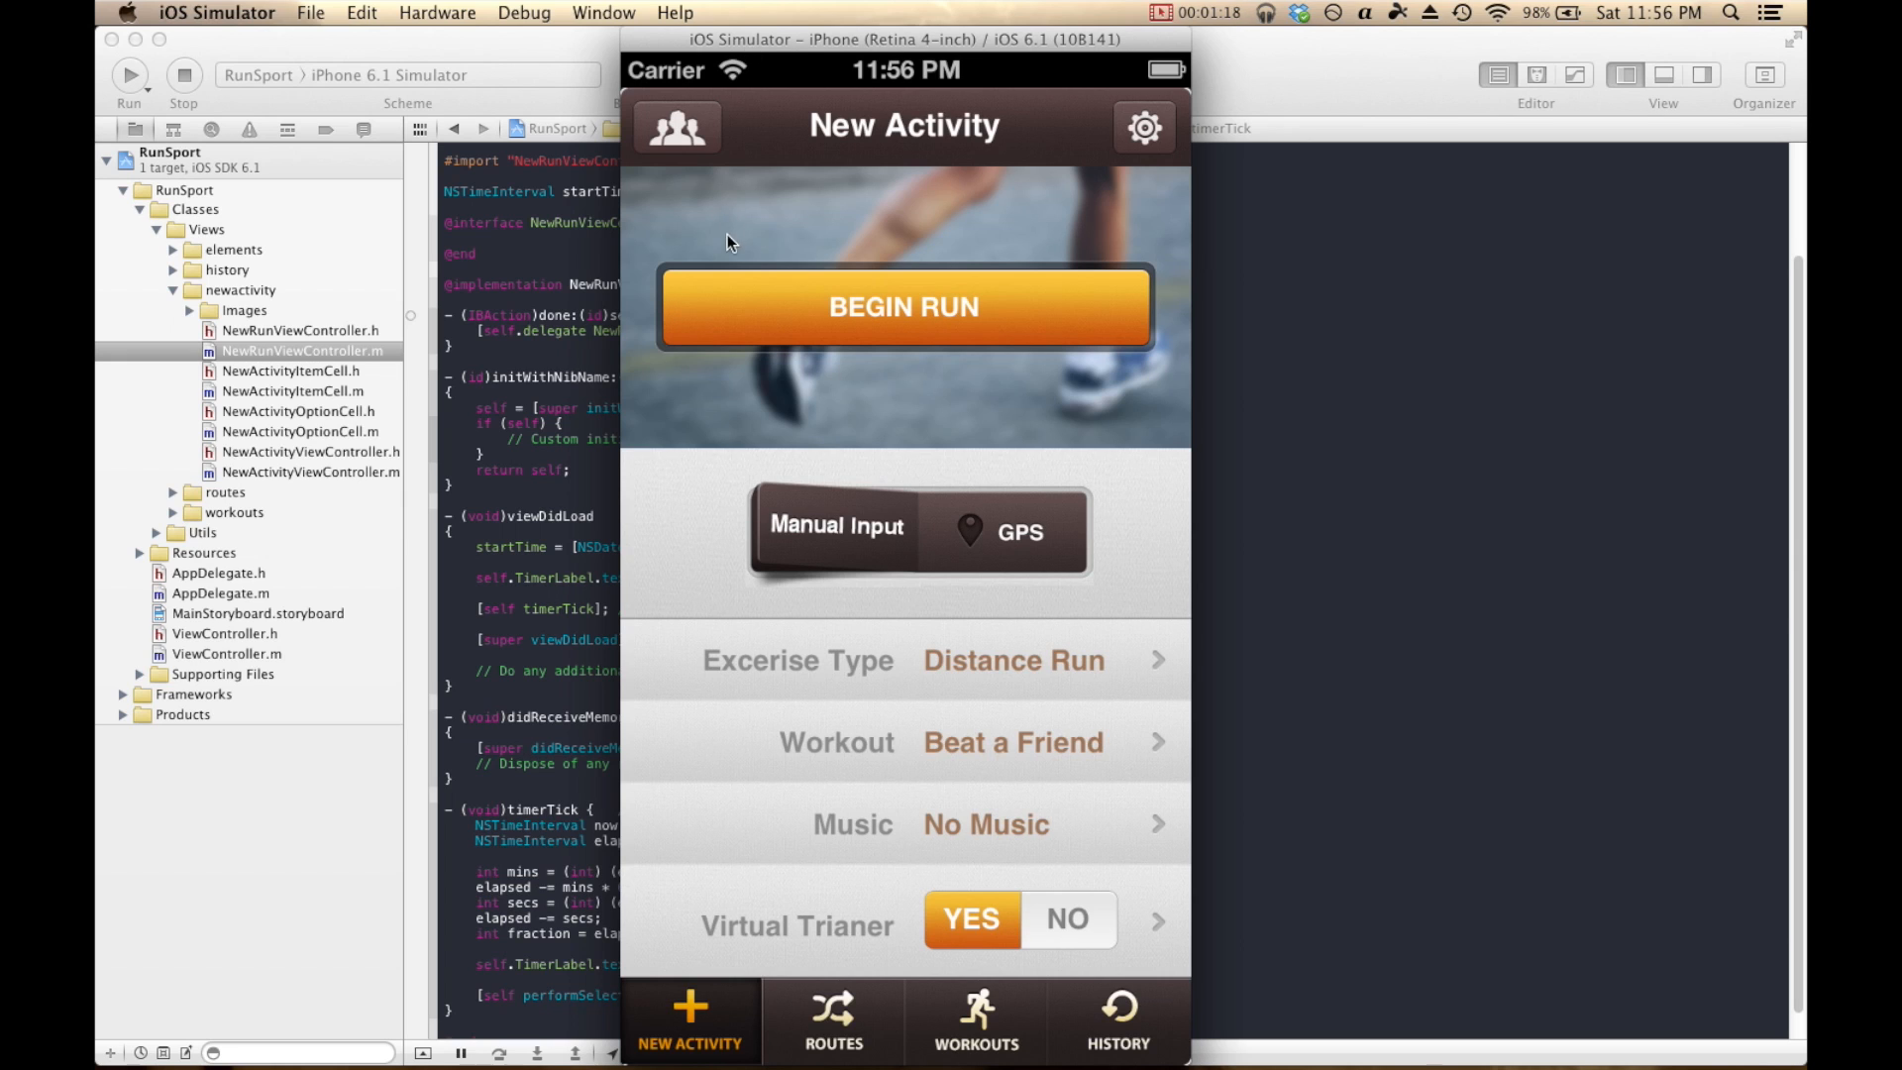
mouse_move(755, 249)
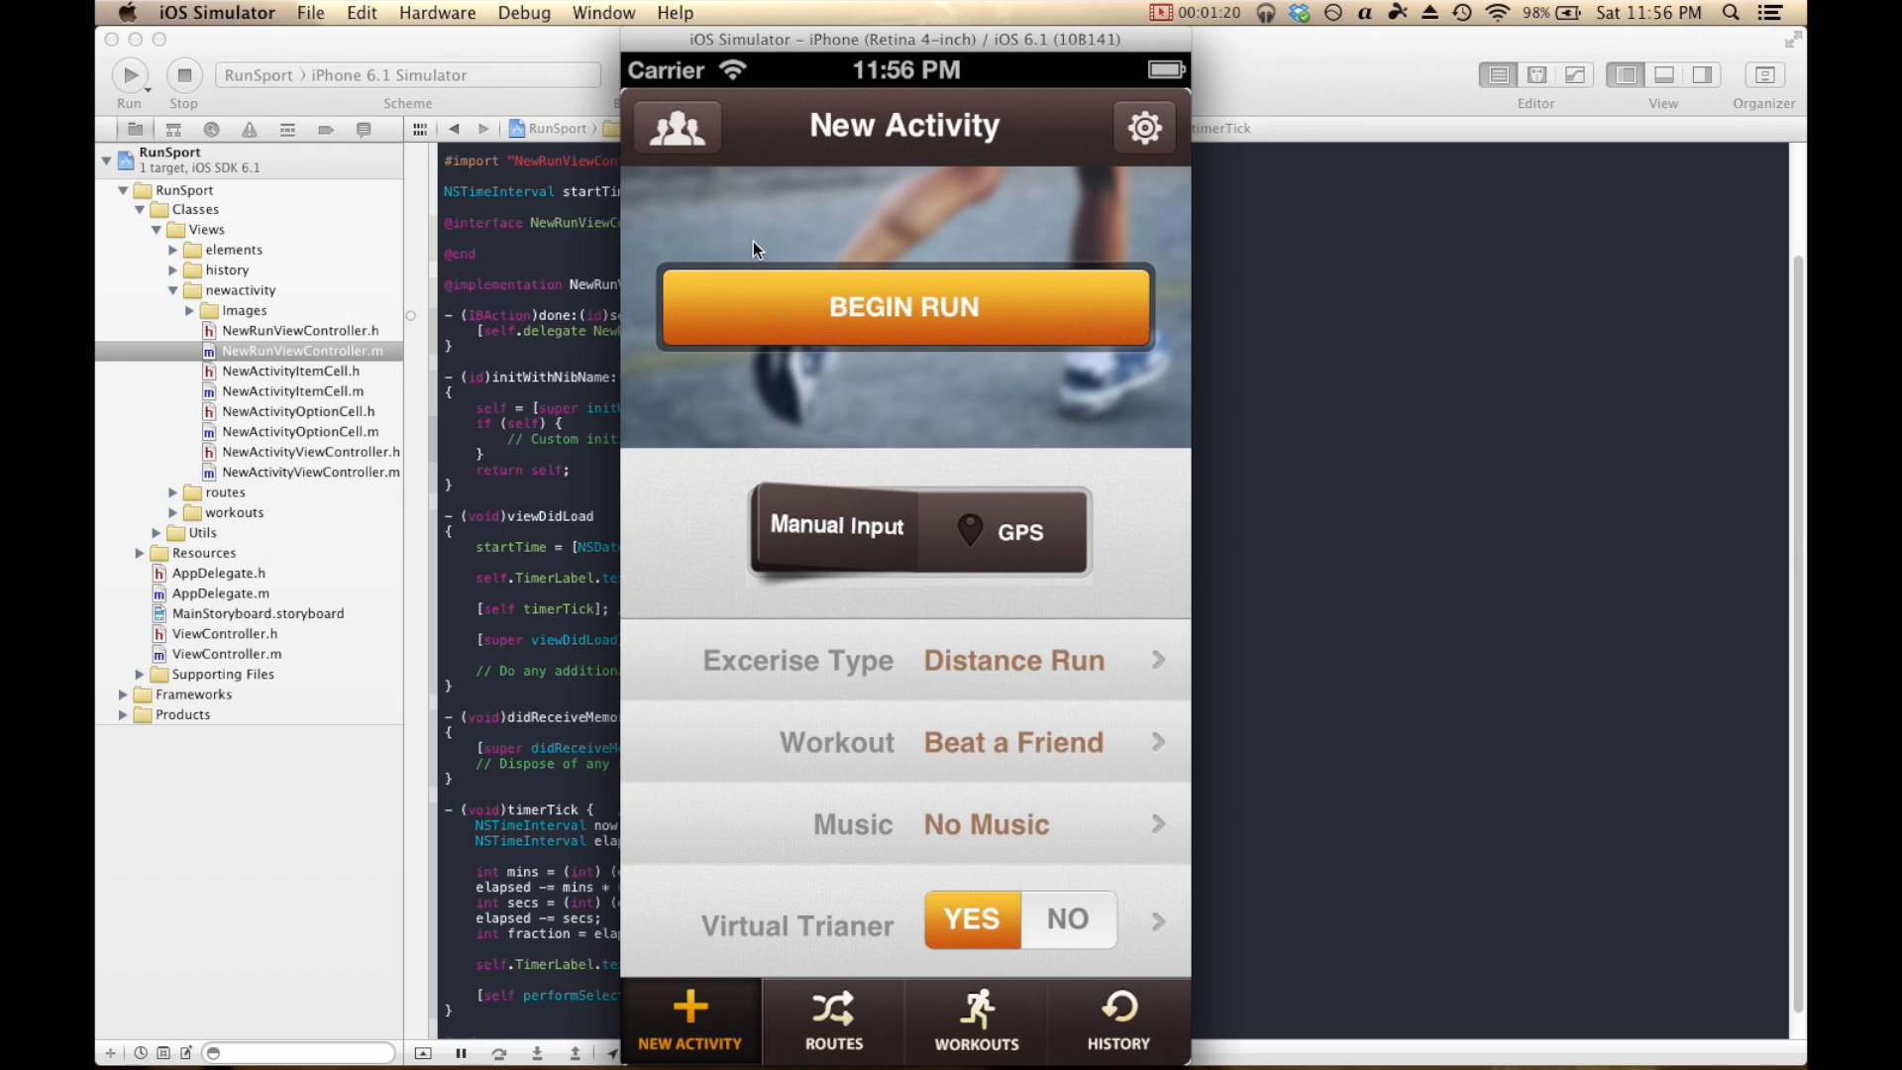
mouse_move(961, 394)
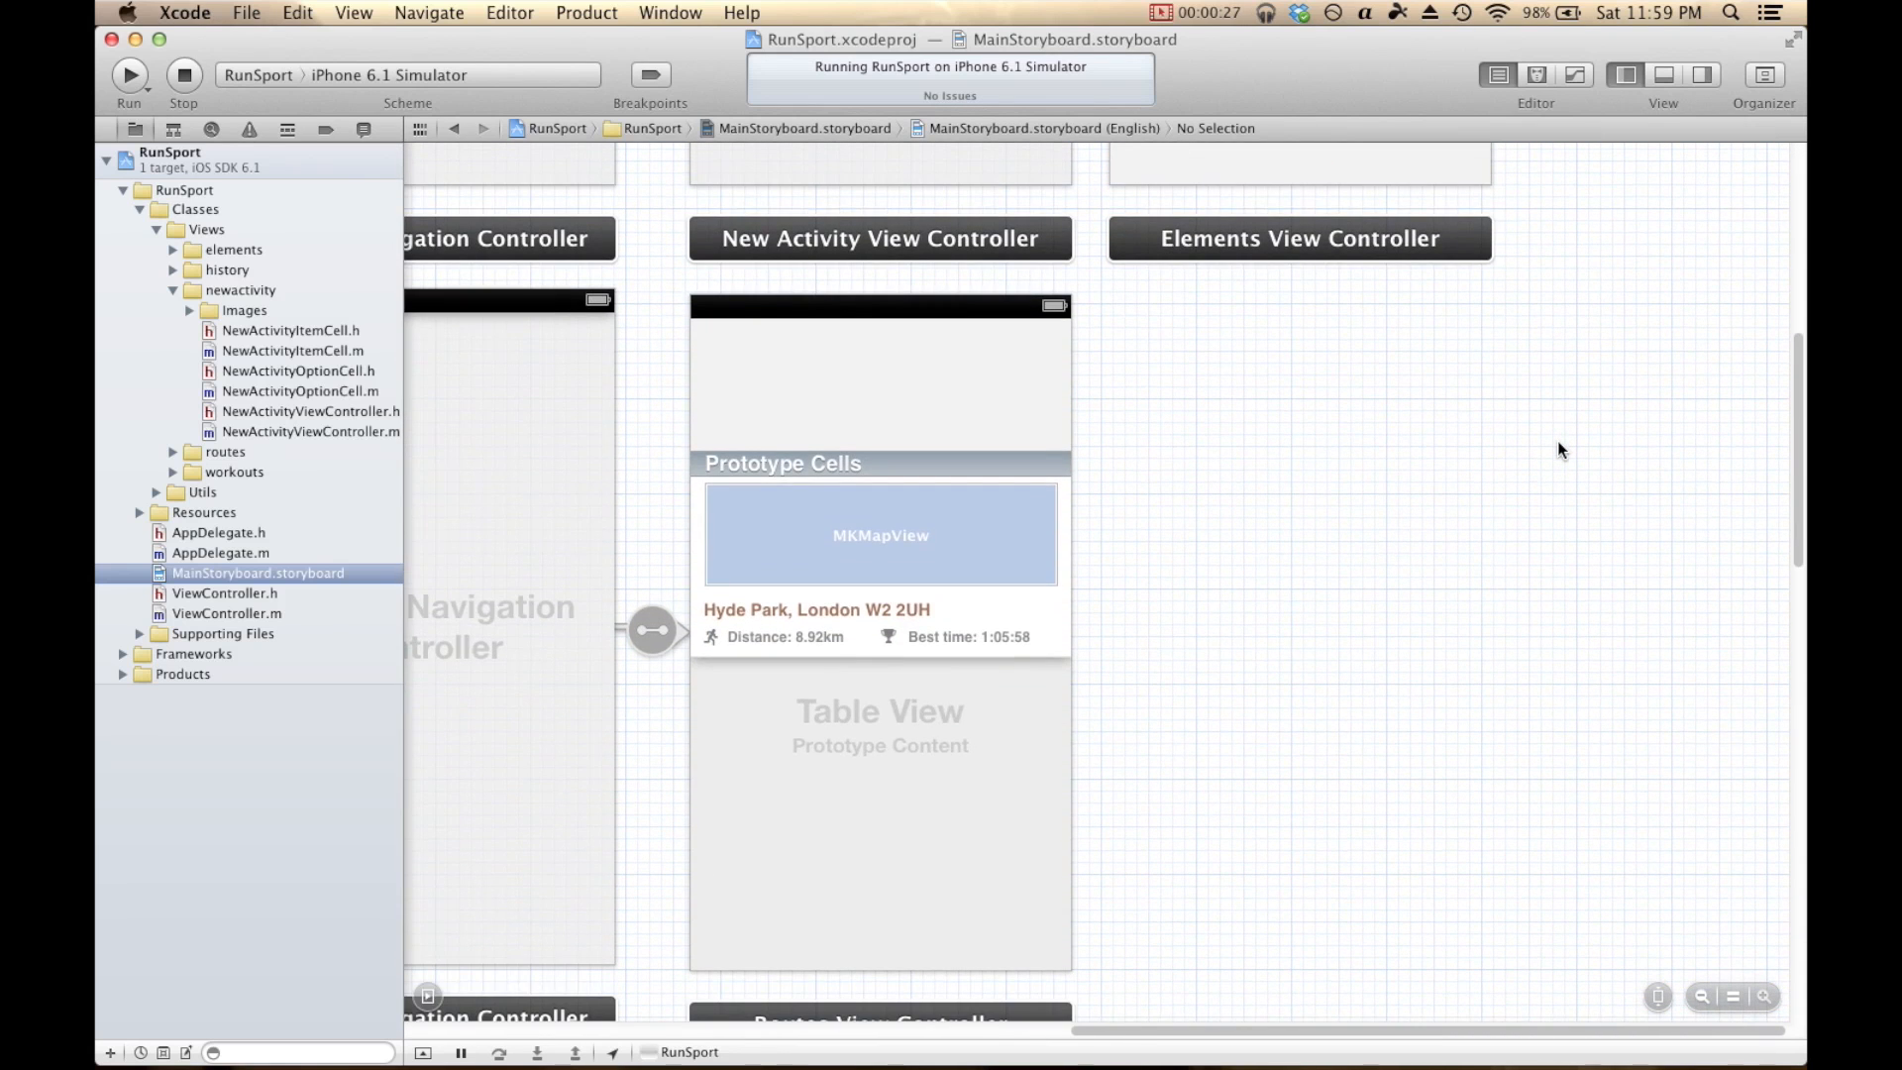
scroll("up", 3)
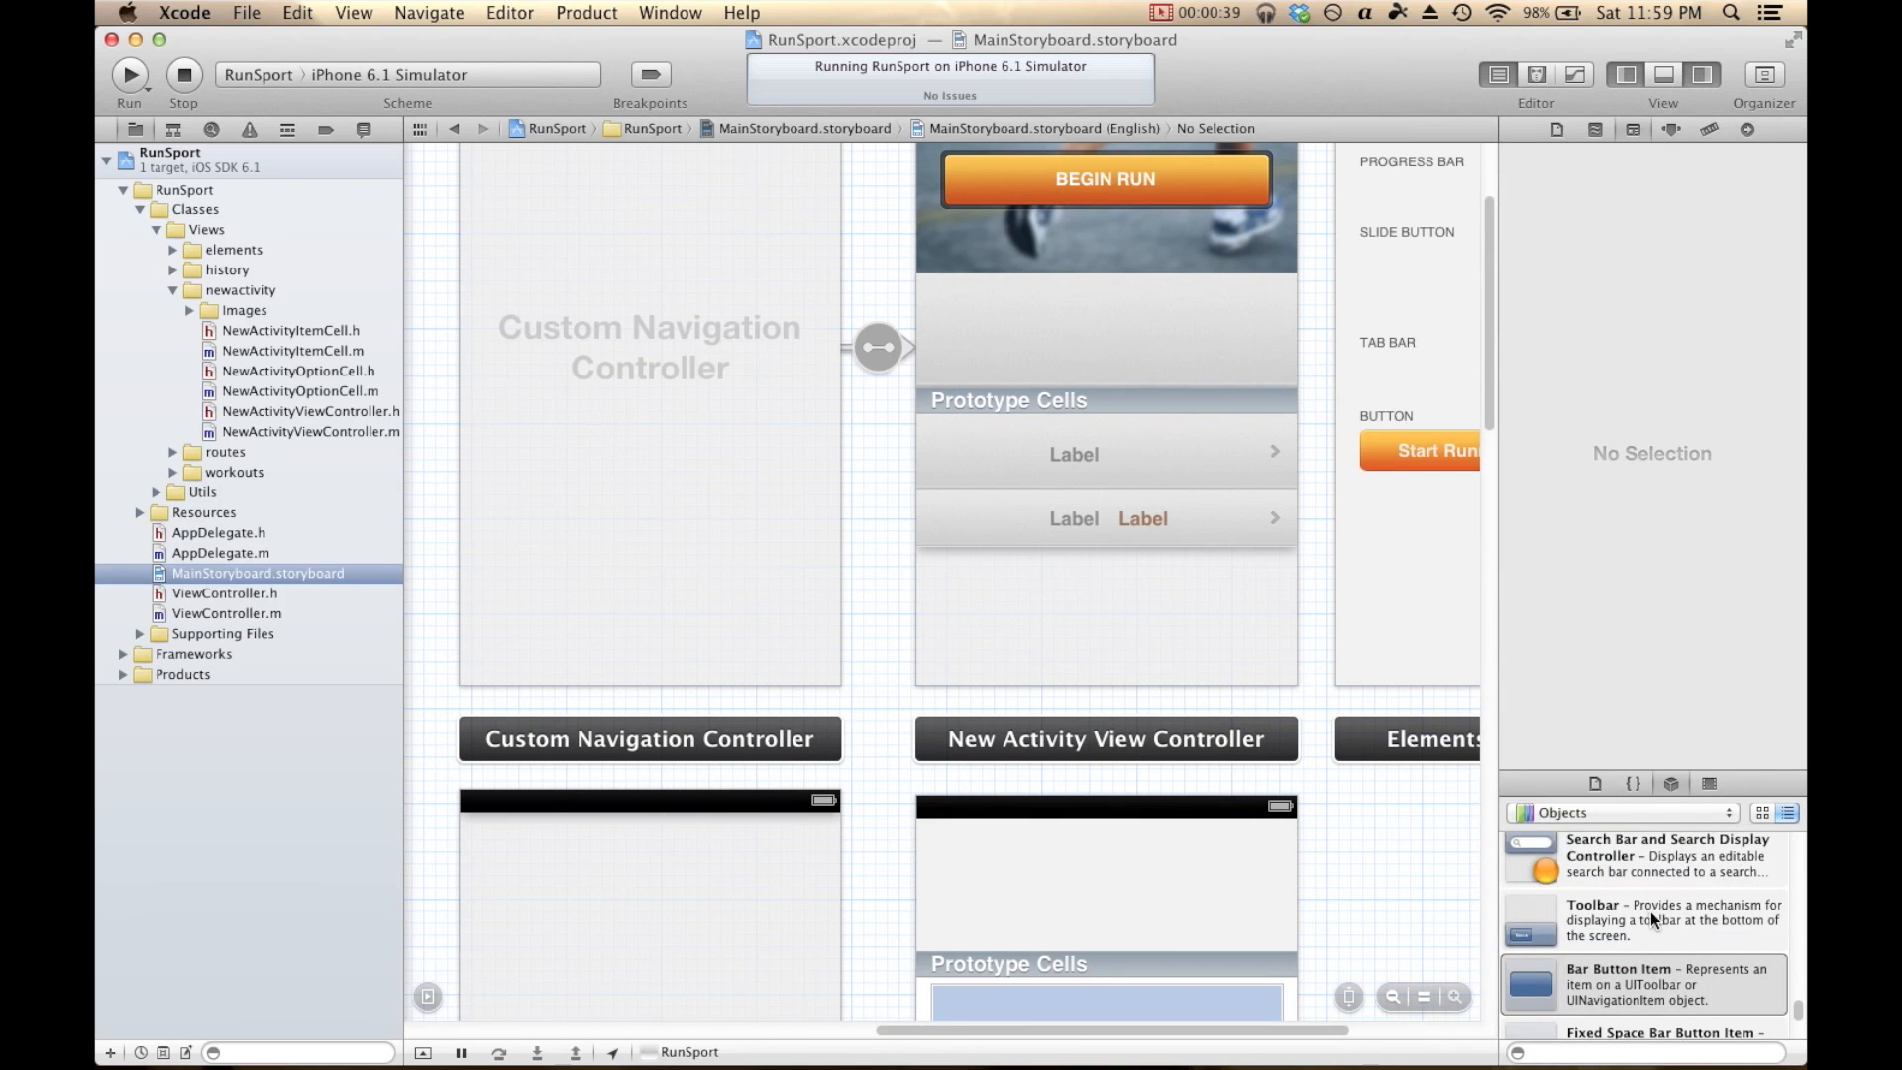
Place a View Controller from the Object Library on the canvas and select its main view.
scroll("down", 3)
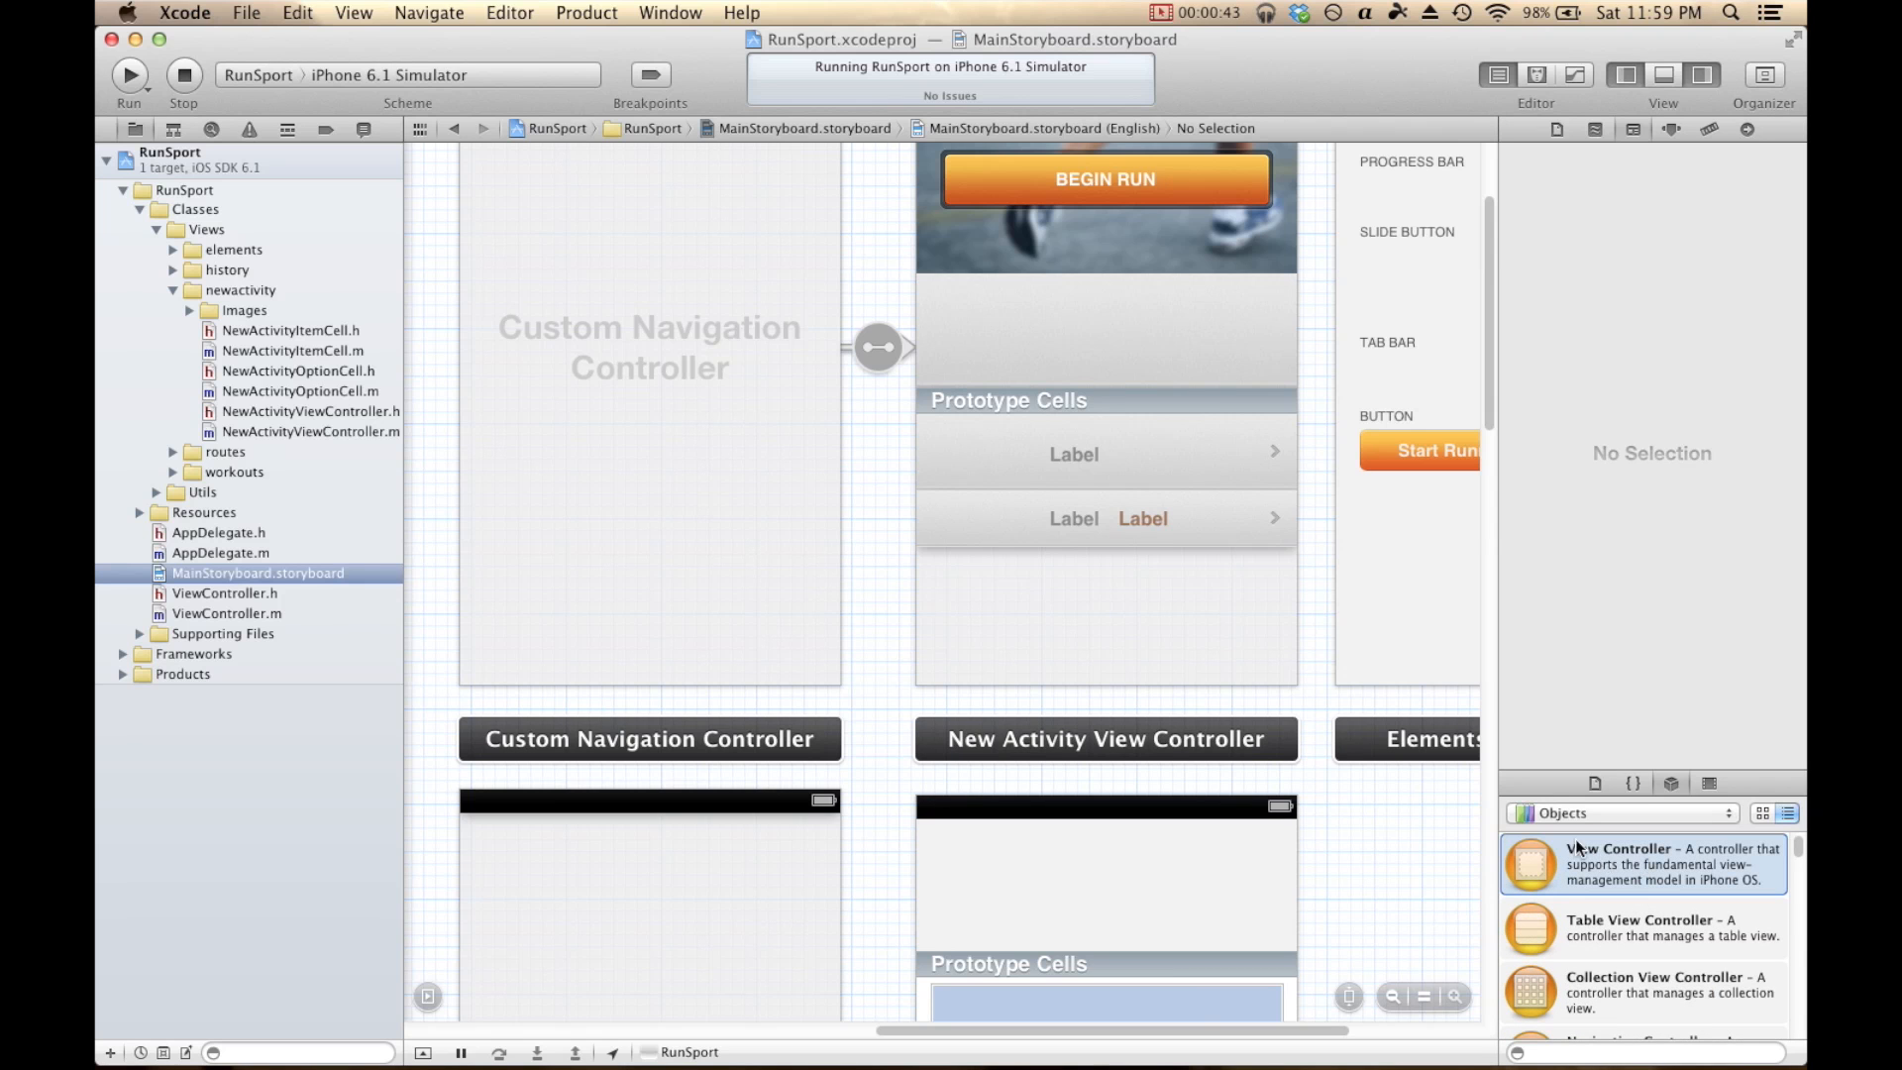
scroll("down", 3)
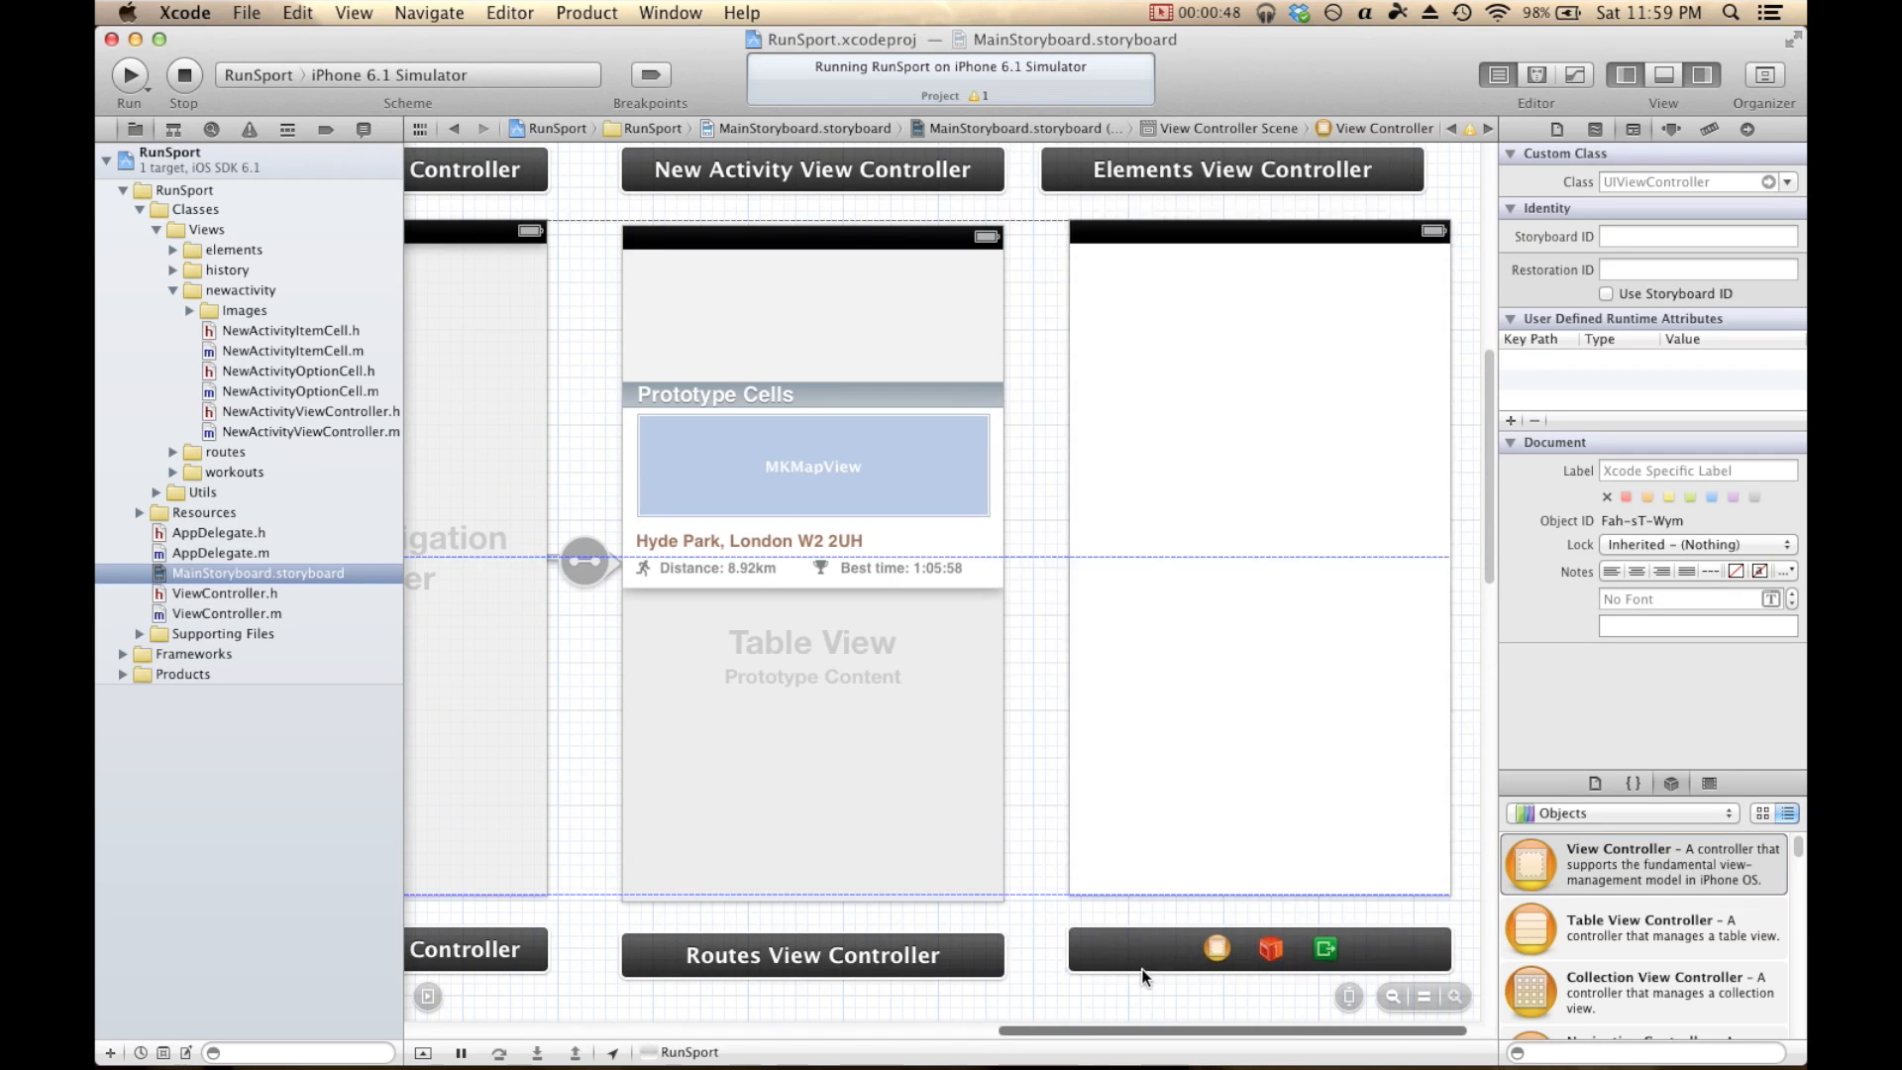
left_click(1257, 728)
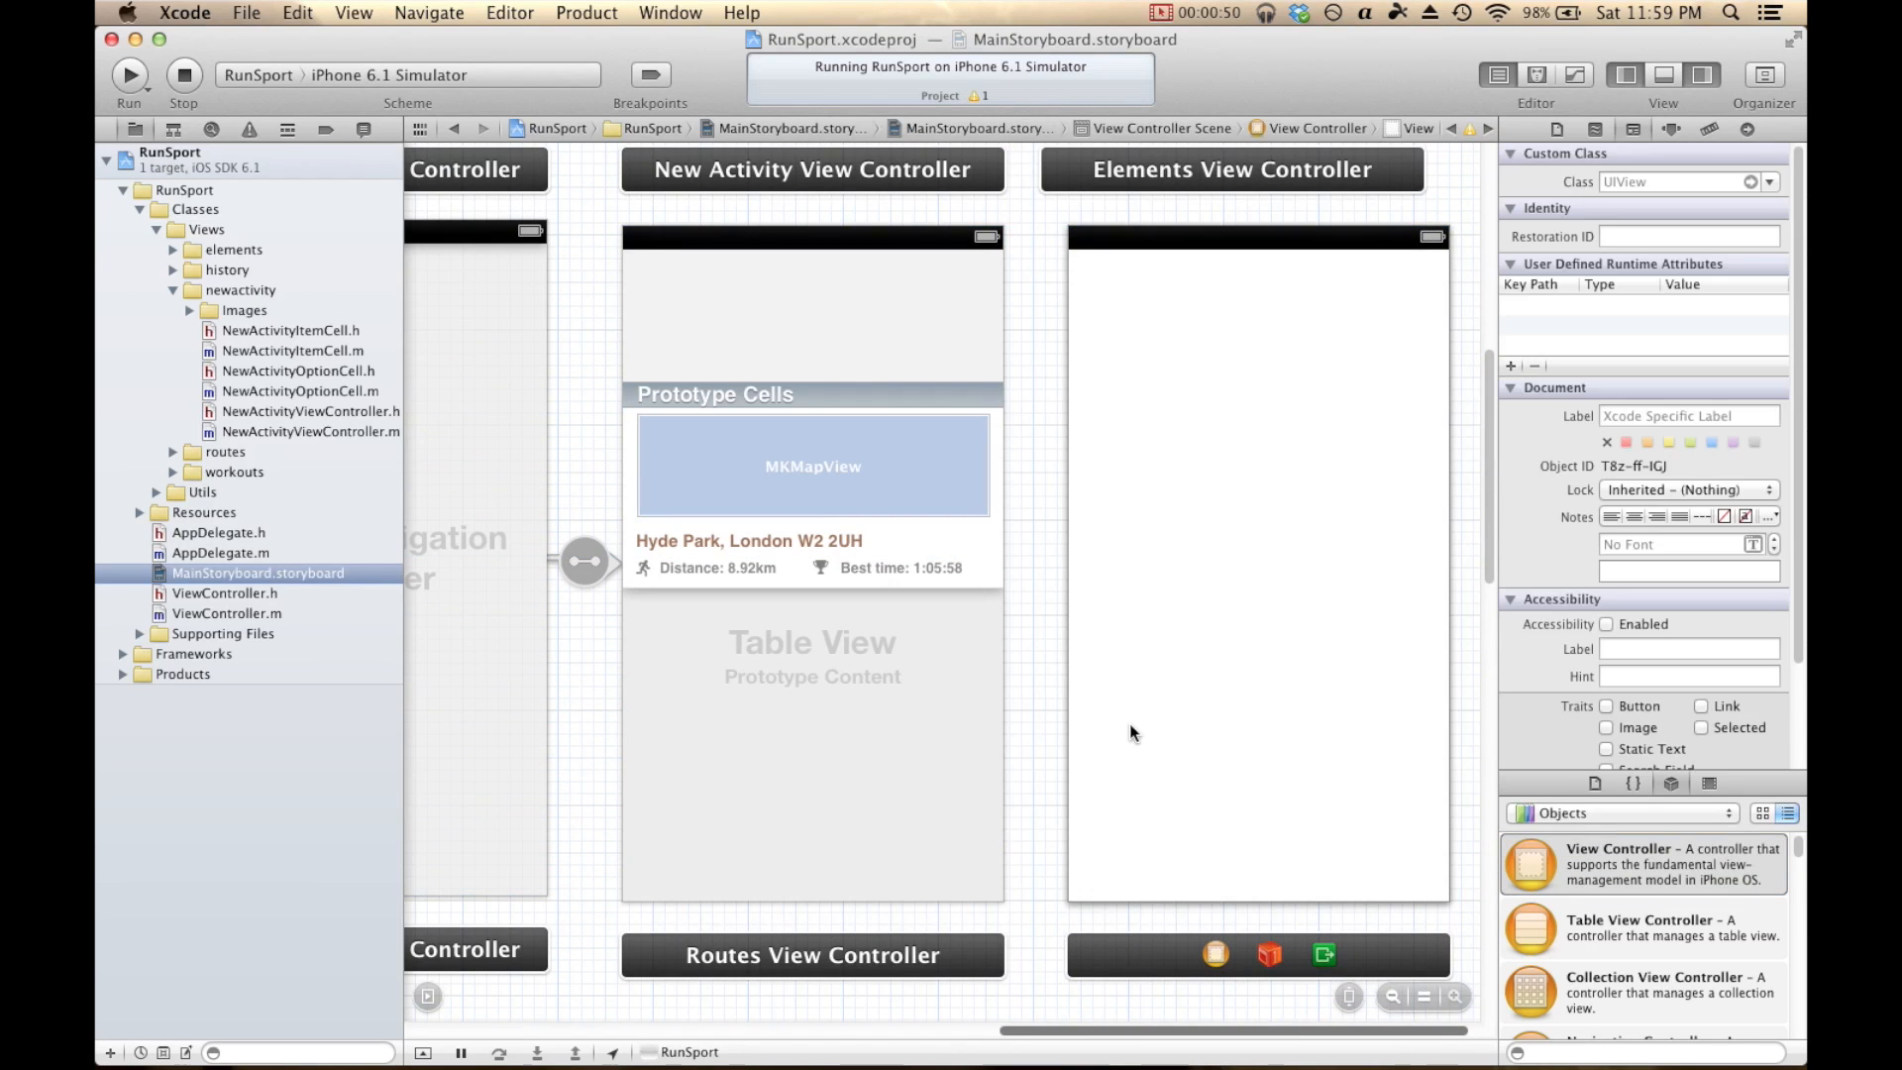
mouse_move(1274, 642)
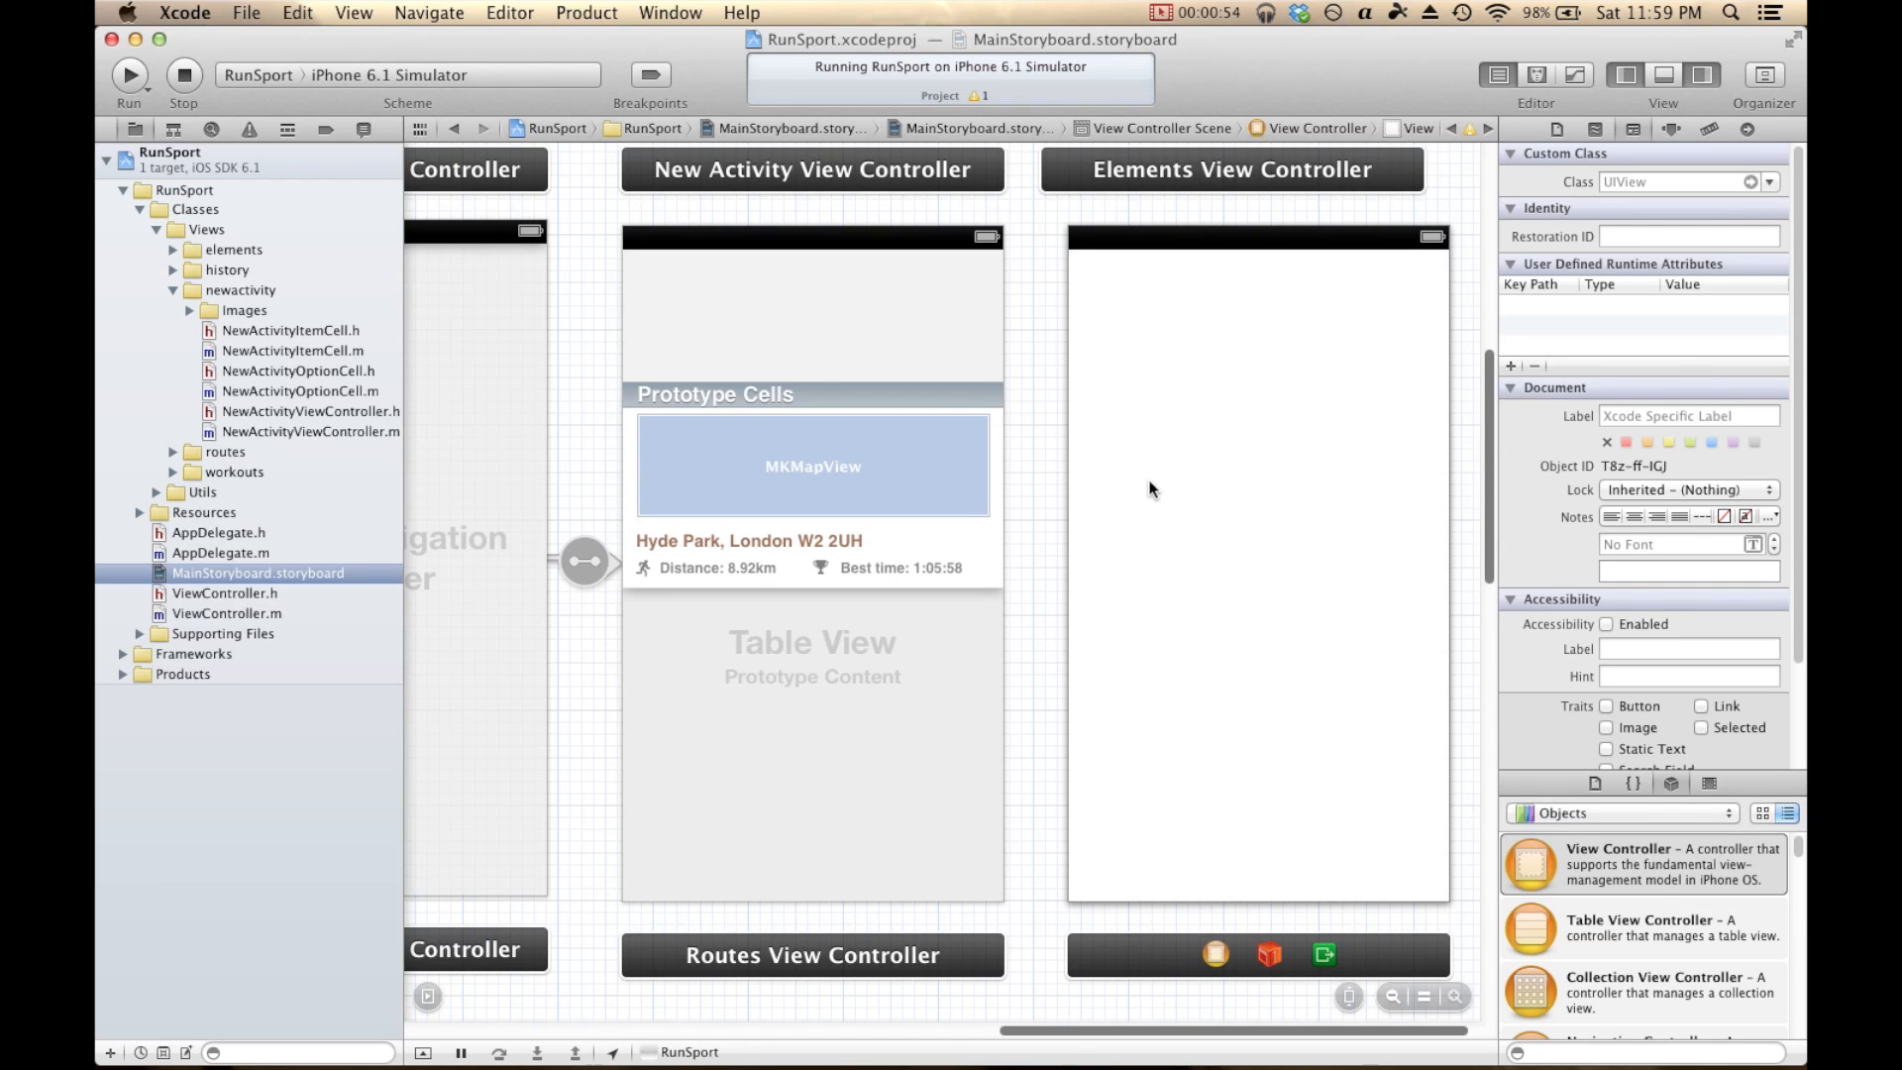
mouse_move(1200, 473)
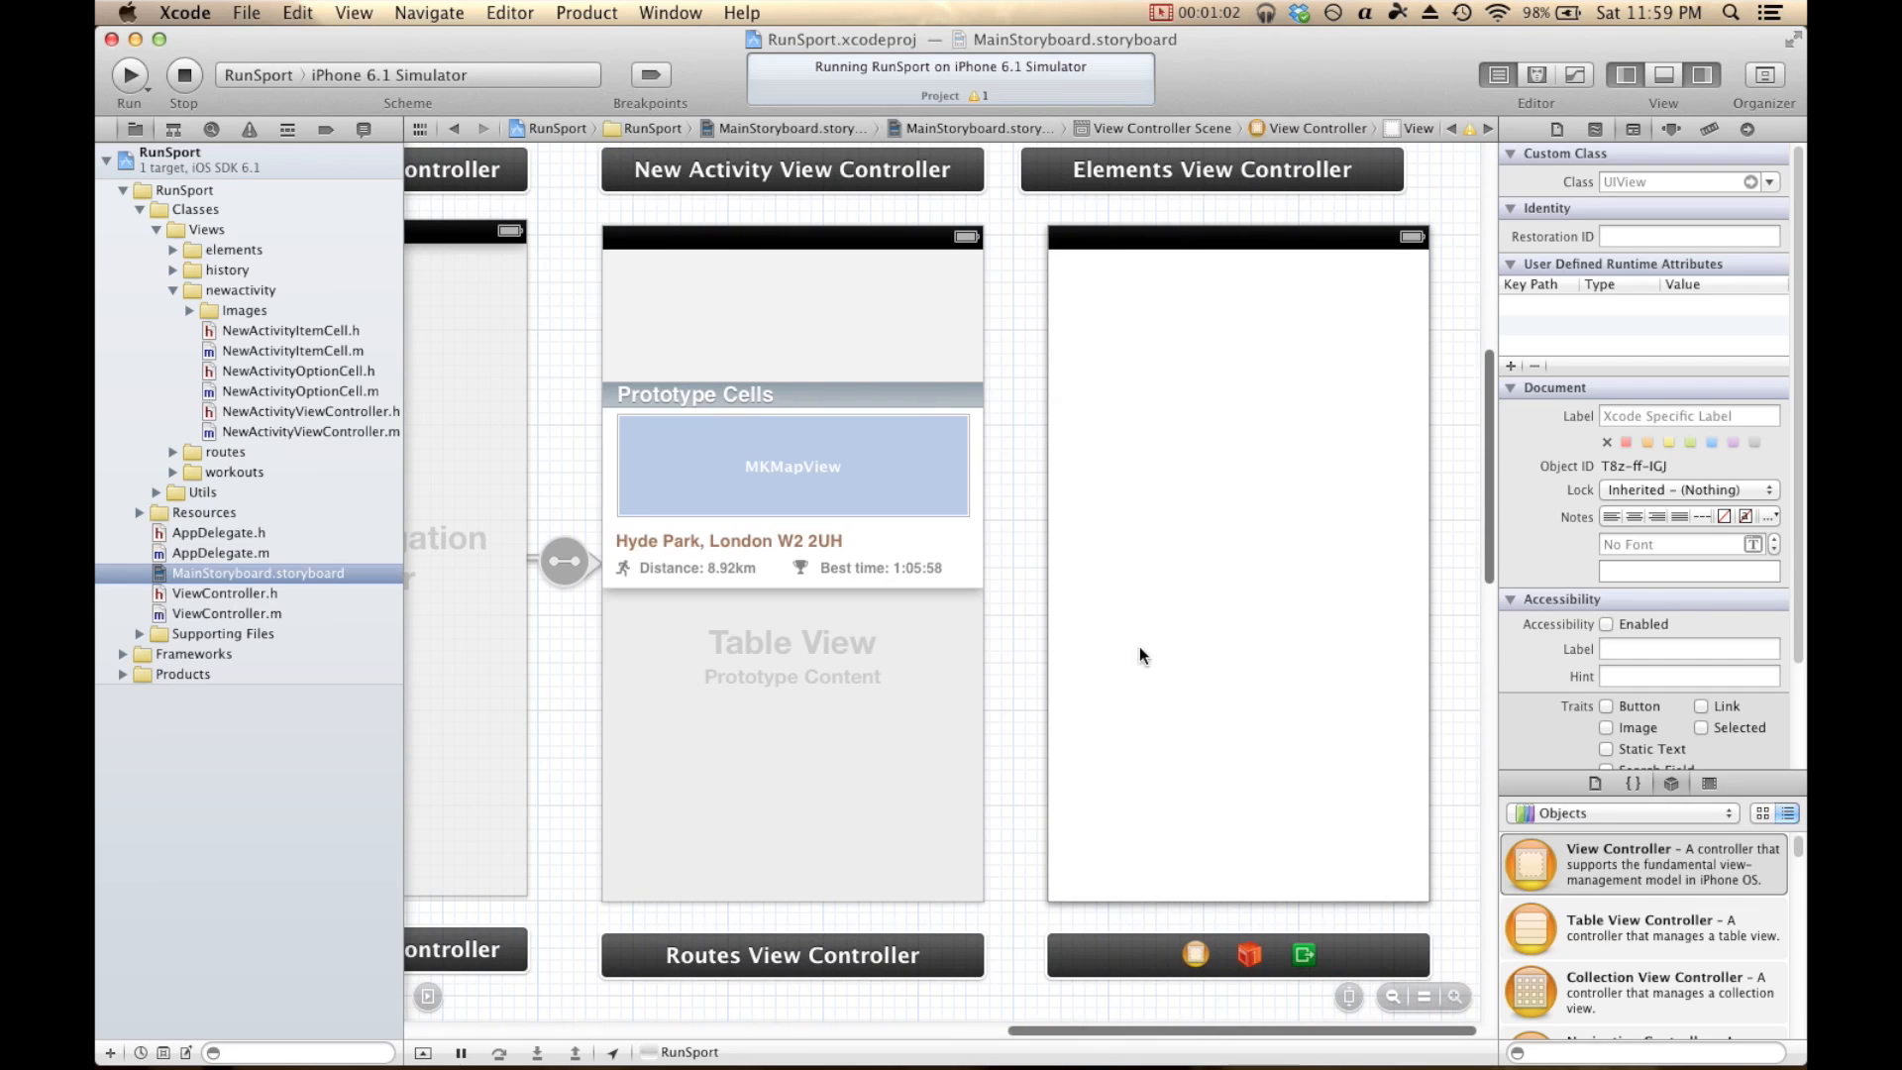
Embed the new scene in a Navigation Controller and set its simulated top bar to black.
left_click(508, 13)
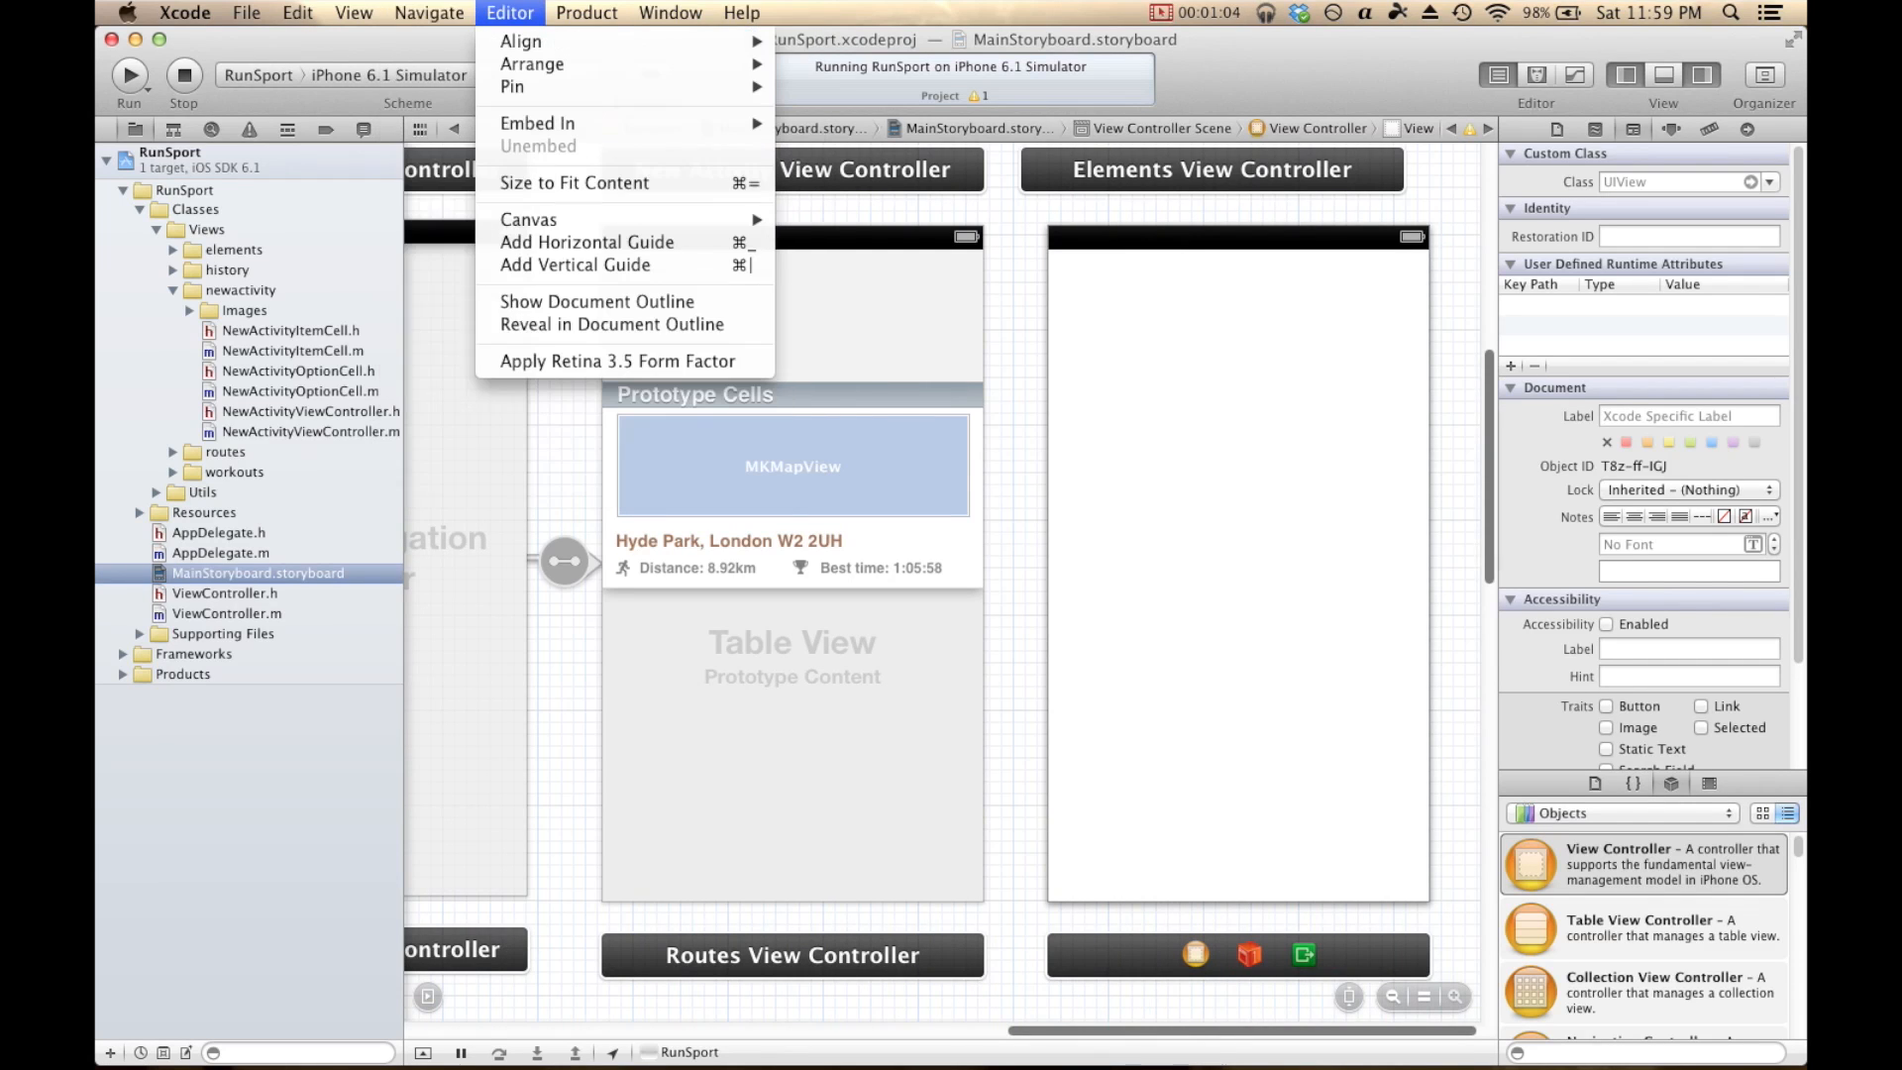
mouse_move(537, 123)
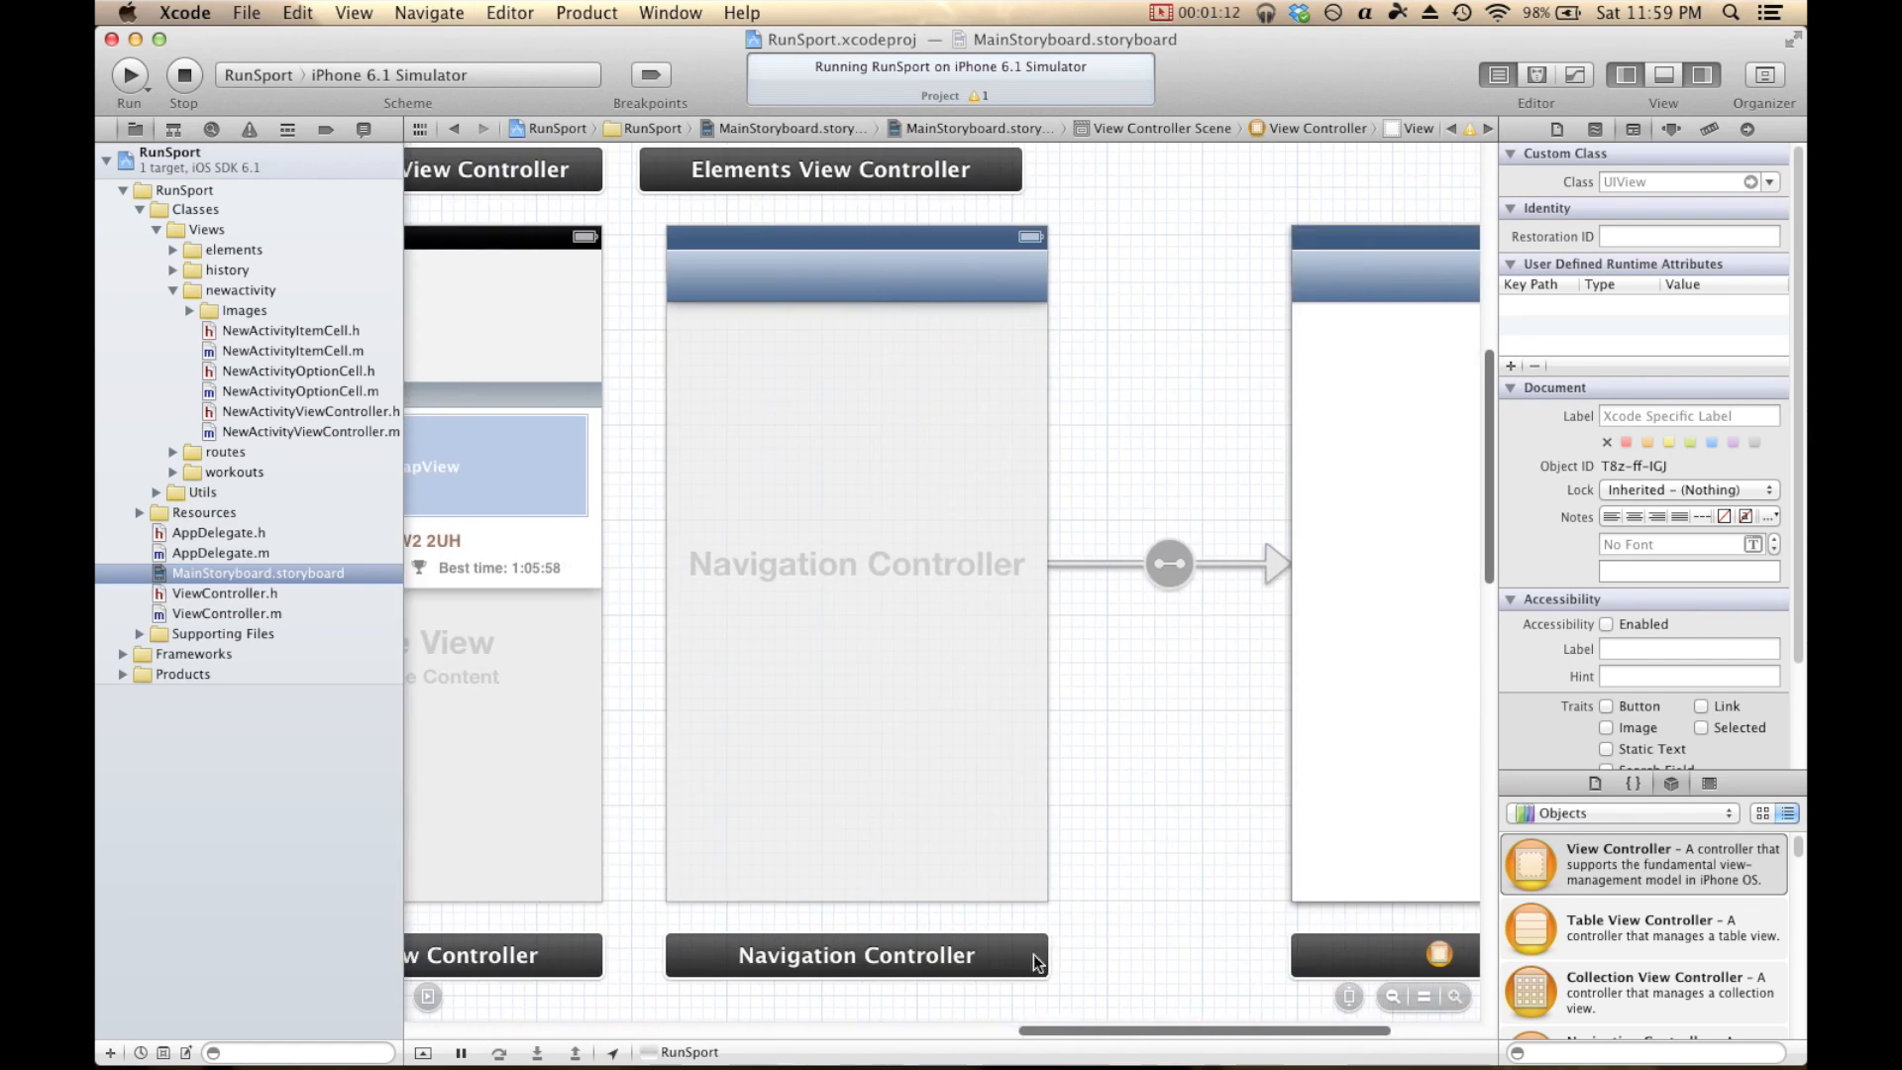
left_click(854, 955)
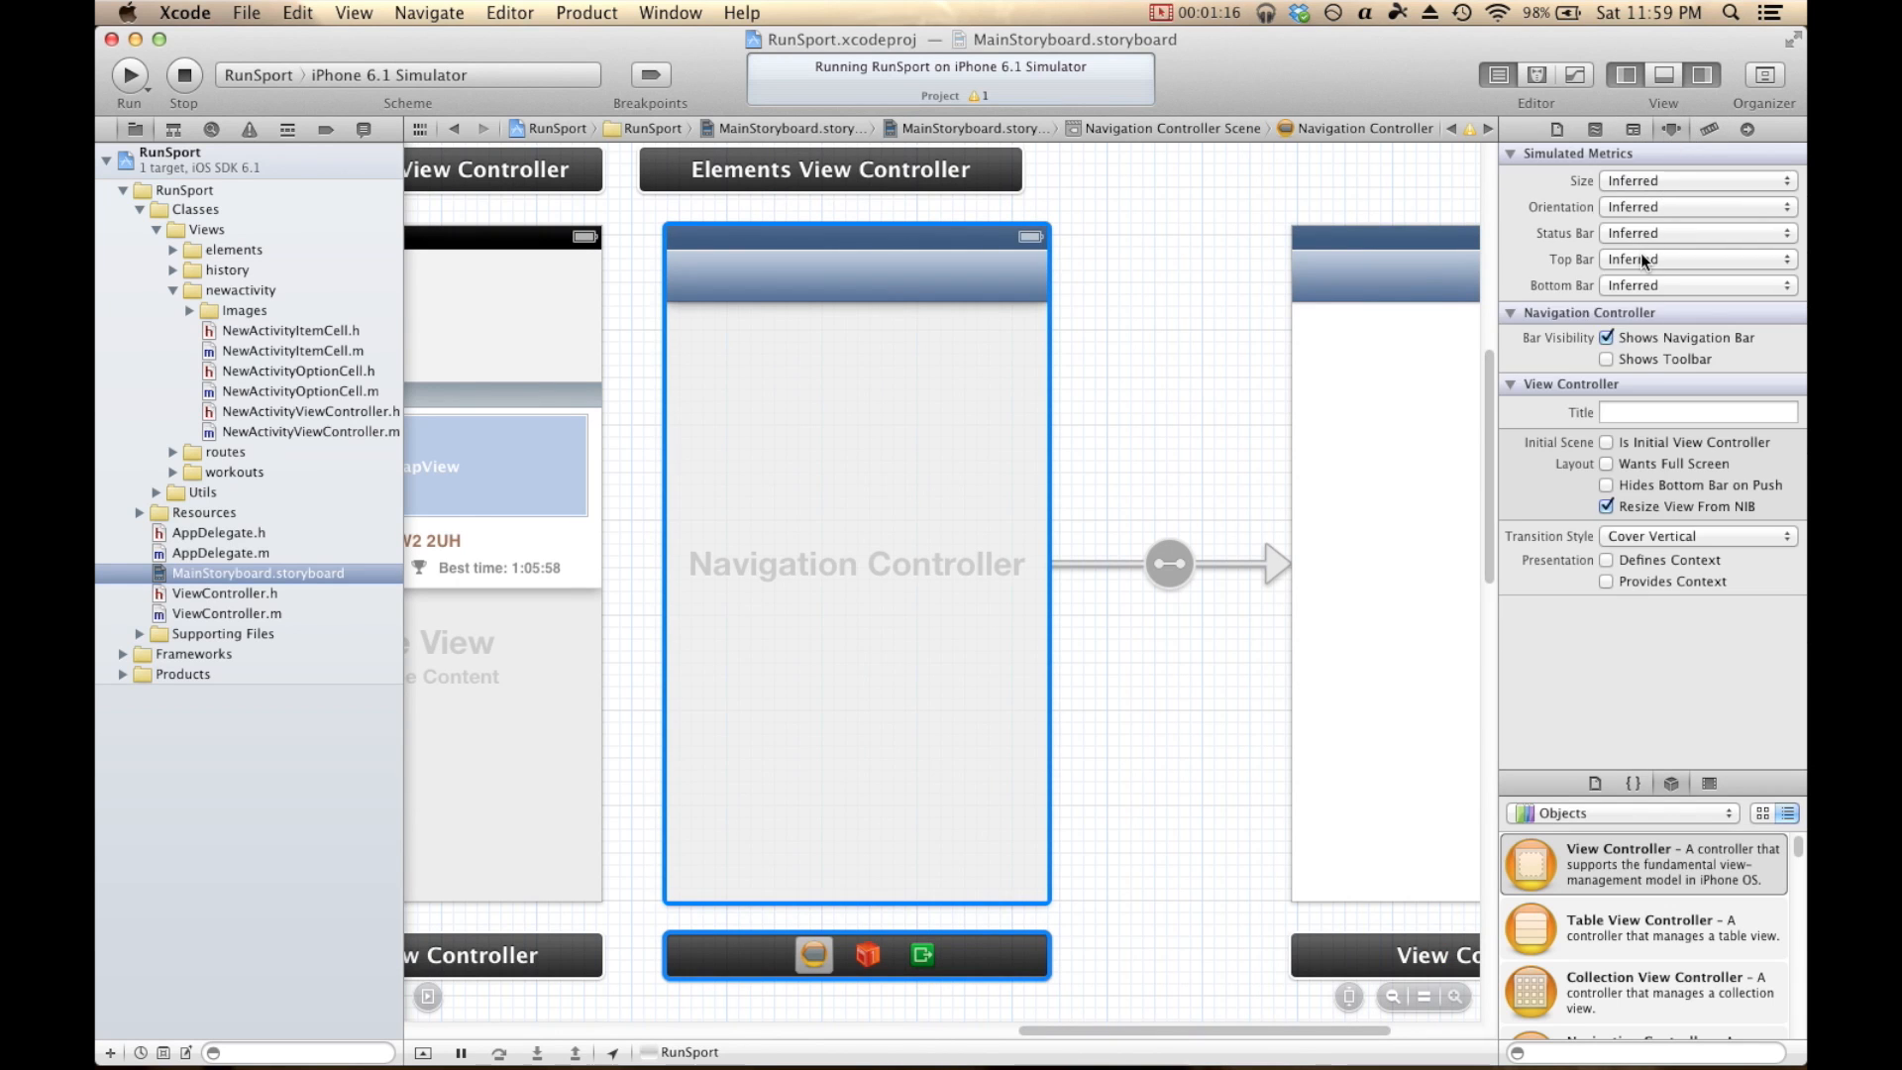
left_click(1696, 259)
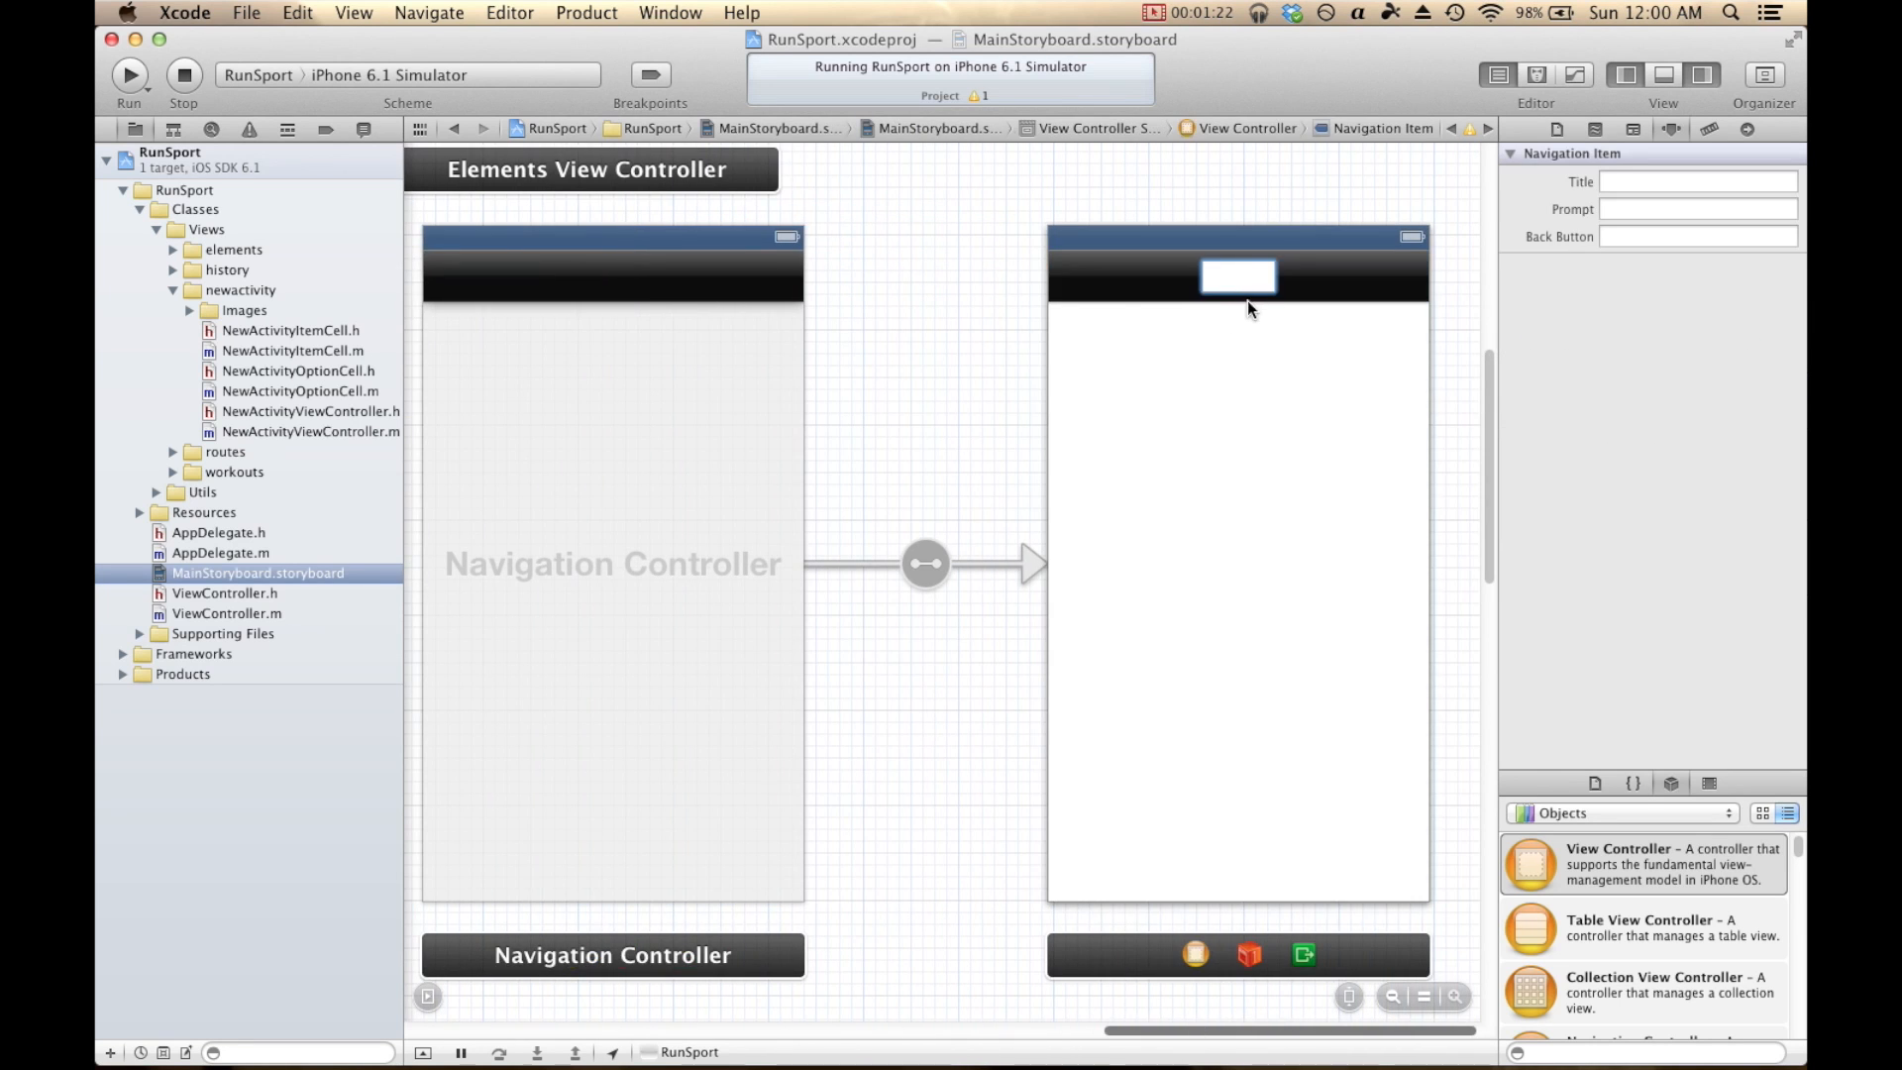
Title the navigation bar 'New Run' and scroll the Object Library toward the Bar Button Item.
type("New Run")
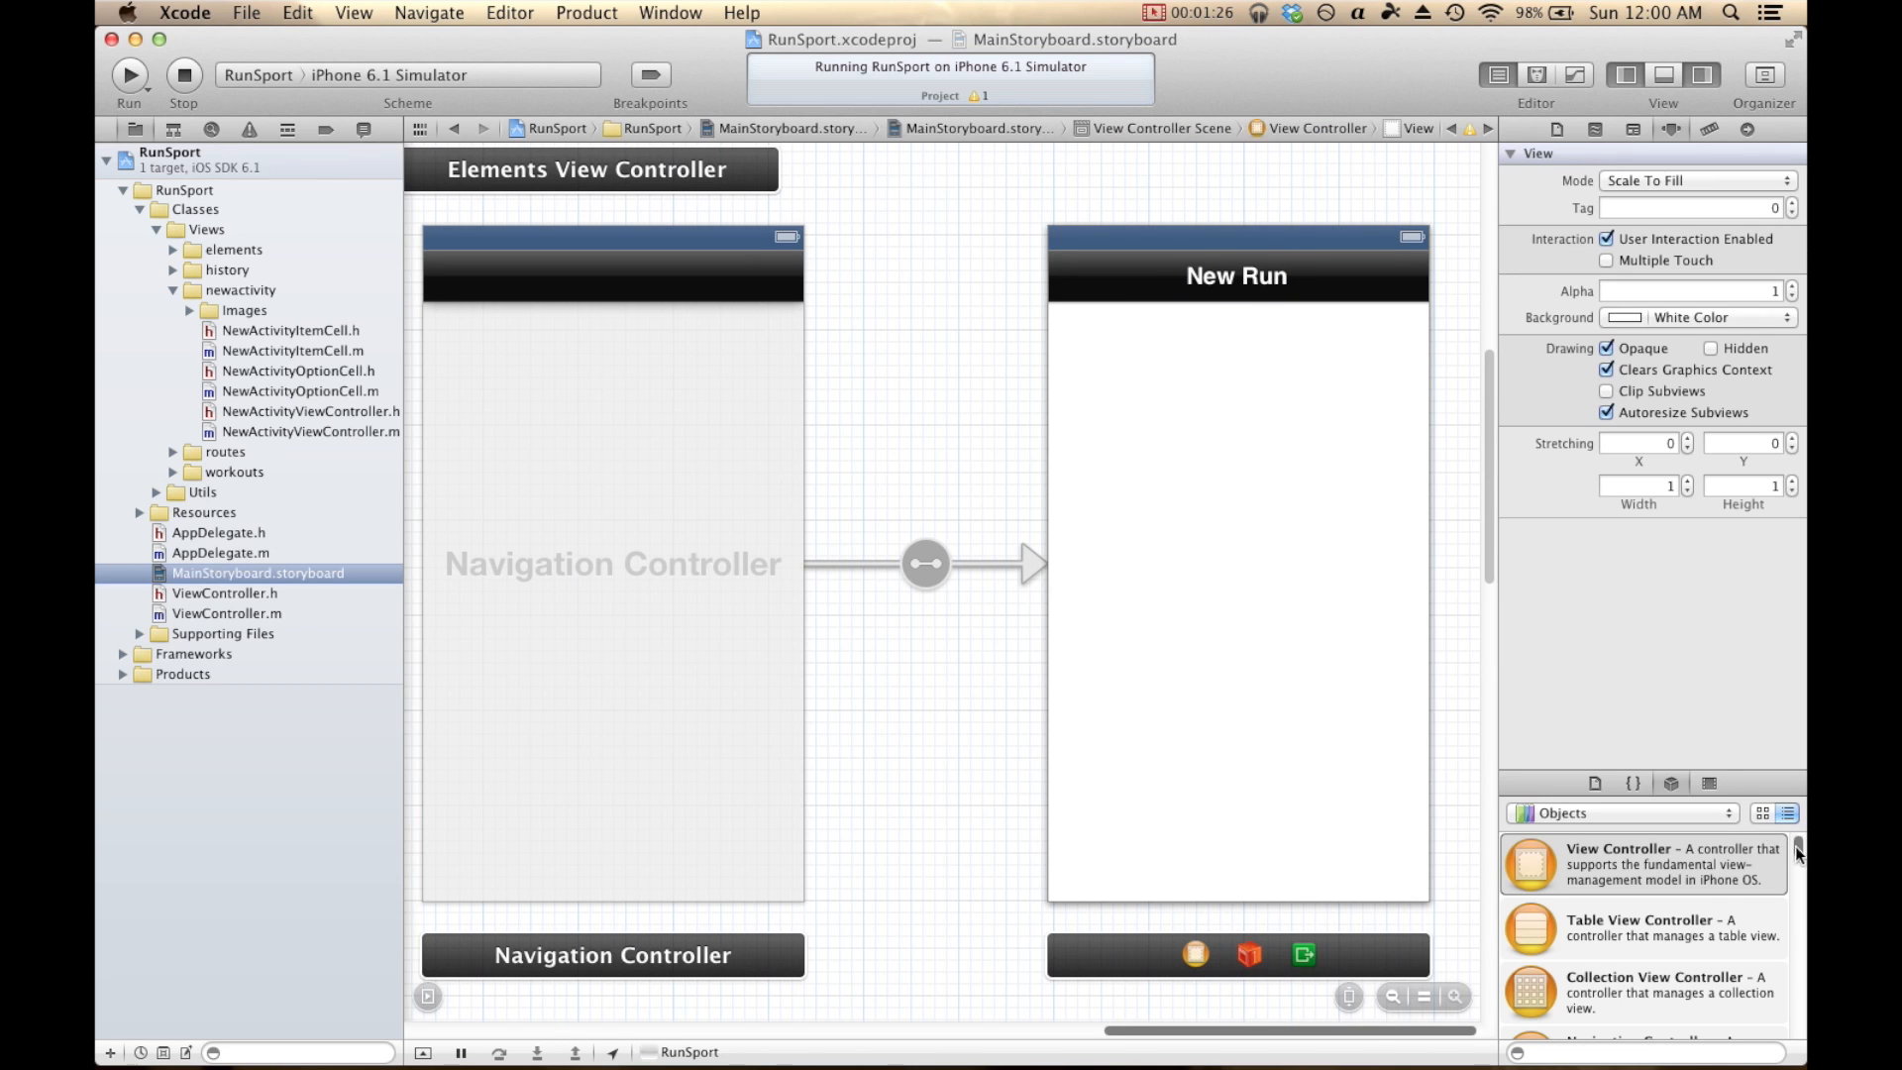
scroll("down", 3)
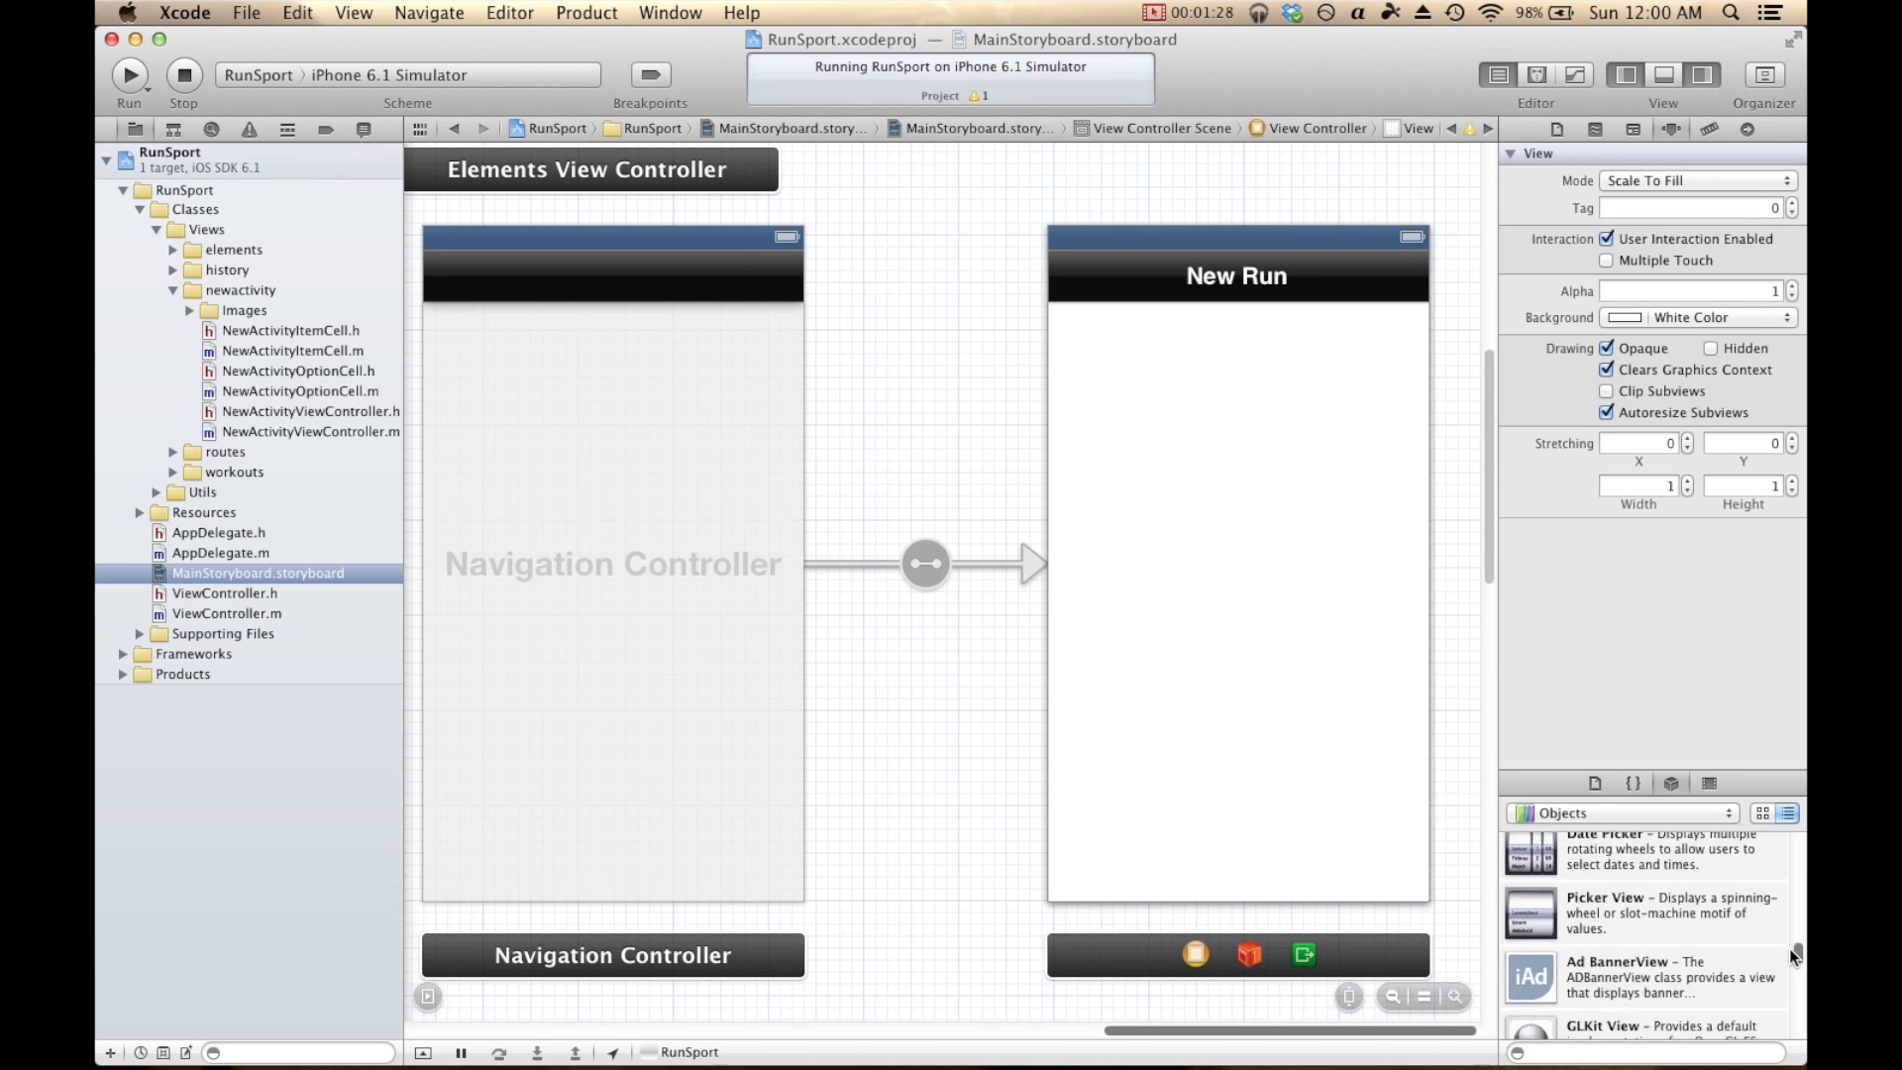
scroll("down", 3)
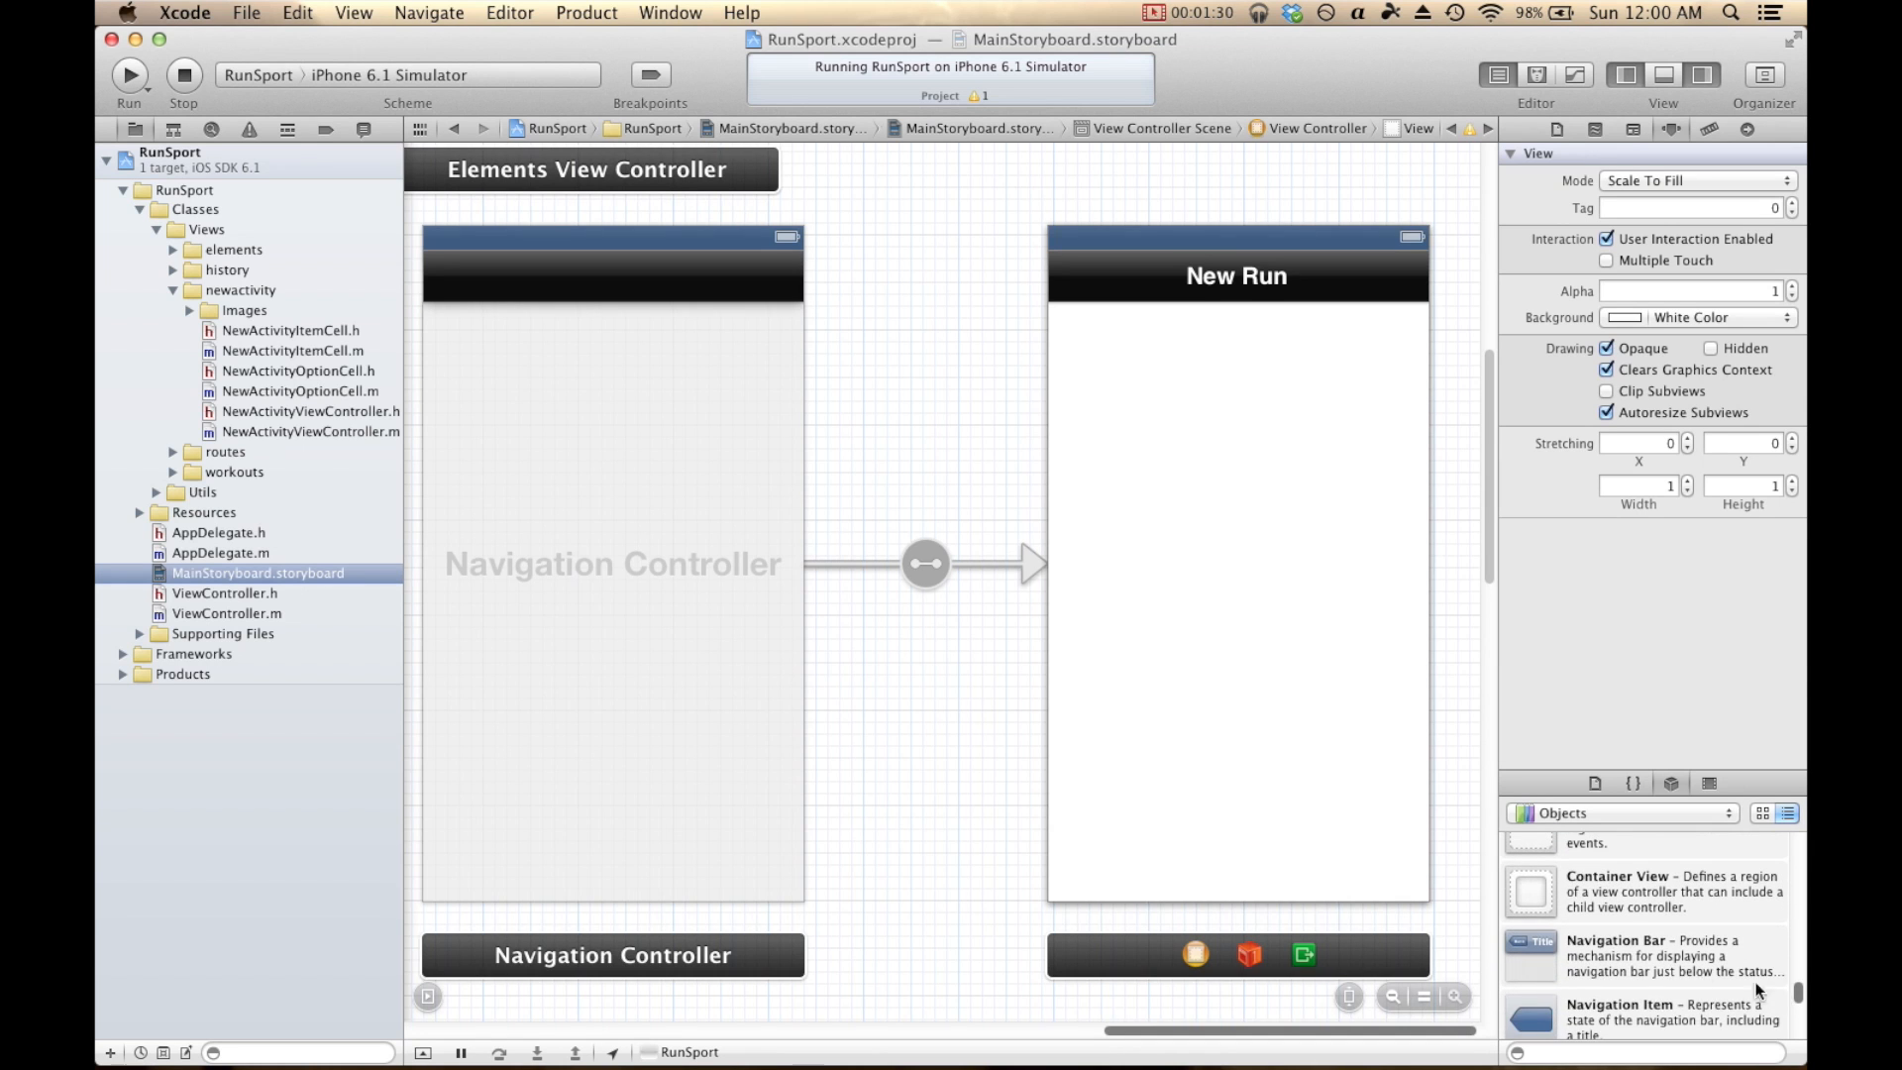
scroll("down", 3)
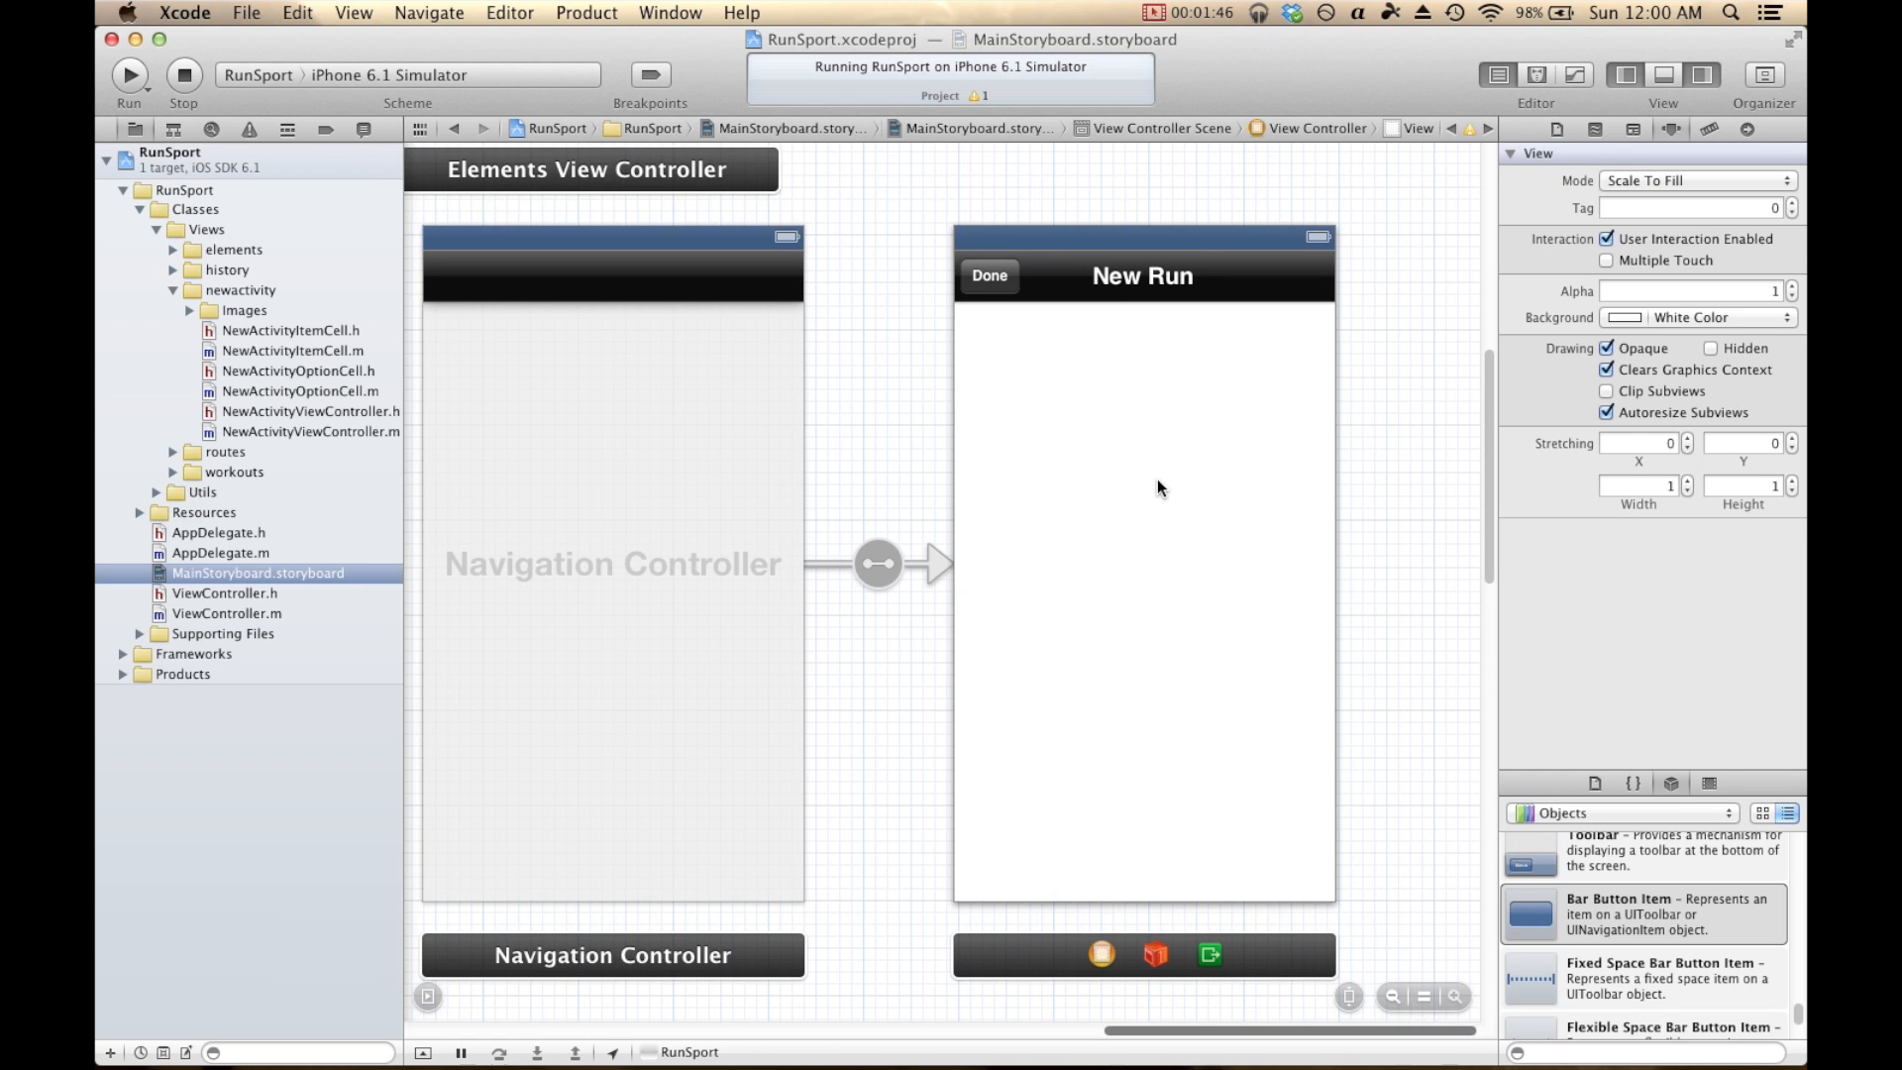
mouse_move(1492, 383)
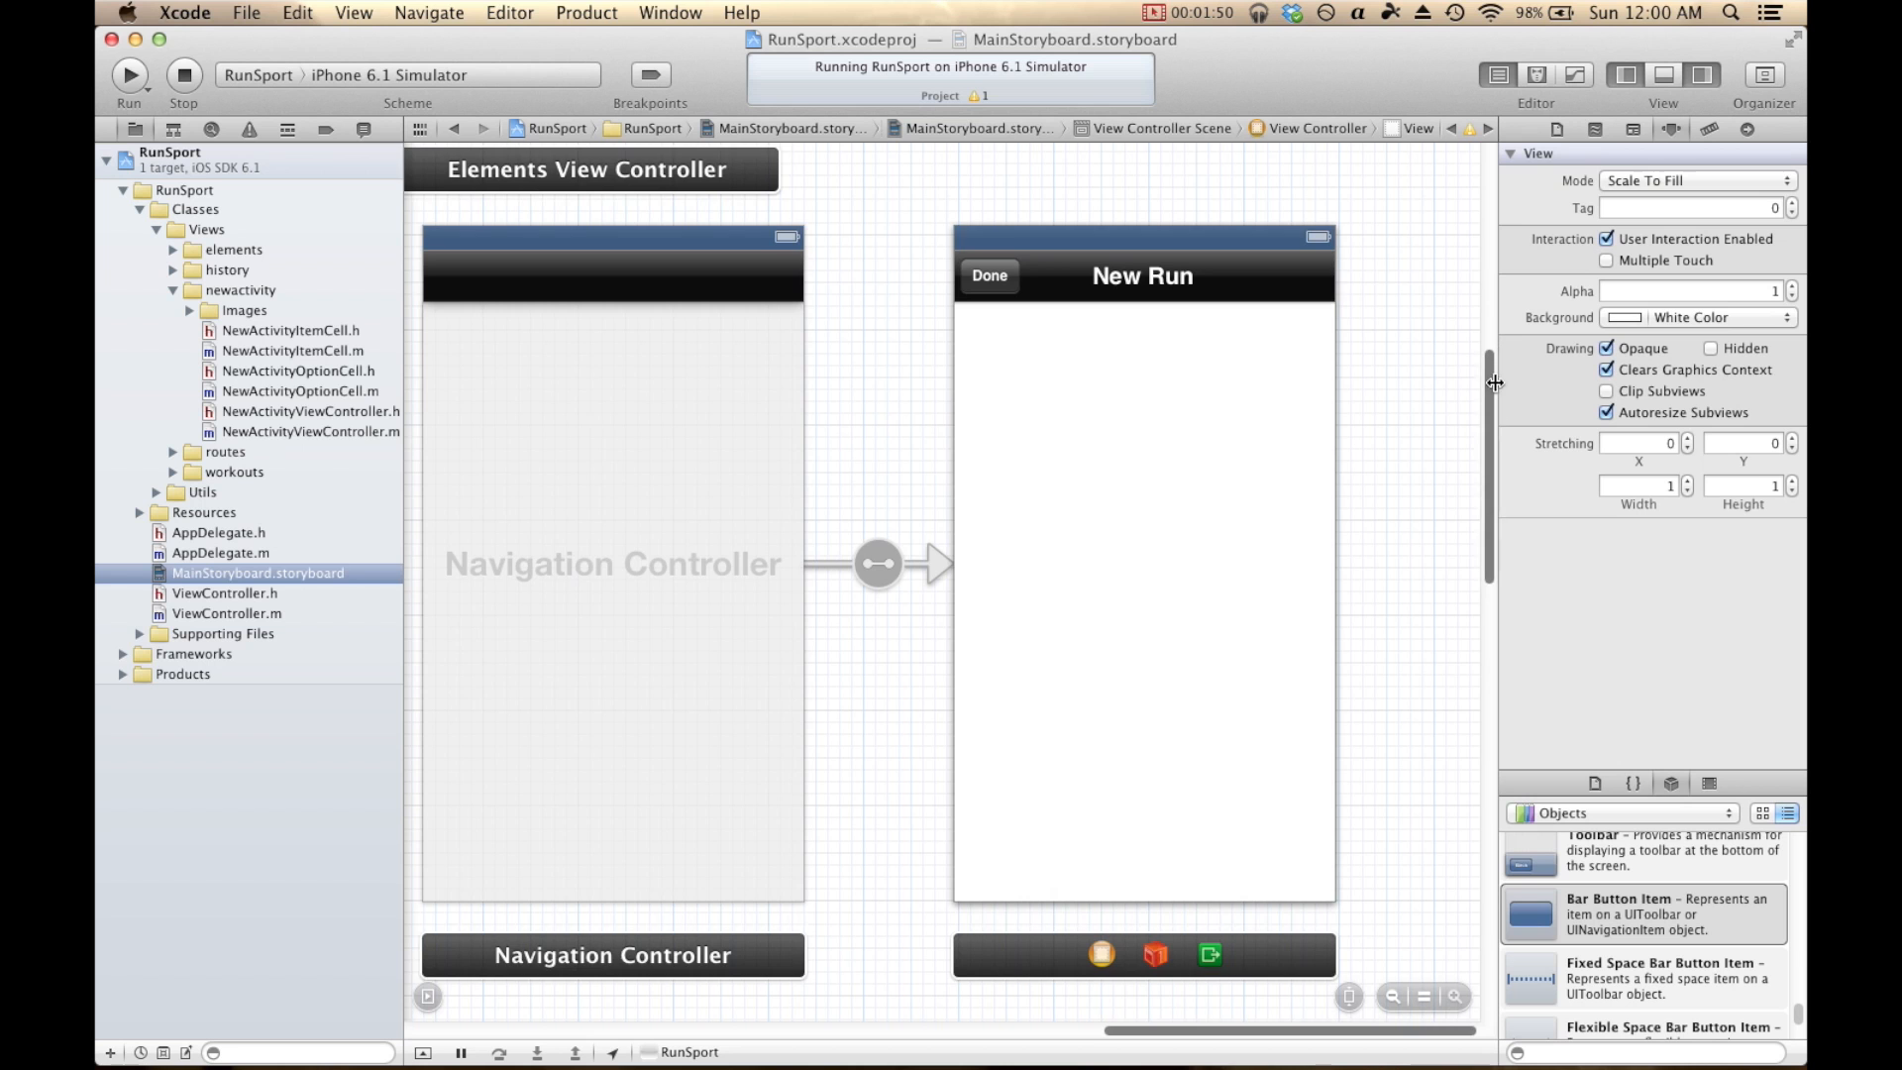
Link the BEGIN RUN button to the New Run navigation controller with a modal segue.
scroll("down", 3)
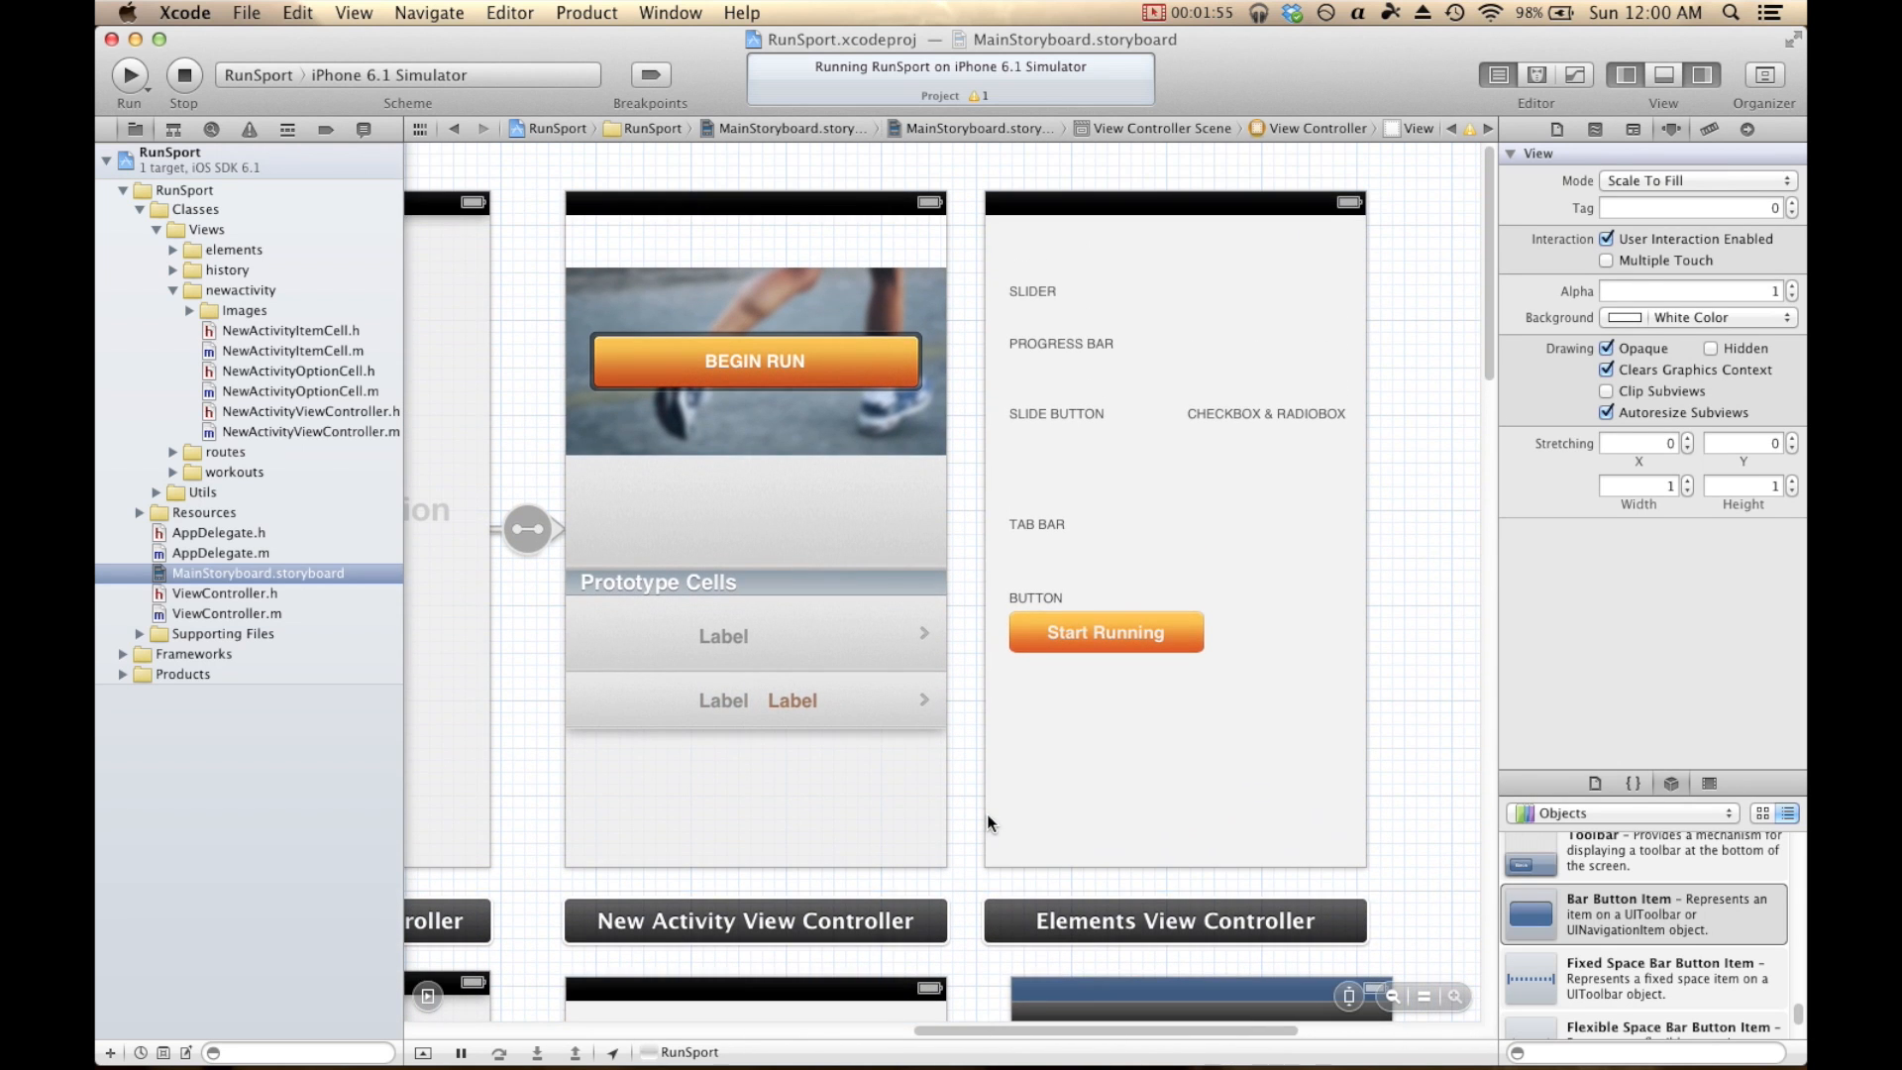
mouse_move(736, 384)
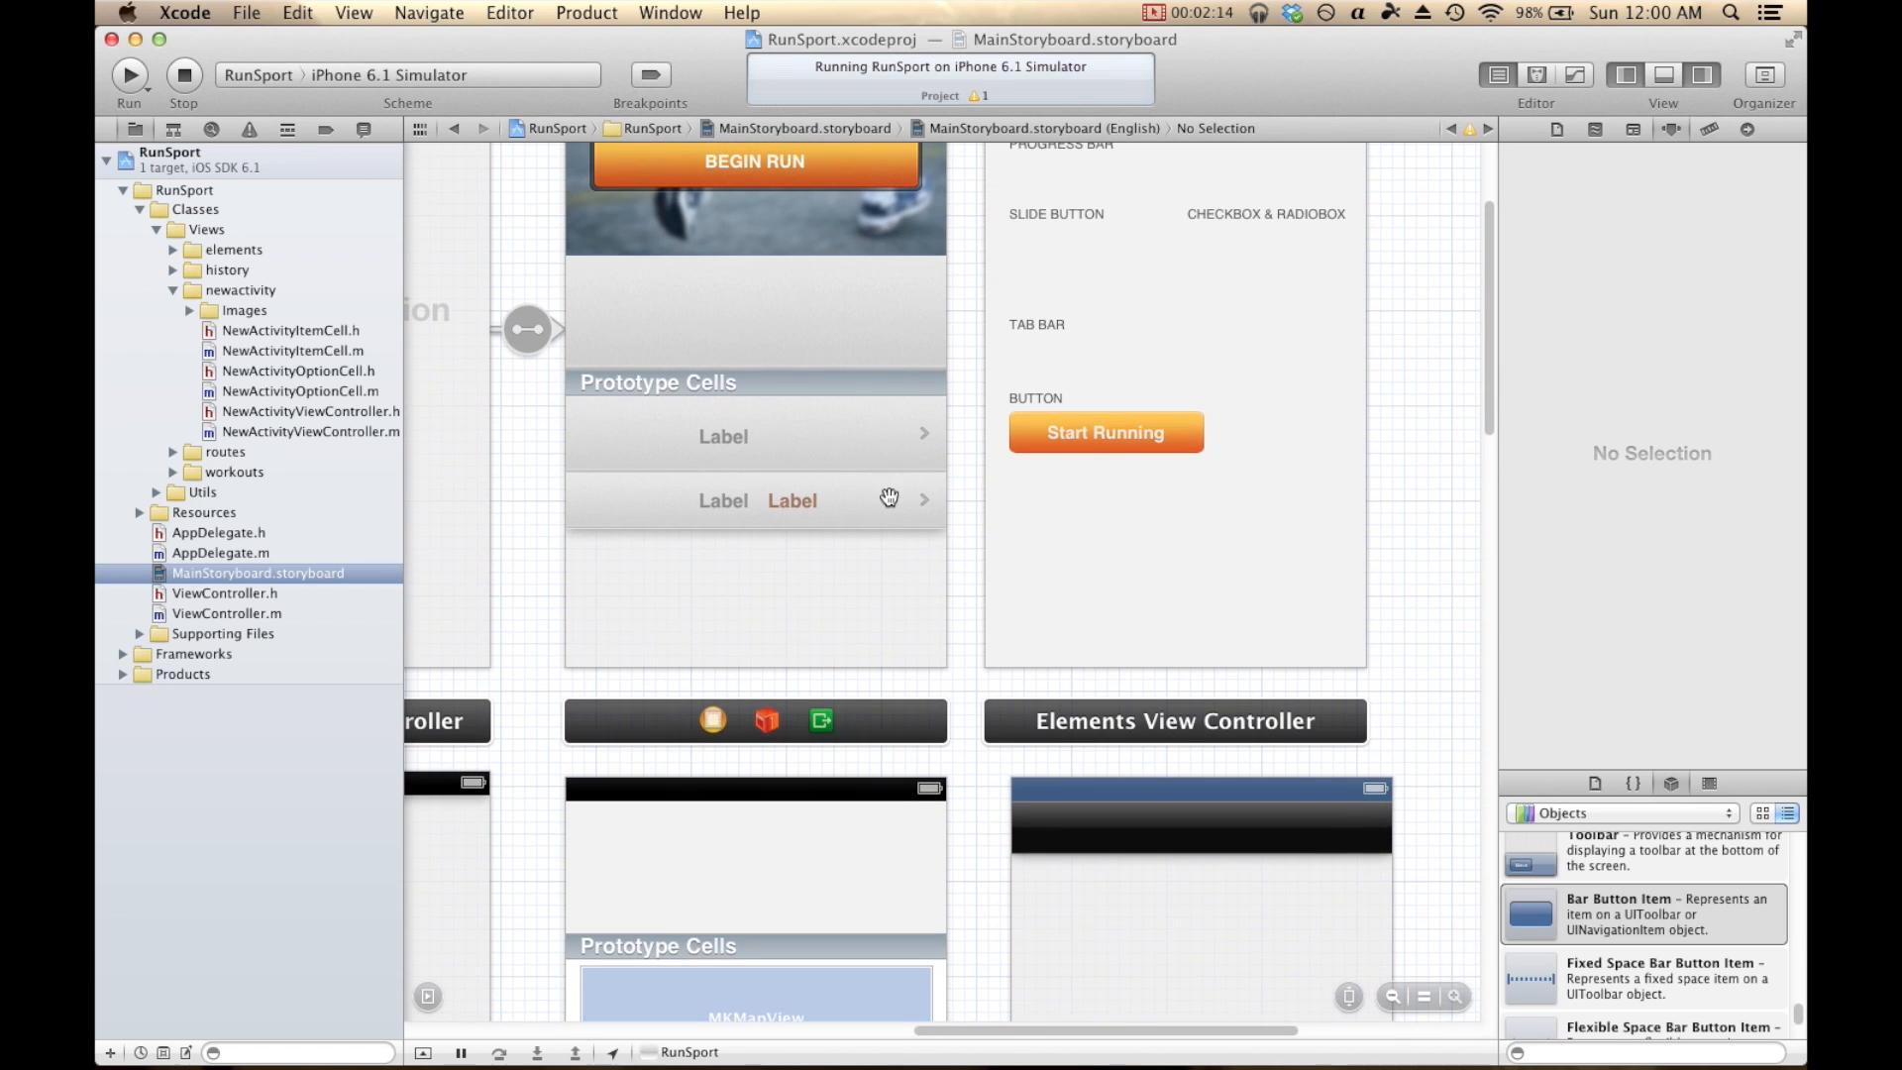
left_click(753, 161)
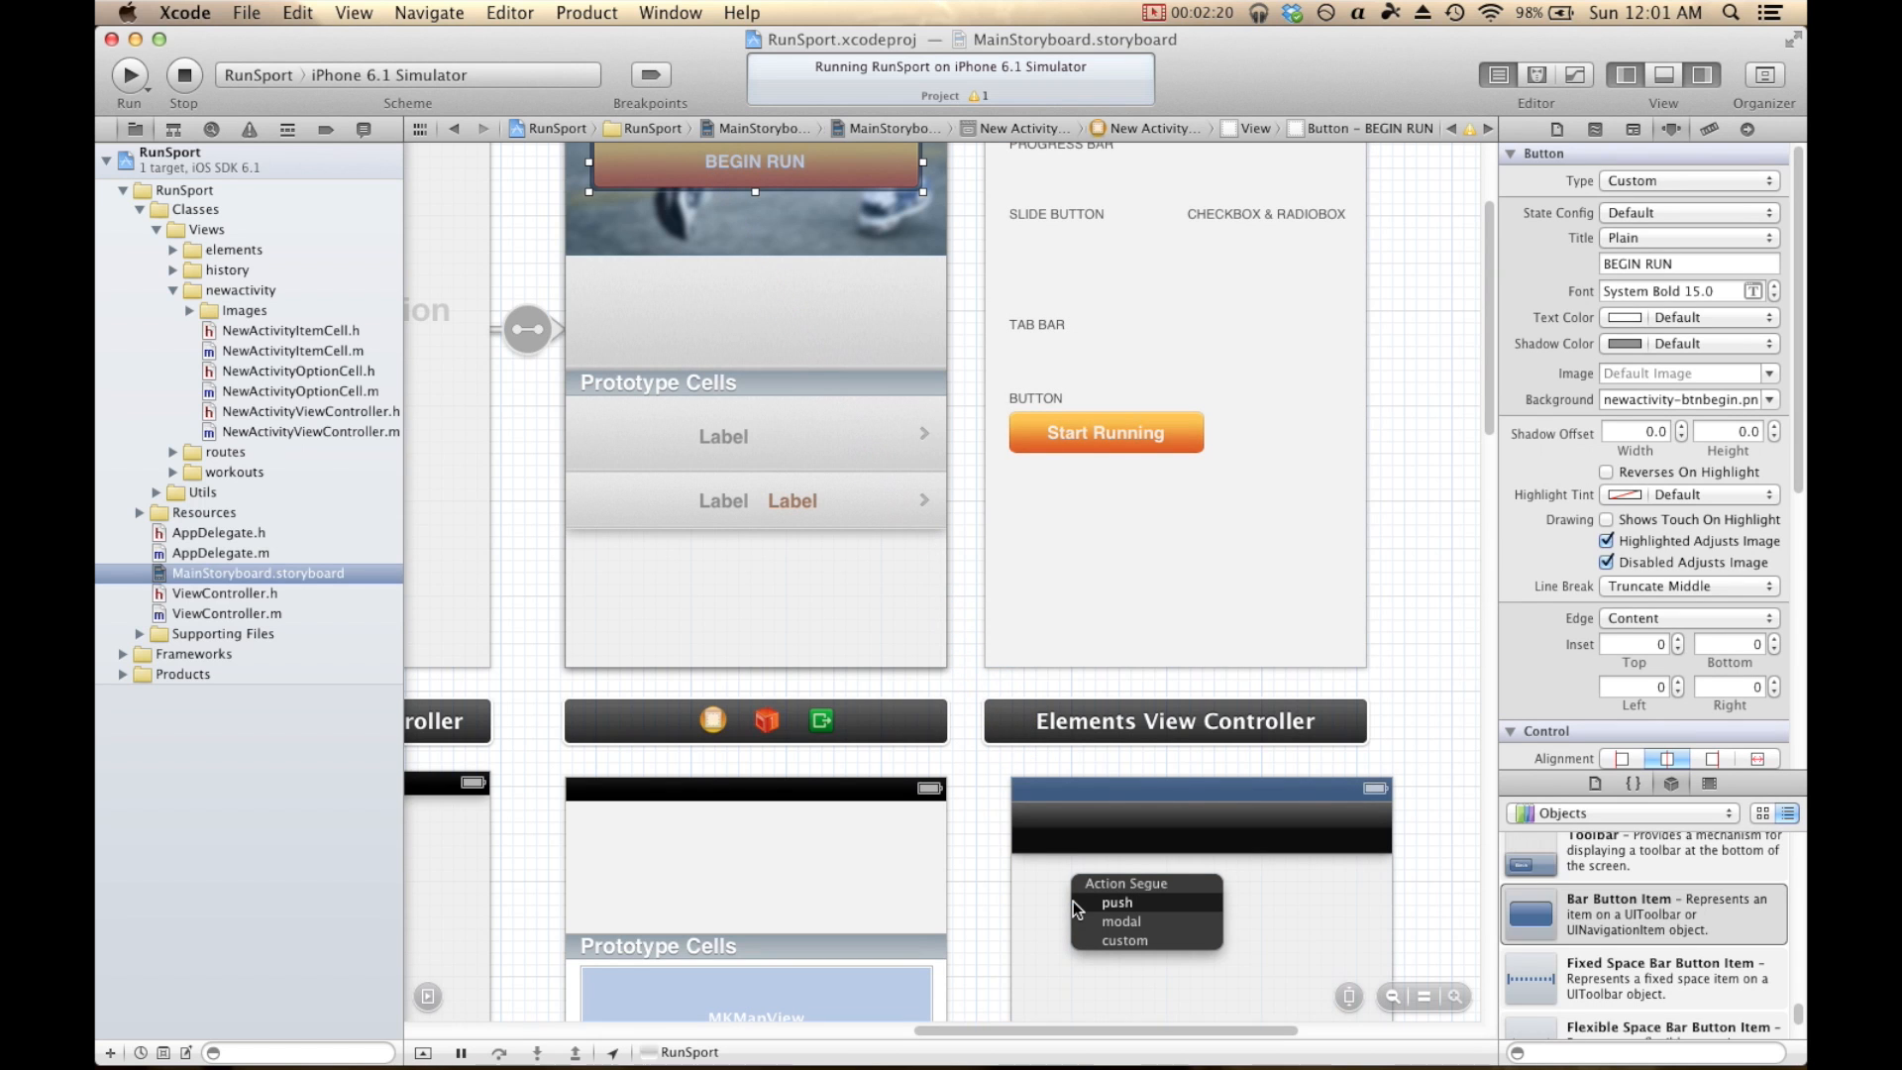
left_click(1114, 902)
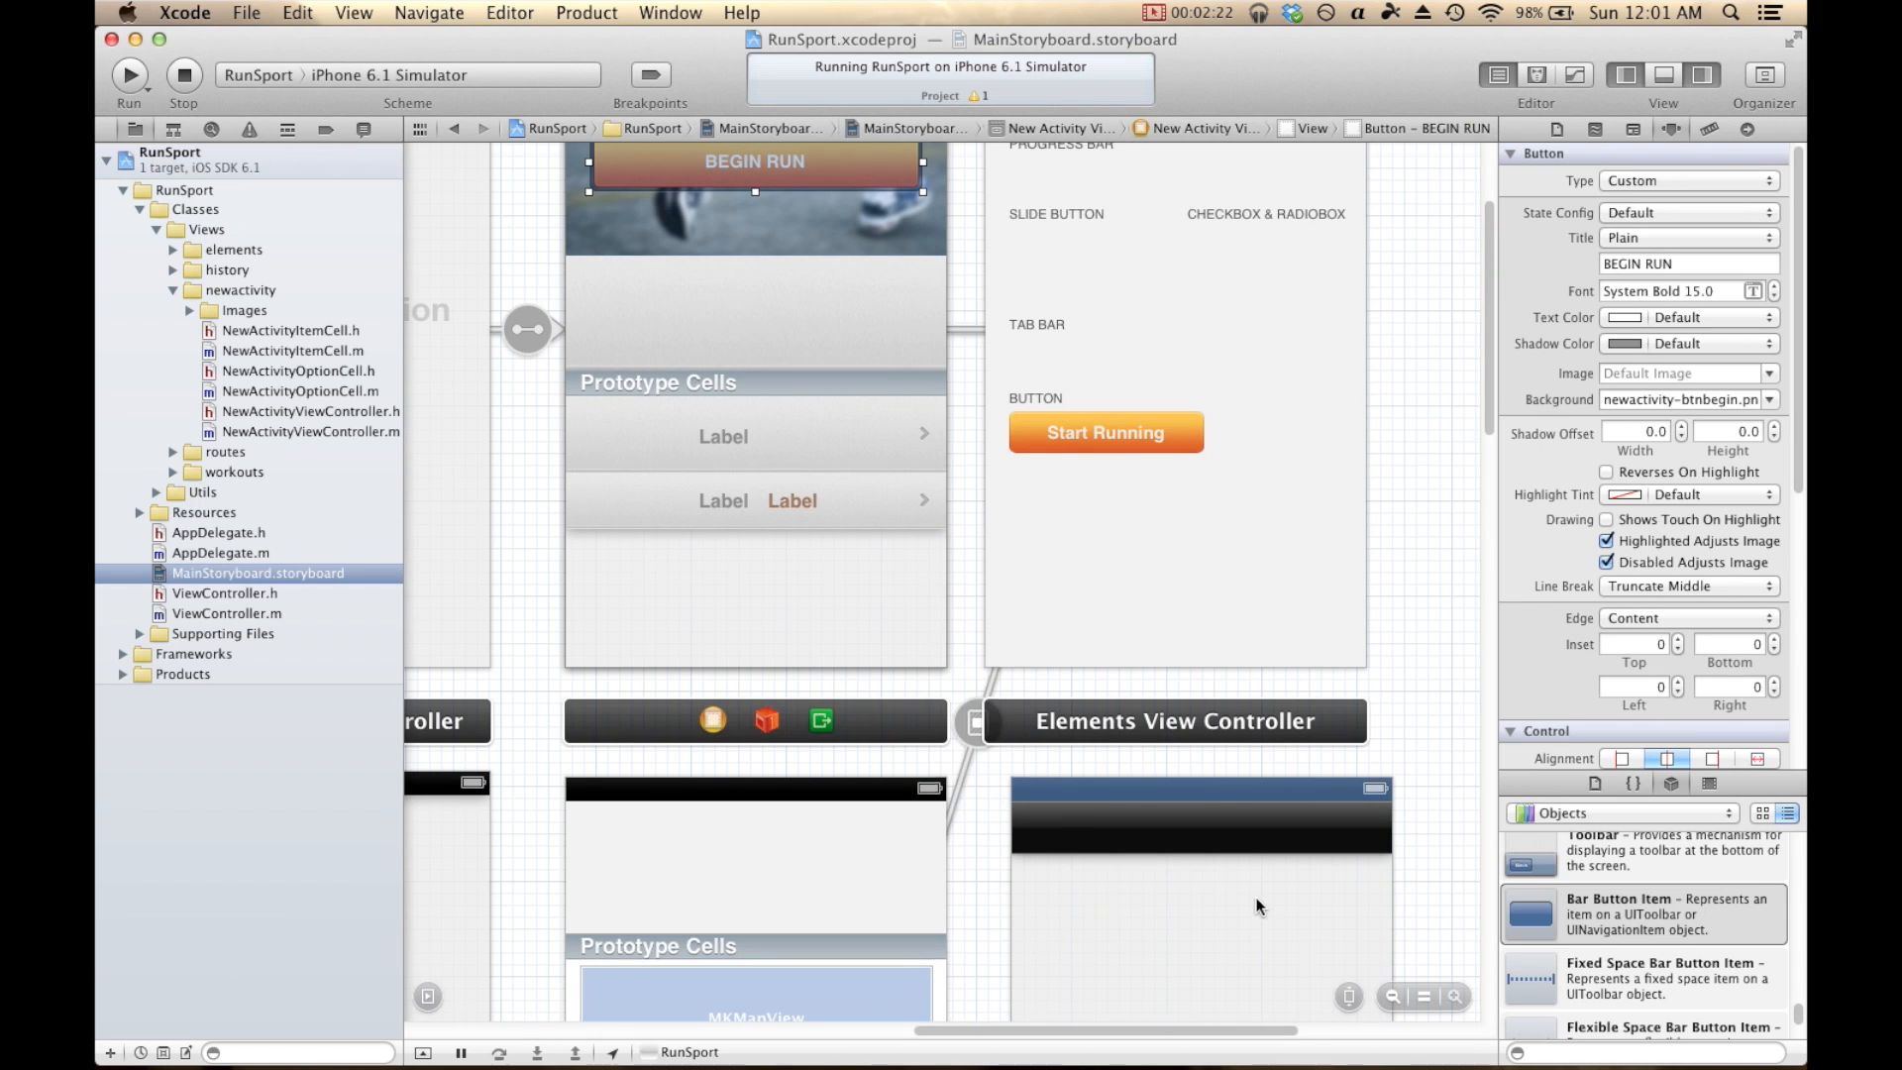
scroll("down", 3)
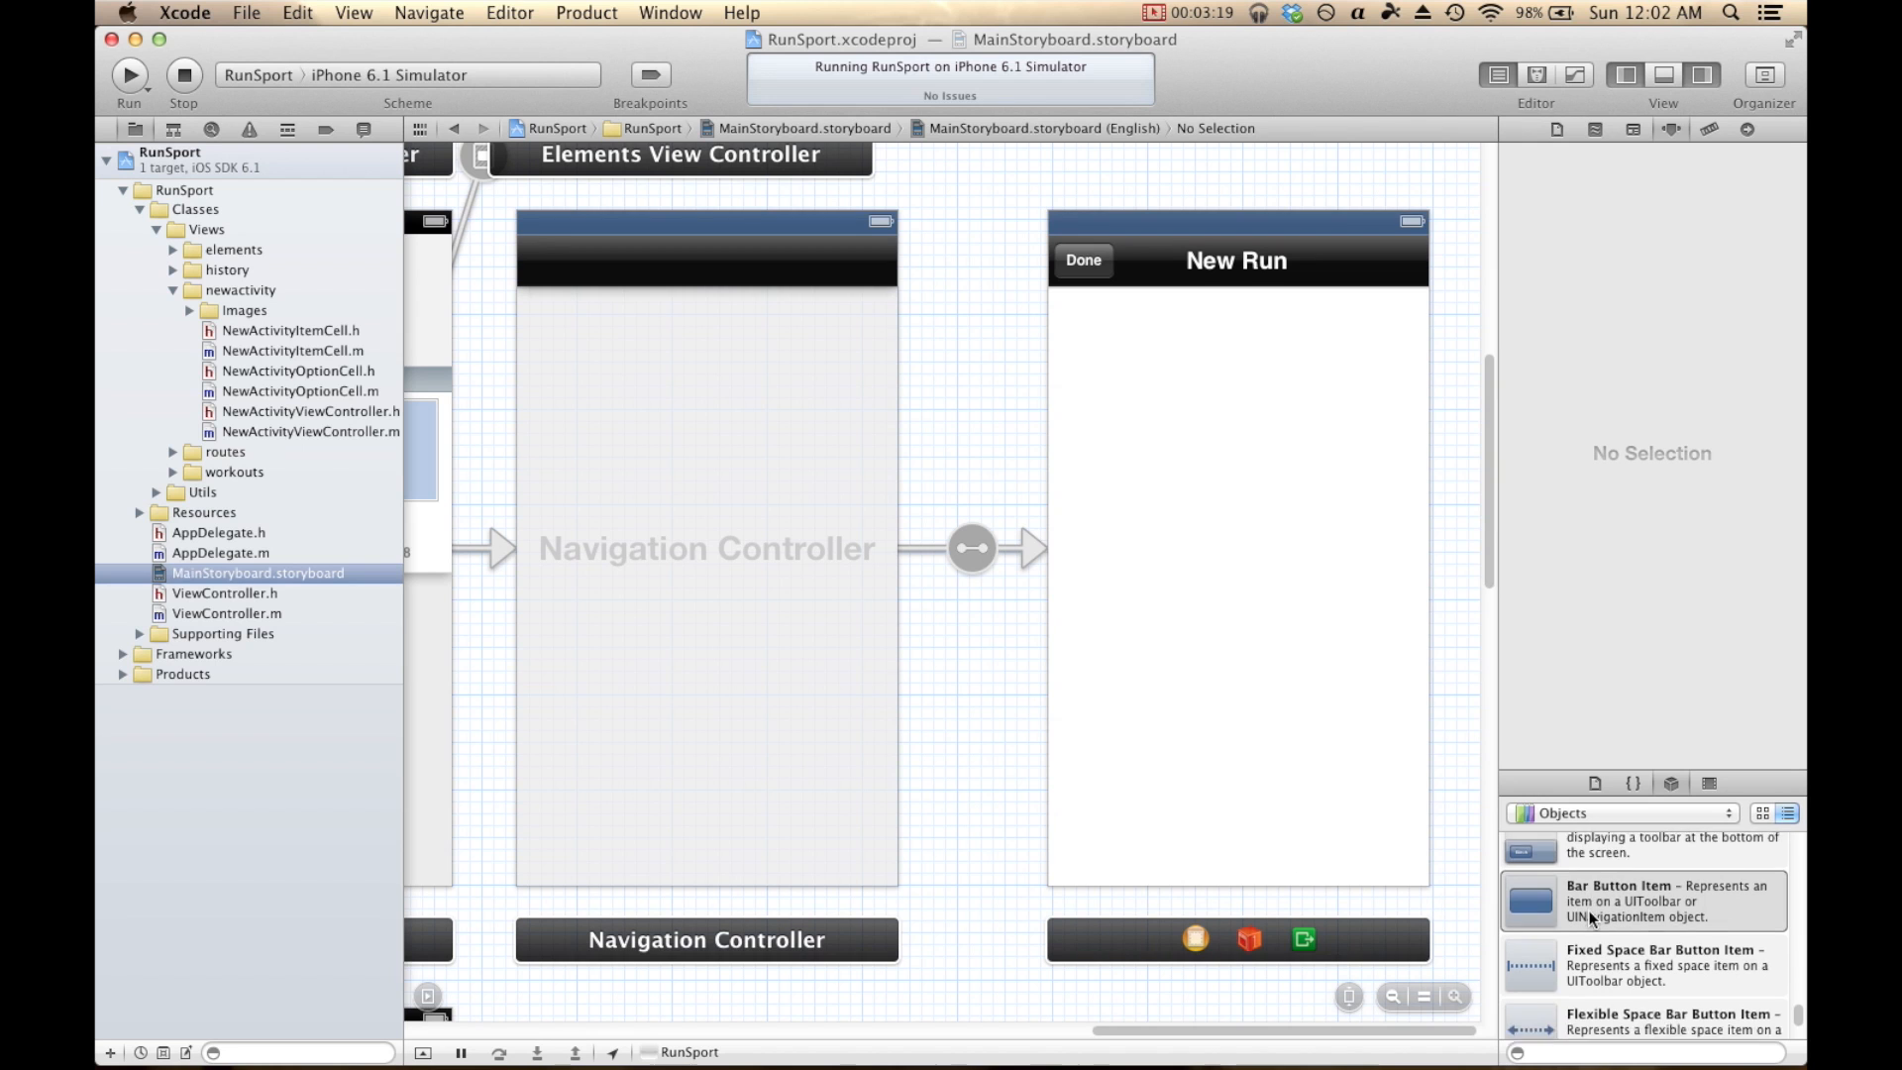
Copy the Workouts DURATION panel with its 1:34:58 timer into the New Run view.
scroll("down", 3)
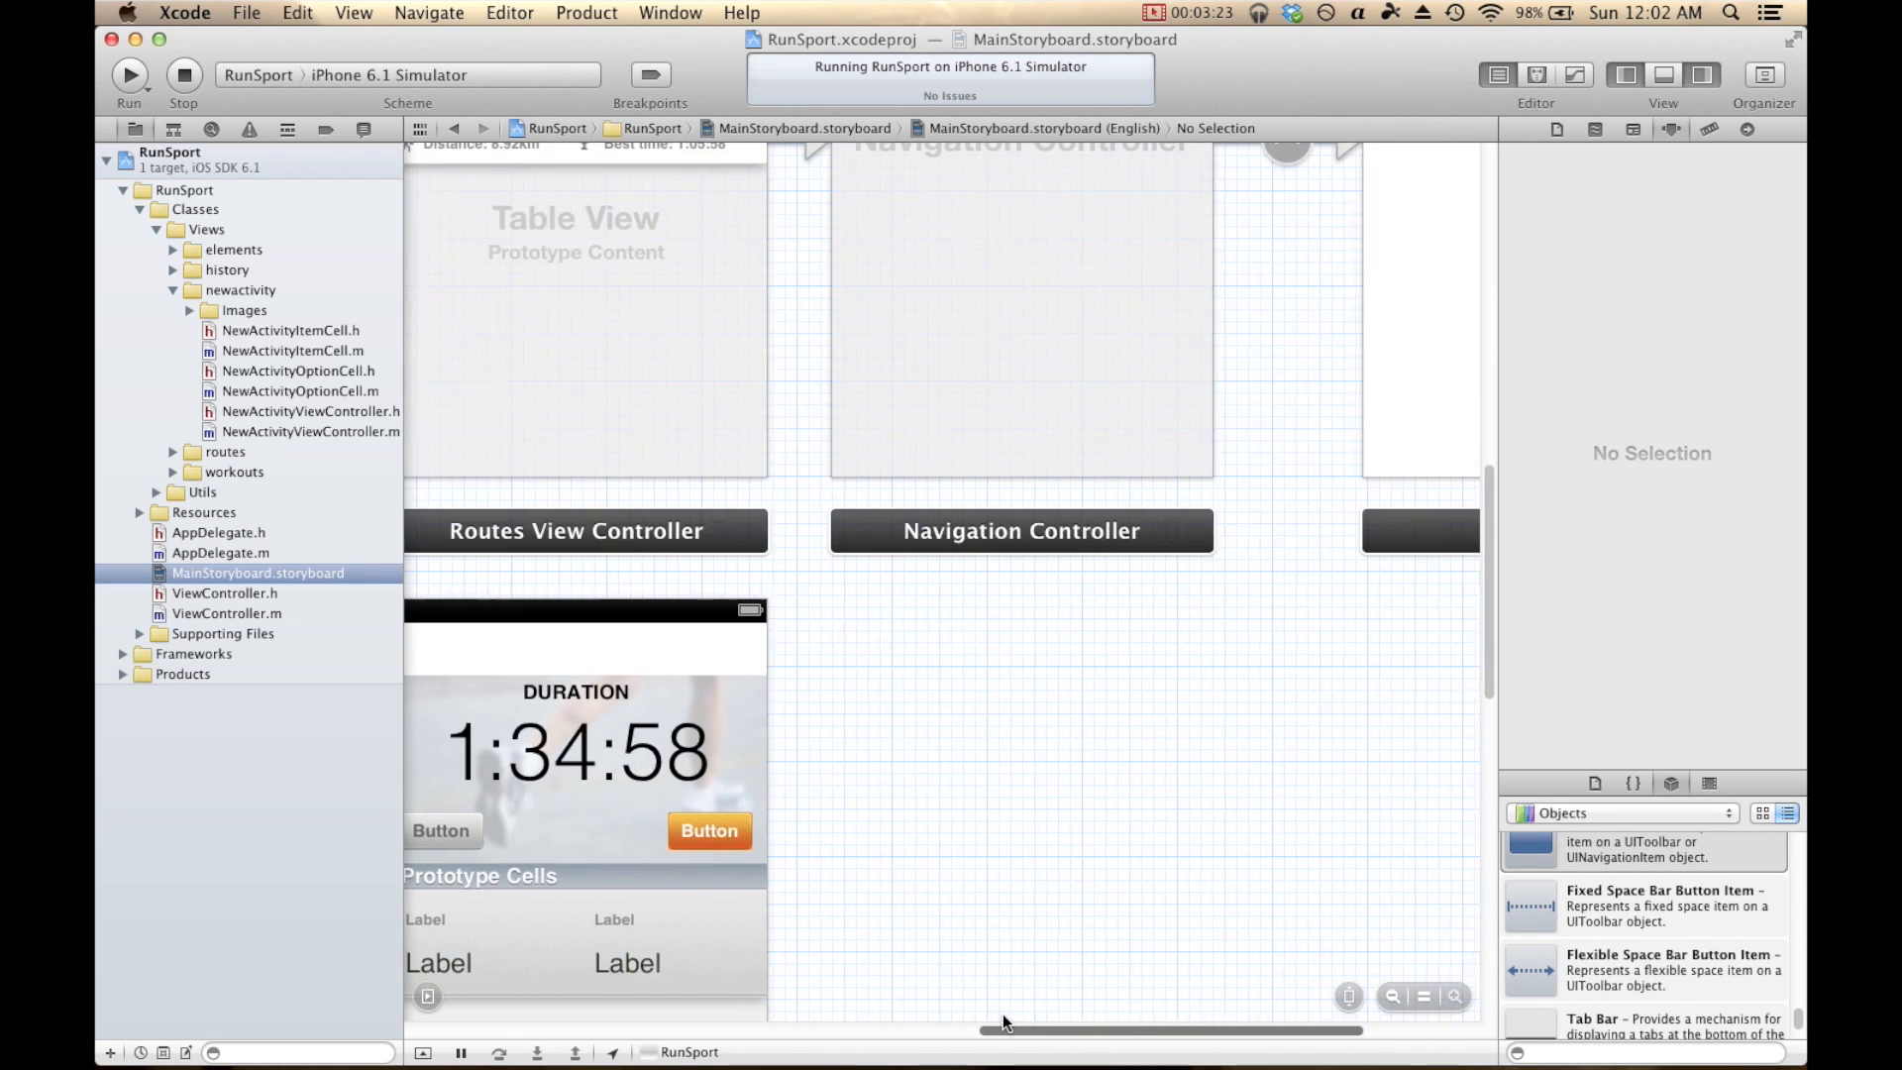
left_click(576, 752)
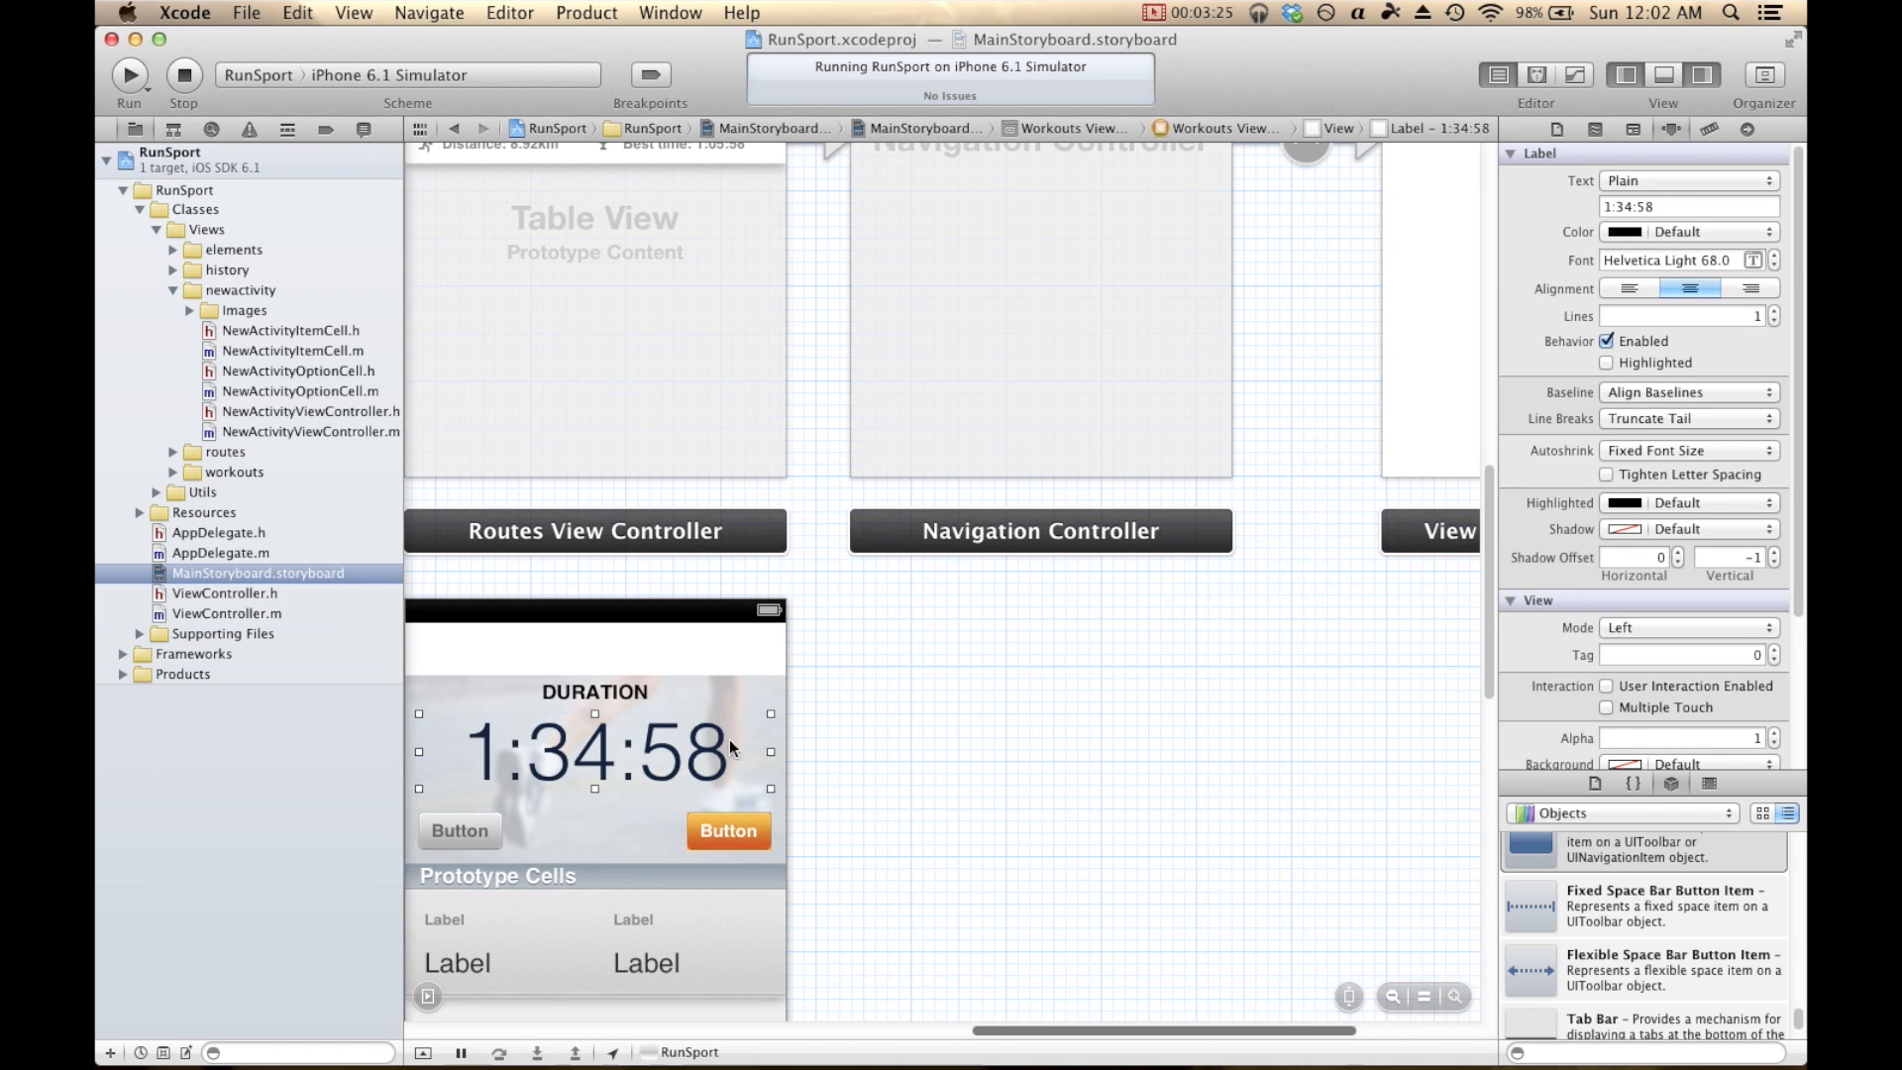
left_click(594, 691)
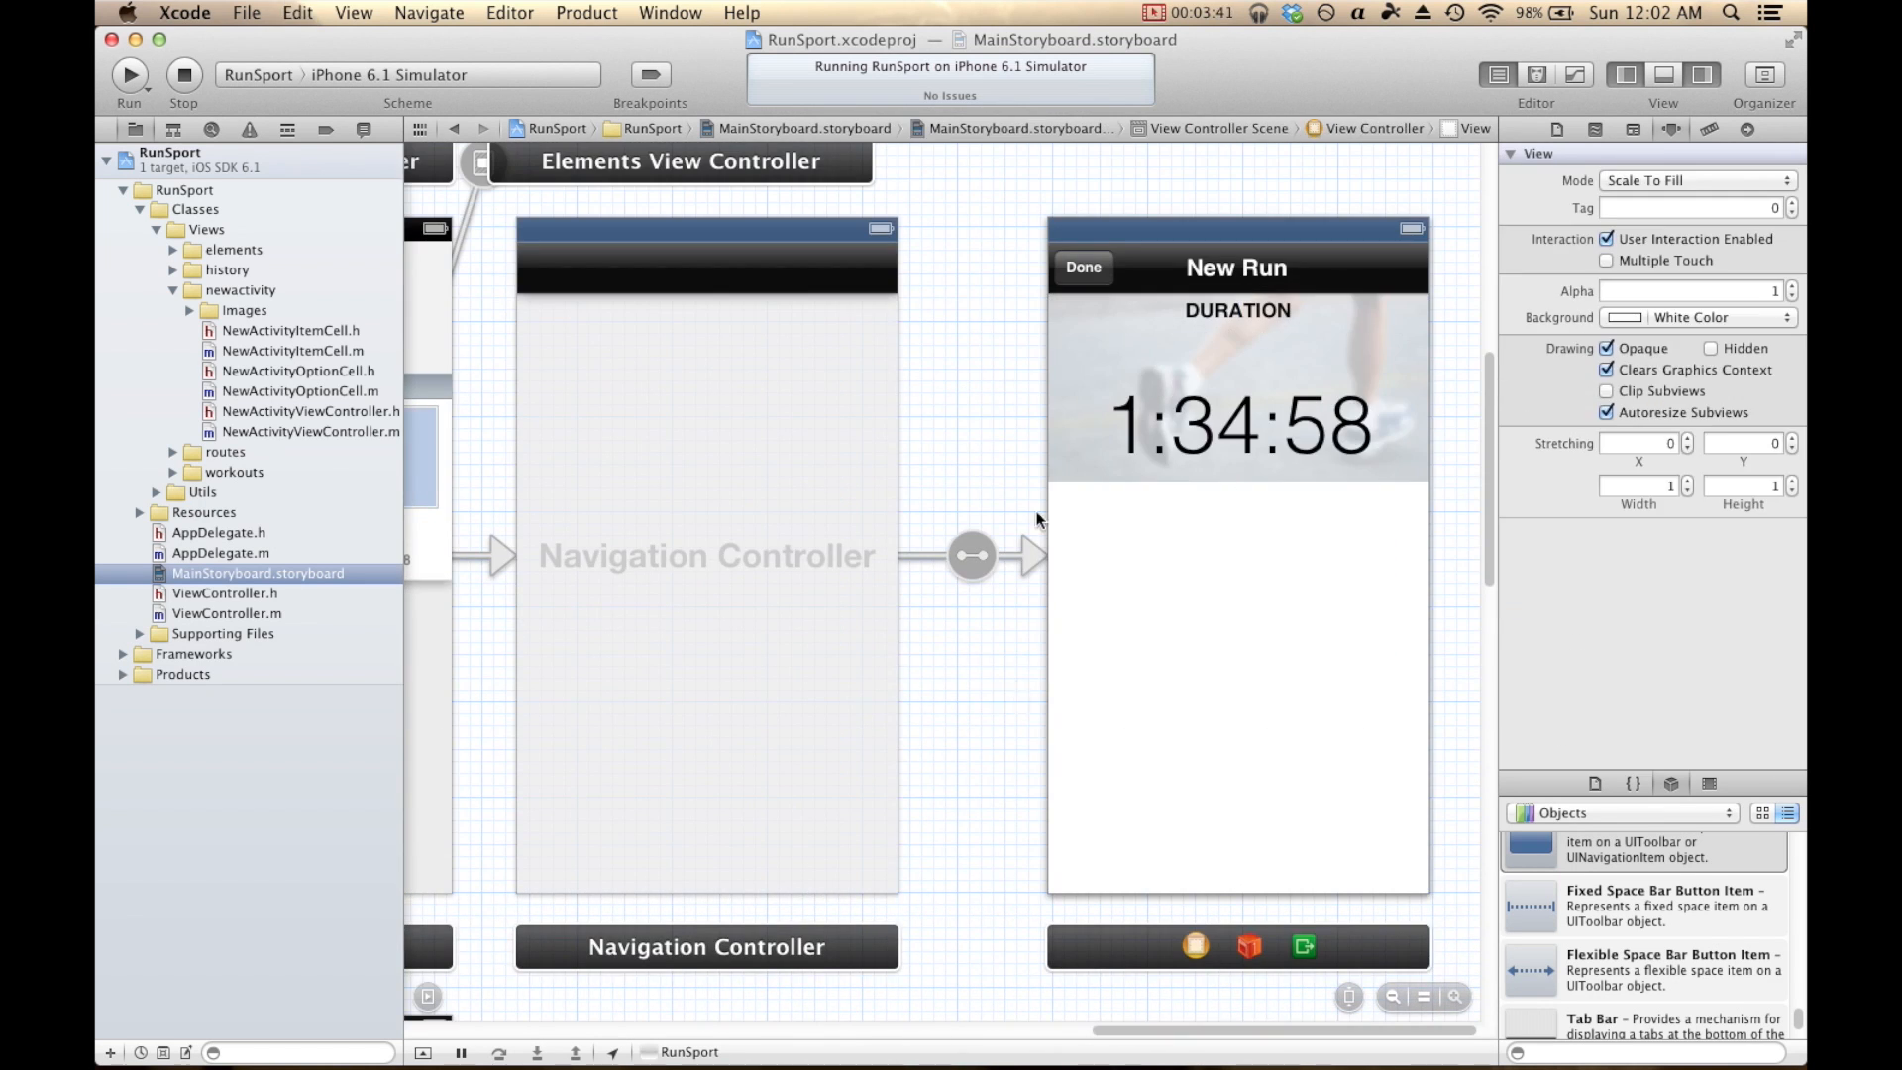
left_click(1237, 425)
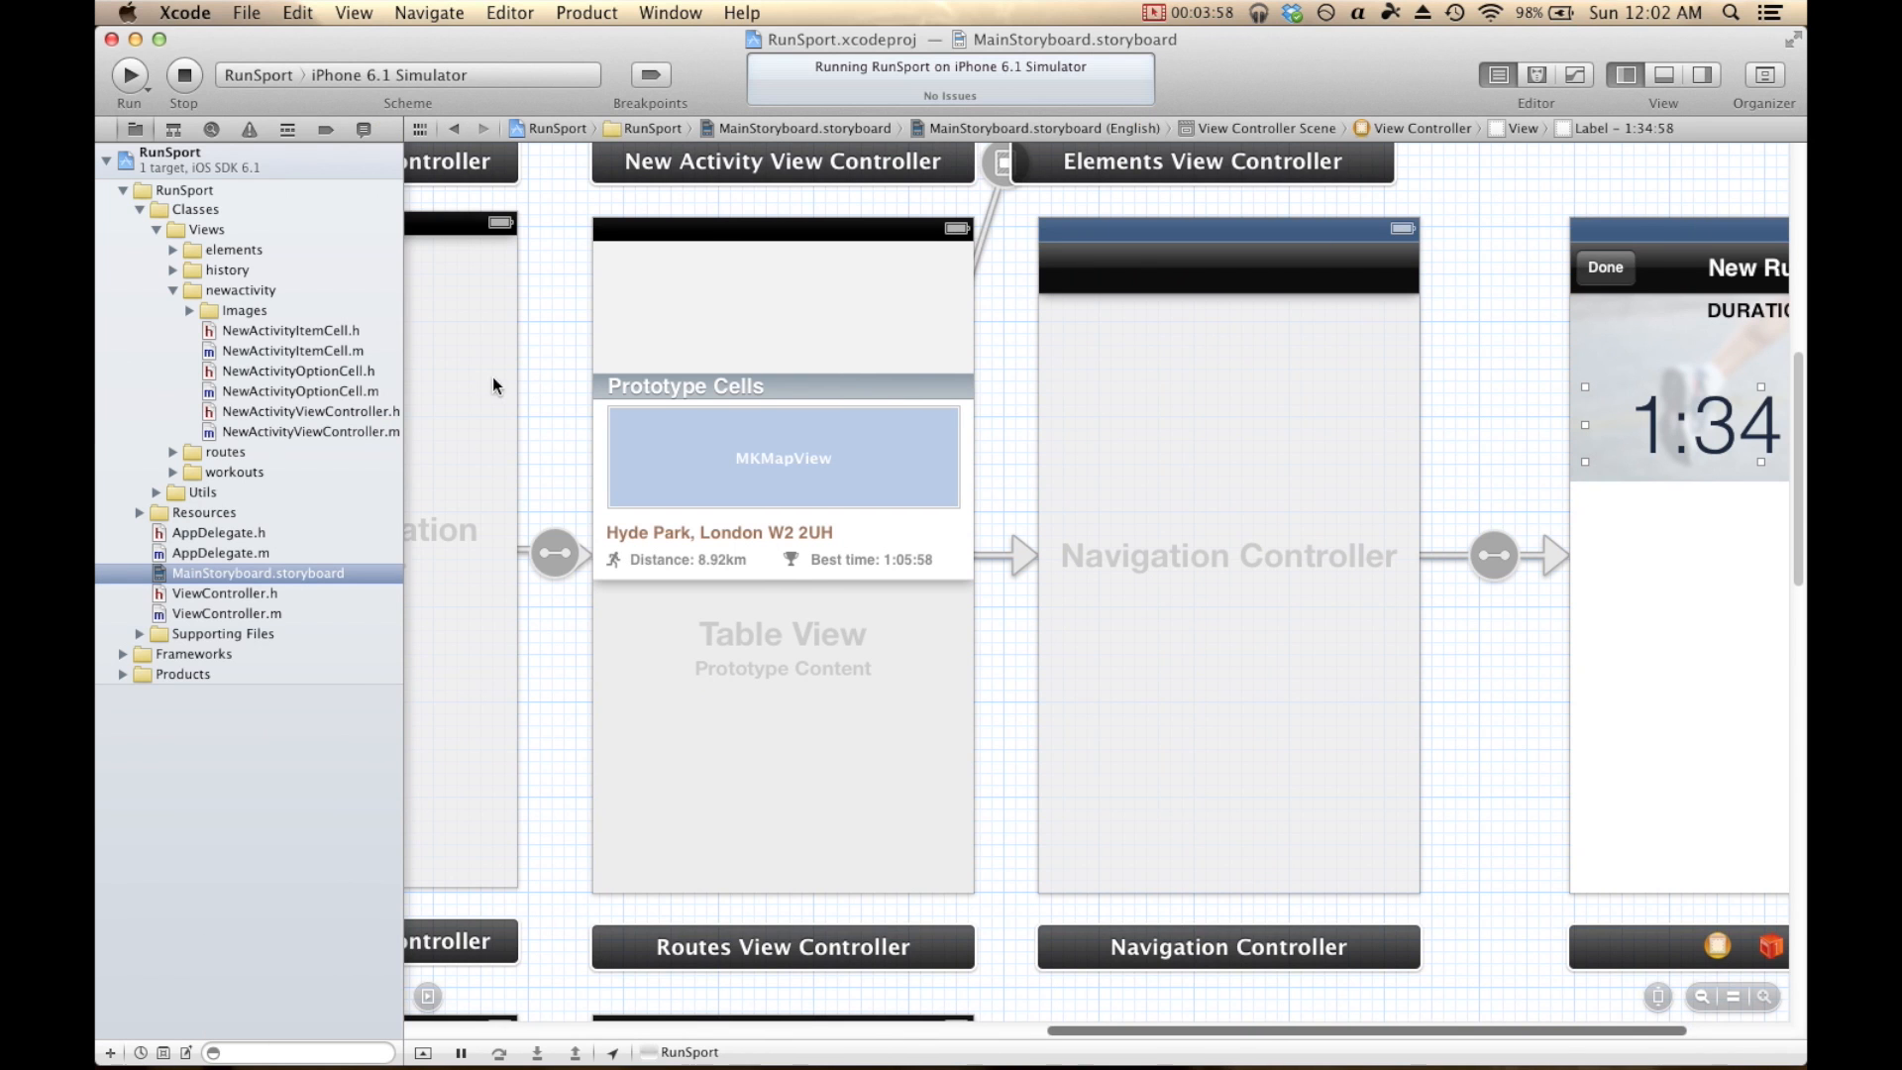
mouse_move(259, 318)
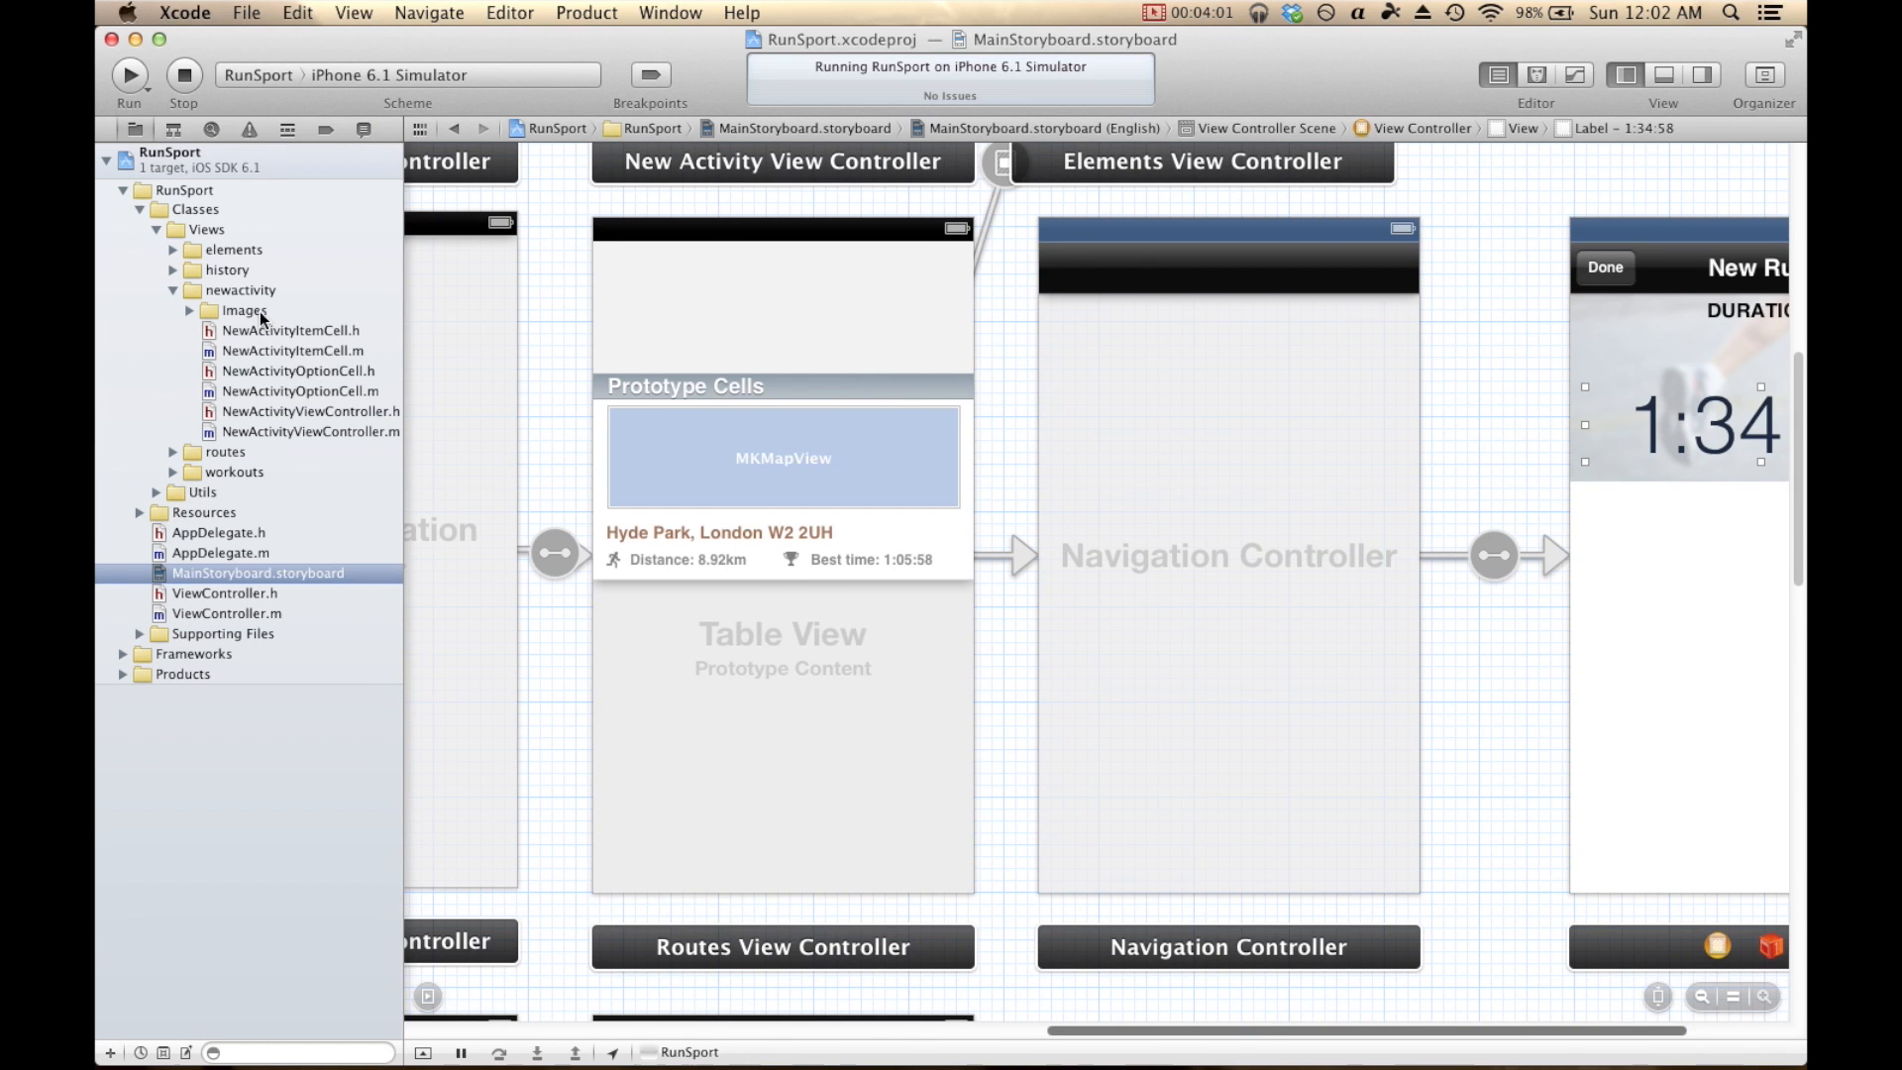
mouse_move(231, 336)
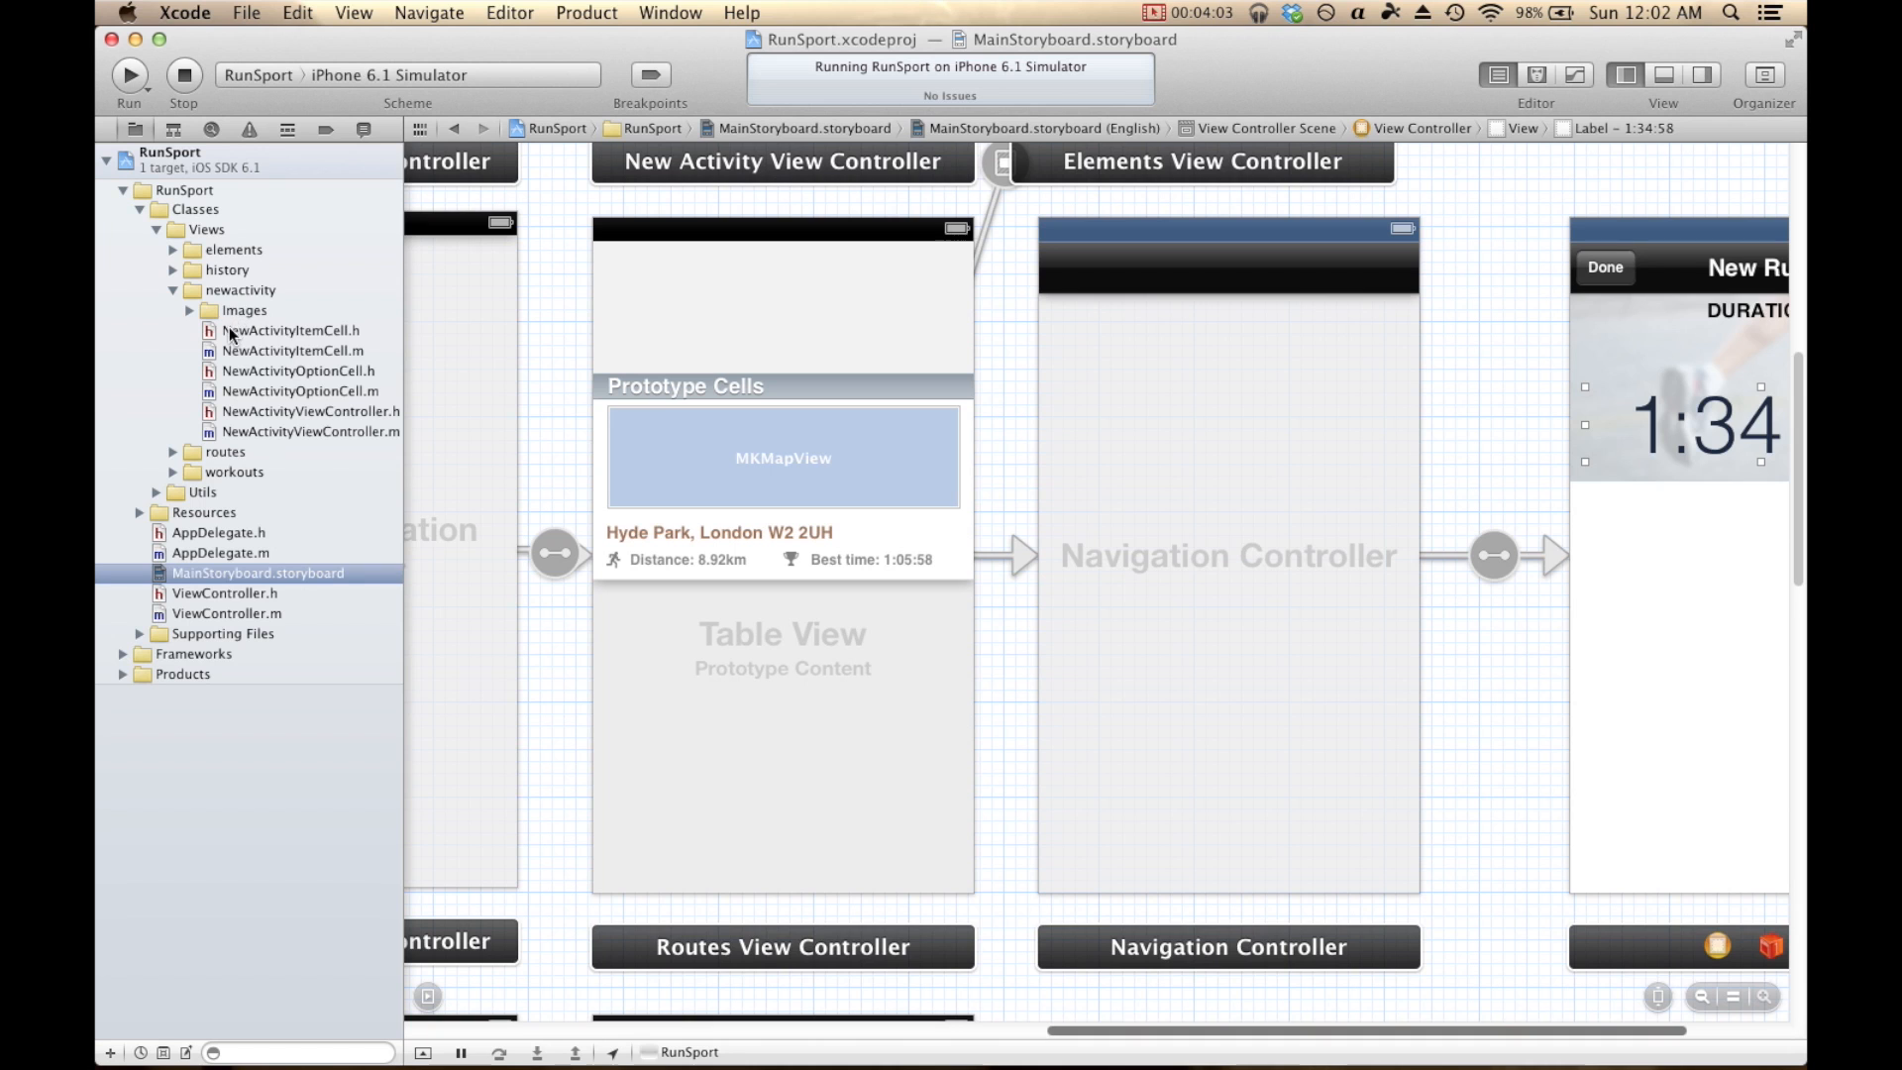
Add an Objective-C class NewRunViewController, subclassing UIViewController, to the newactivity group.
left_click(245, 12)
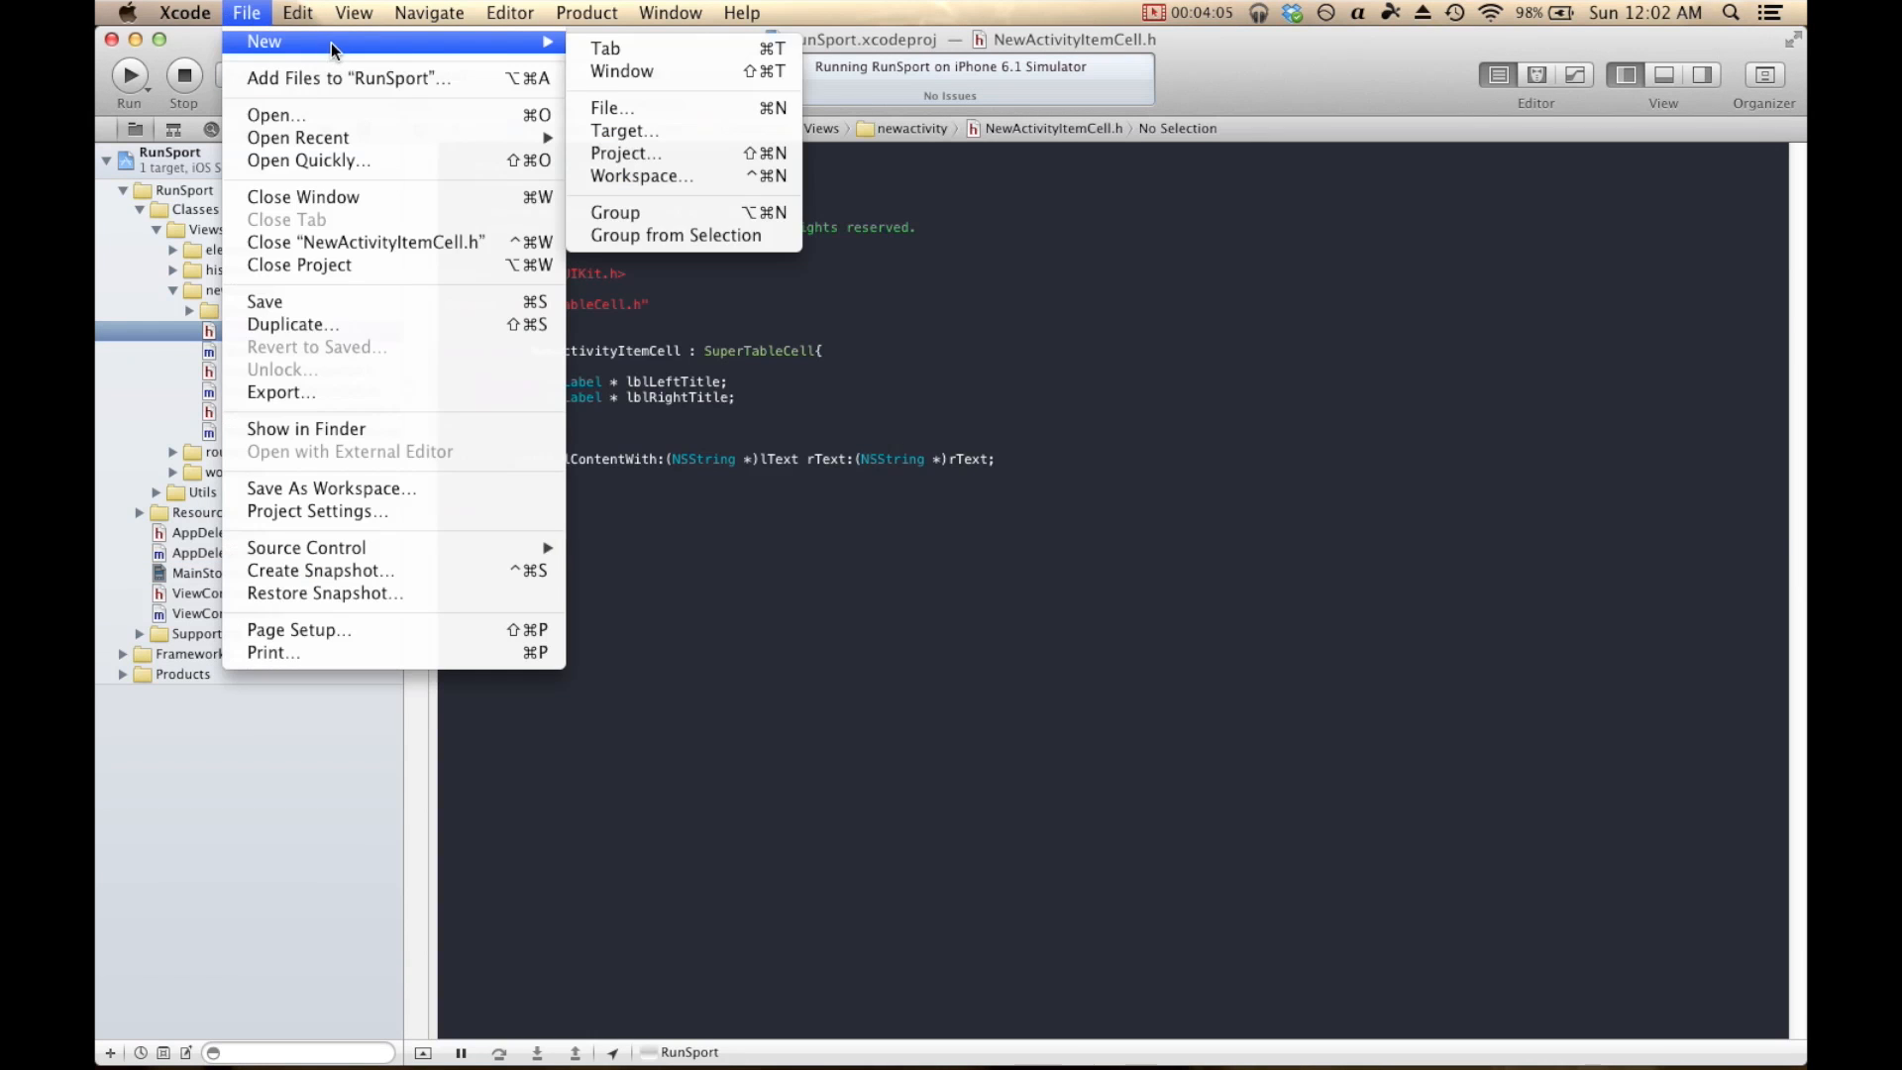
left_click(611, 108)
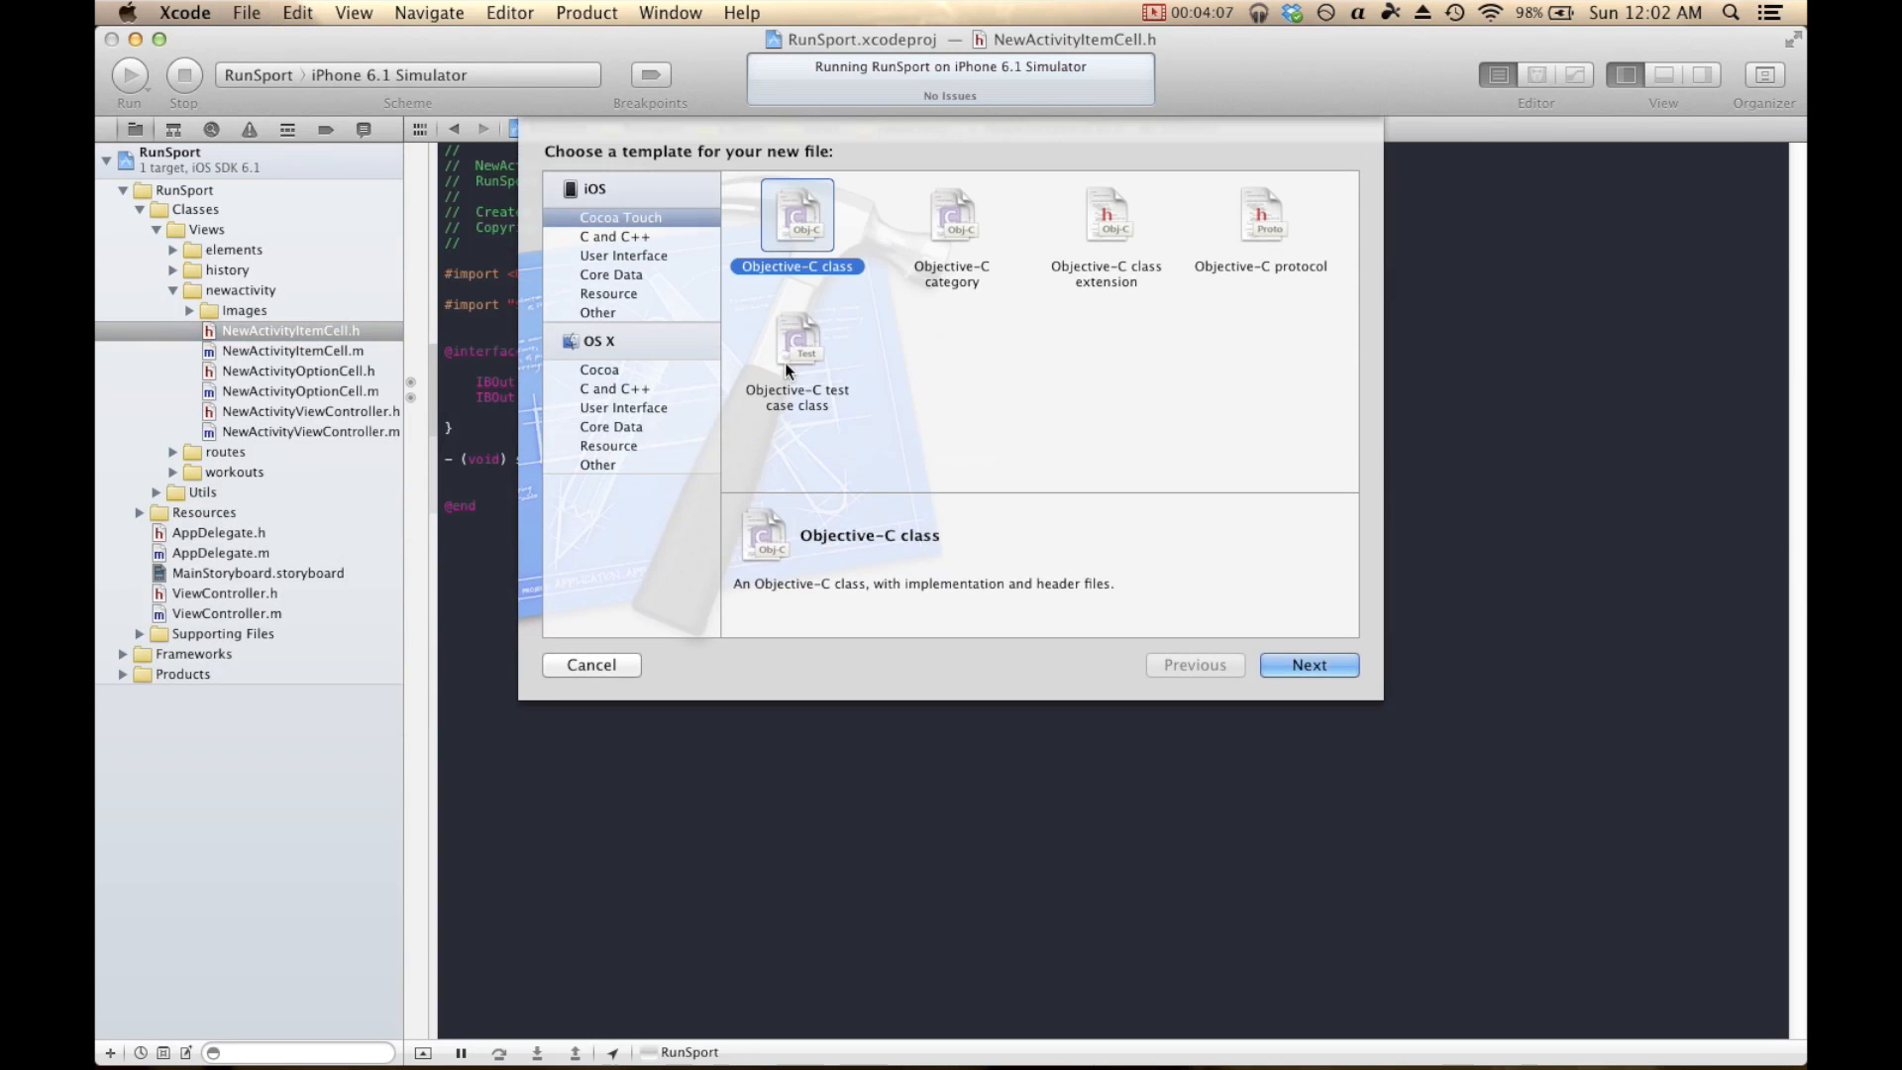
left_click(1307, 664)
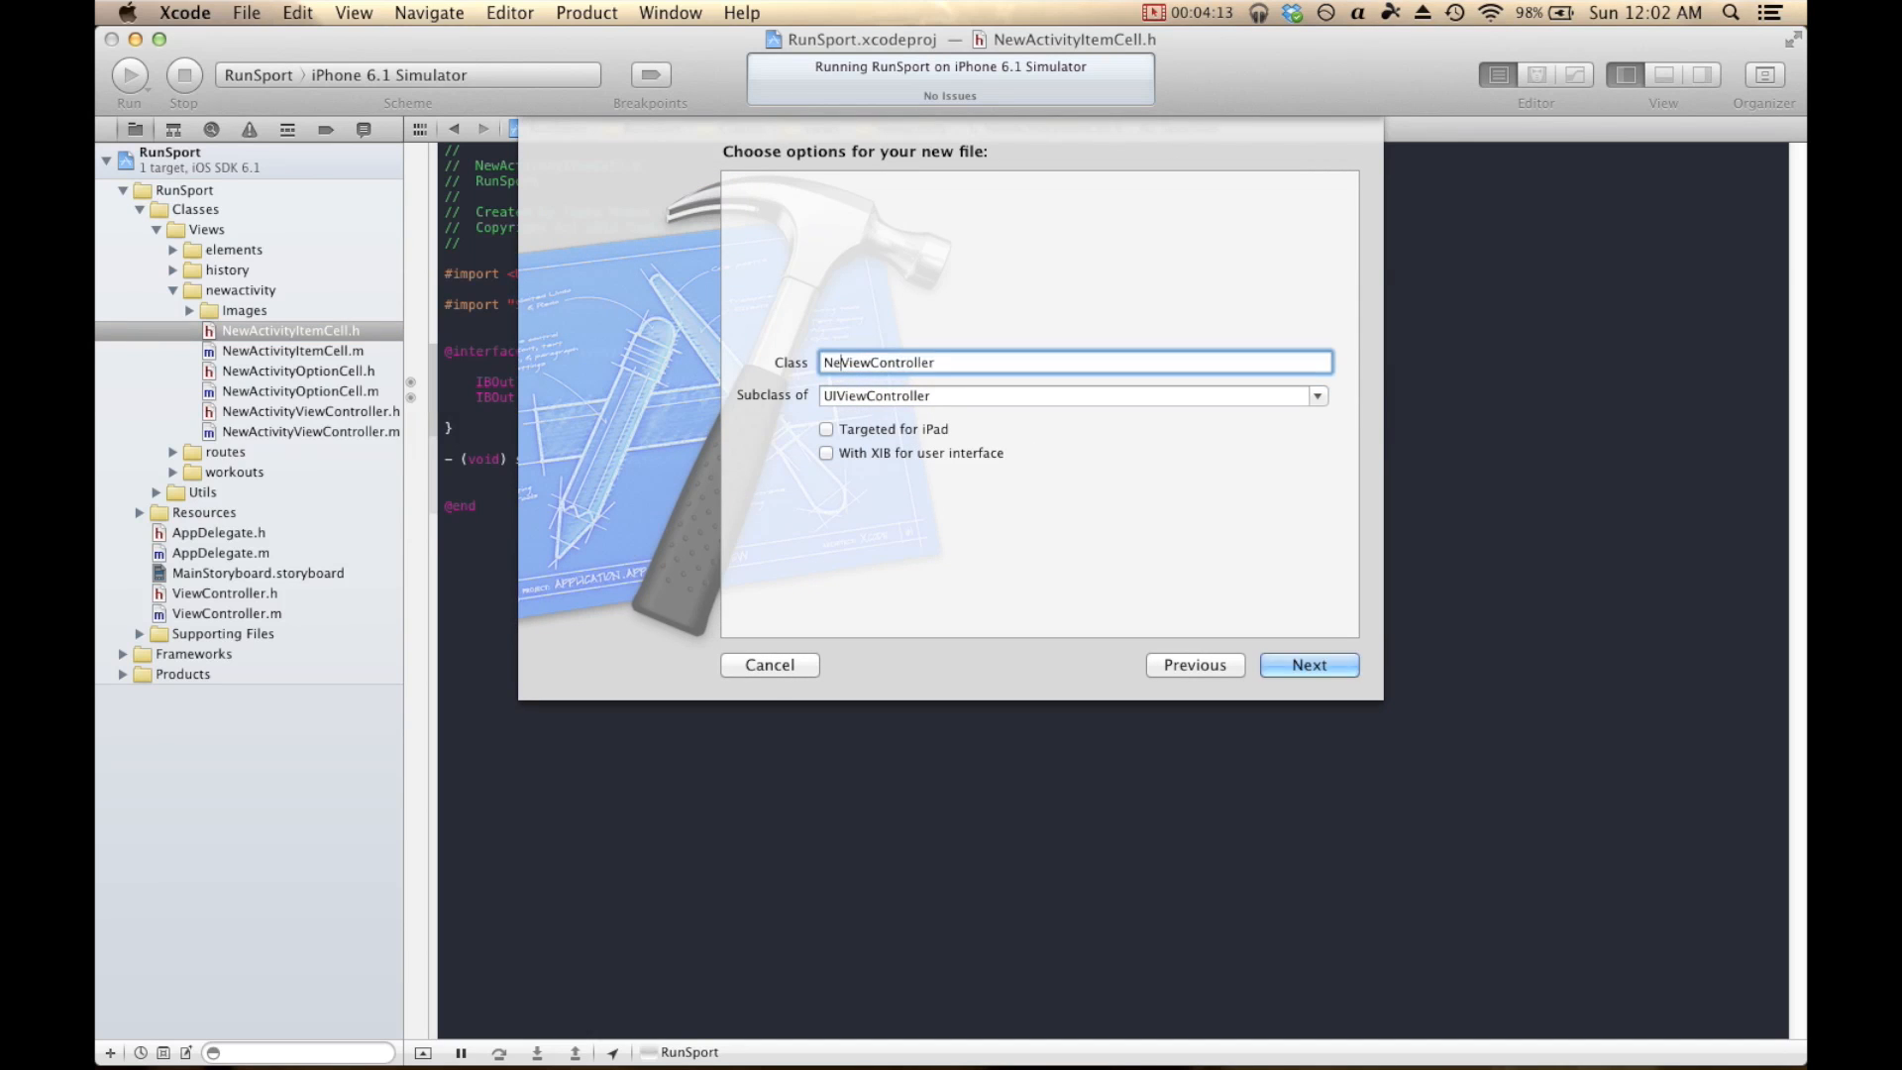
left_click(1308, 663)
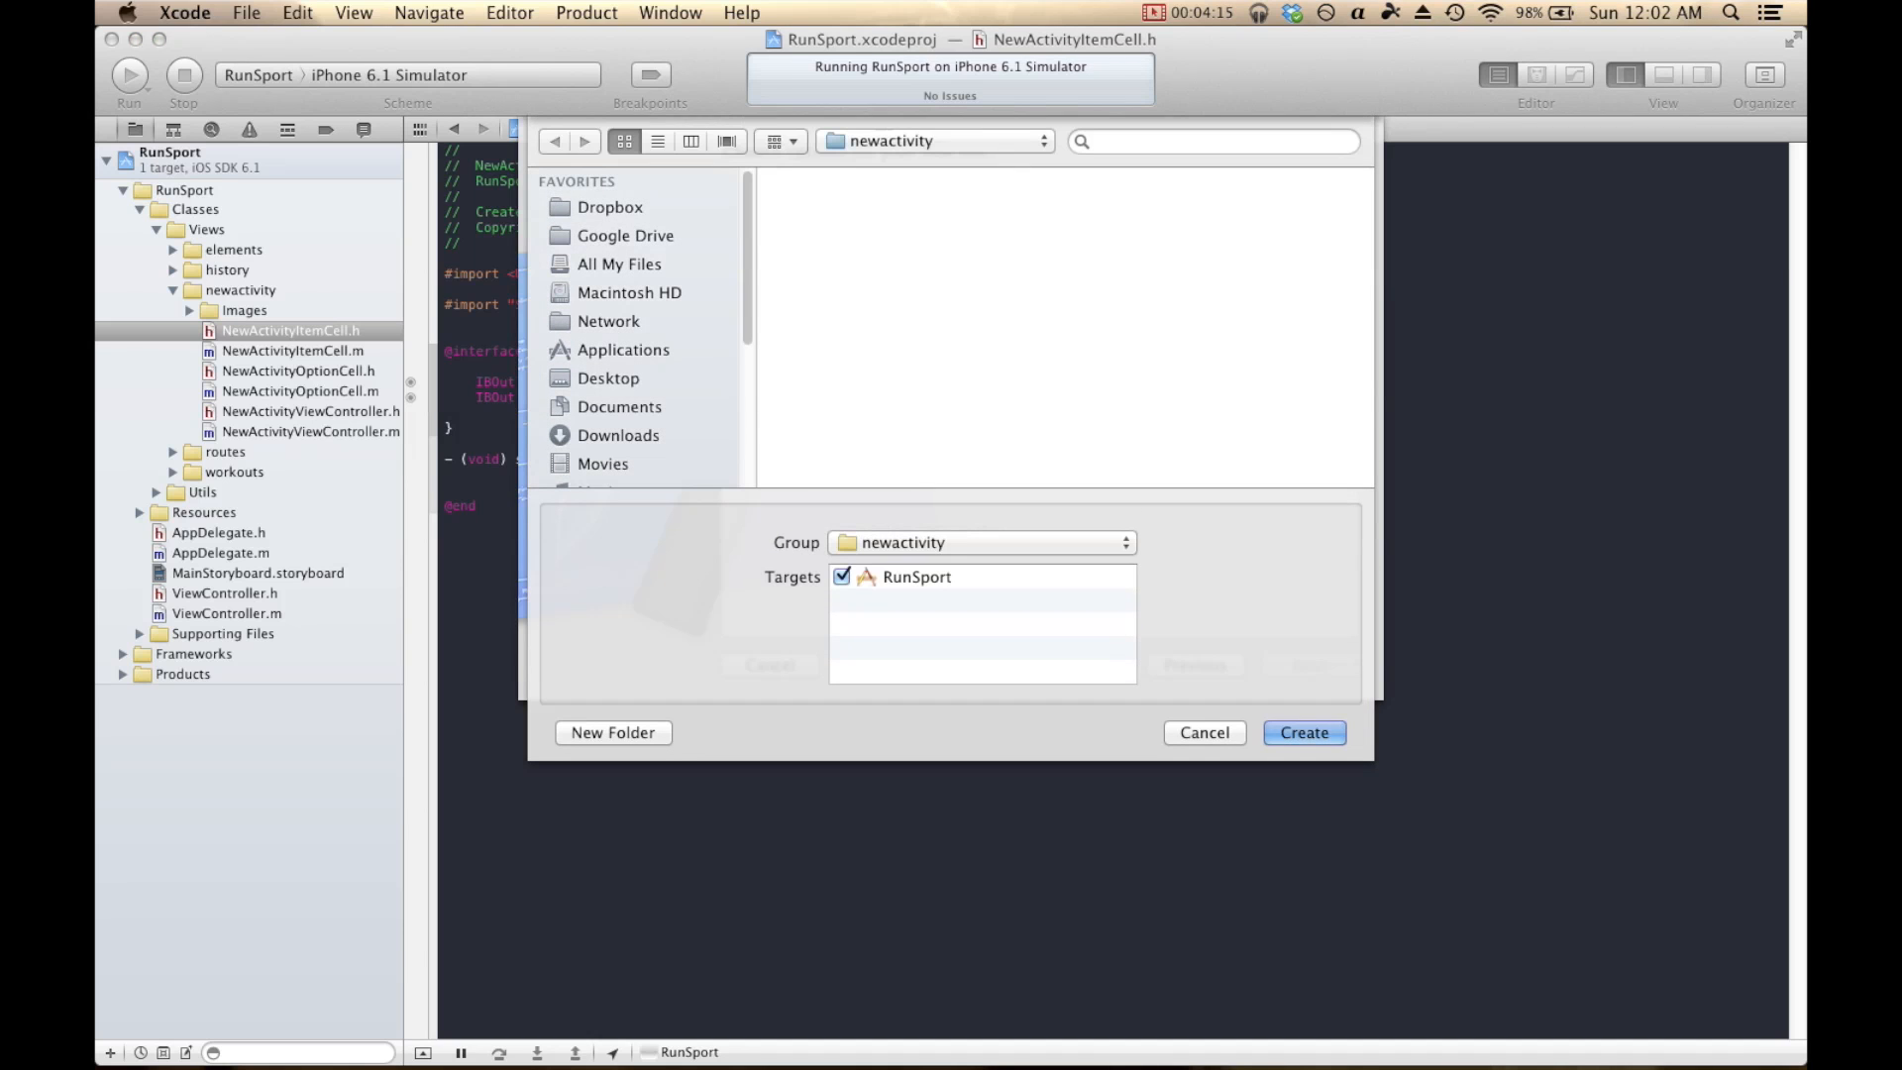
left_click(1201, 731)
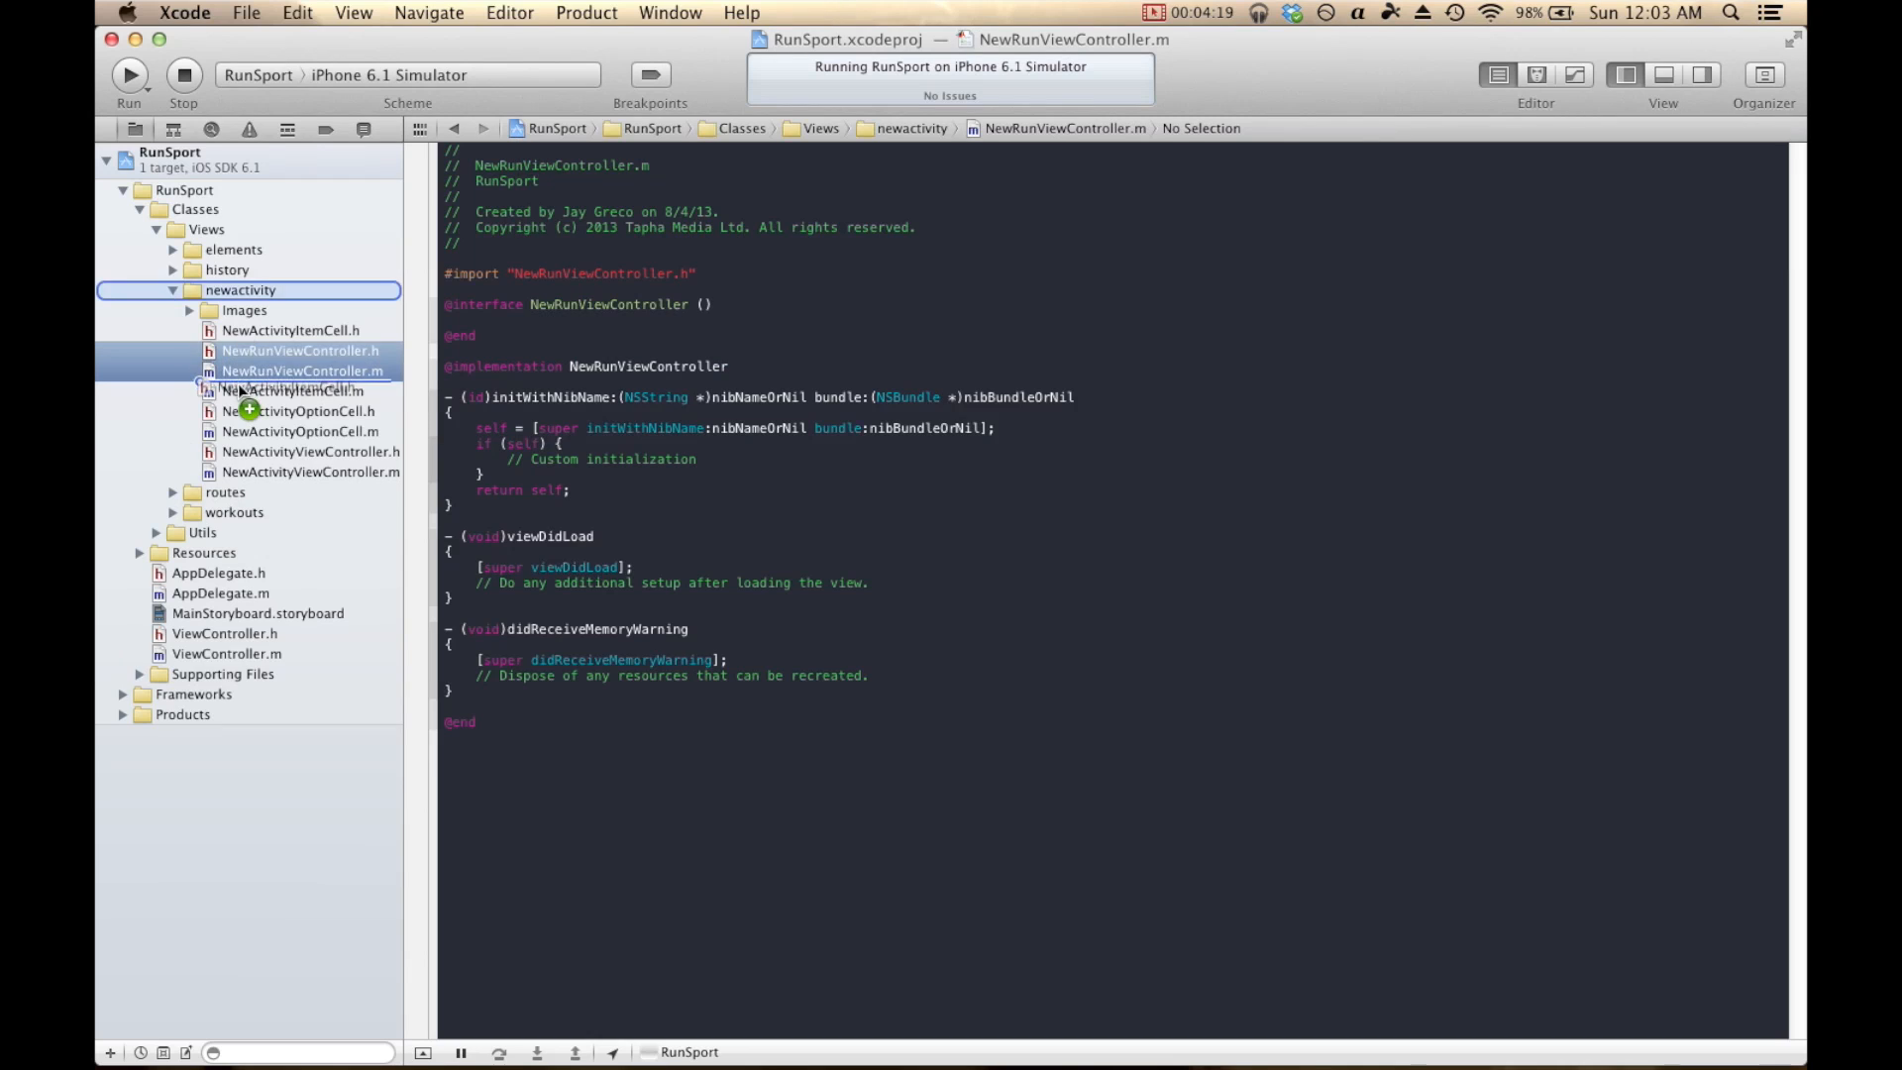
Set the New Run view controller's Custom Class to NewRunViewController in MainStoryboard.
left_click(298, 330)
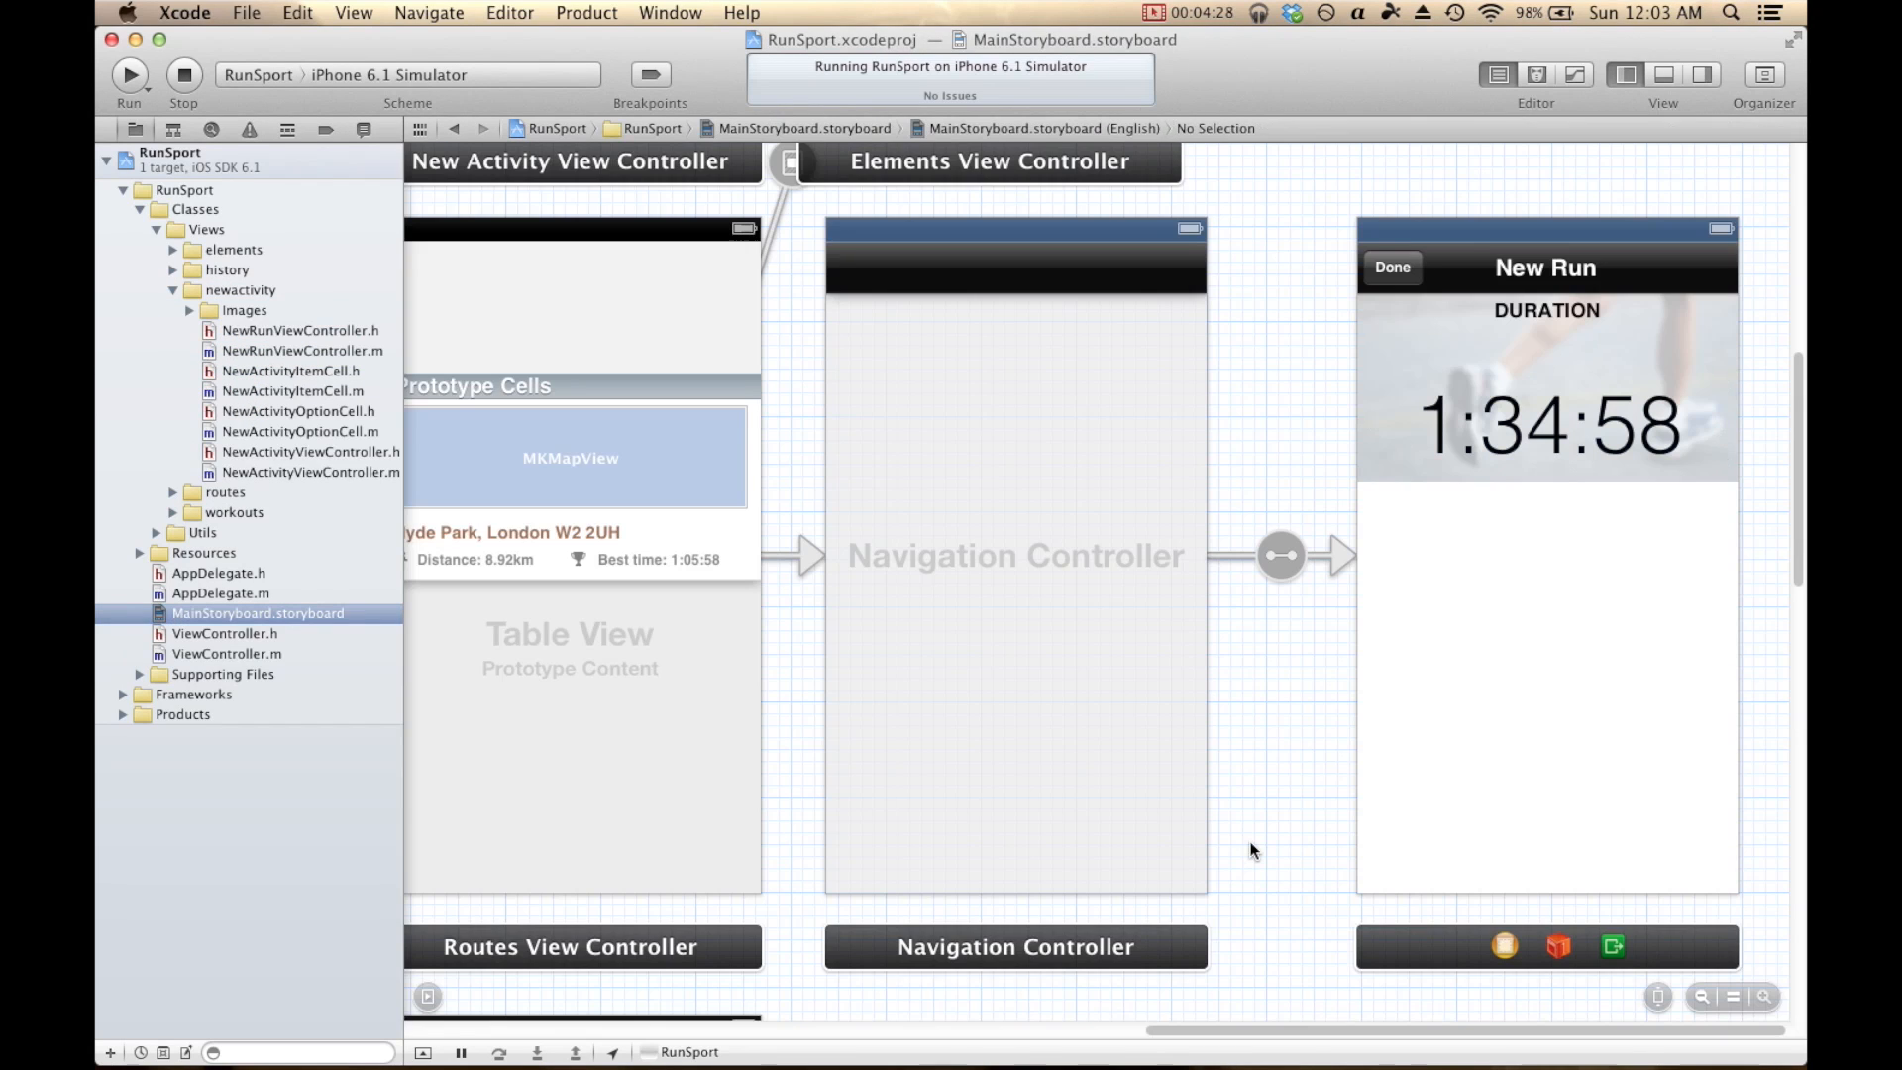
mouse_move(1249, 844)
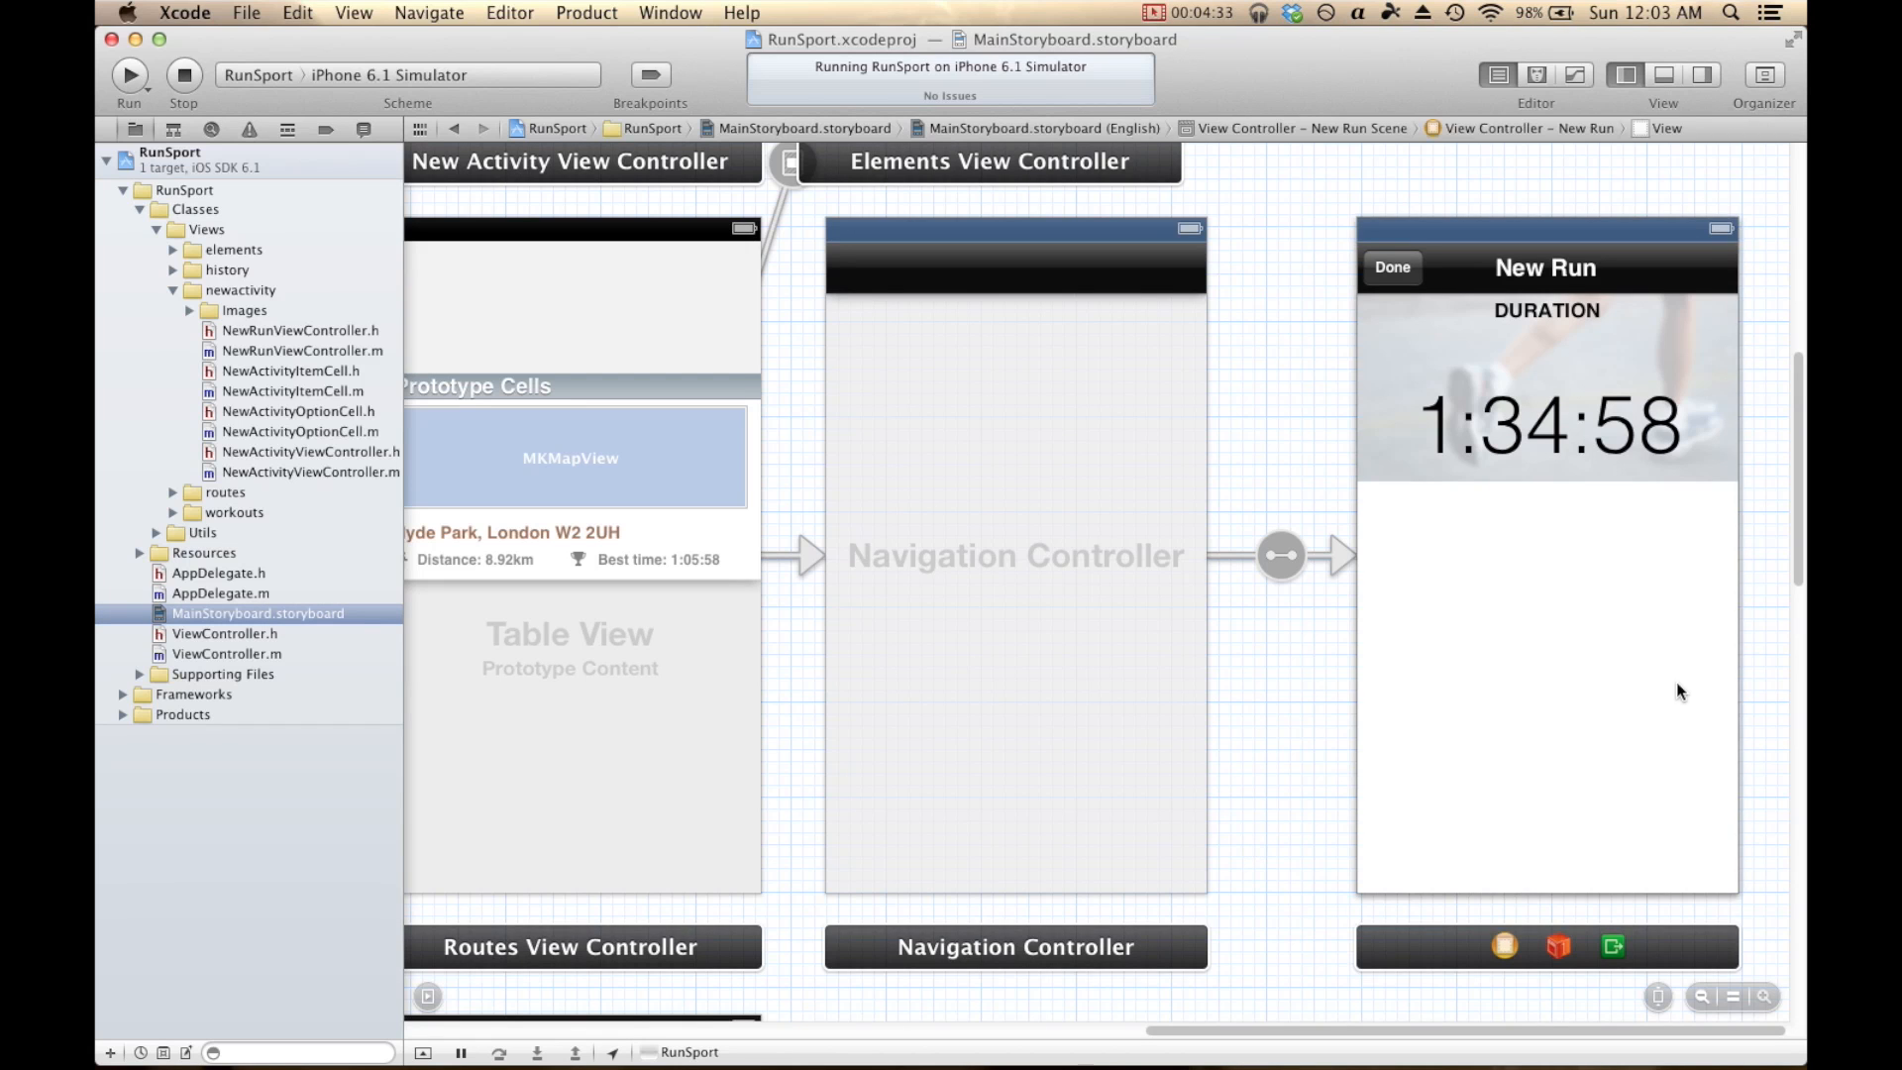
left_click(1302, 653)
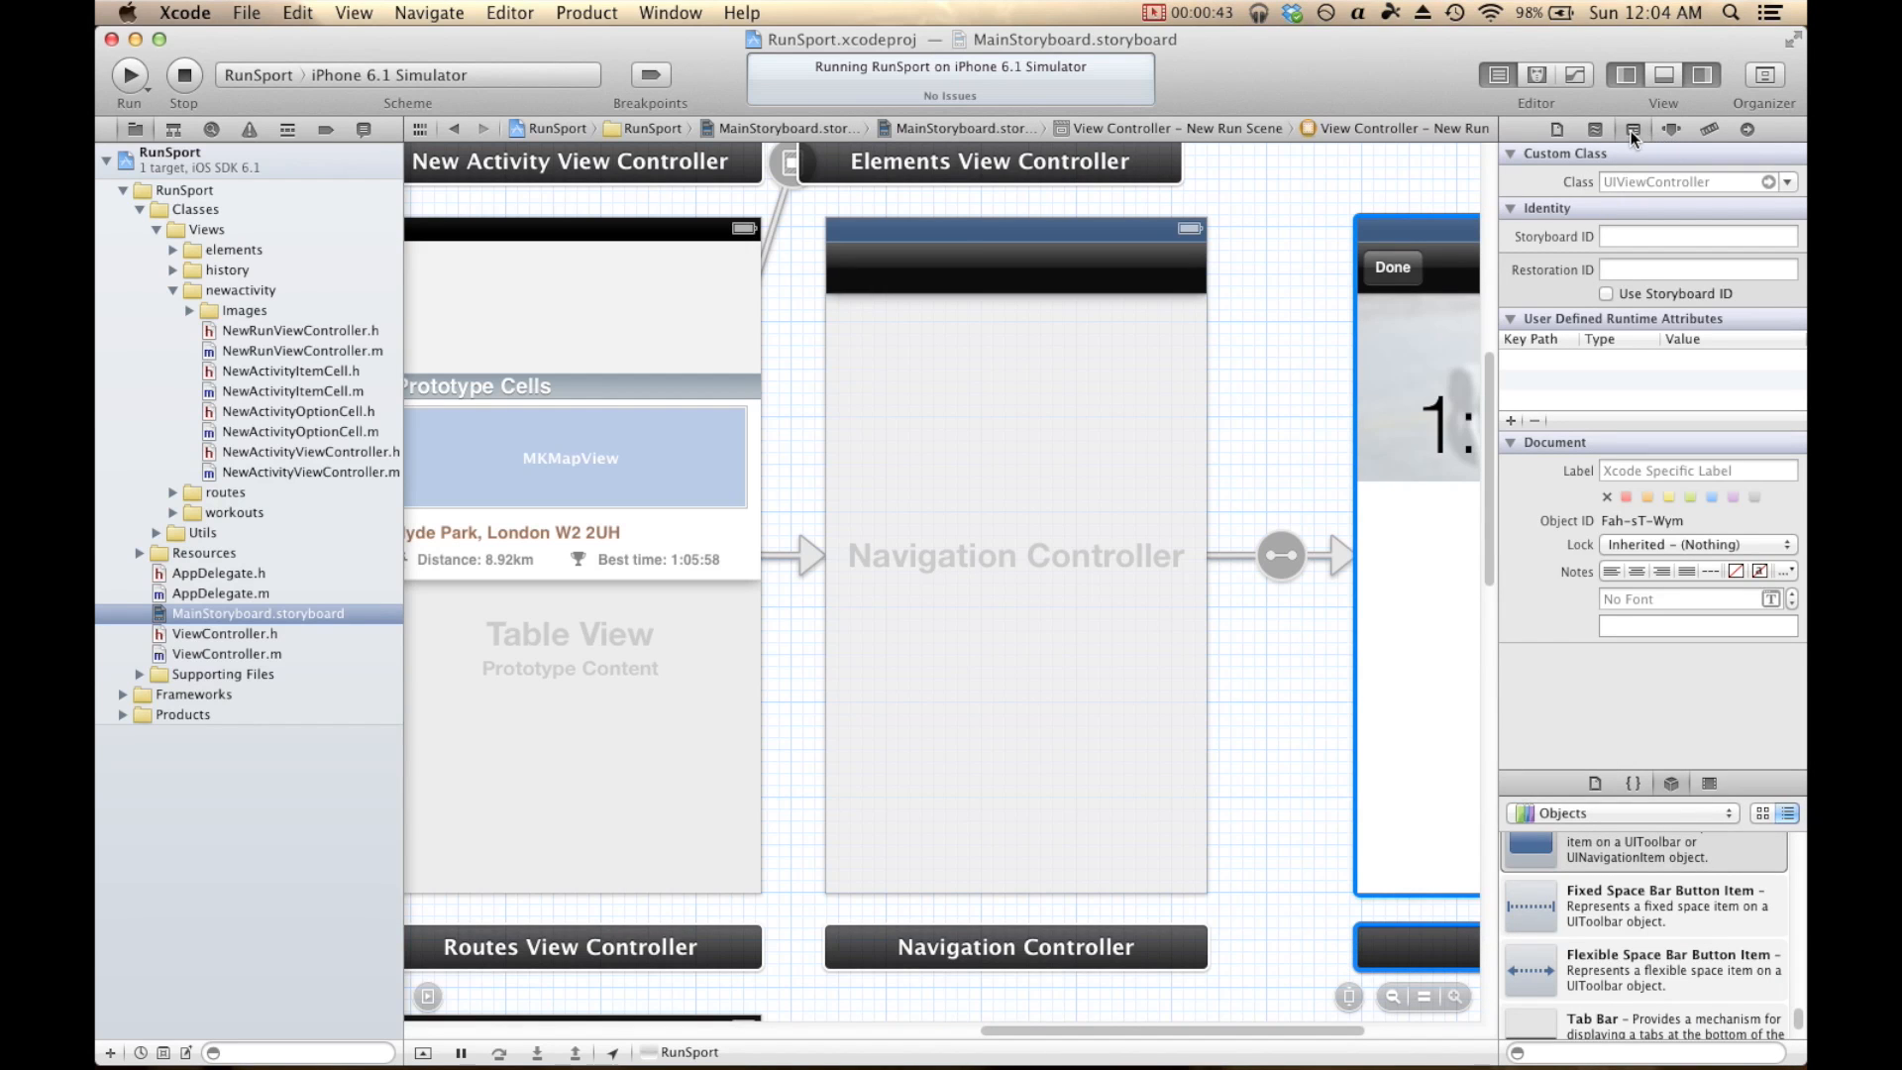
left_click(1685, 181)
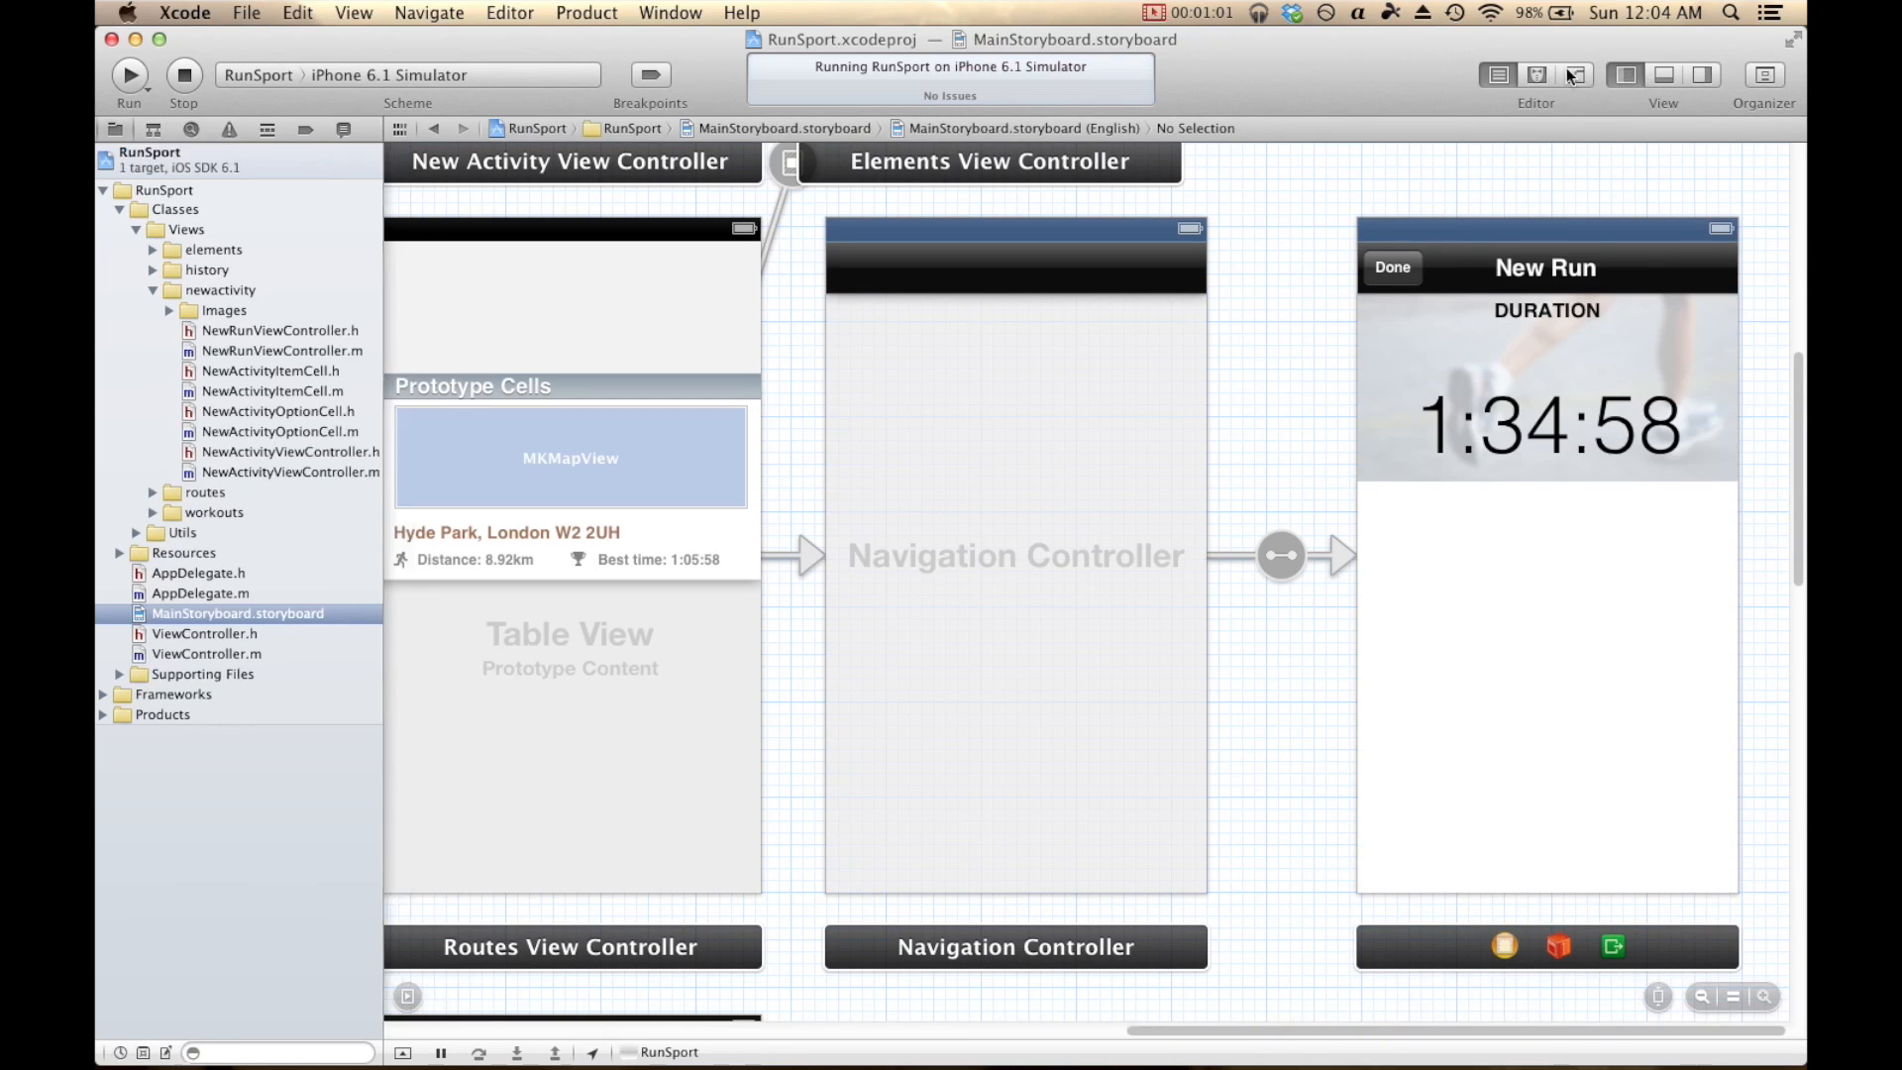
Show the header beside the storyboard and connect the duration label as outlet TimerLabel.
left_click(1534, 75)
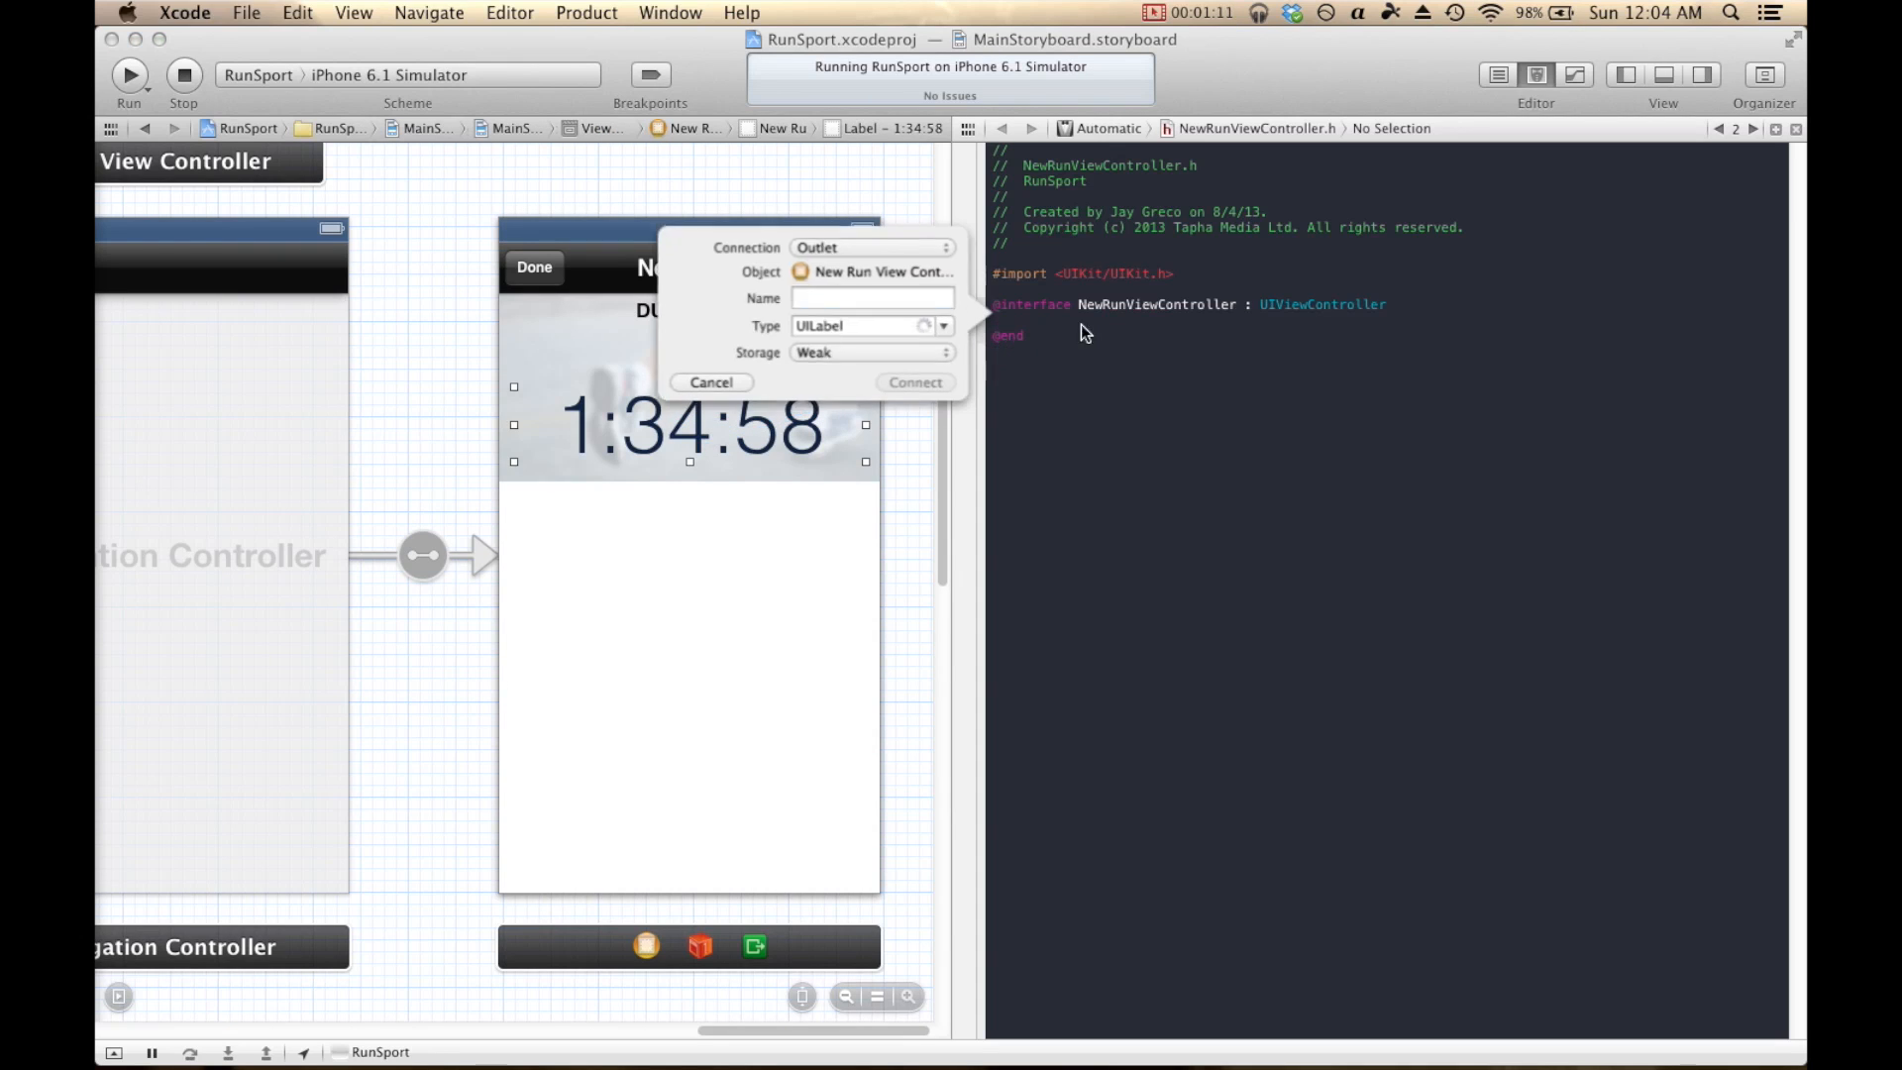
left_click(871, 298)
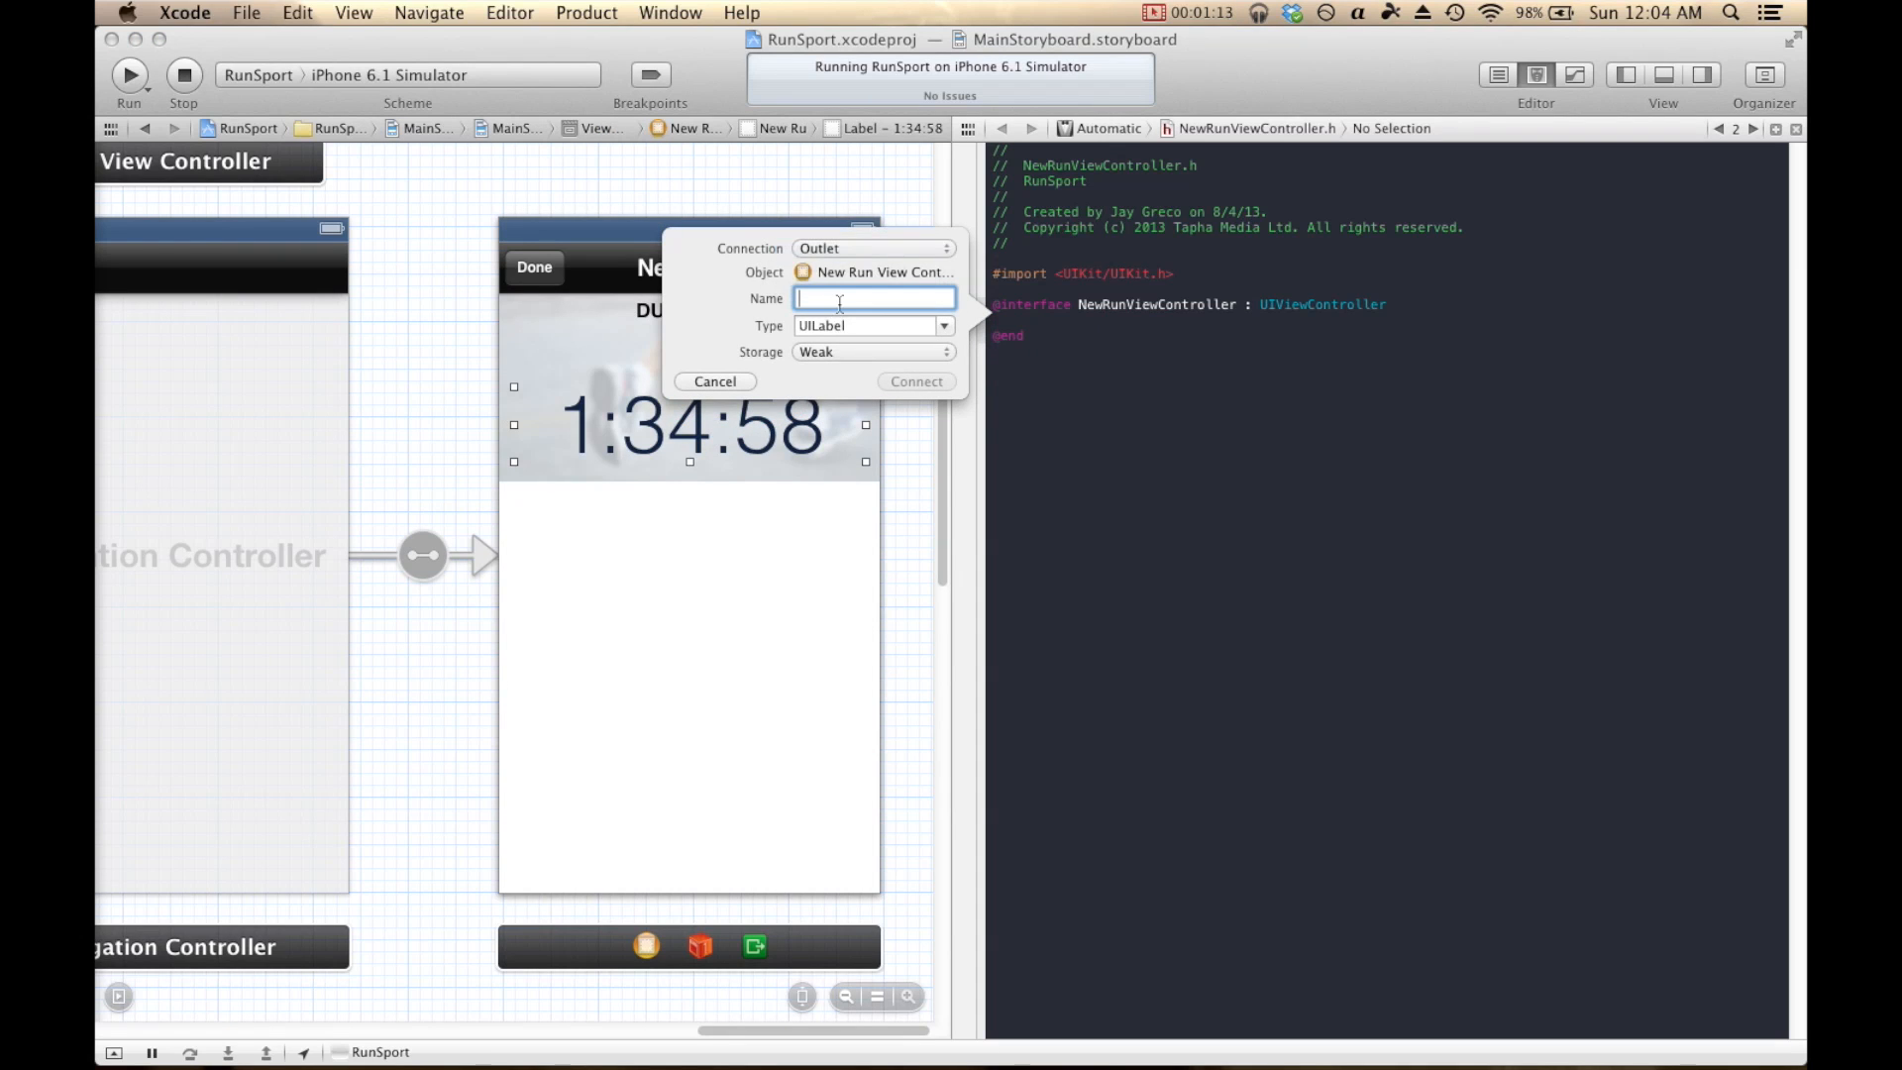
type("TimerL")
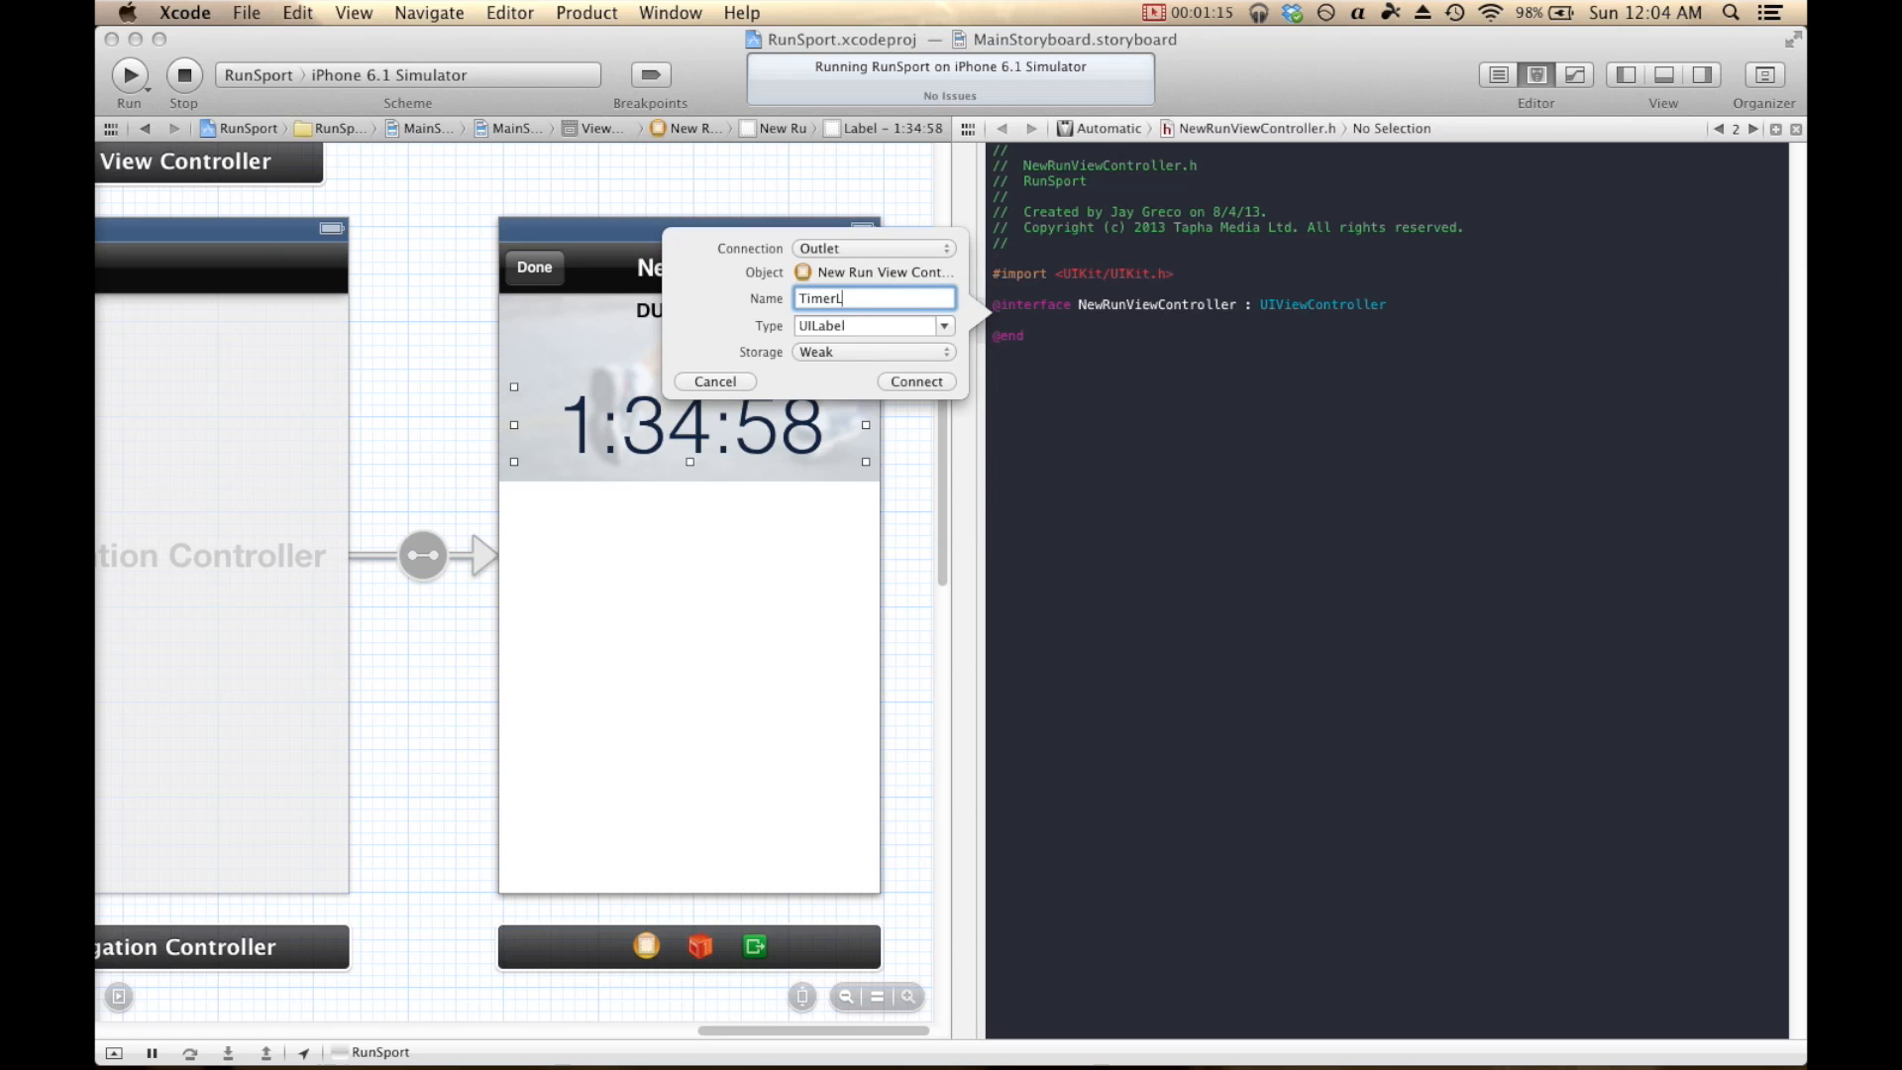
left_click(914, 380)
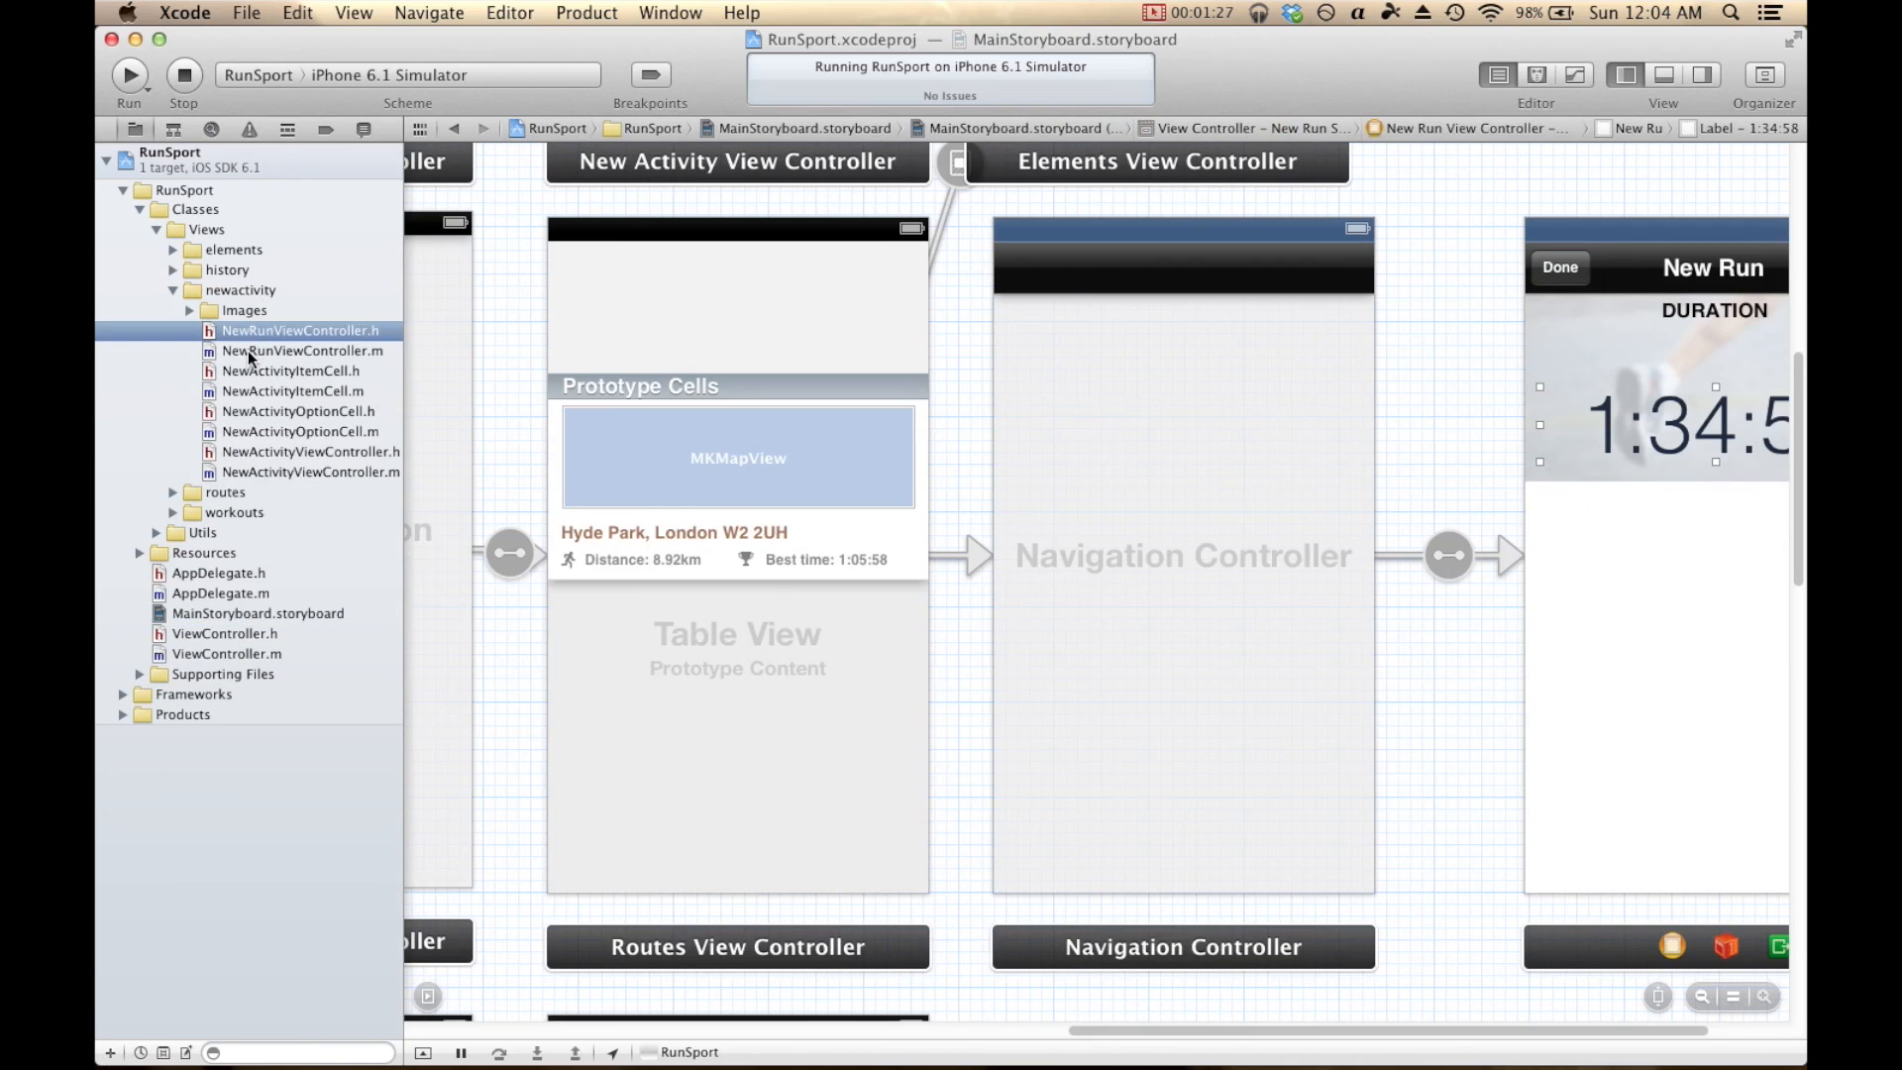
Paste the delegate protocol, delegate property, done: IBAction and TimerLabel IBOutlet into NewRunViewController.h.
left_click(303, 351)
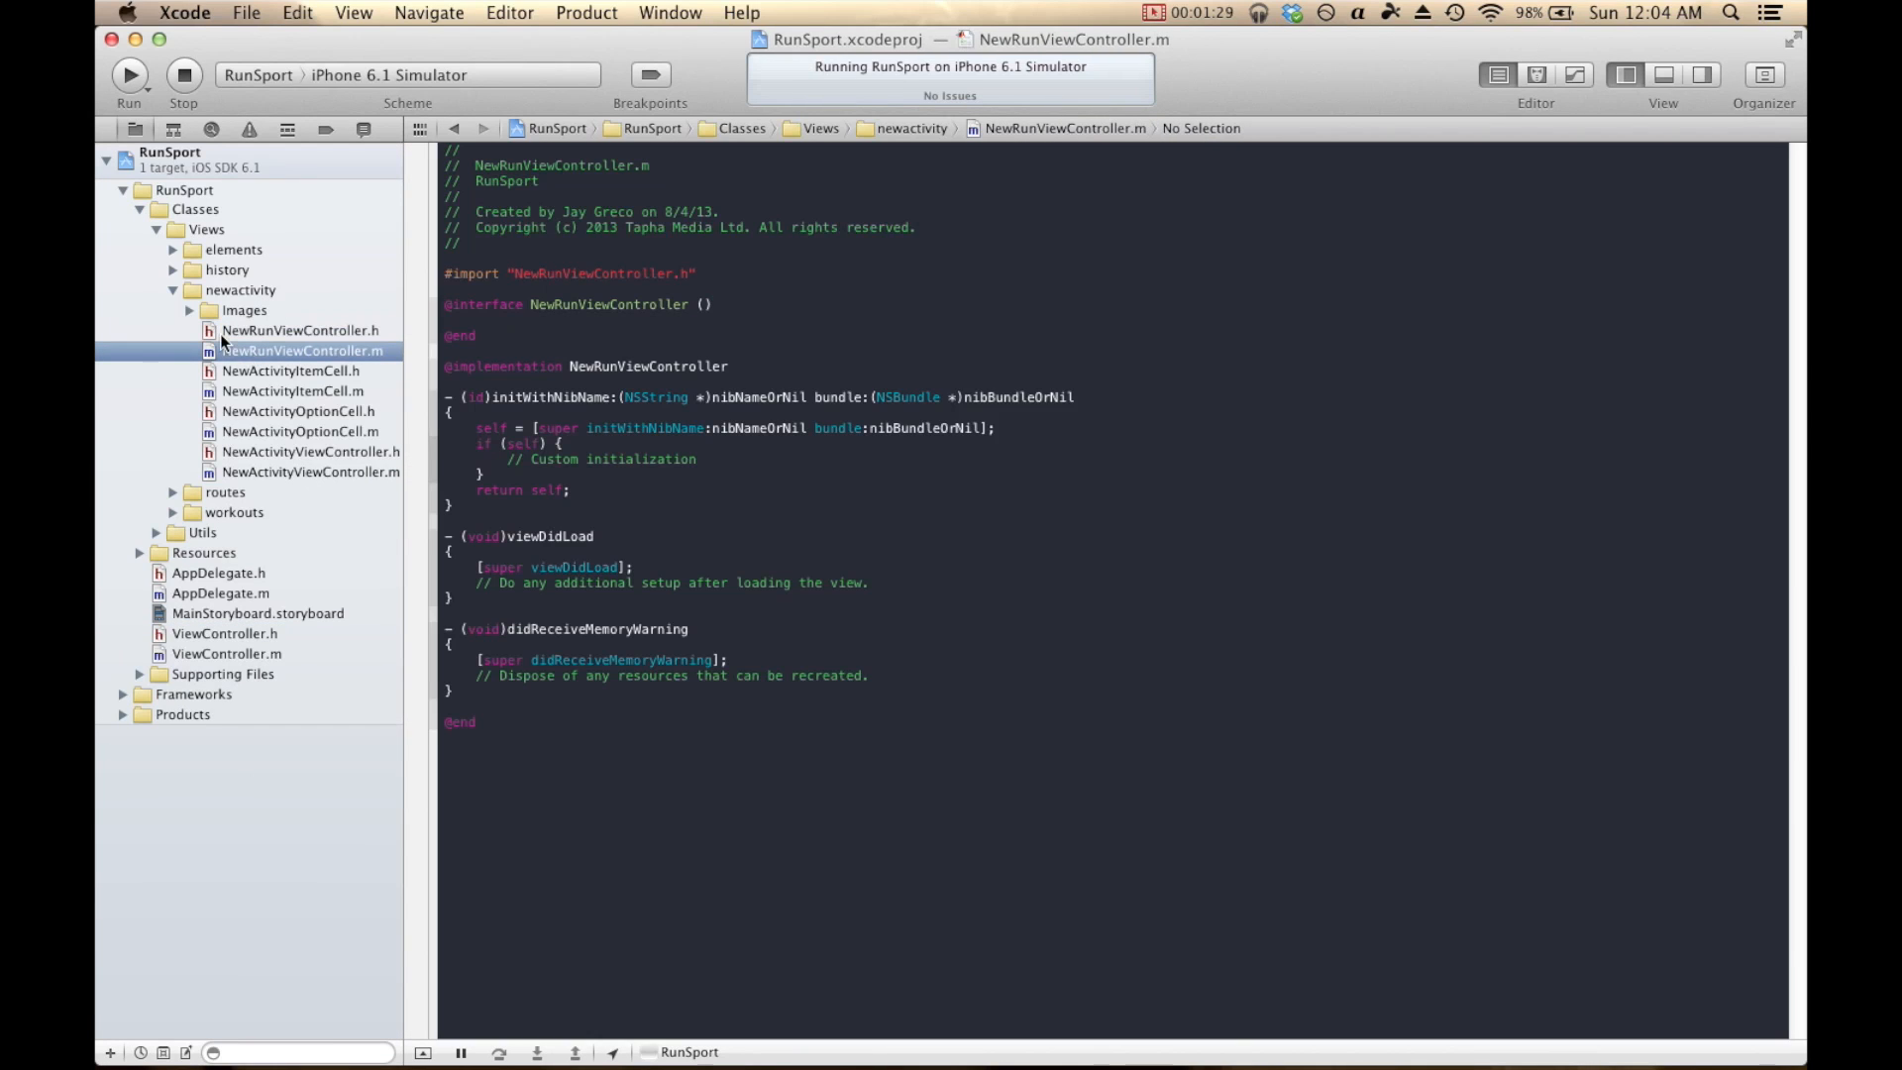
left_click(299, 330)
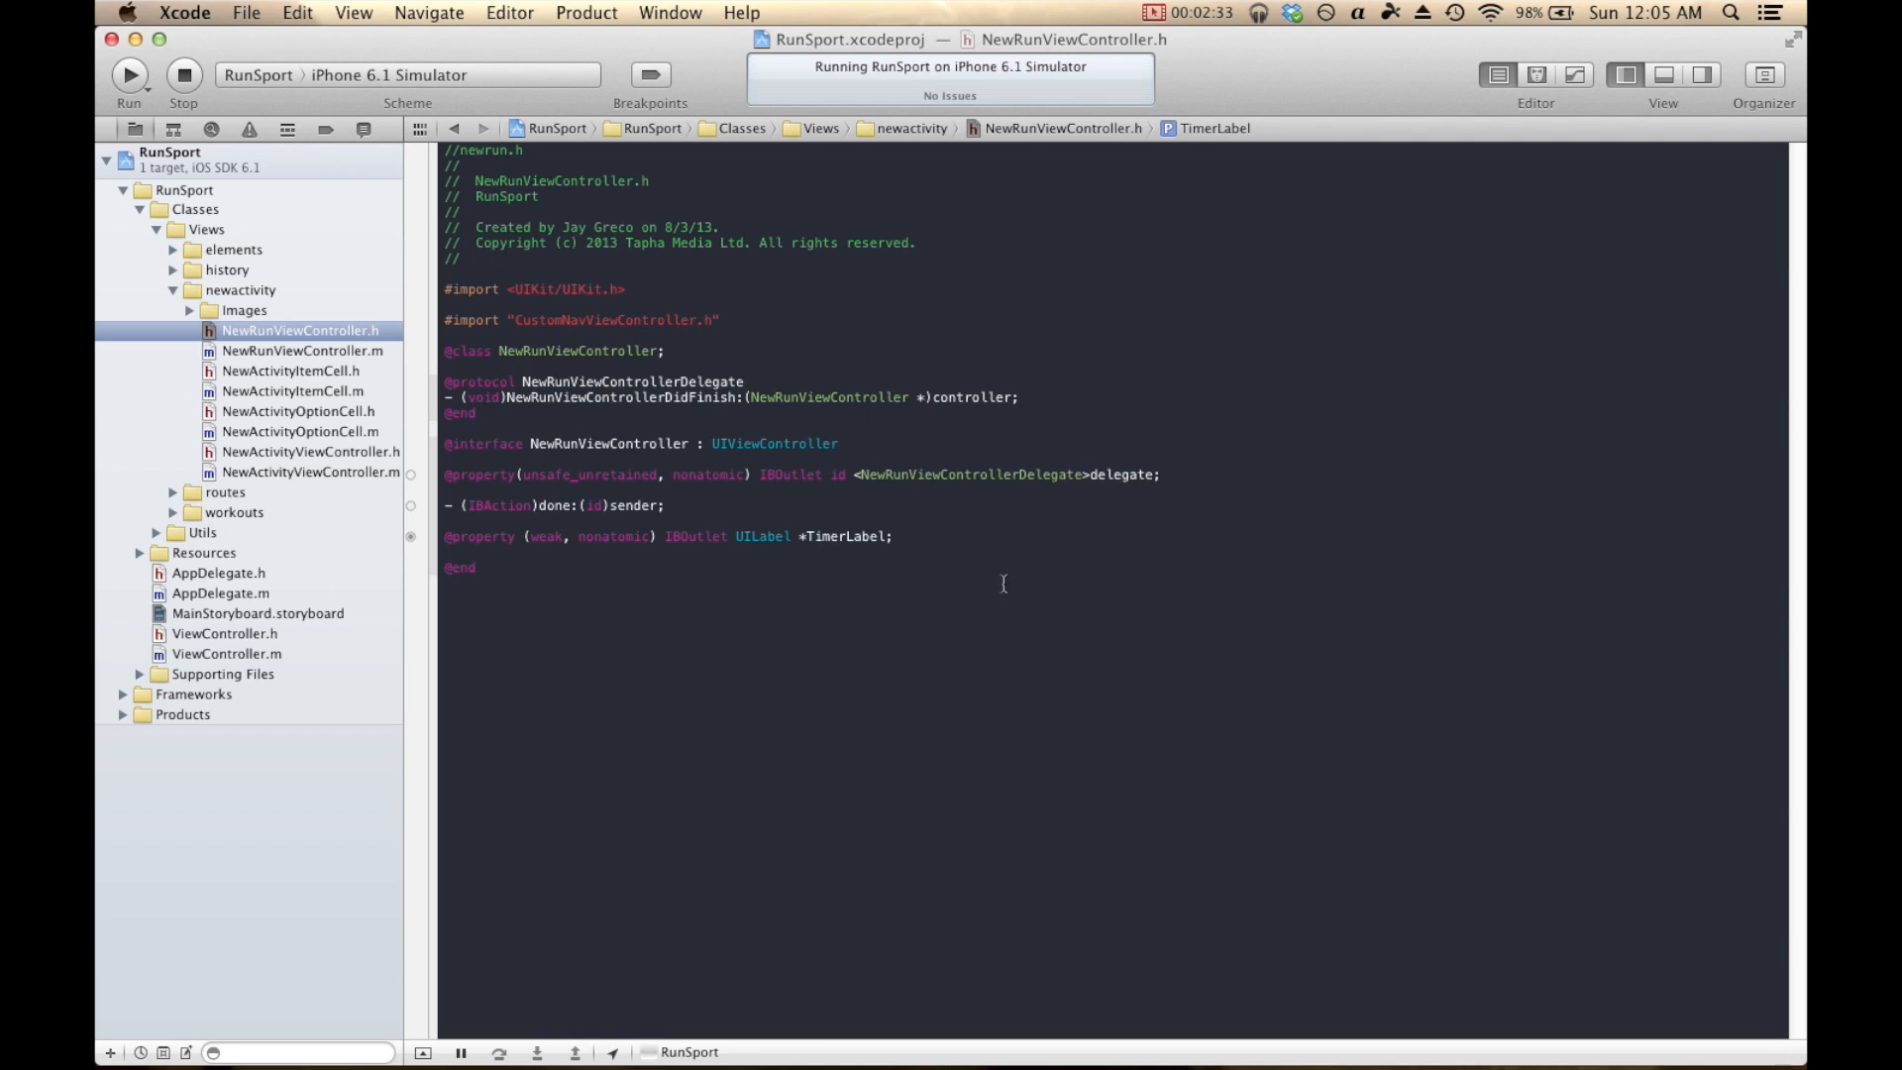
left_click(666, 504)
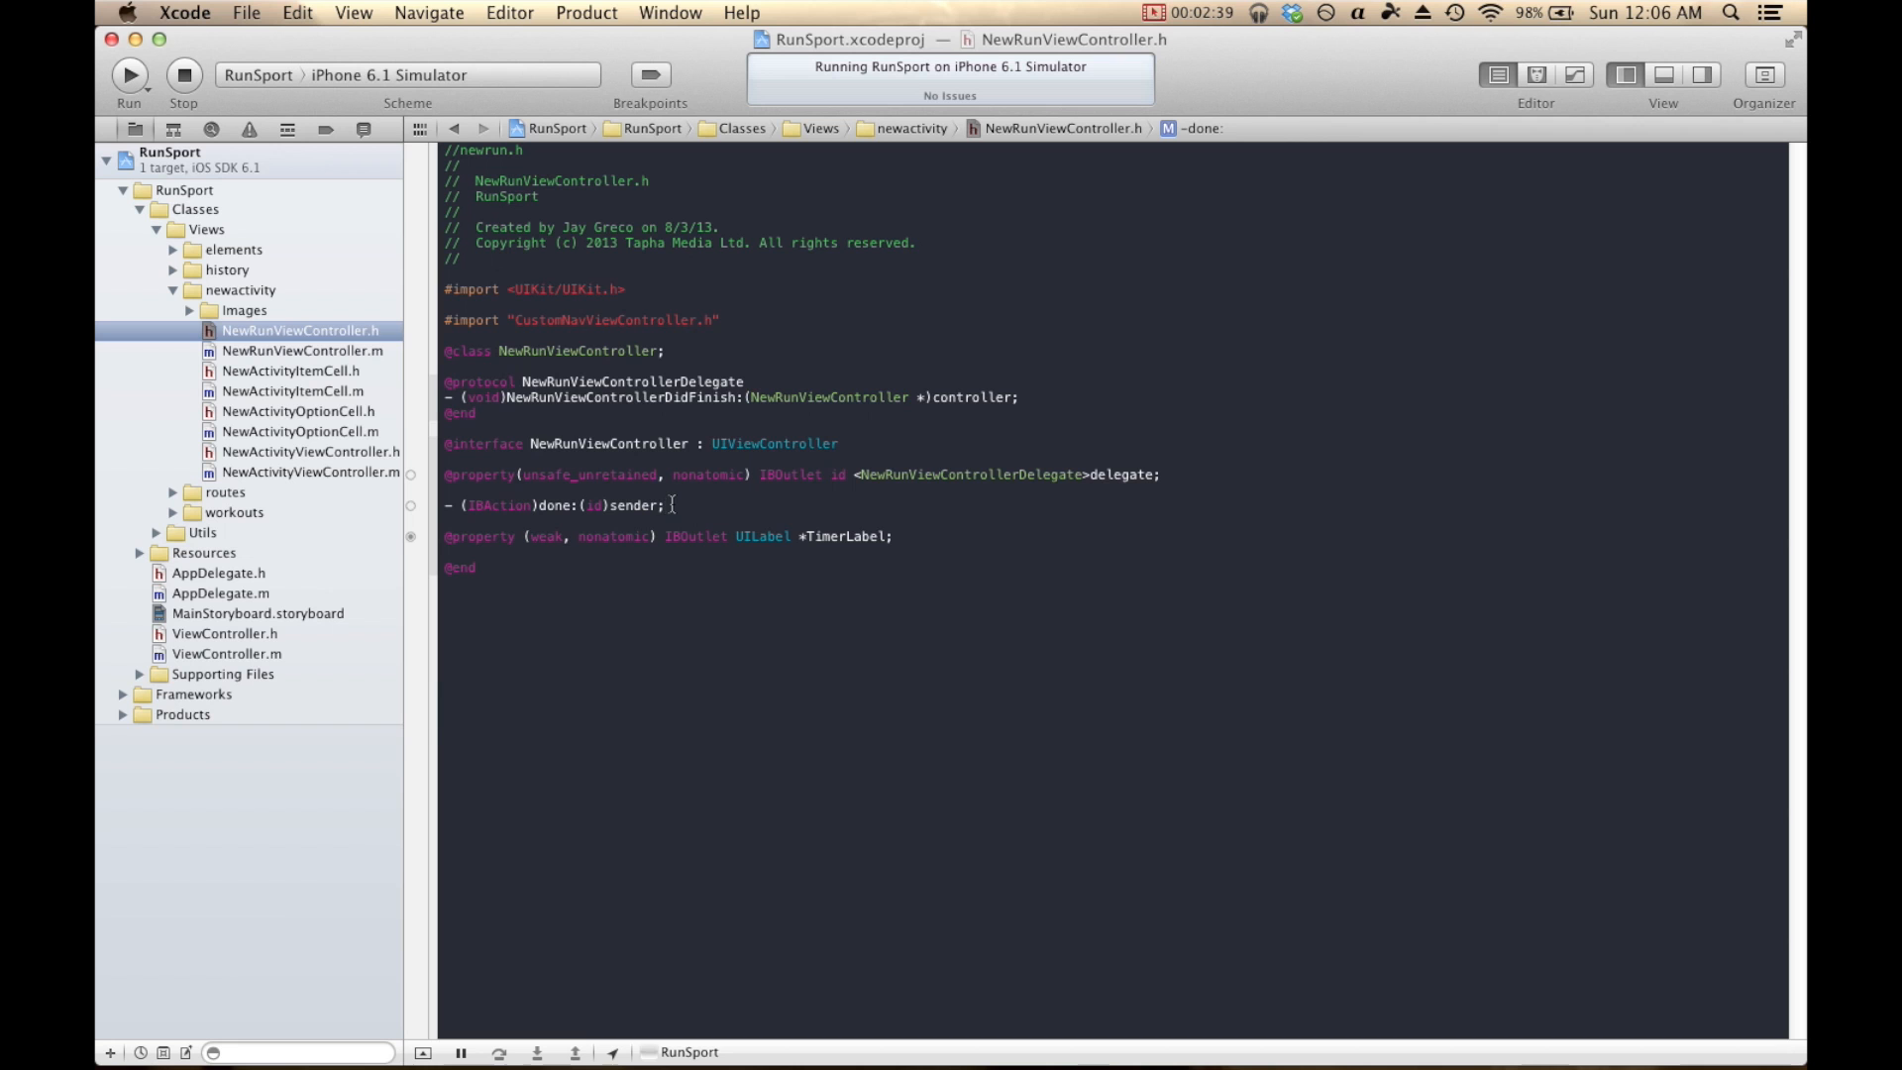
left_click(301, 351)
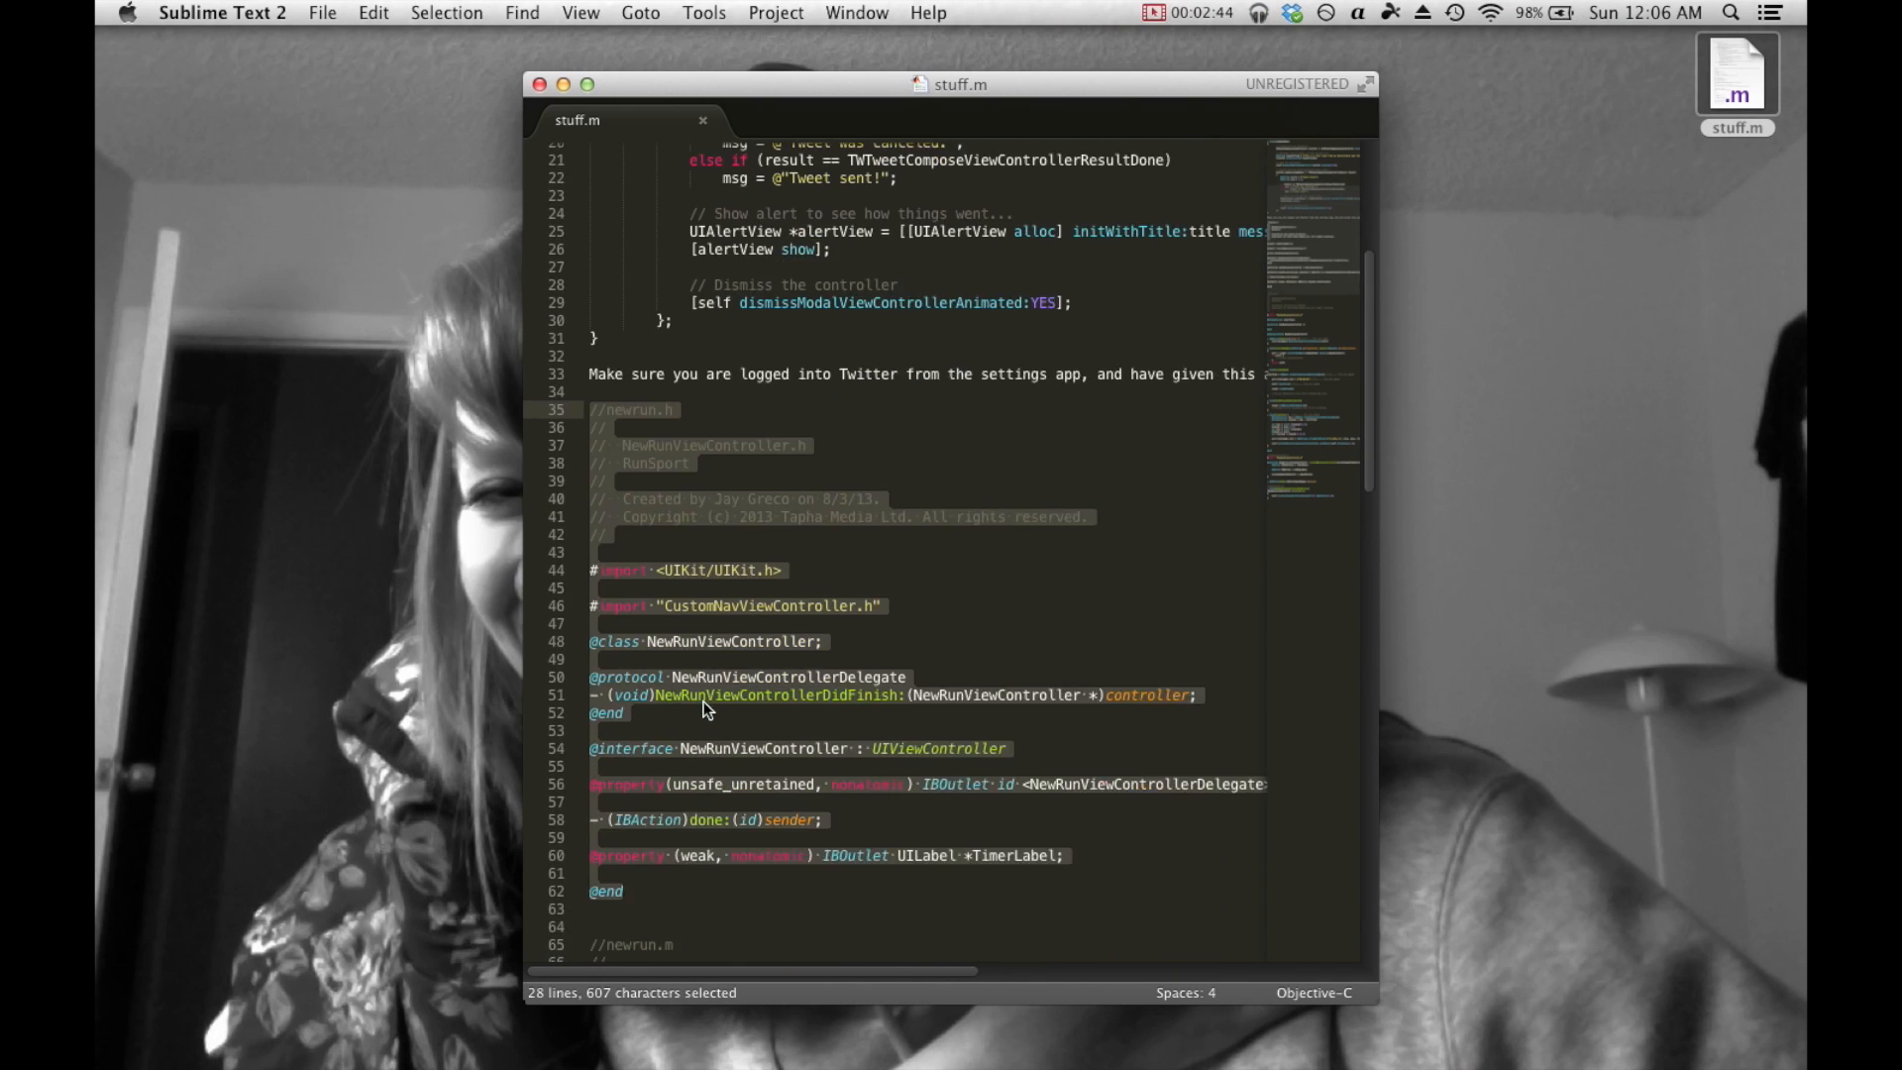
Scroll the stuff.m notes in Sublime Text down to the NewRunViewController.m code.
scroll("down", 3)
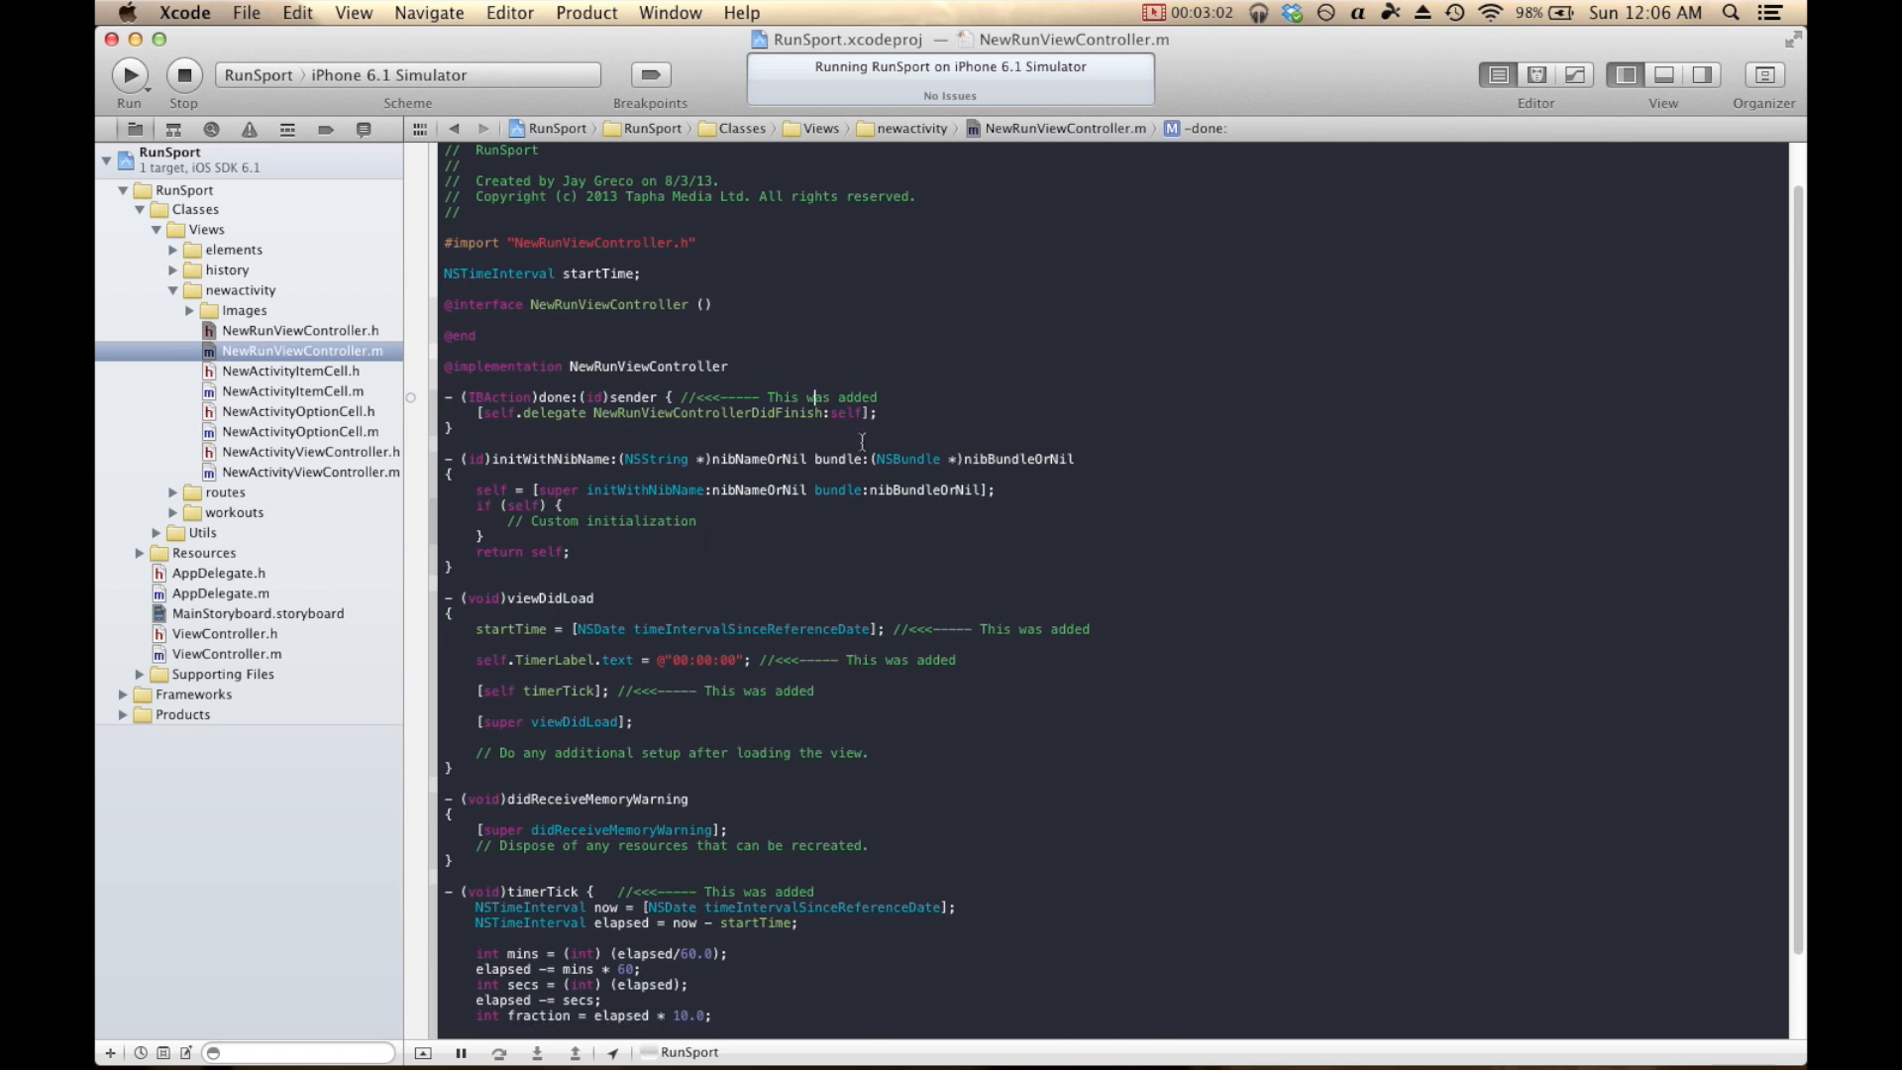
Add startTime, the done: delegate call, viewDidLoad timer start and timerTick to NewRunViewController.m.
scroll("down", 3)
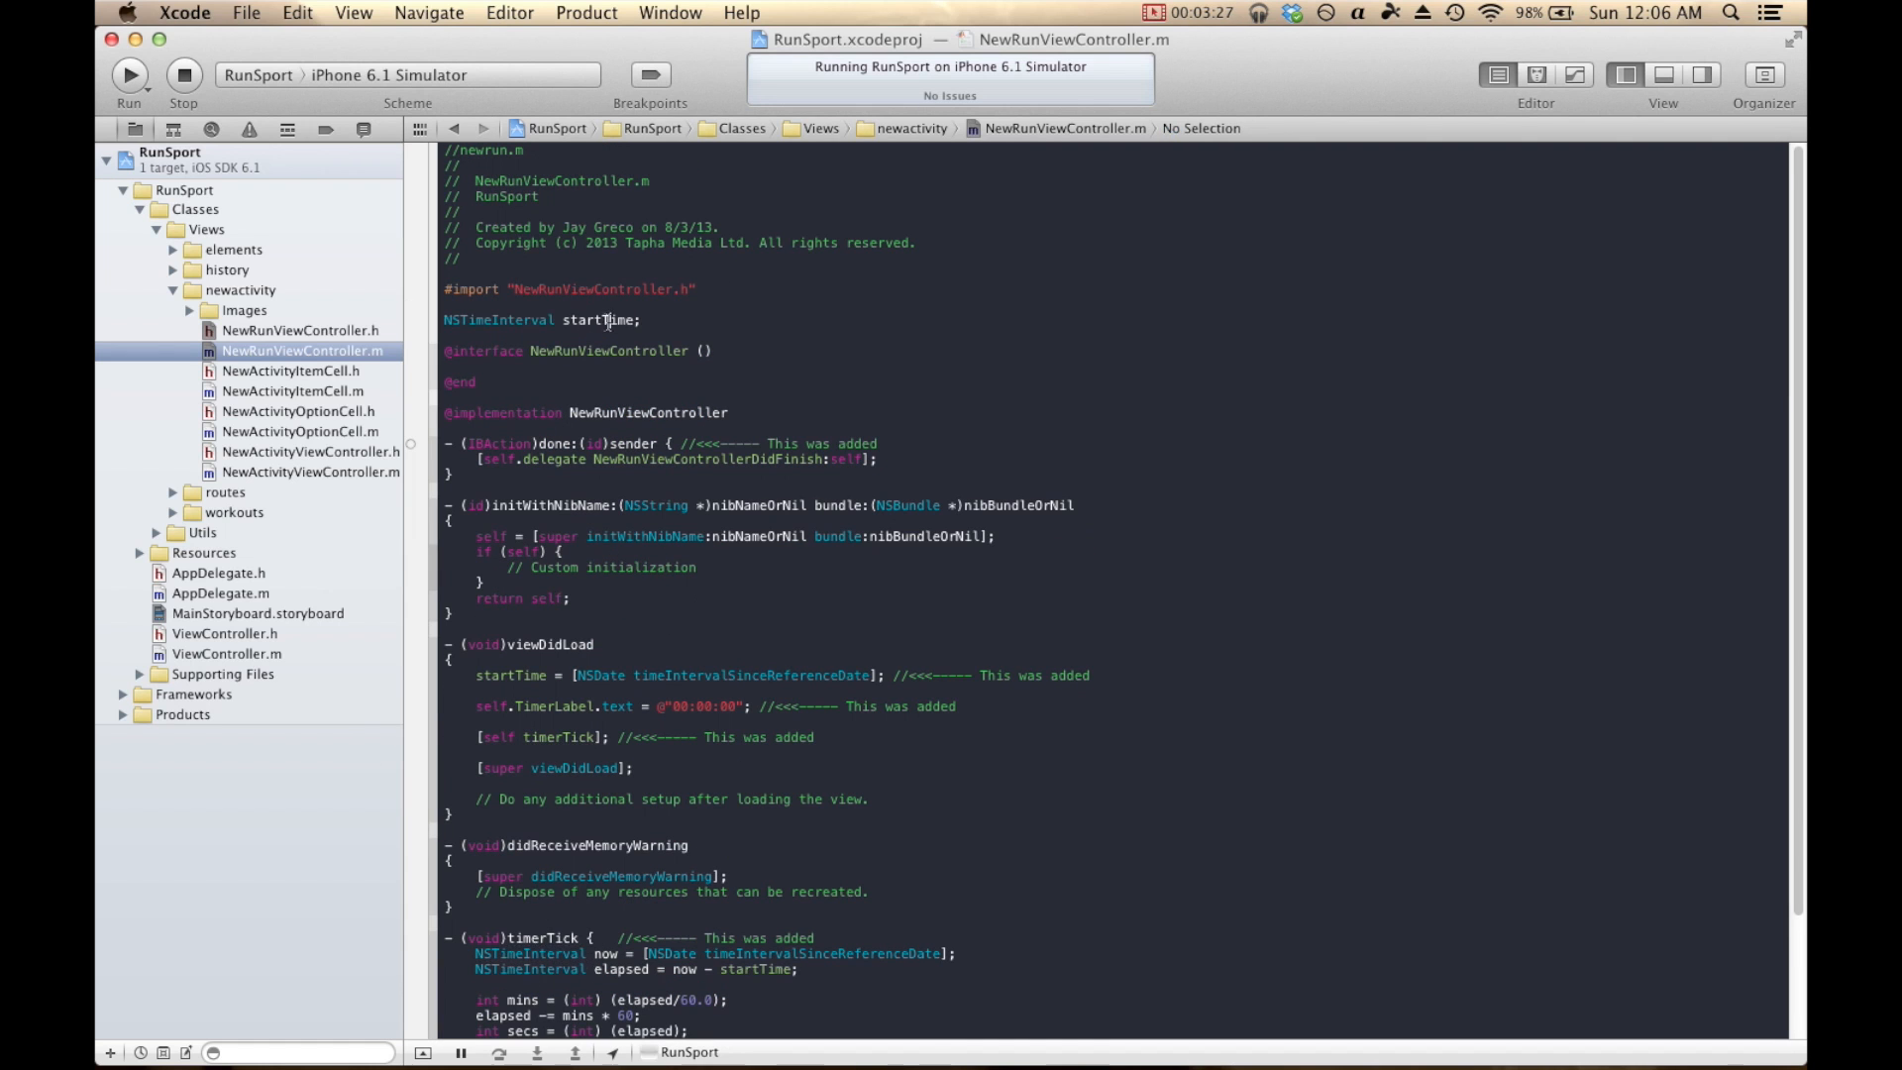
scroll("down", 3)
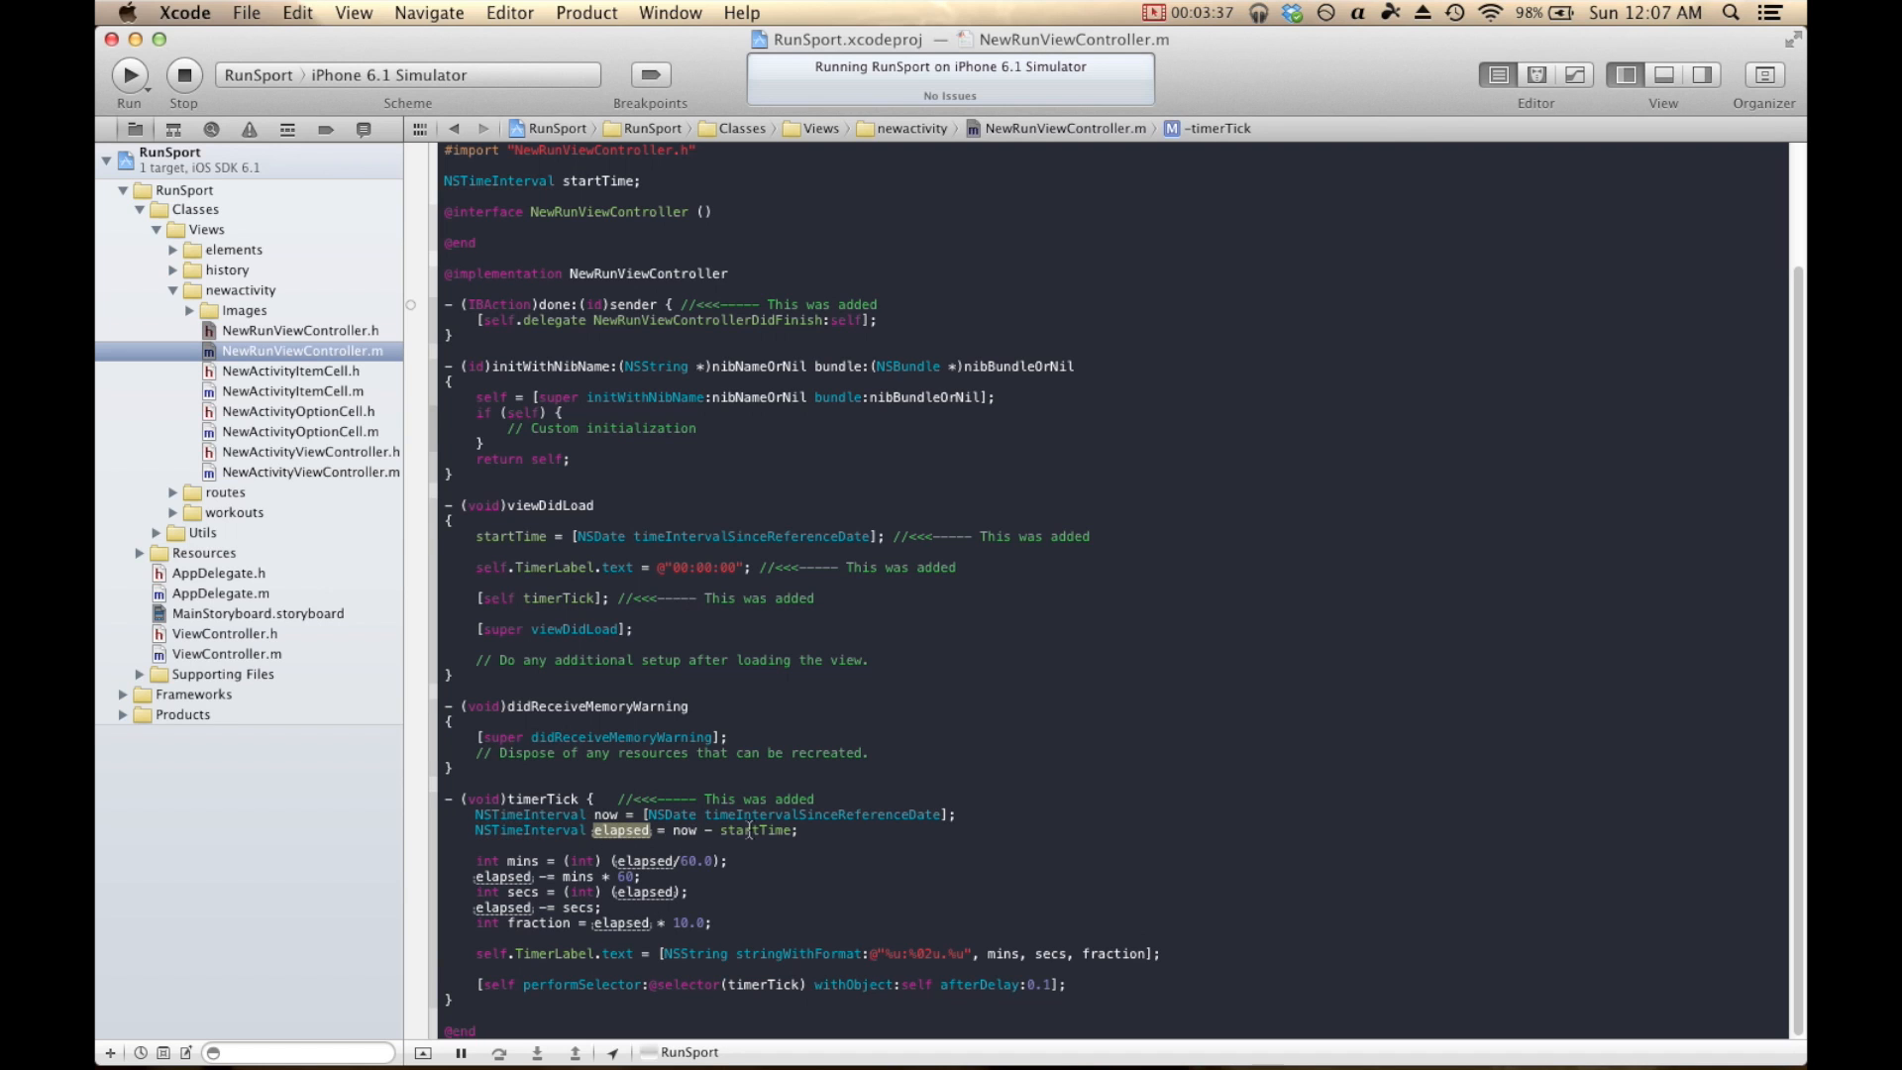
left_click(753, 830)
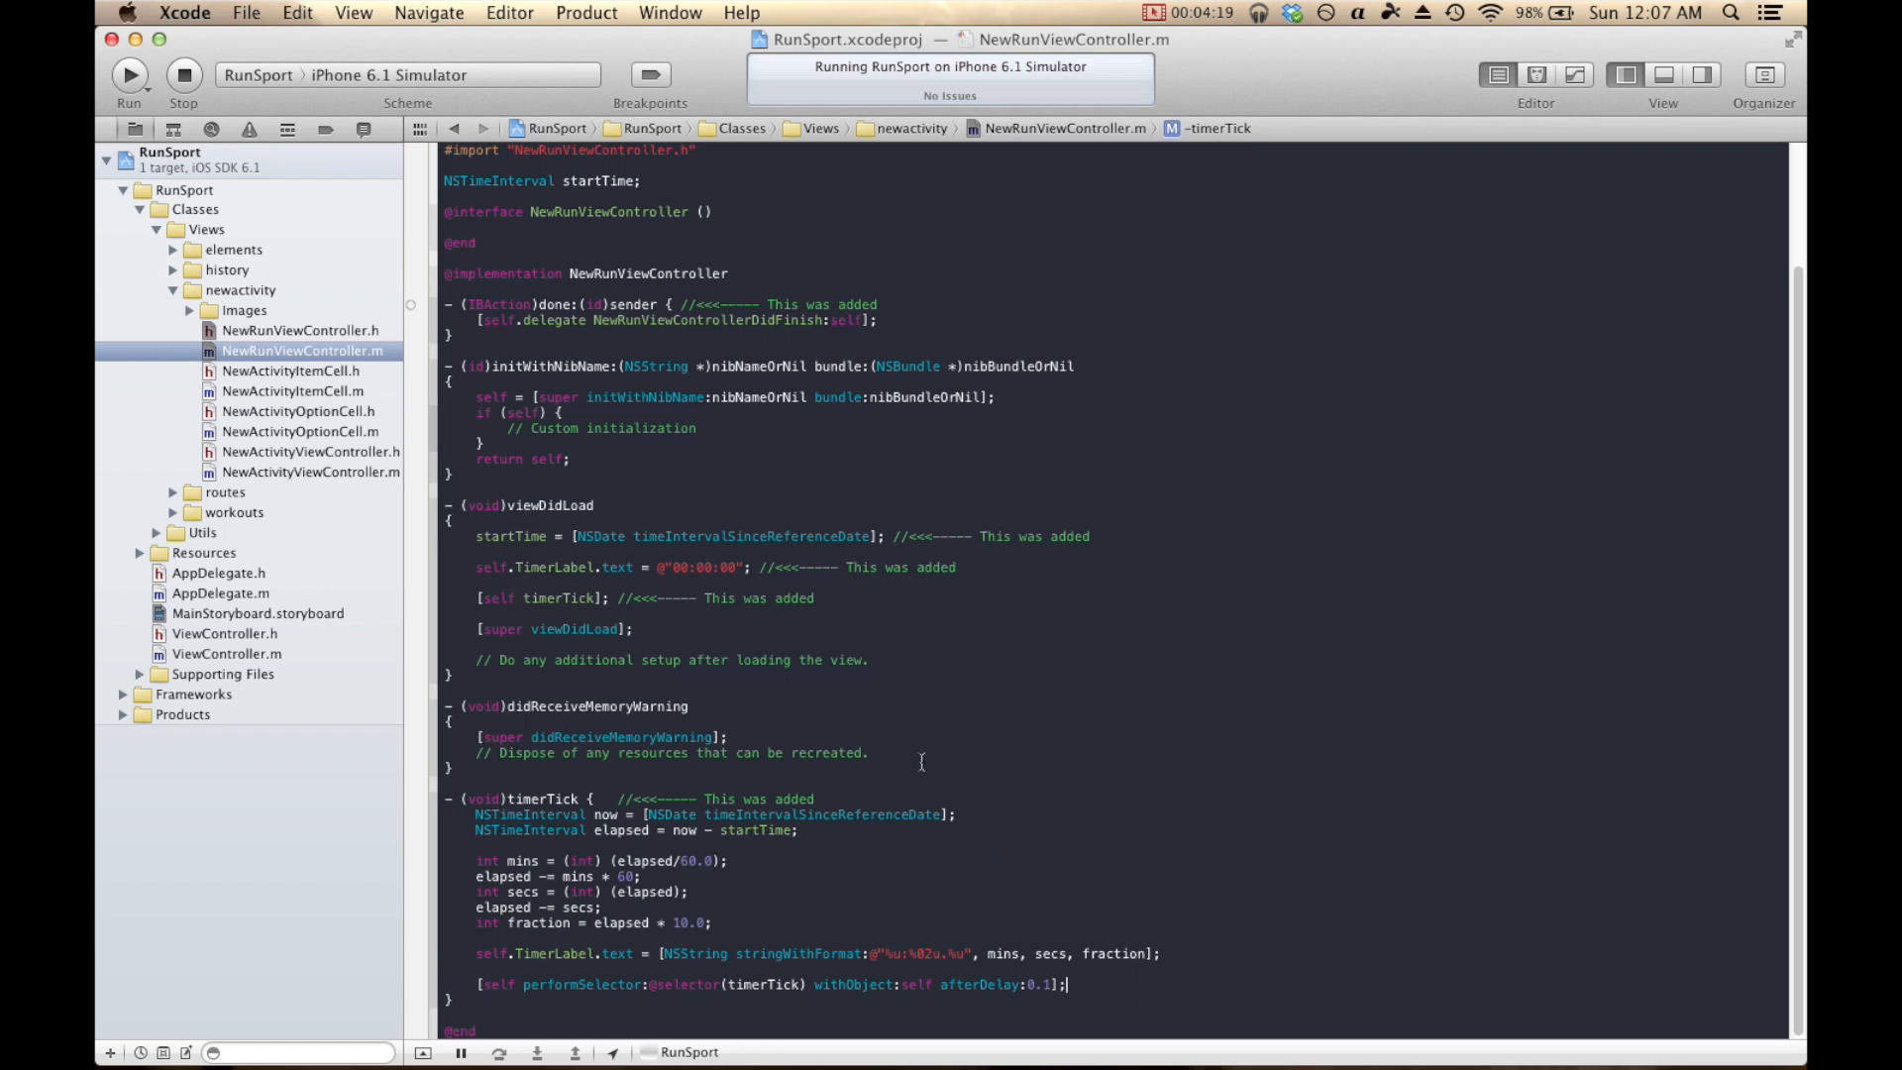
left_click(255, 612)
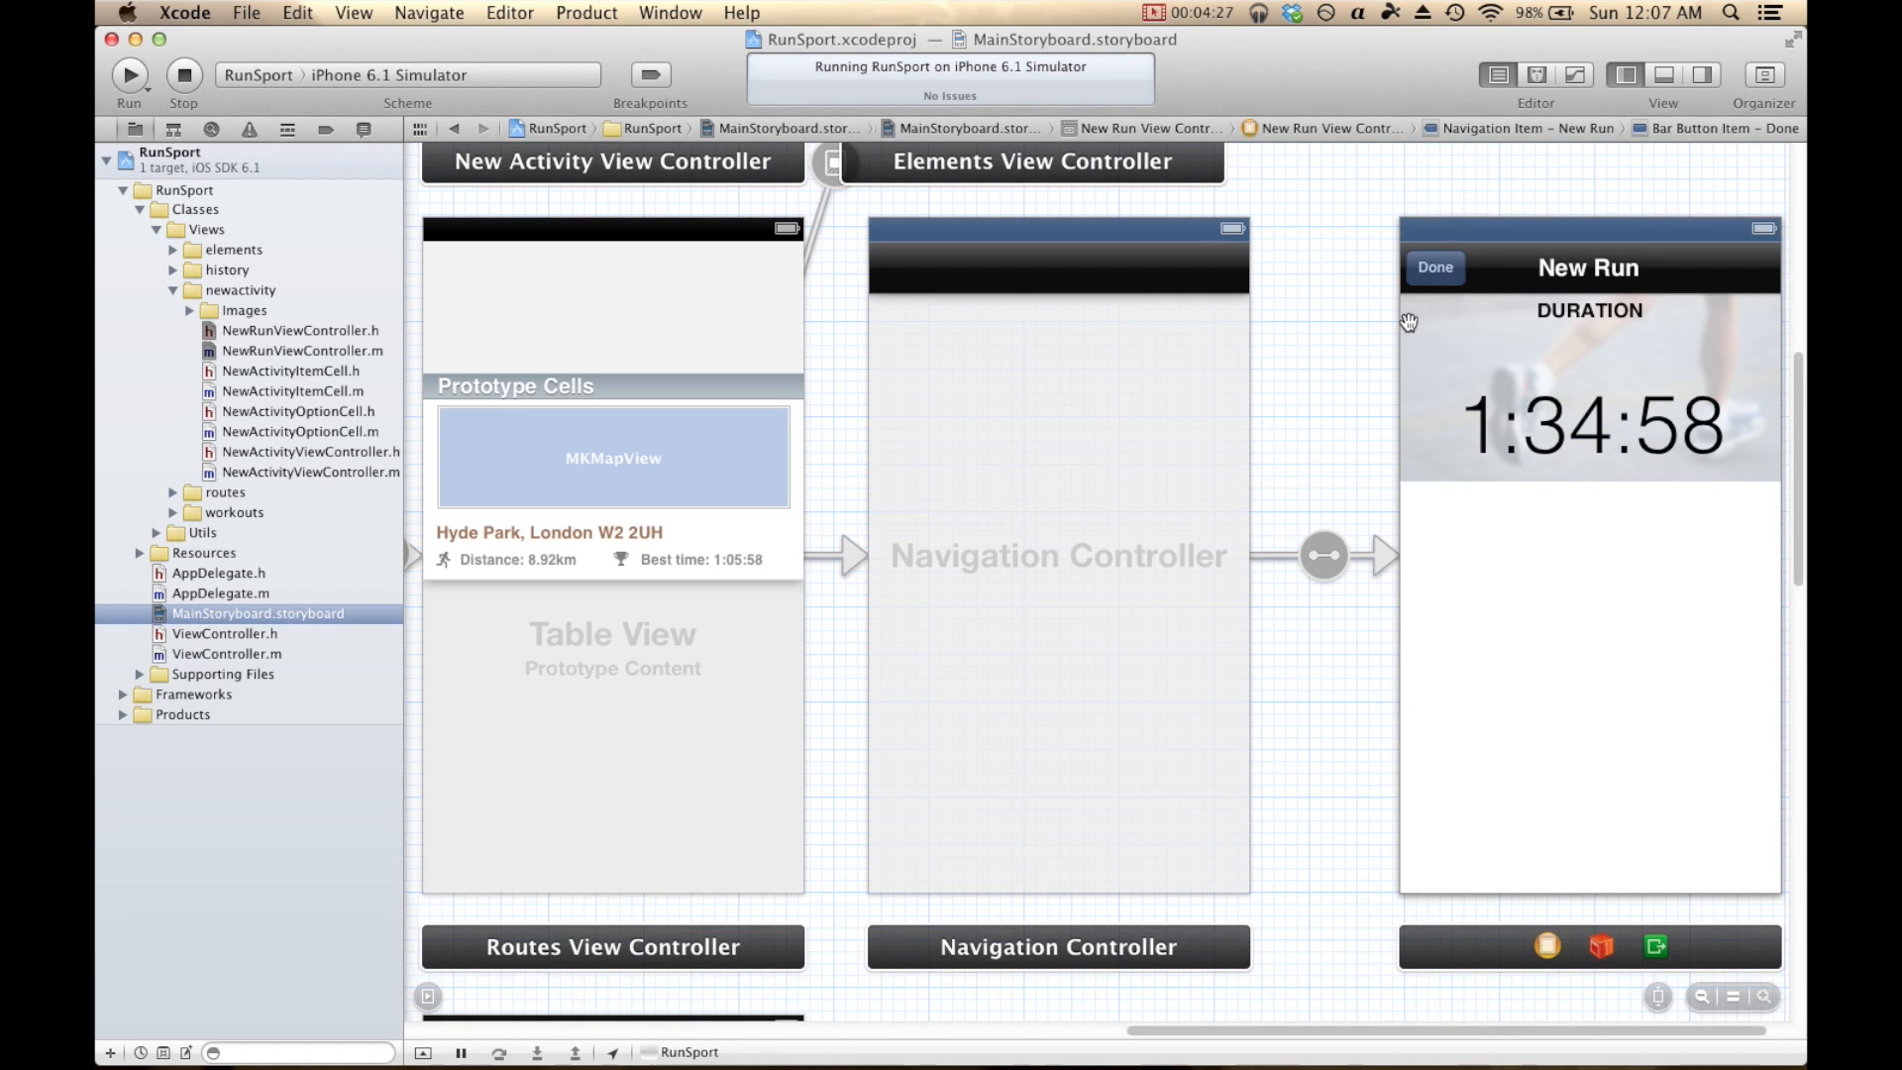
Control-drag the Done bar button to the Exit icon to link the done: action.
left_click_drag(1437, 267, 1657, 947)
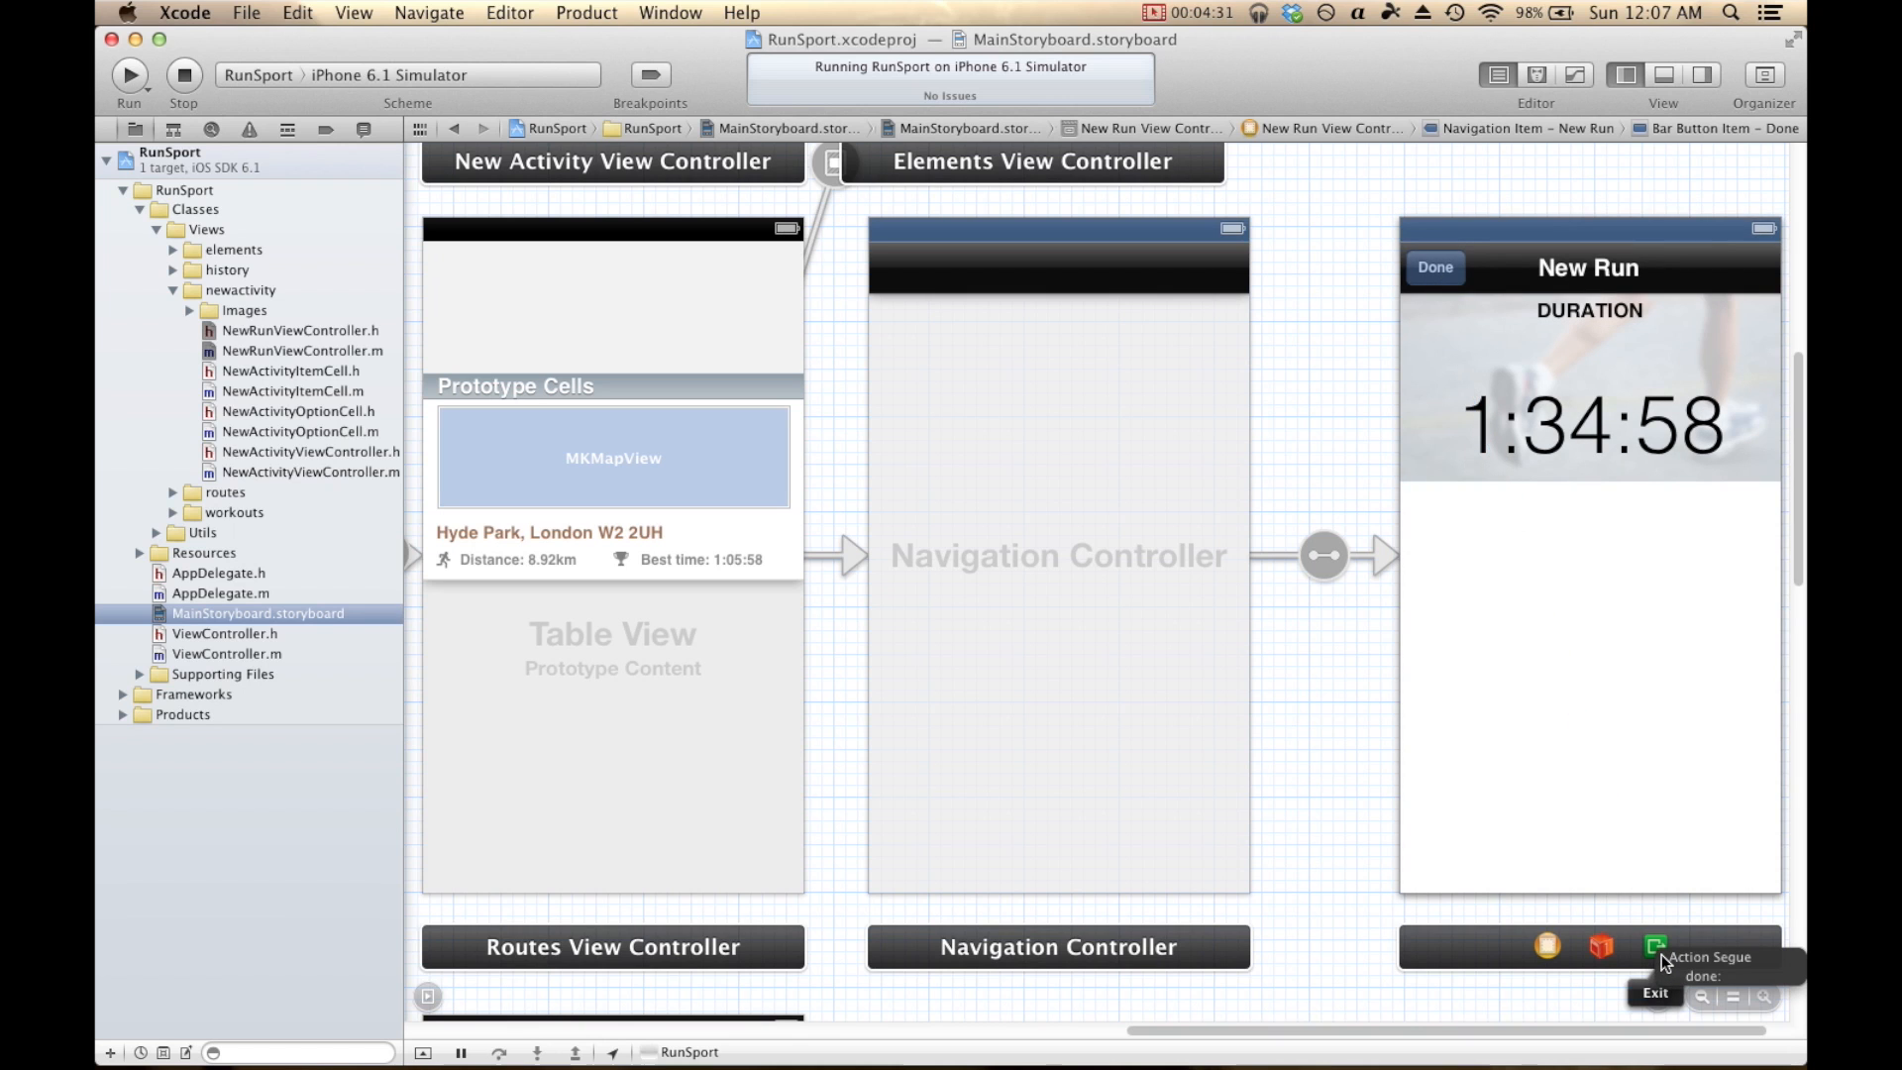
mouse_move(1378, 861)
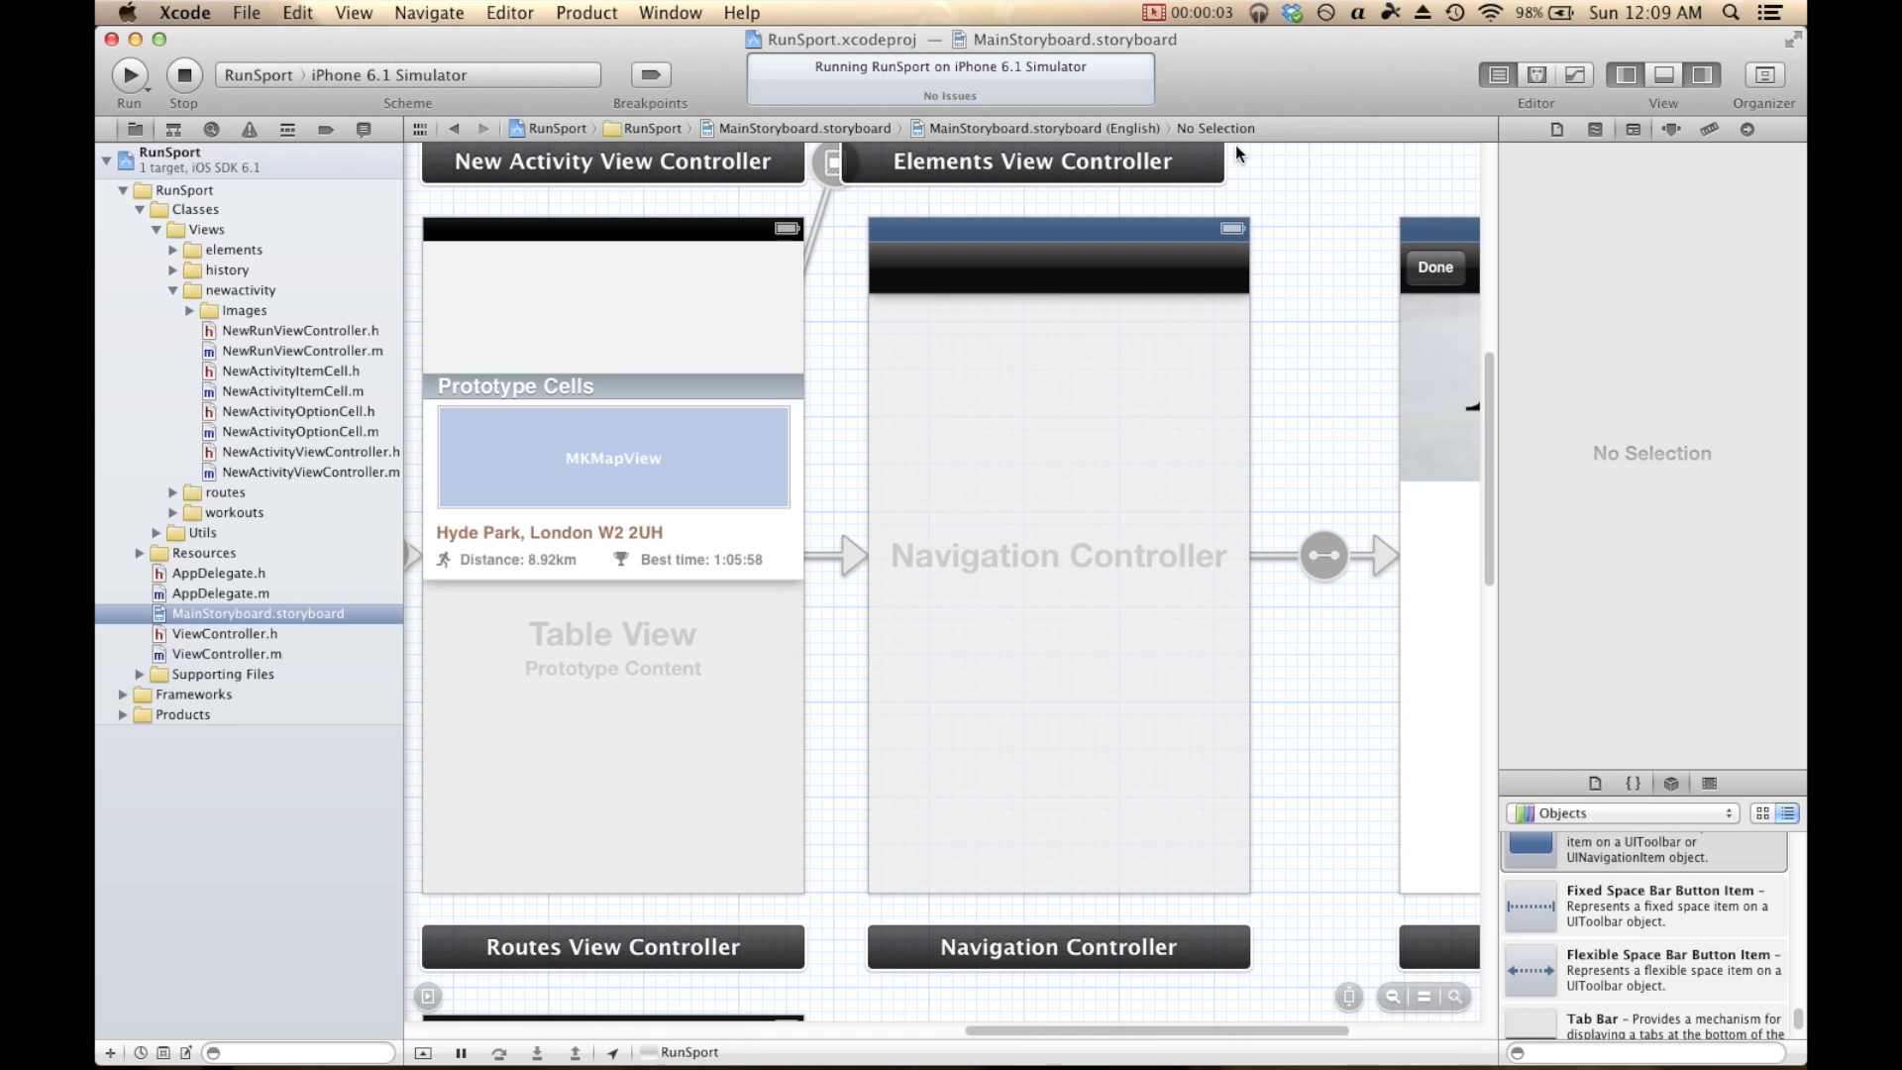
mouse_move(1290, 137)
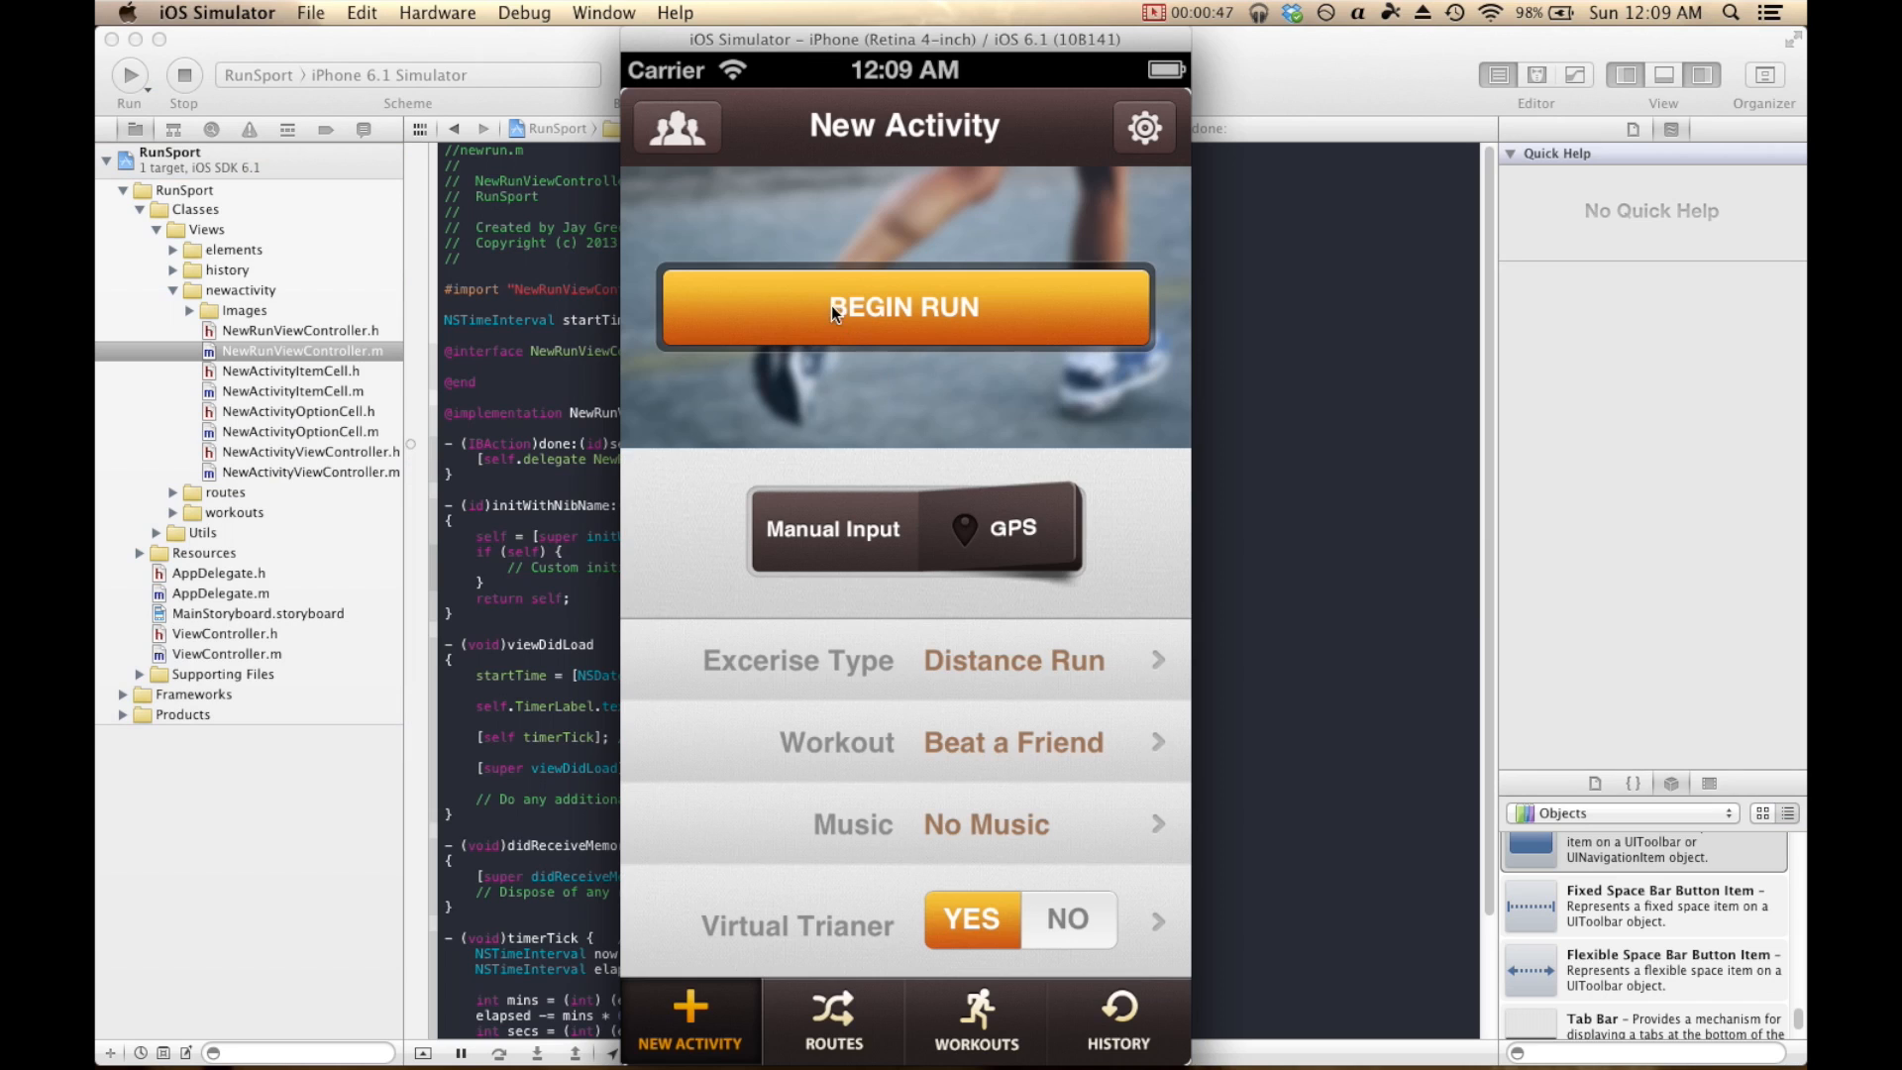
Begin a run, watch the stopwatch count, close it, and switch to Workouts.
left_click(904, 306)
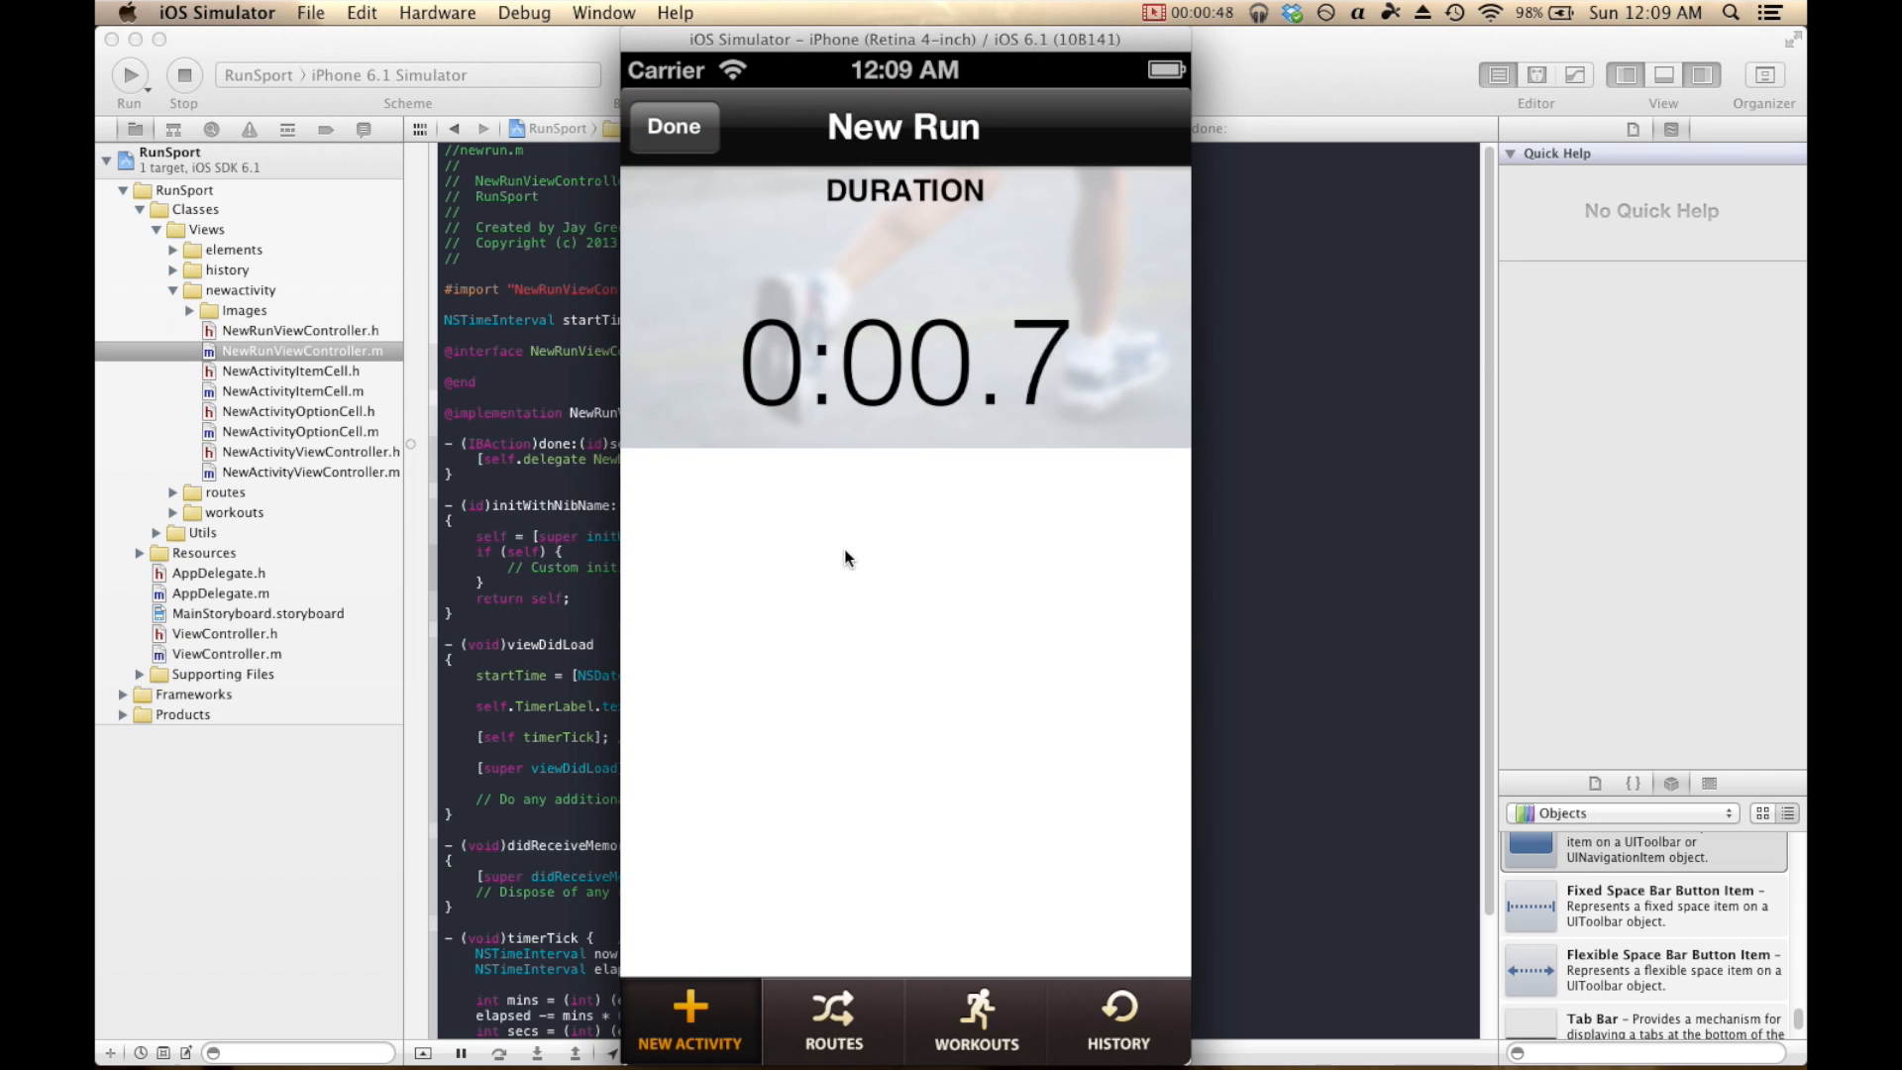
mouse_move(900, 523)
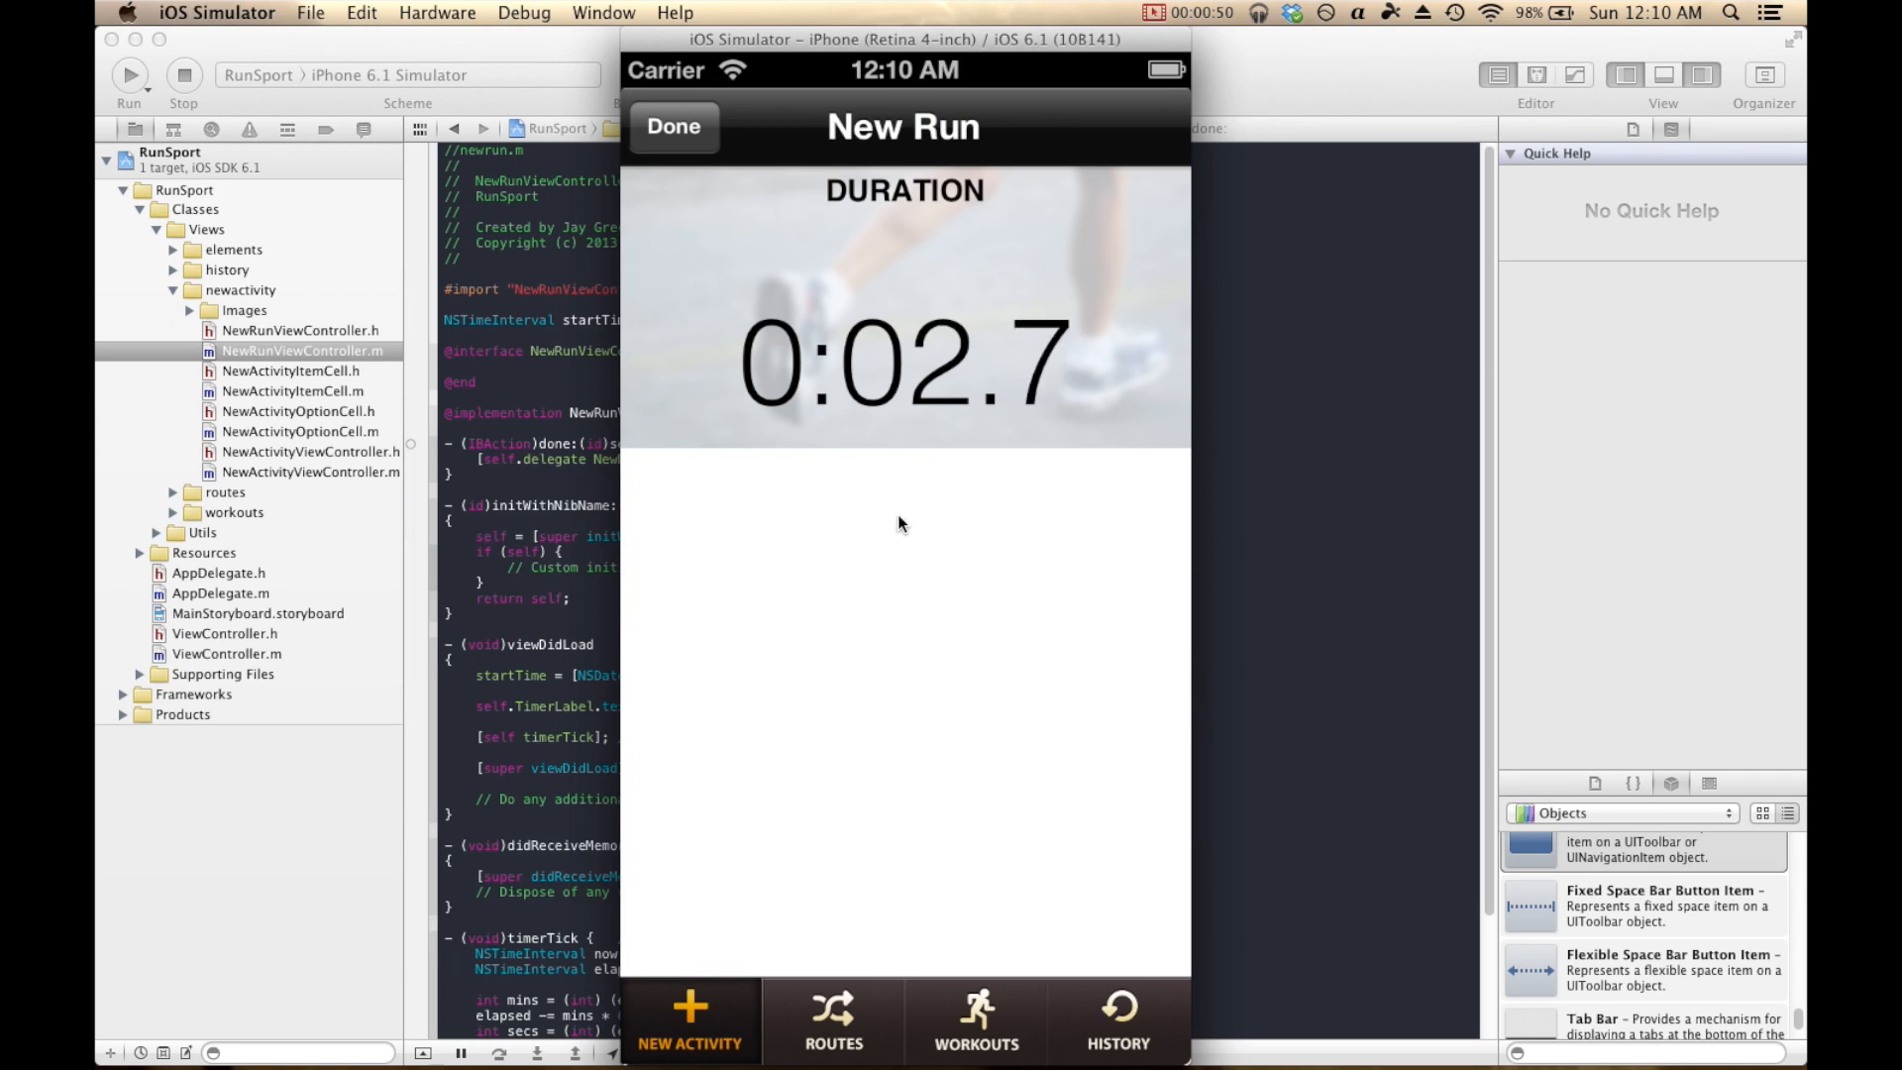
mouse_move(766, 625)
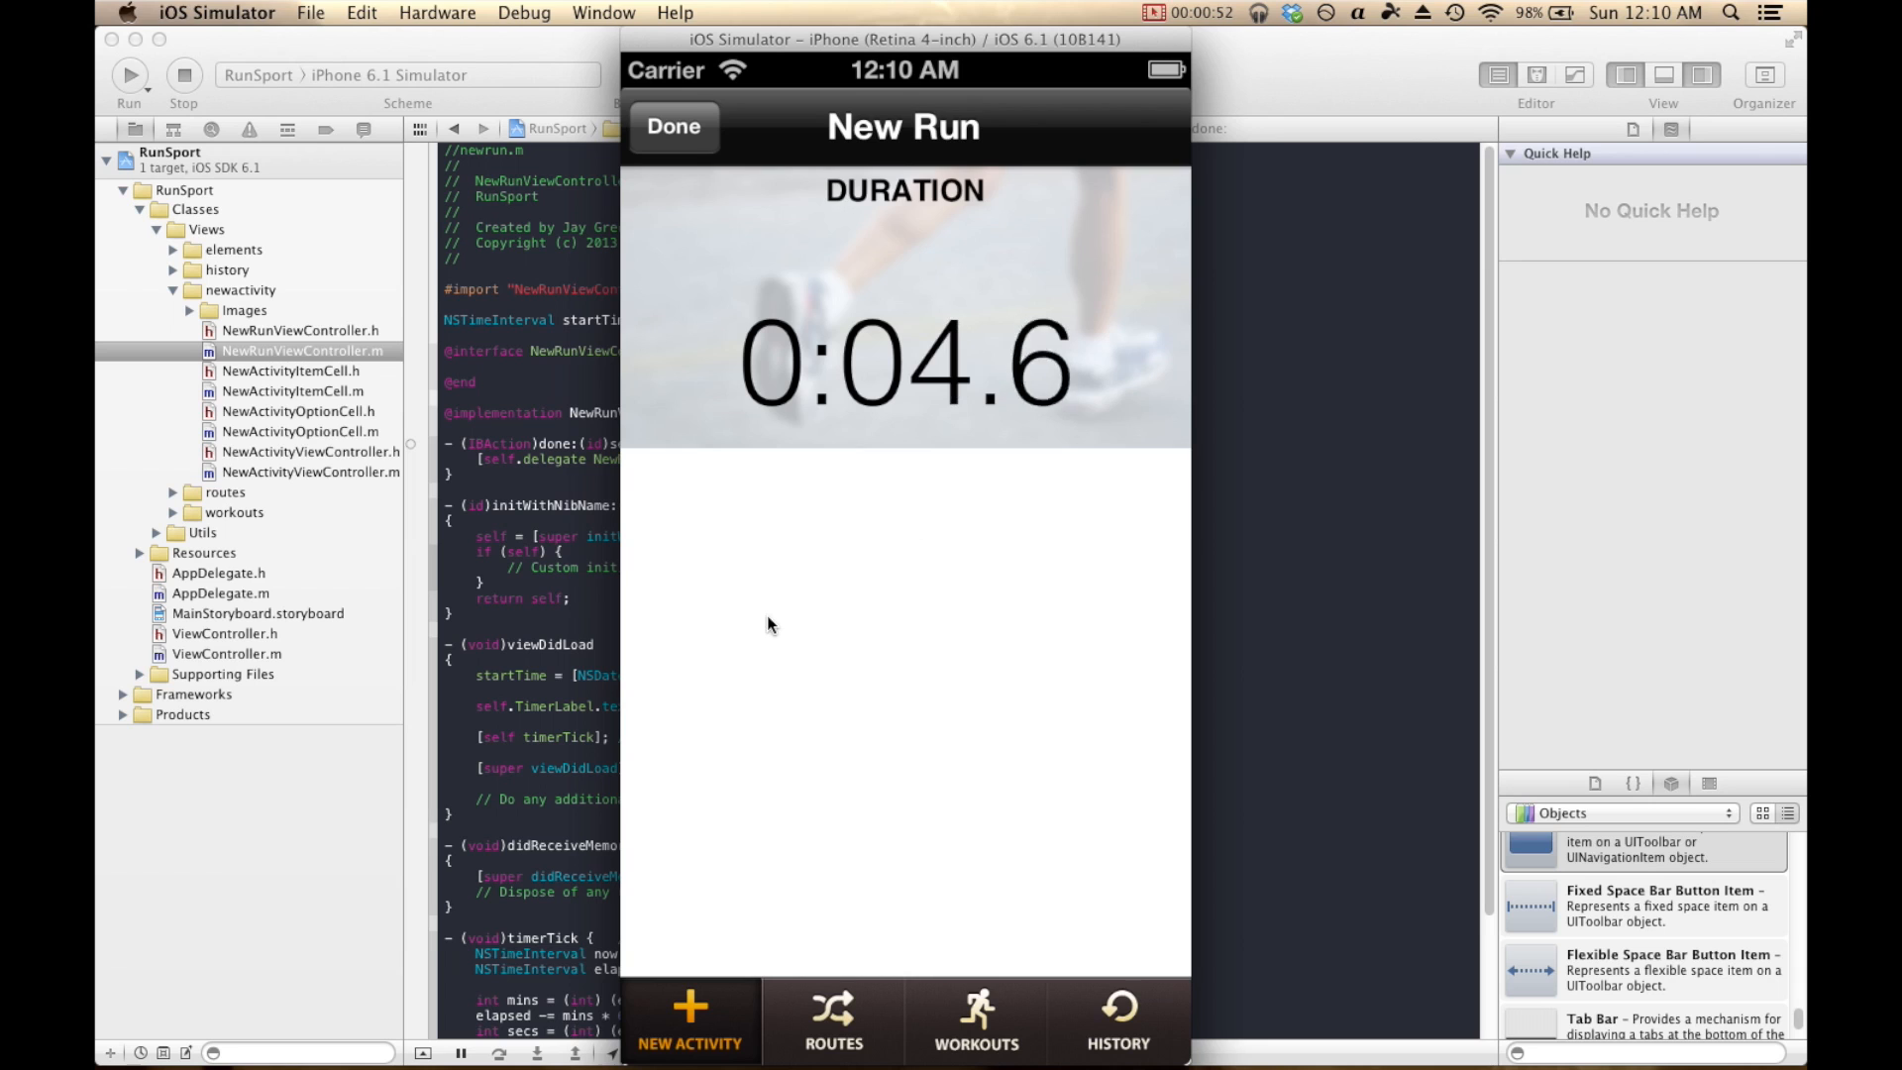
mouse_move(795, 733)
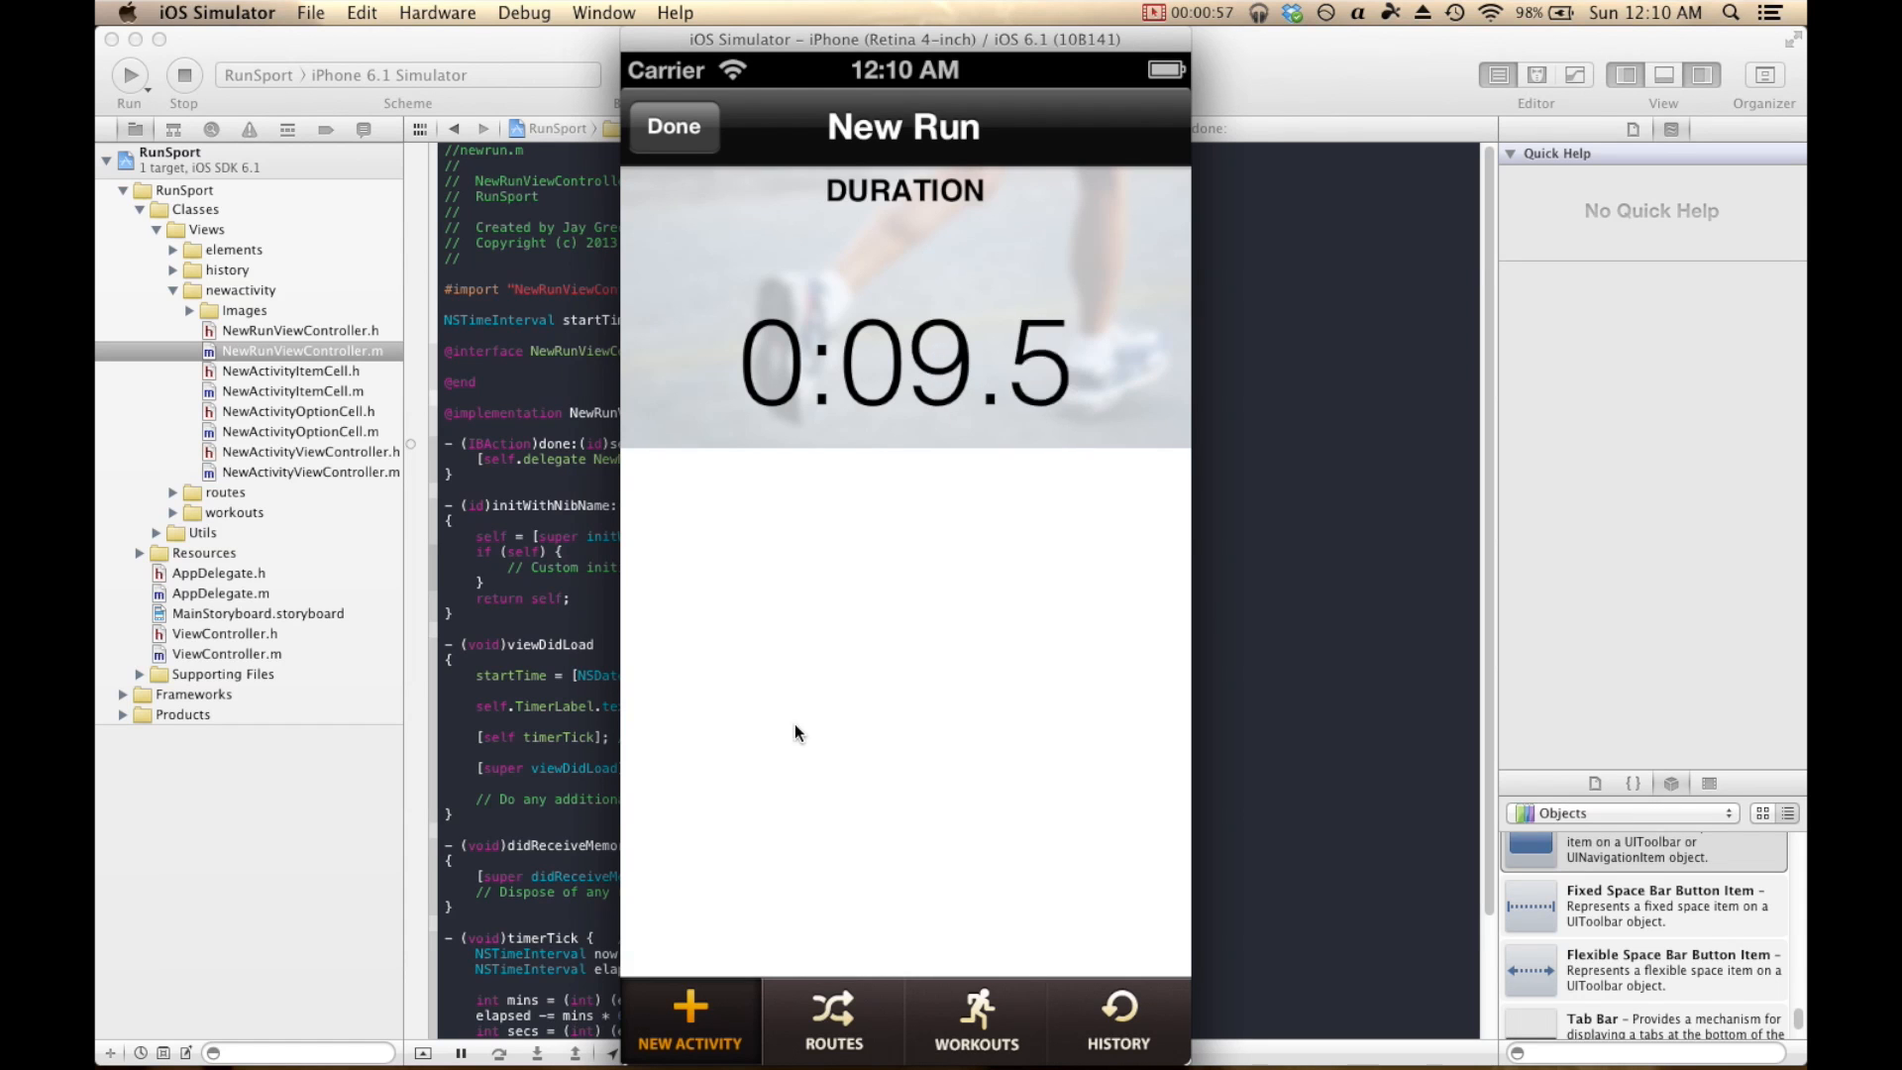
mouse_move(821, 819)
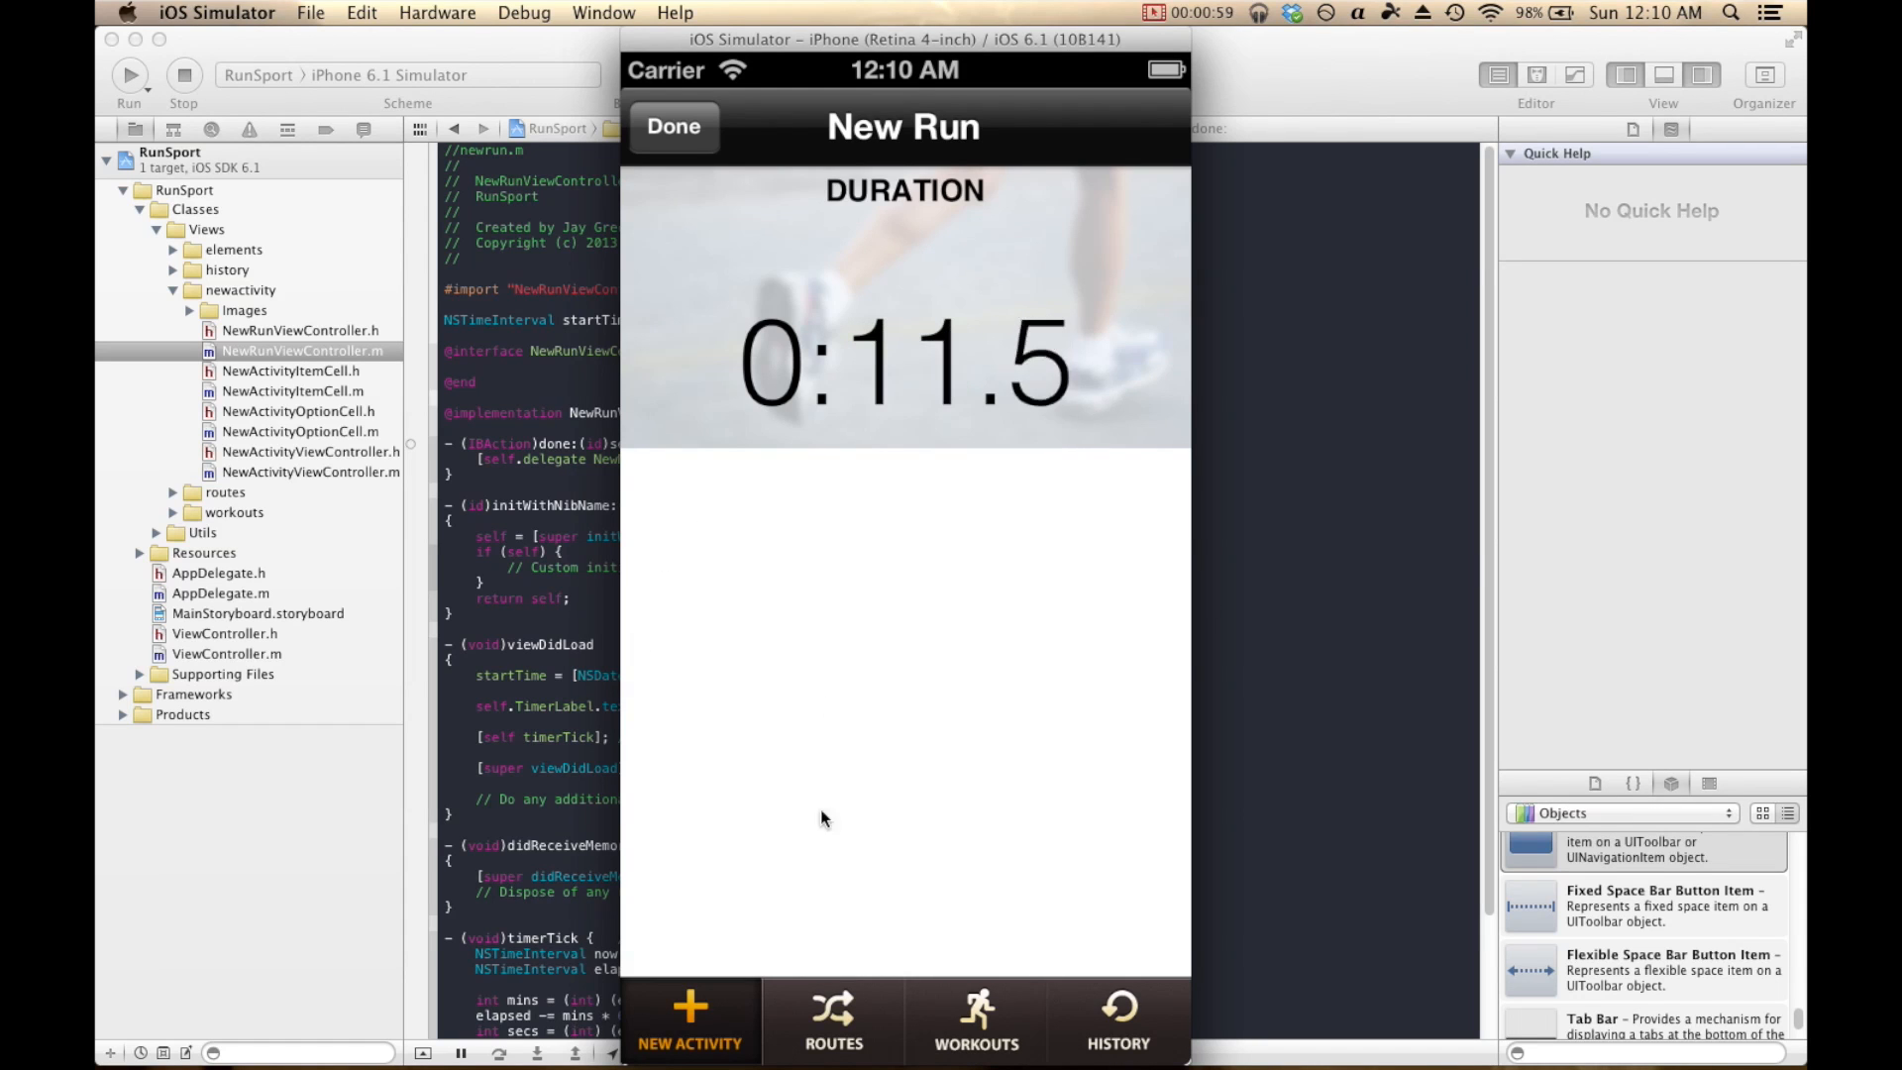
mouse_move(742, 580)
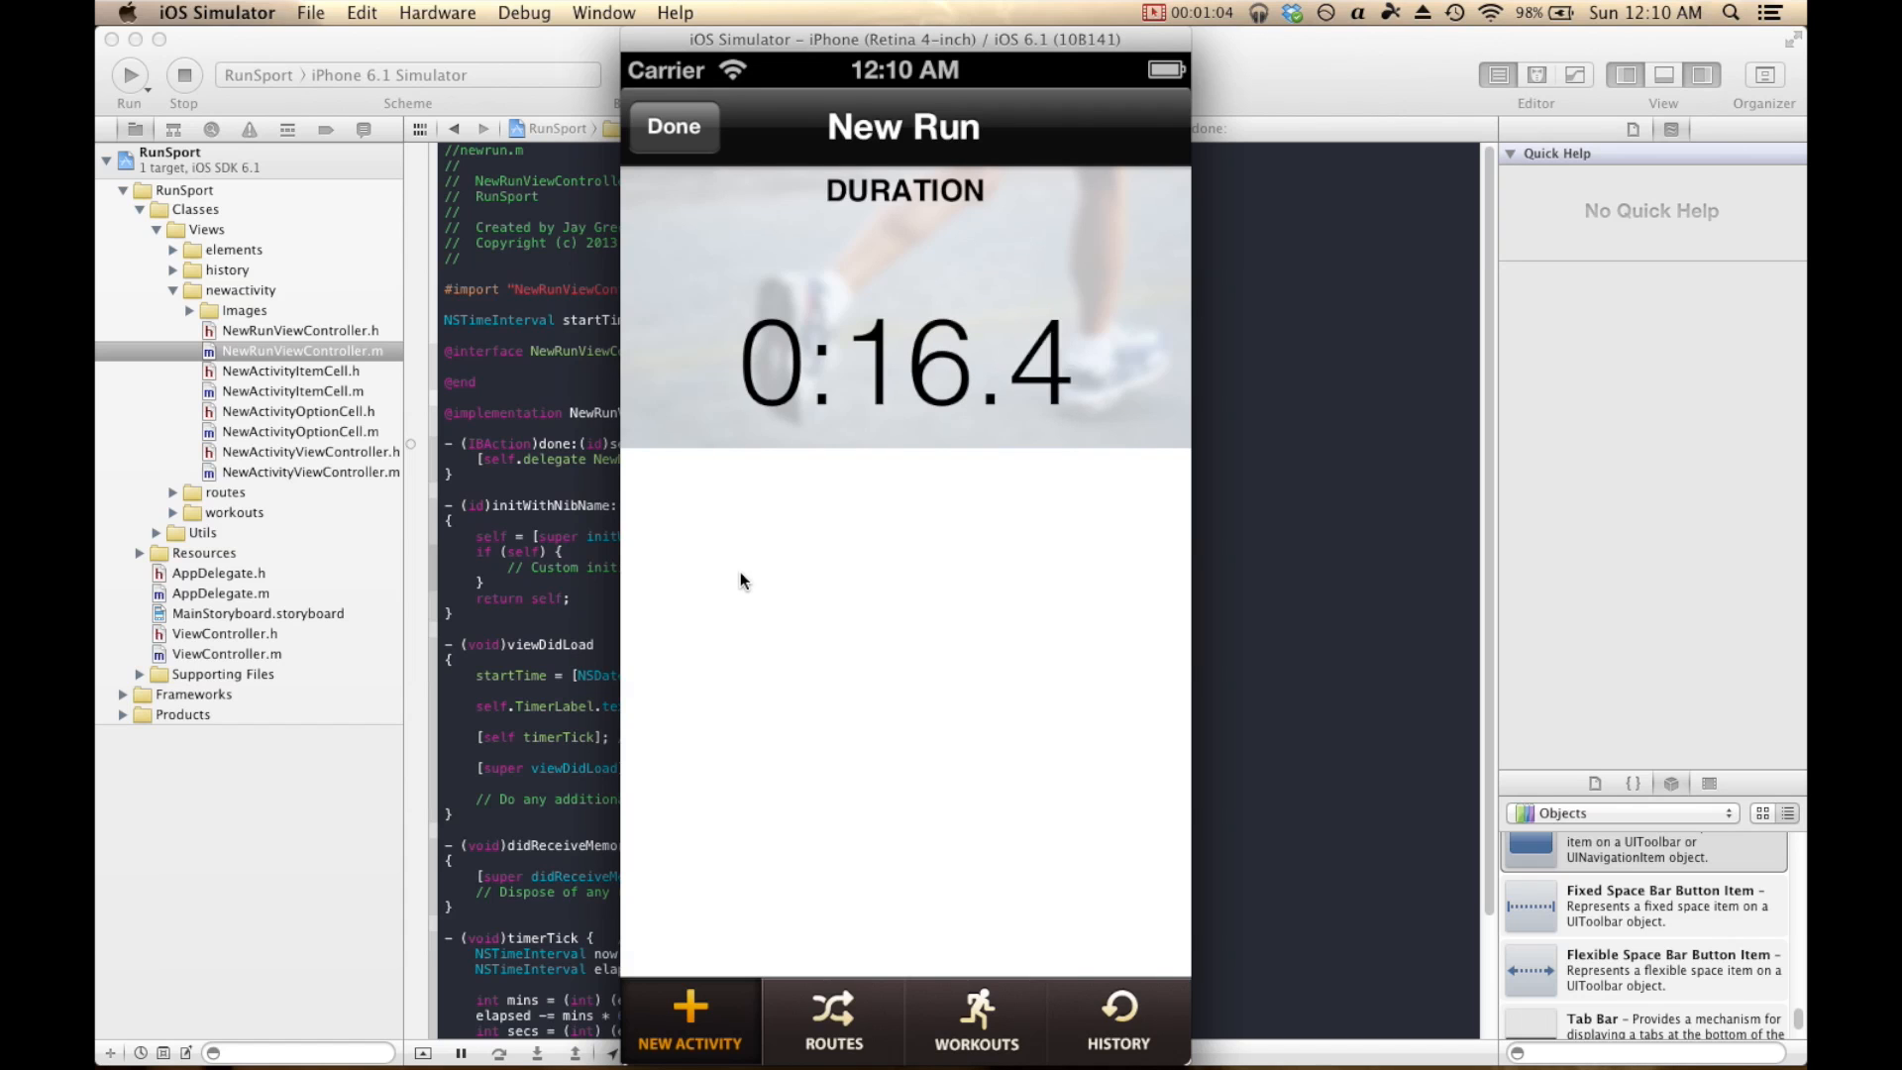
mouse_move(787, 577)
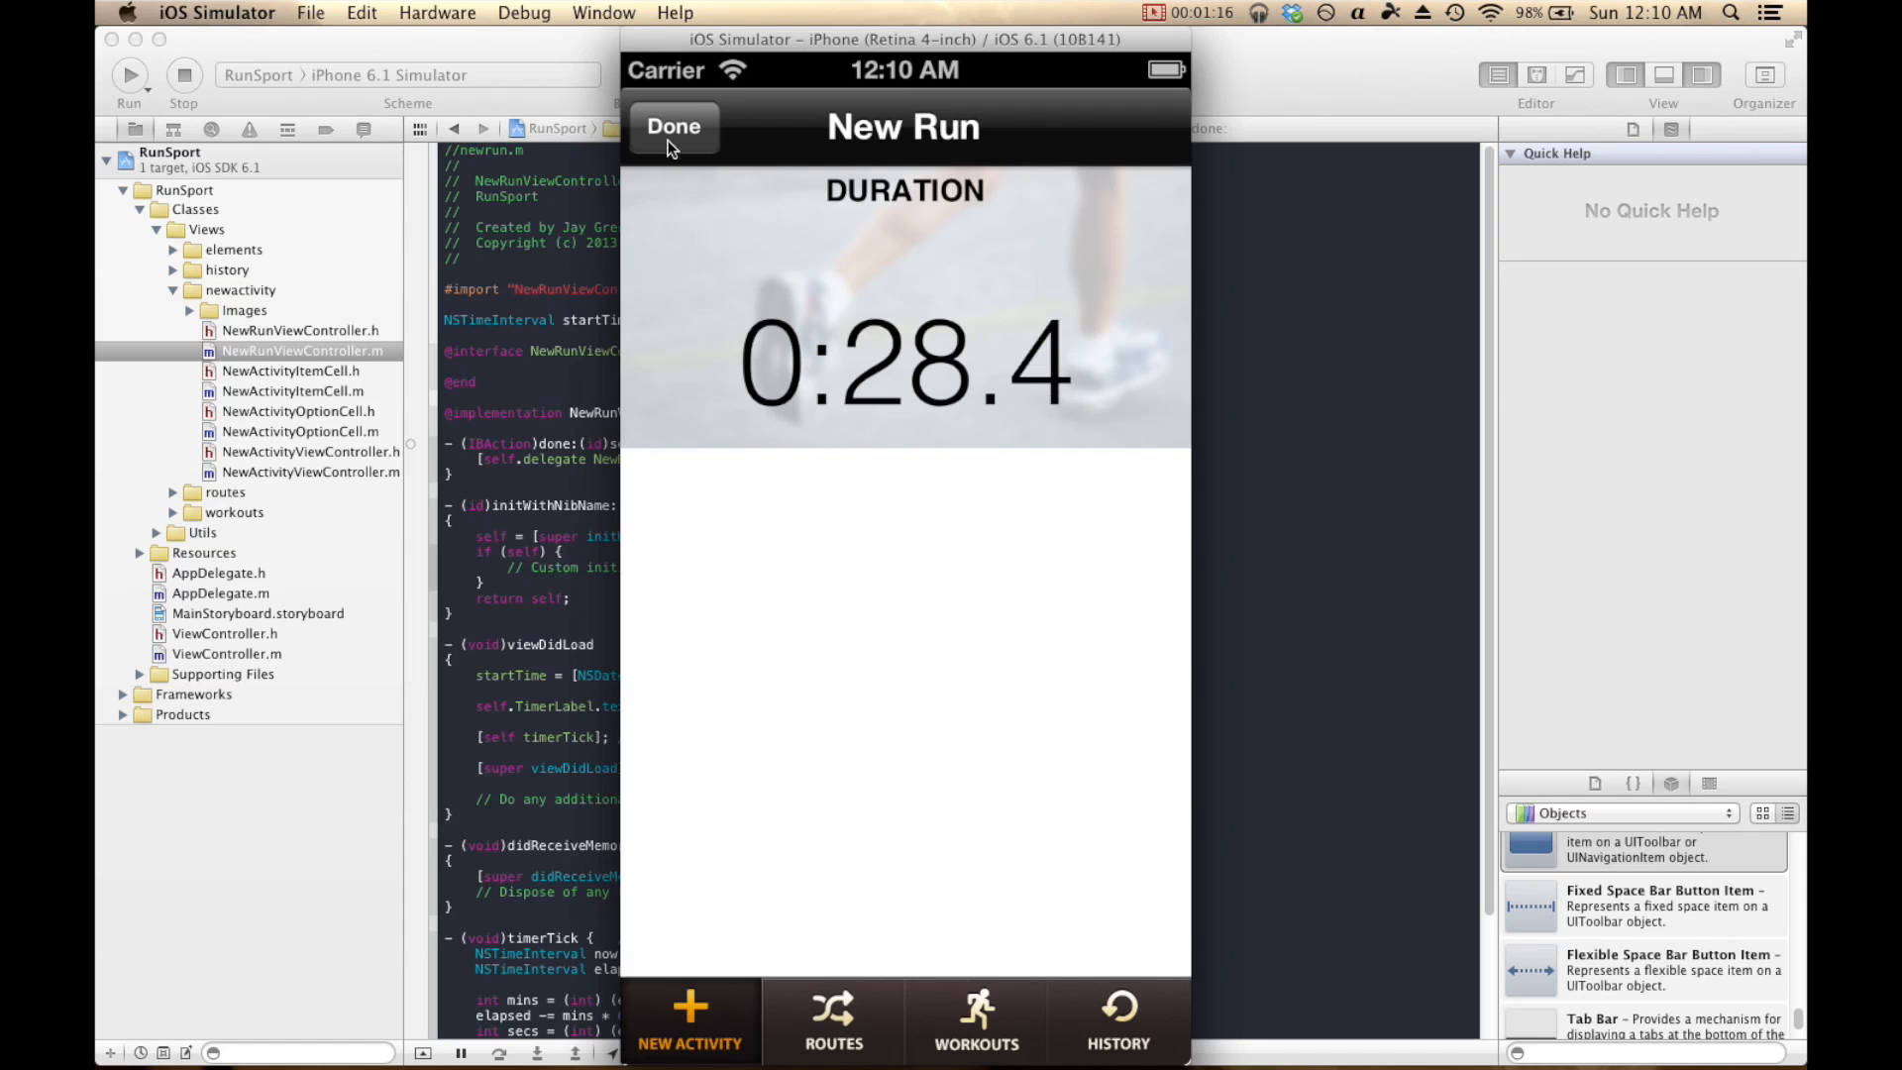
mouse_move(743, 220)
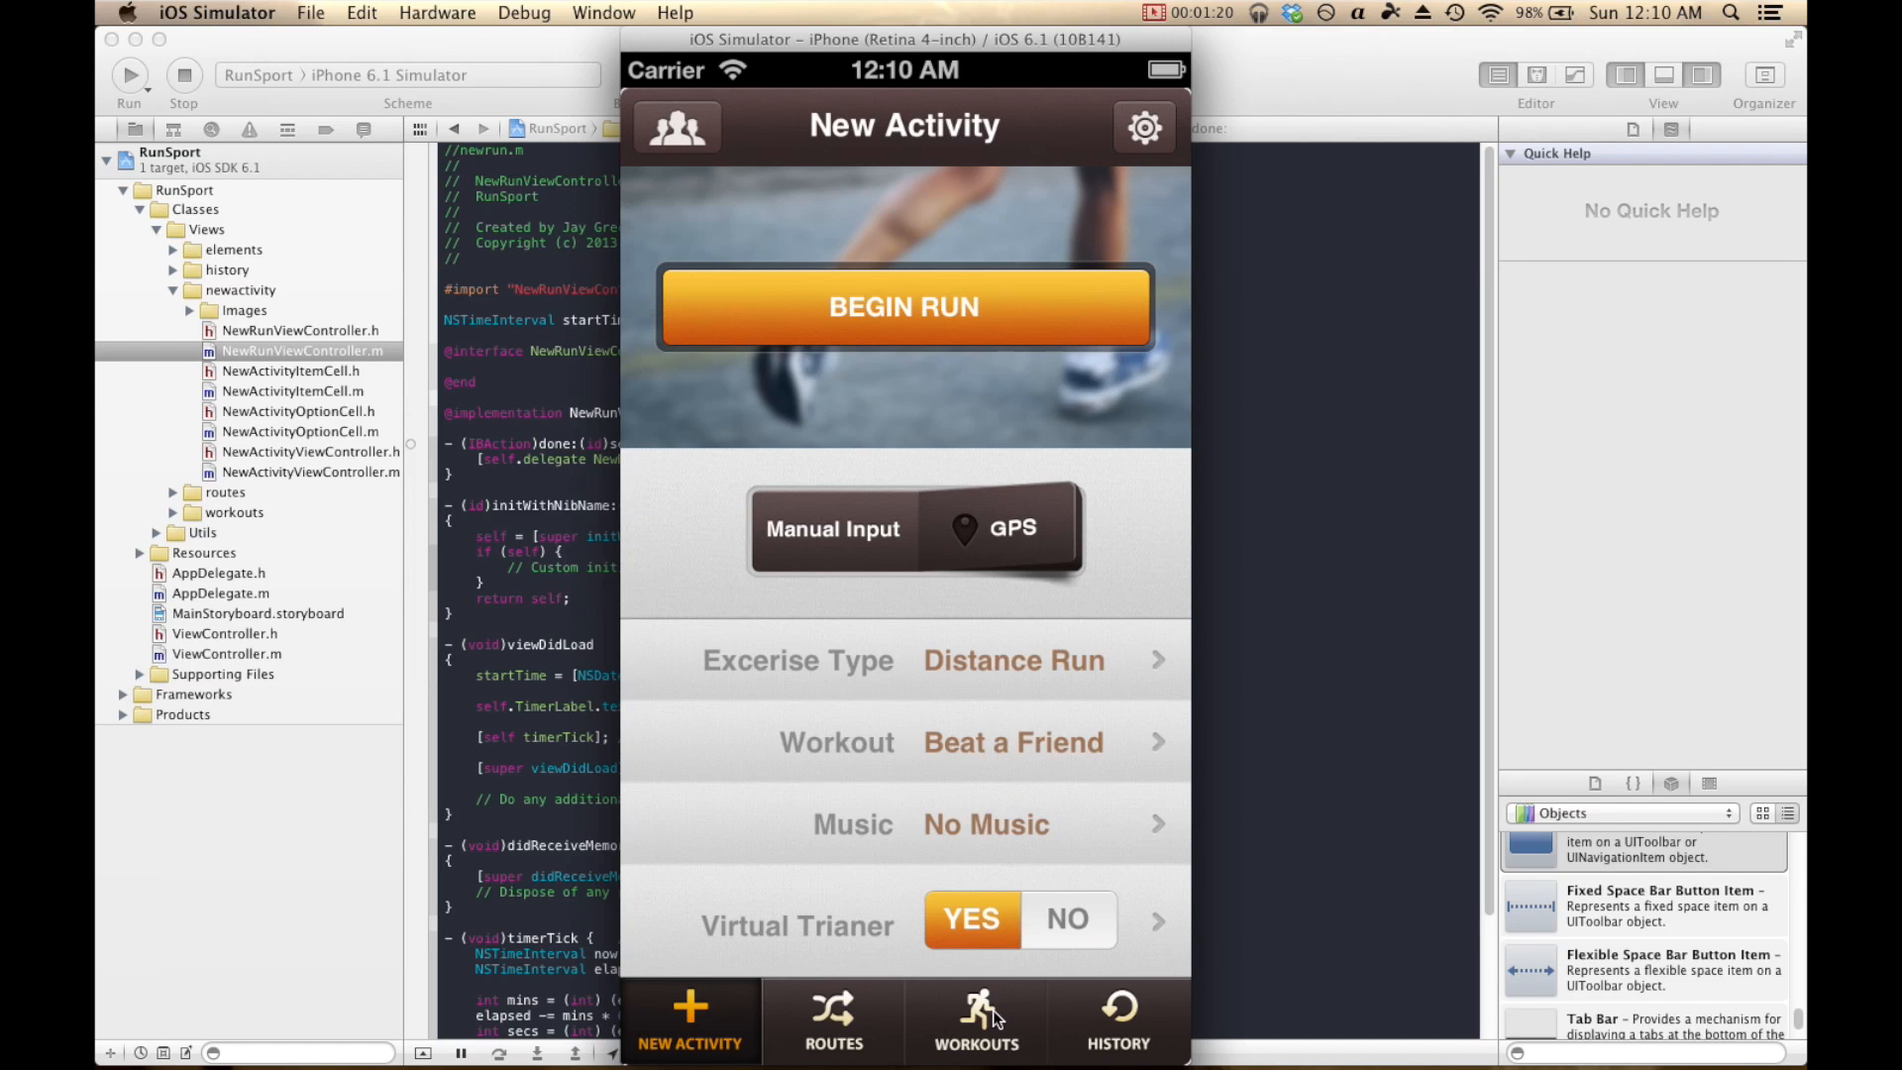
left_click(977, 1019)
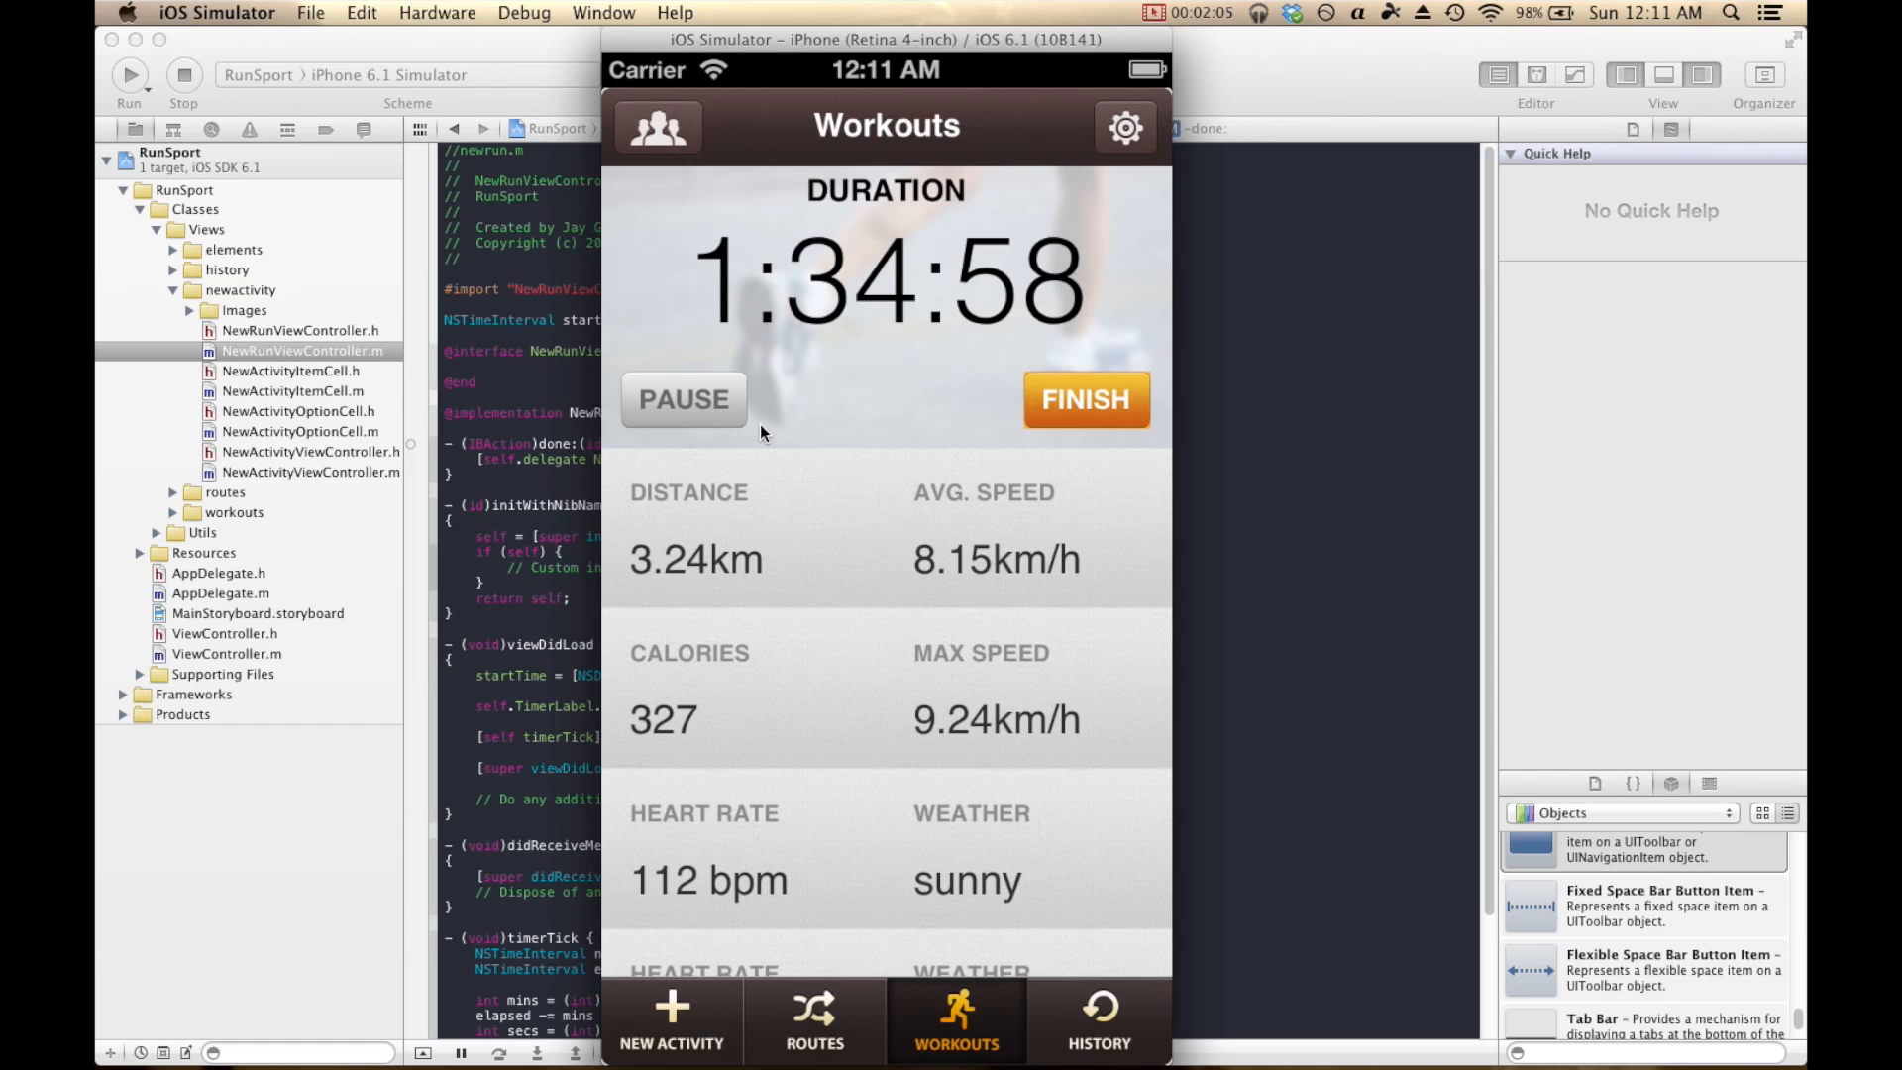
mouse_move(691, 47)
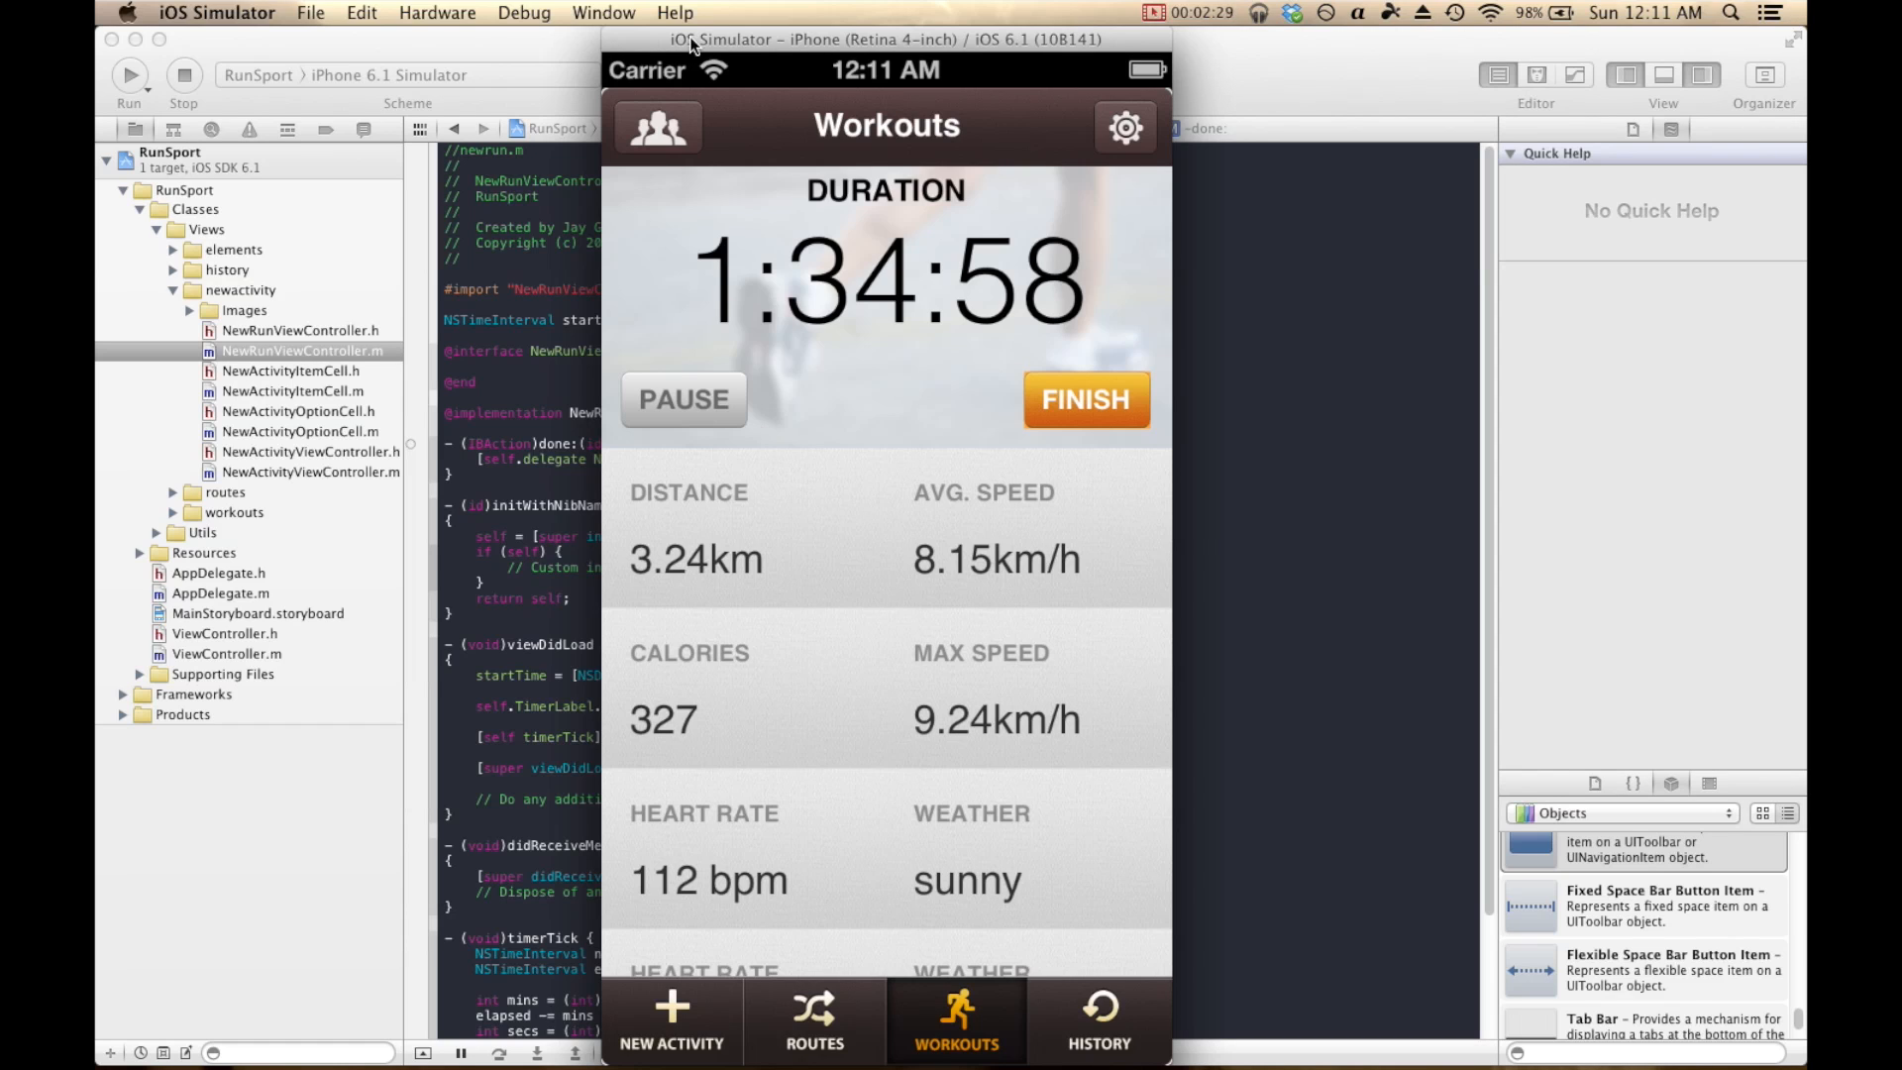